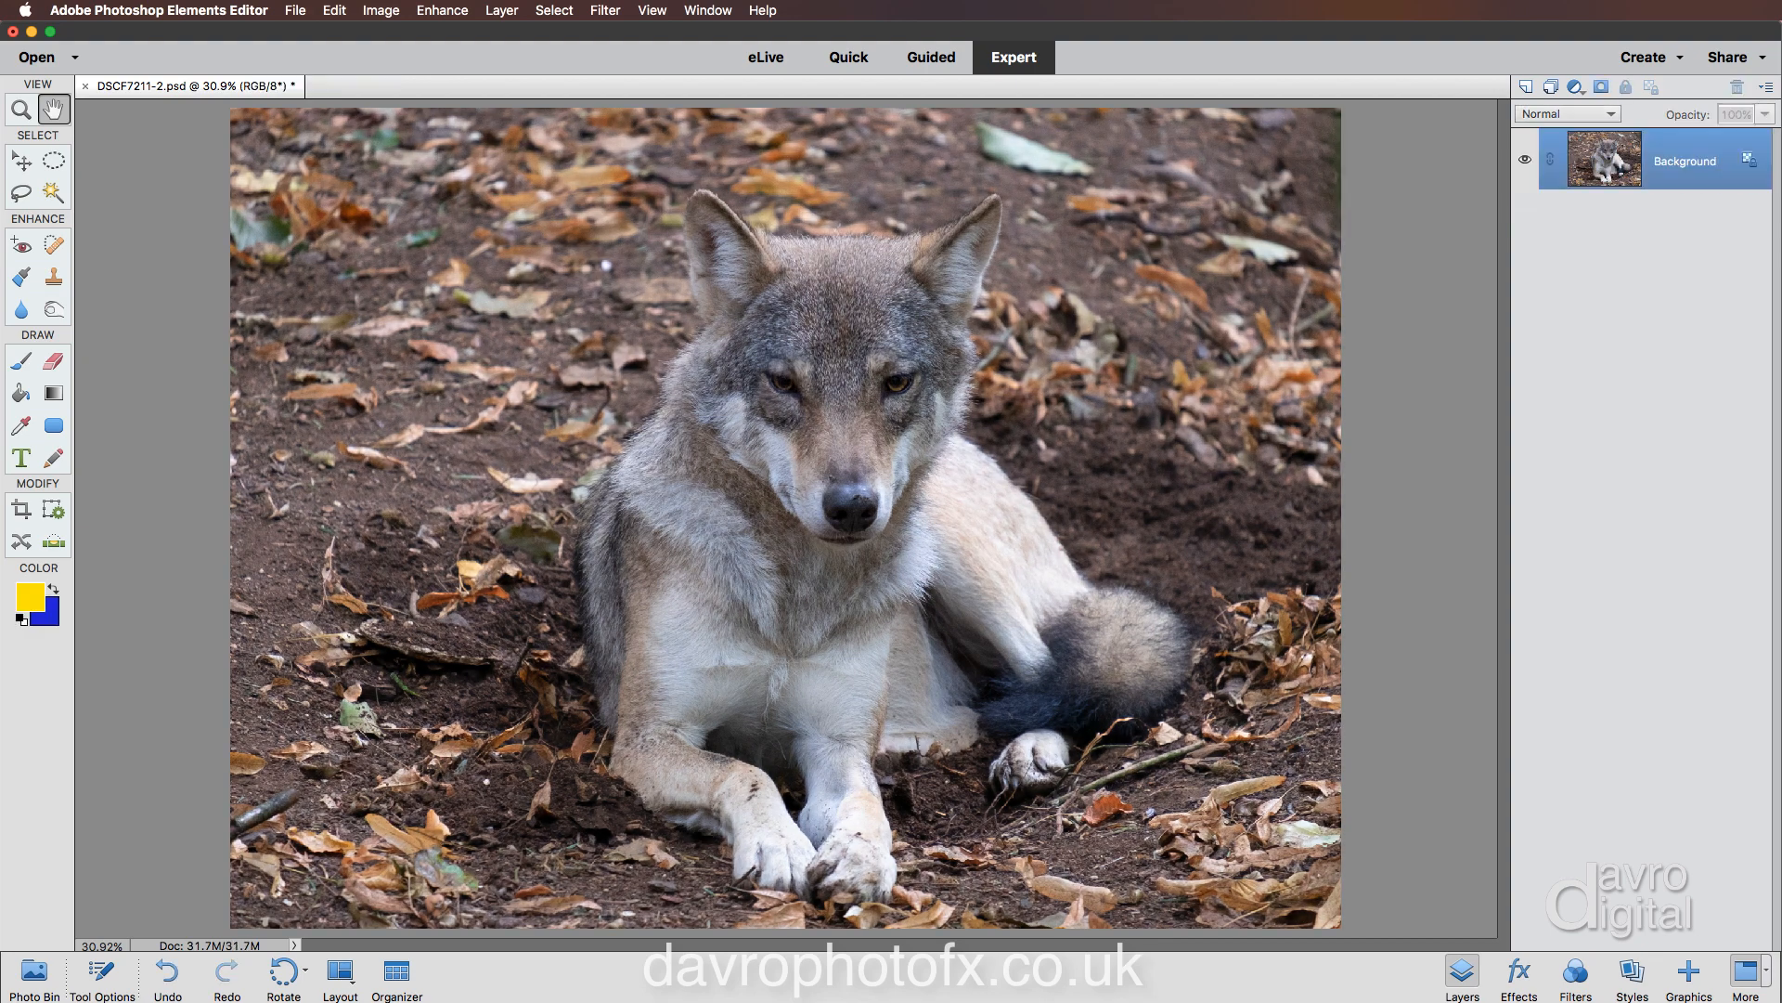
mouse_move(135, 510)
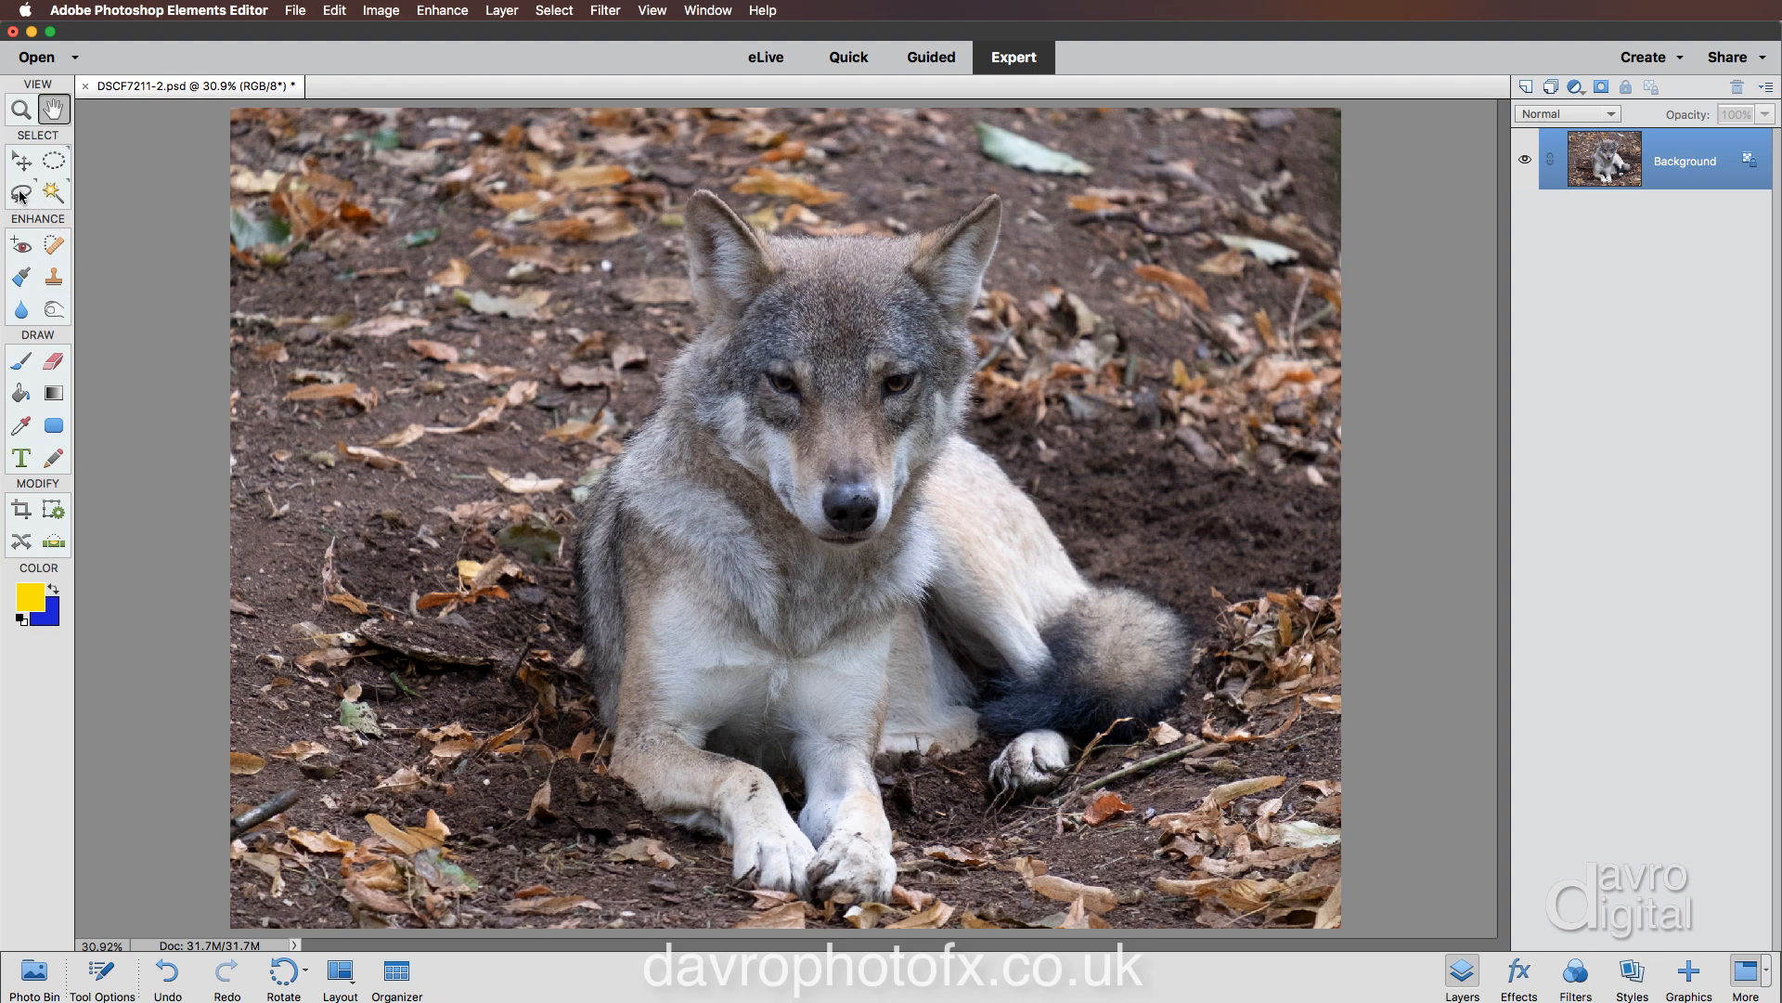
Switch to the Lasso tool to draw freehand selections.
left_click(20, 192)
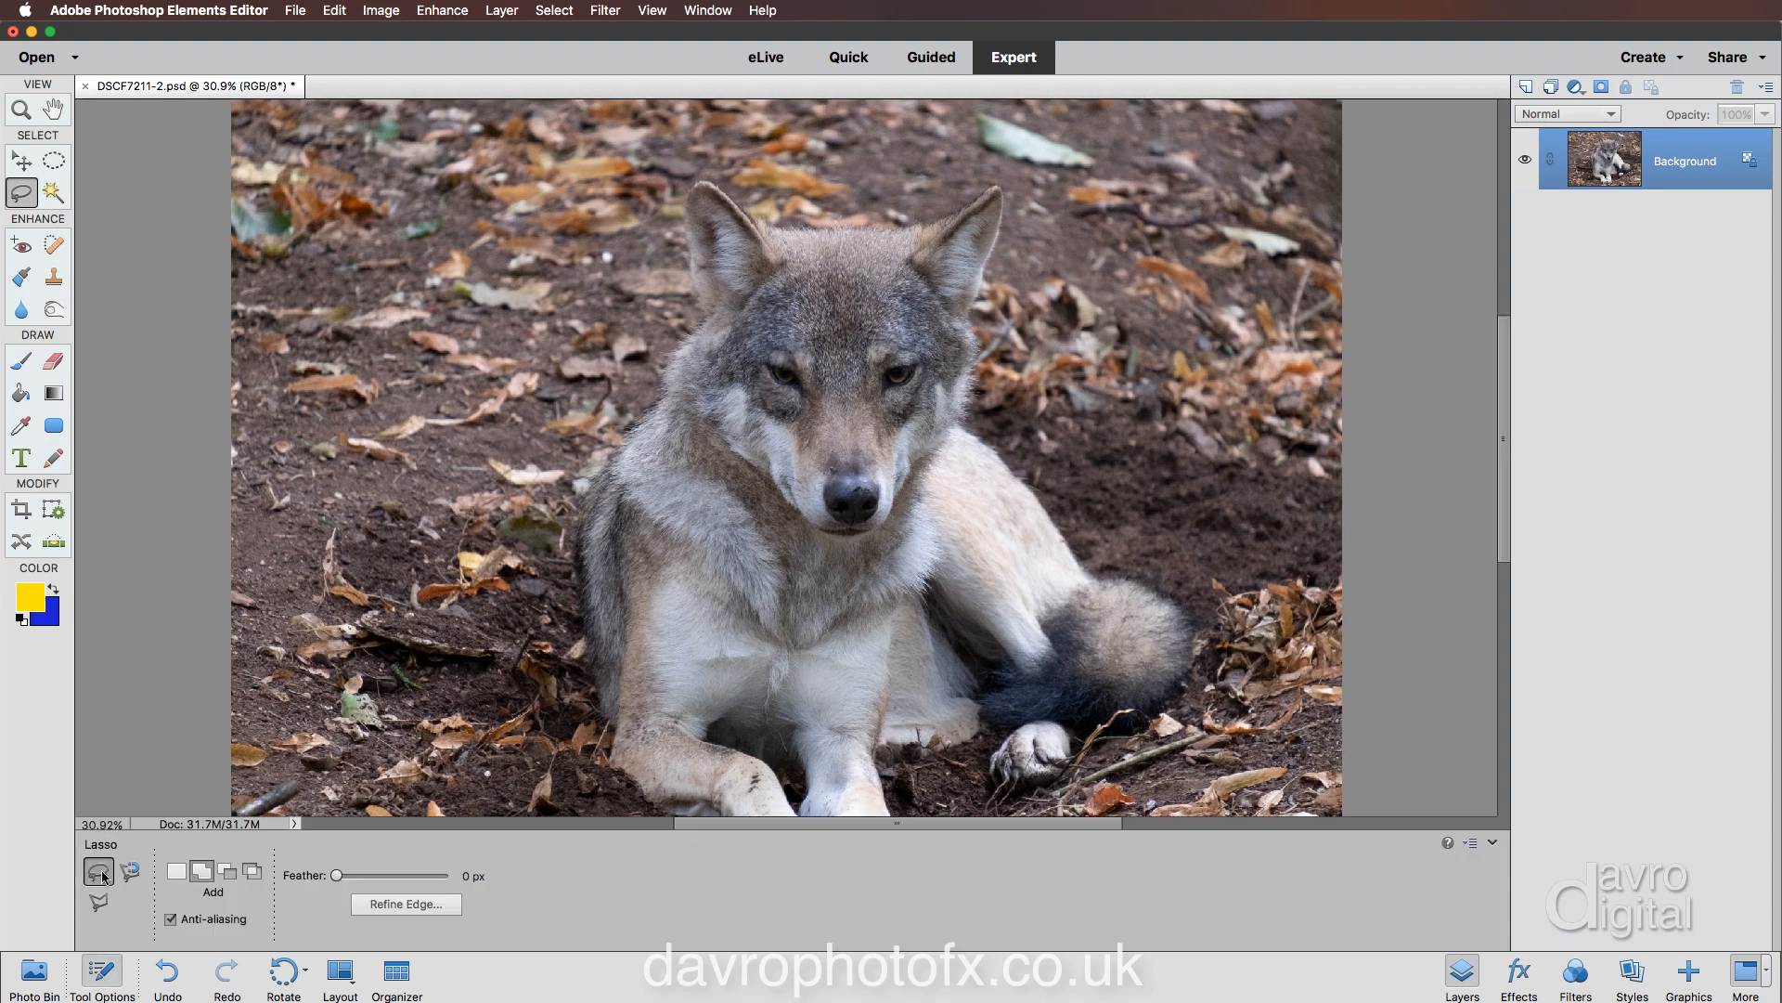
mouse_move(99, 869)
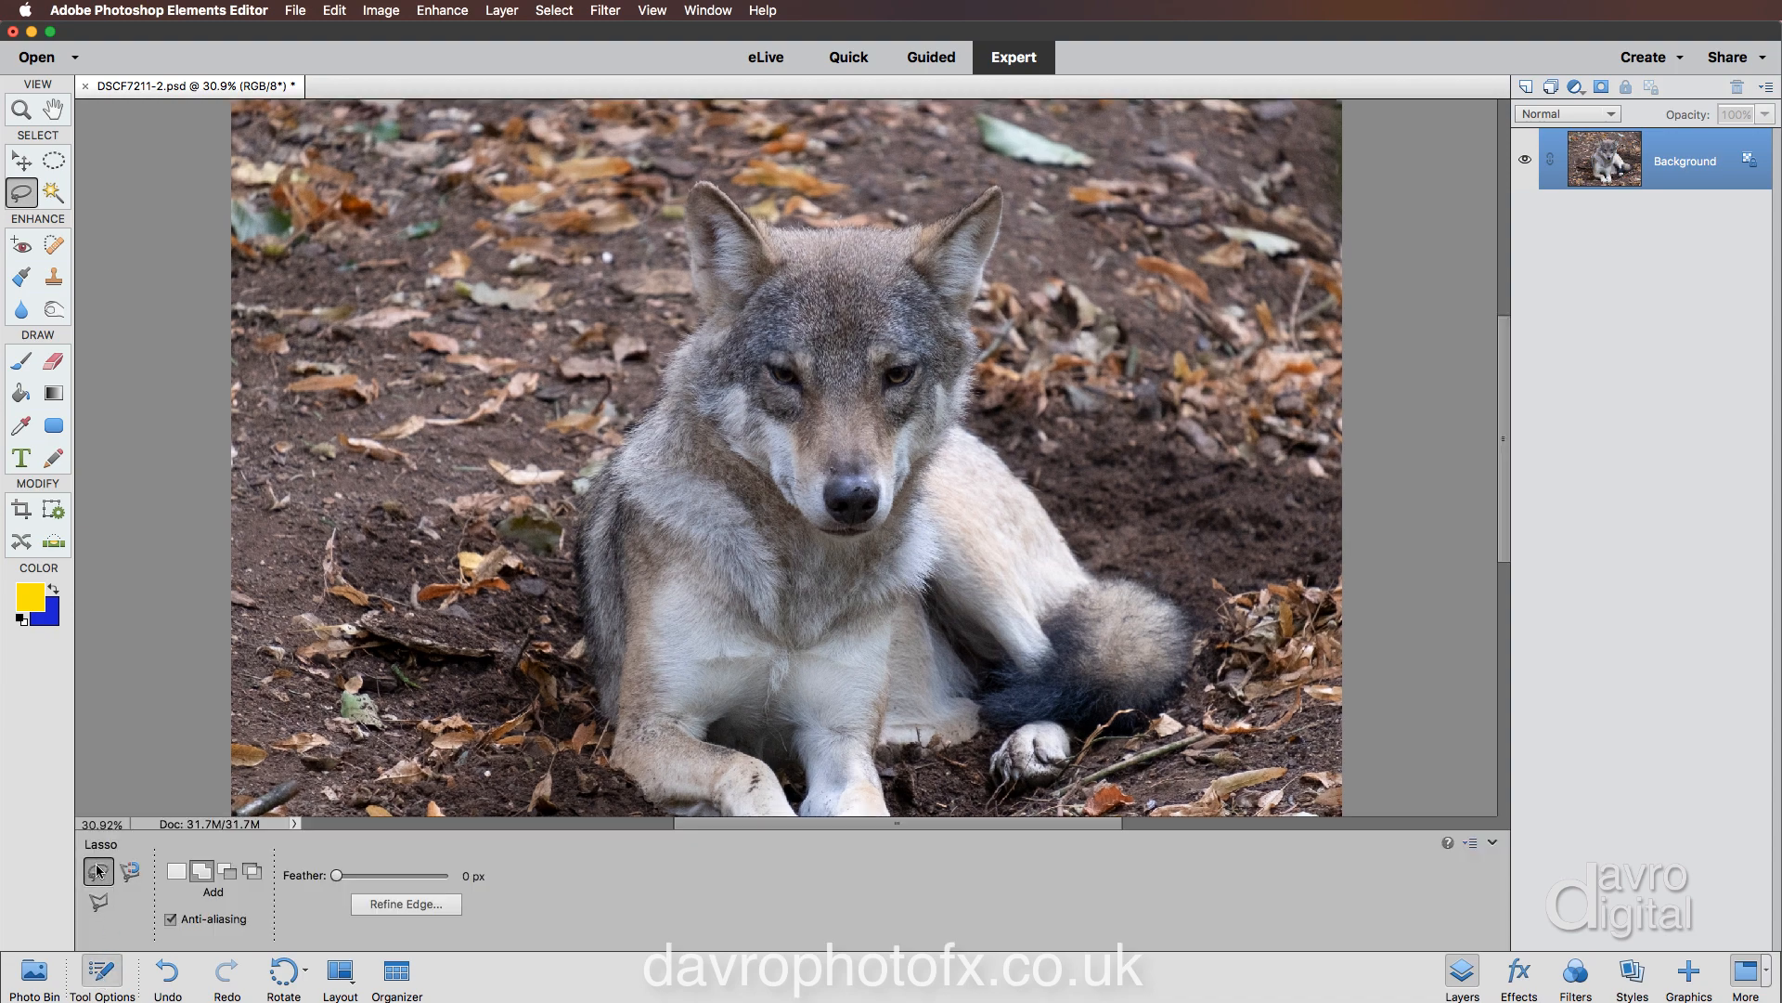
mouse_move(96, 870)
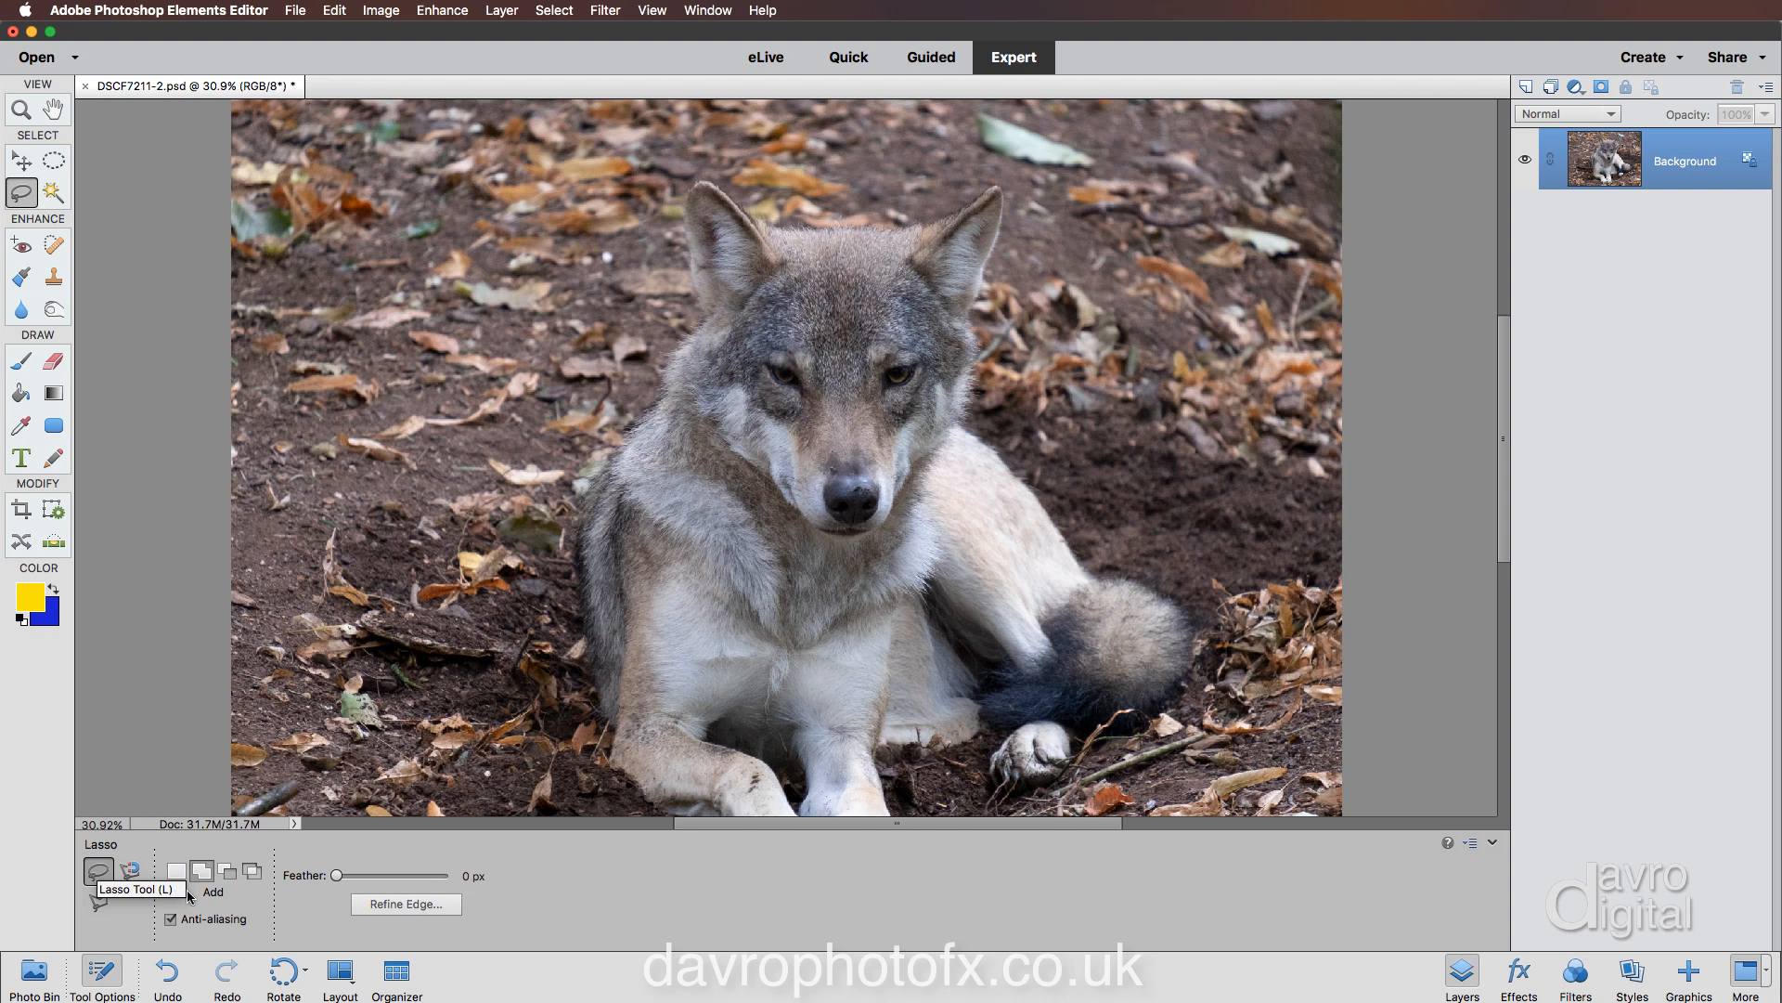
mouse_move(201, 871)
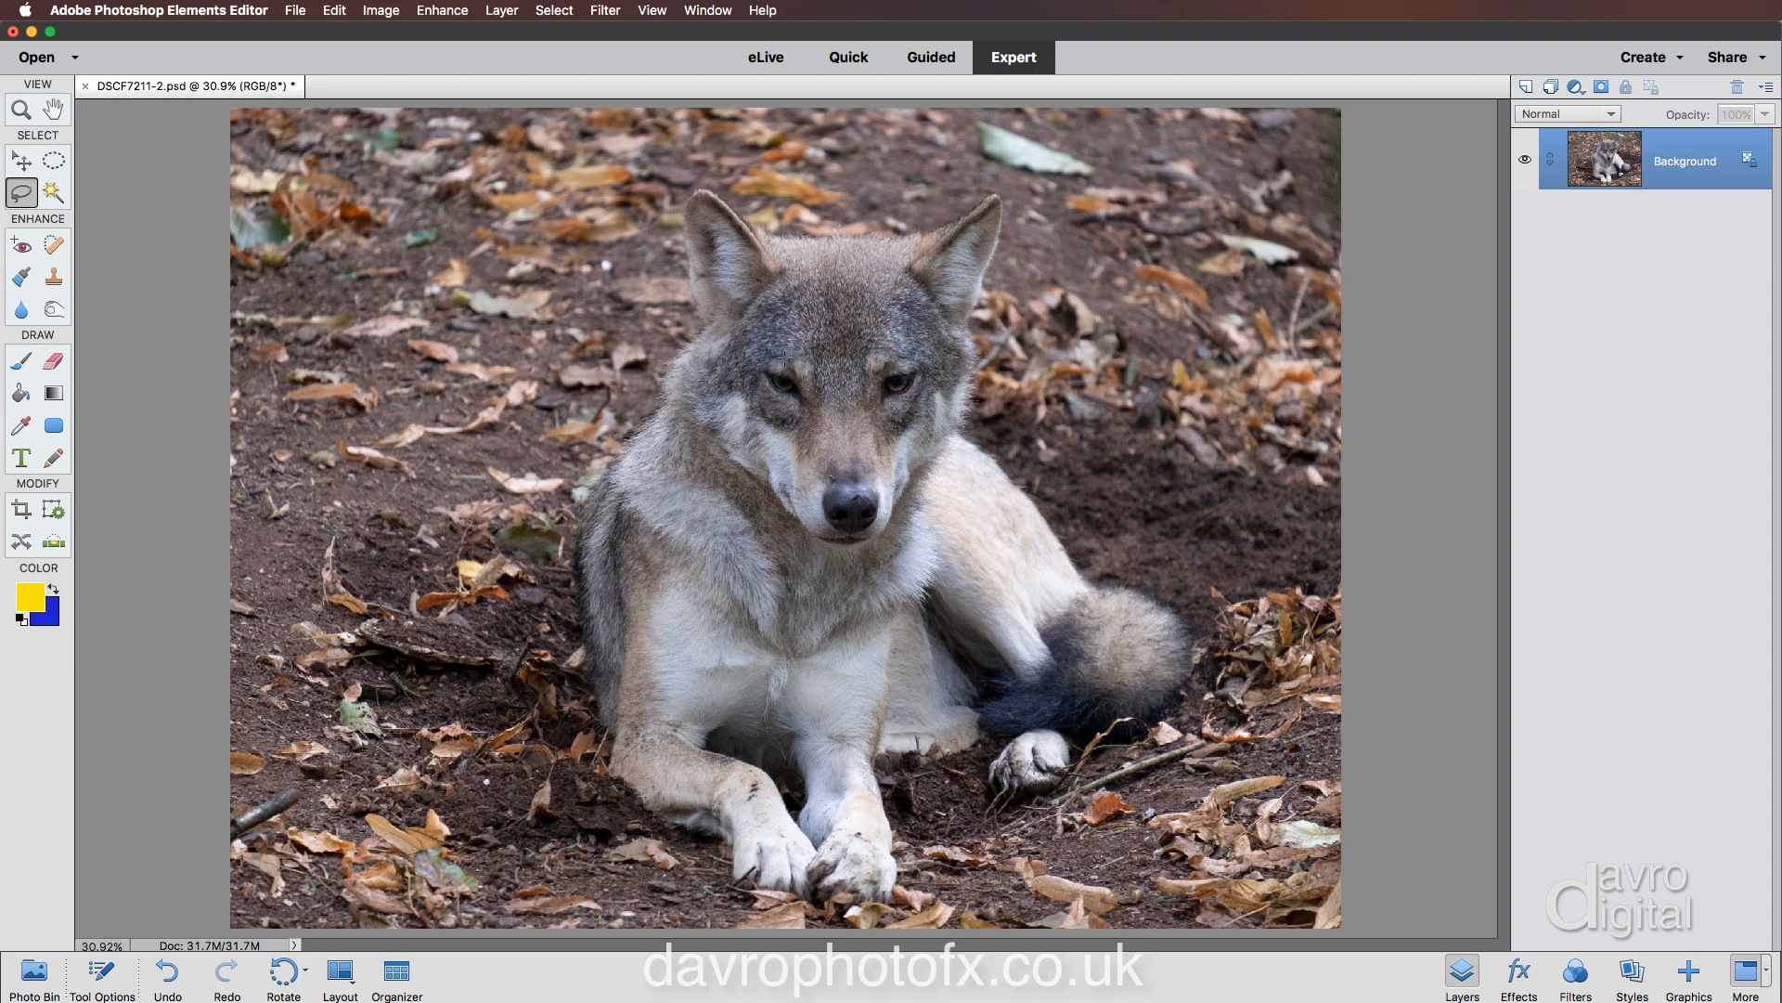
mouse_move(826, 400)
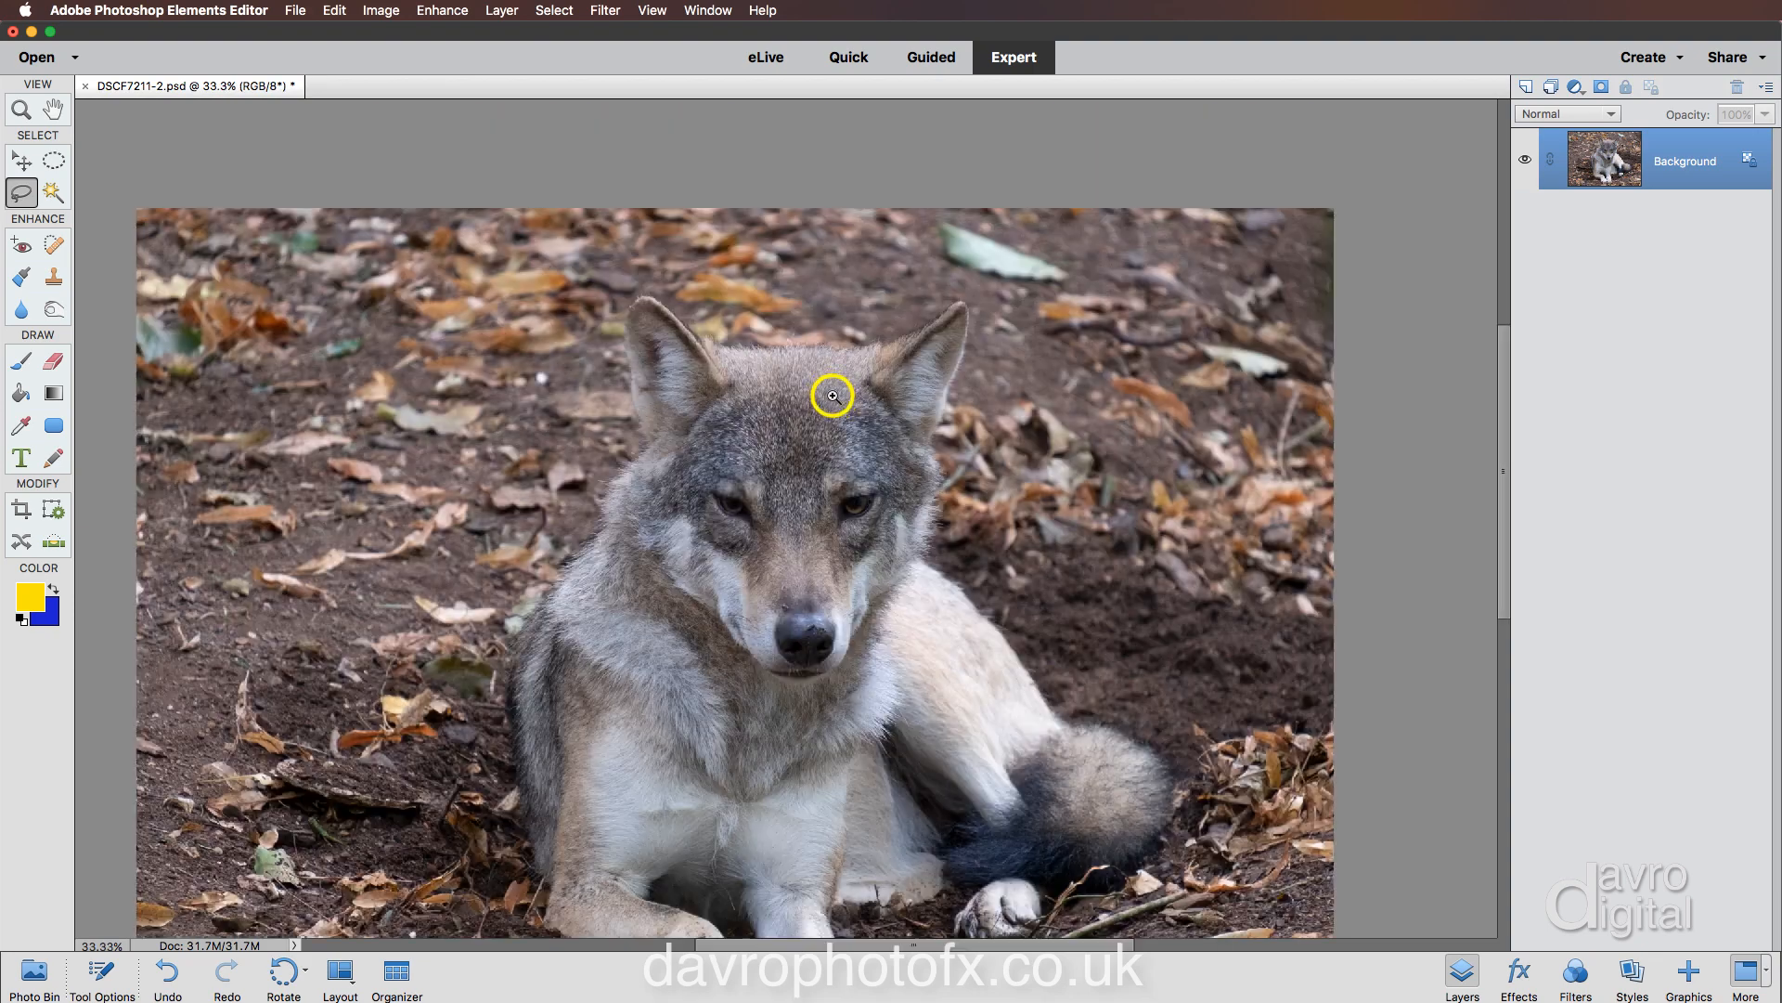
Zoom in to 100% on the wolf's head.
left_click(831, 395)
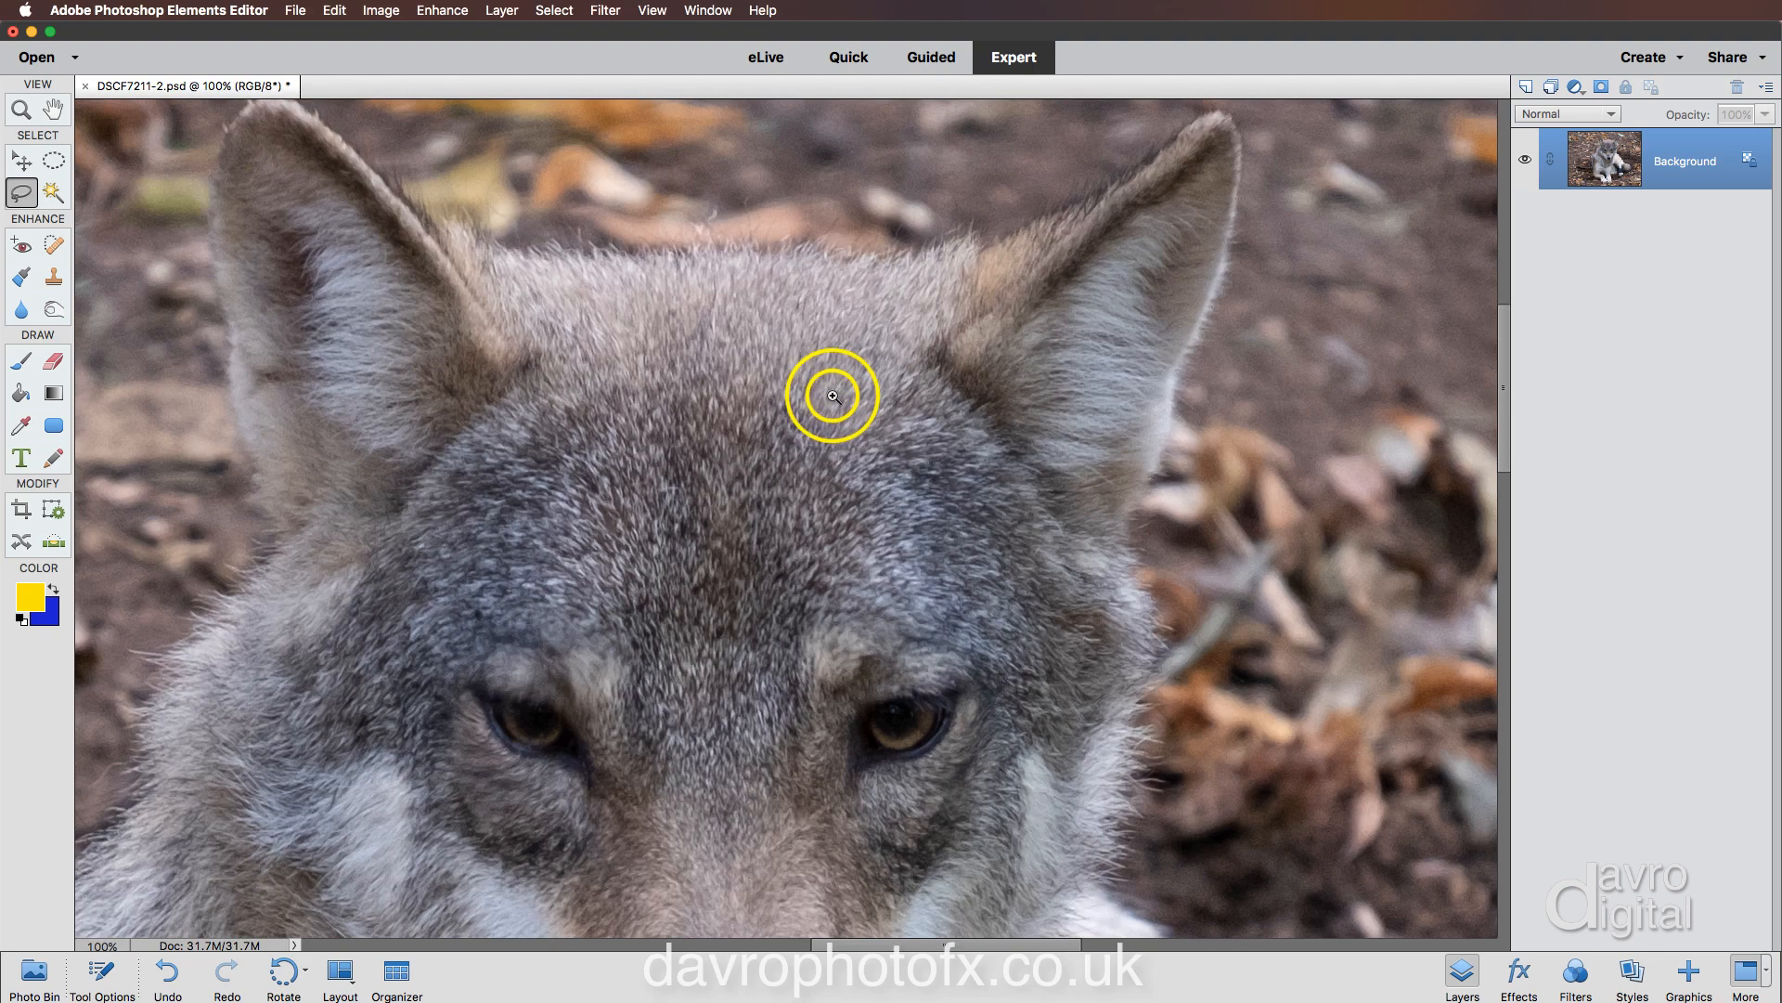
mouse_move(703, 754)
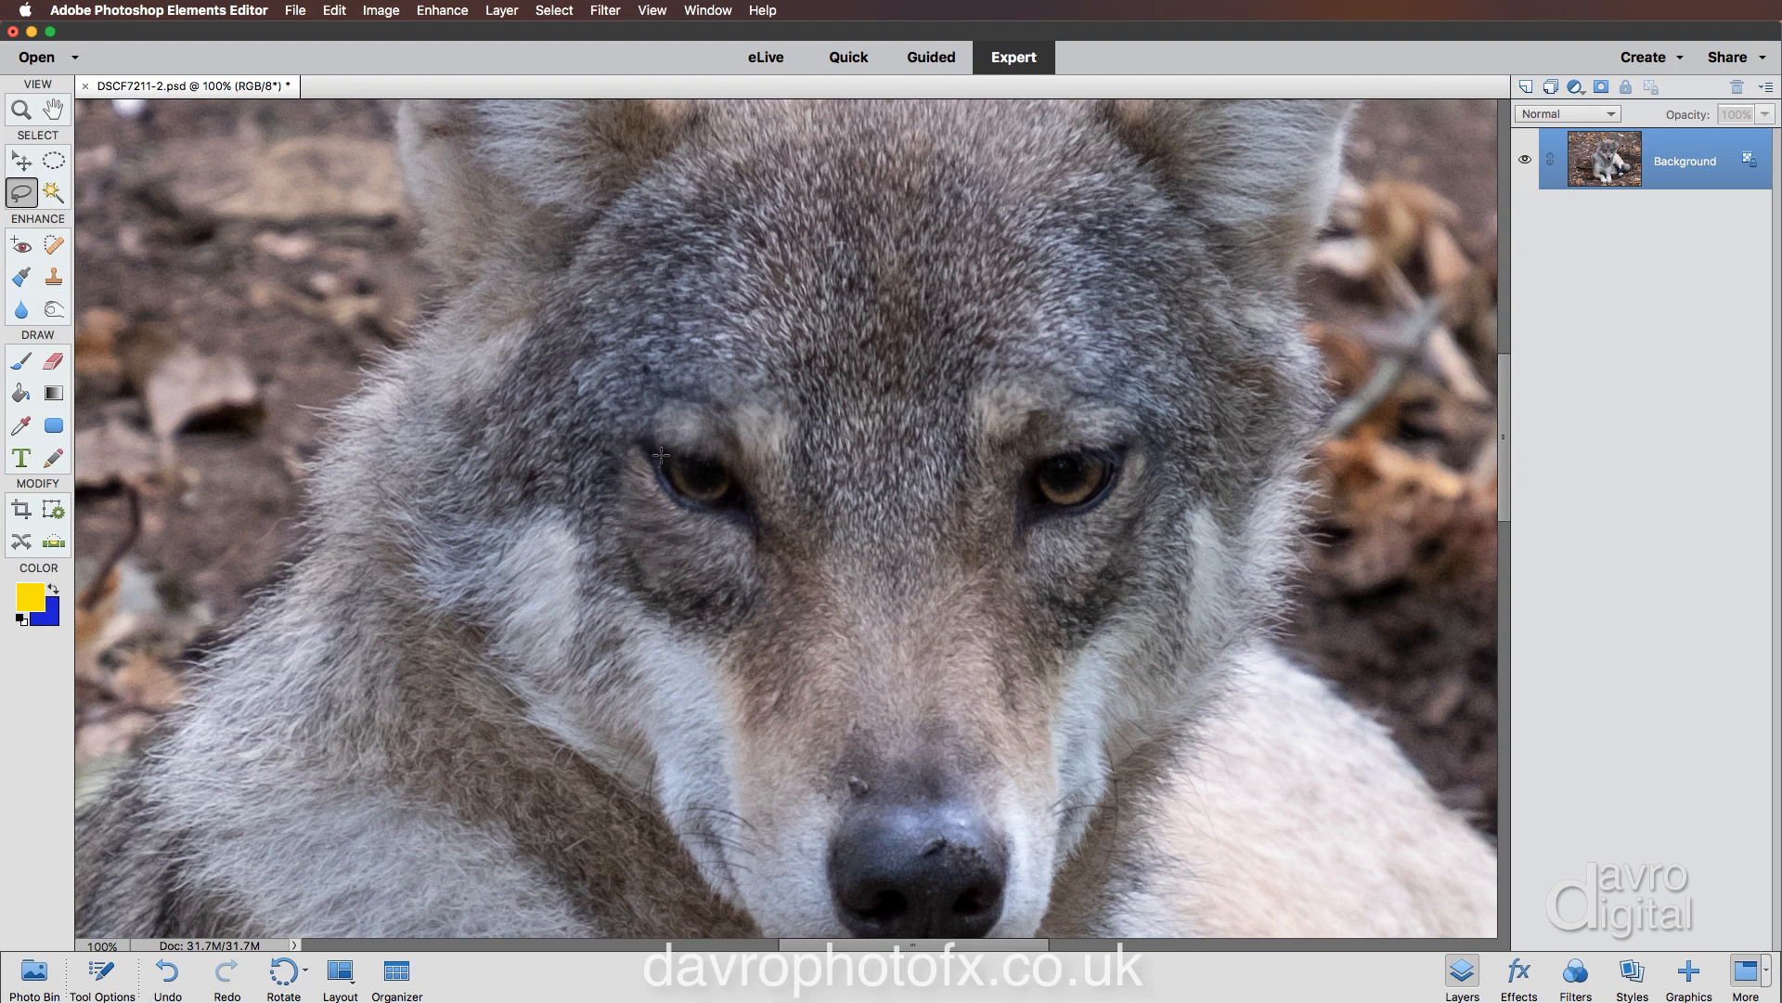
Lasso around the wolf's left eye, then add the right eye to the selection.
left_click_drag(657, 450, 700, 508)
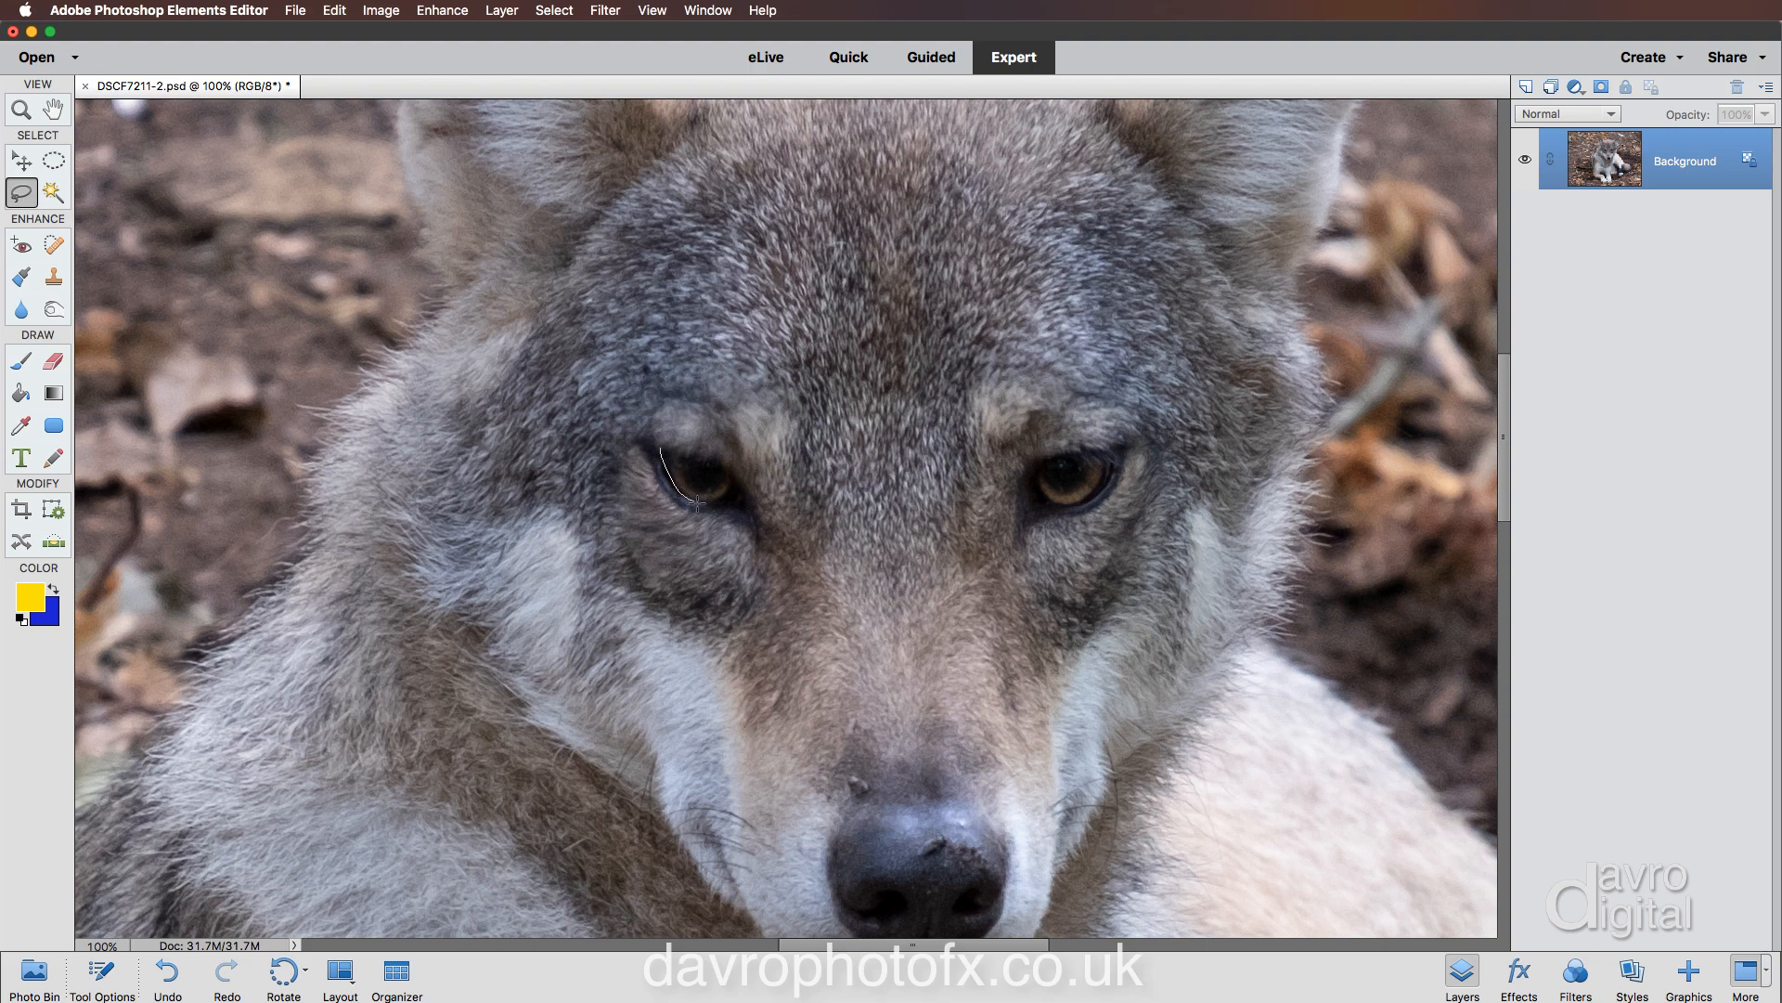
left_click_drag(683, 503, 739, 472)
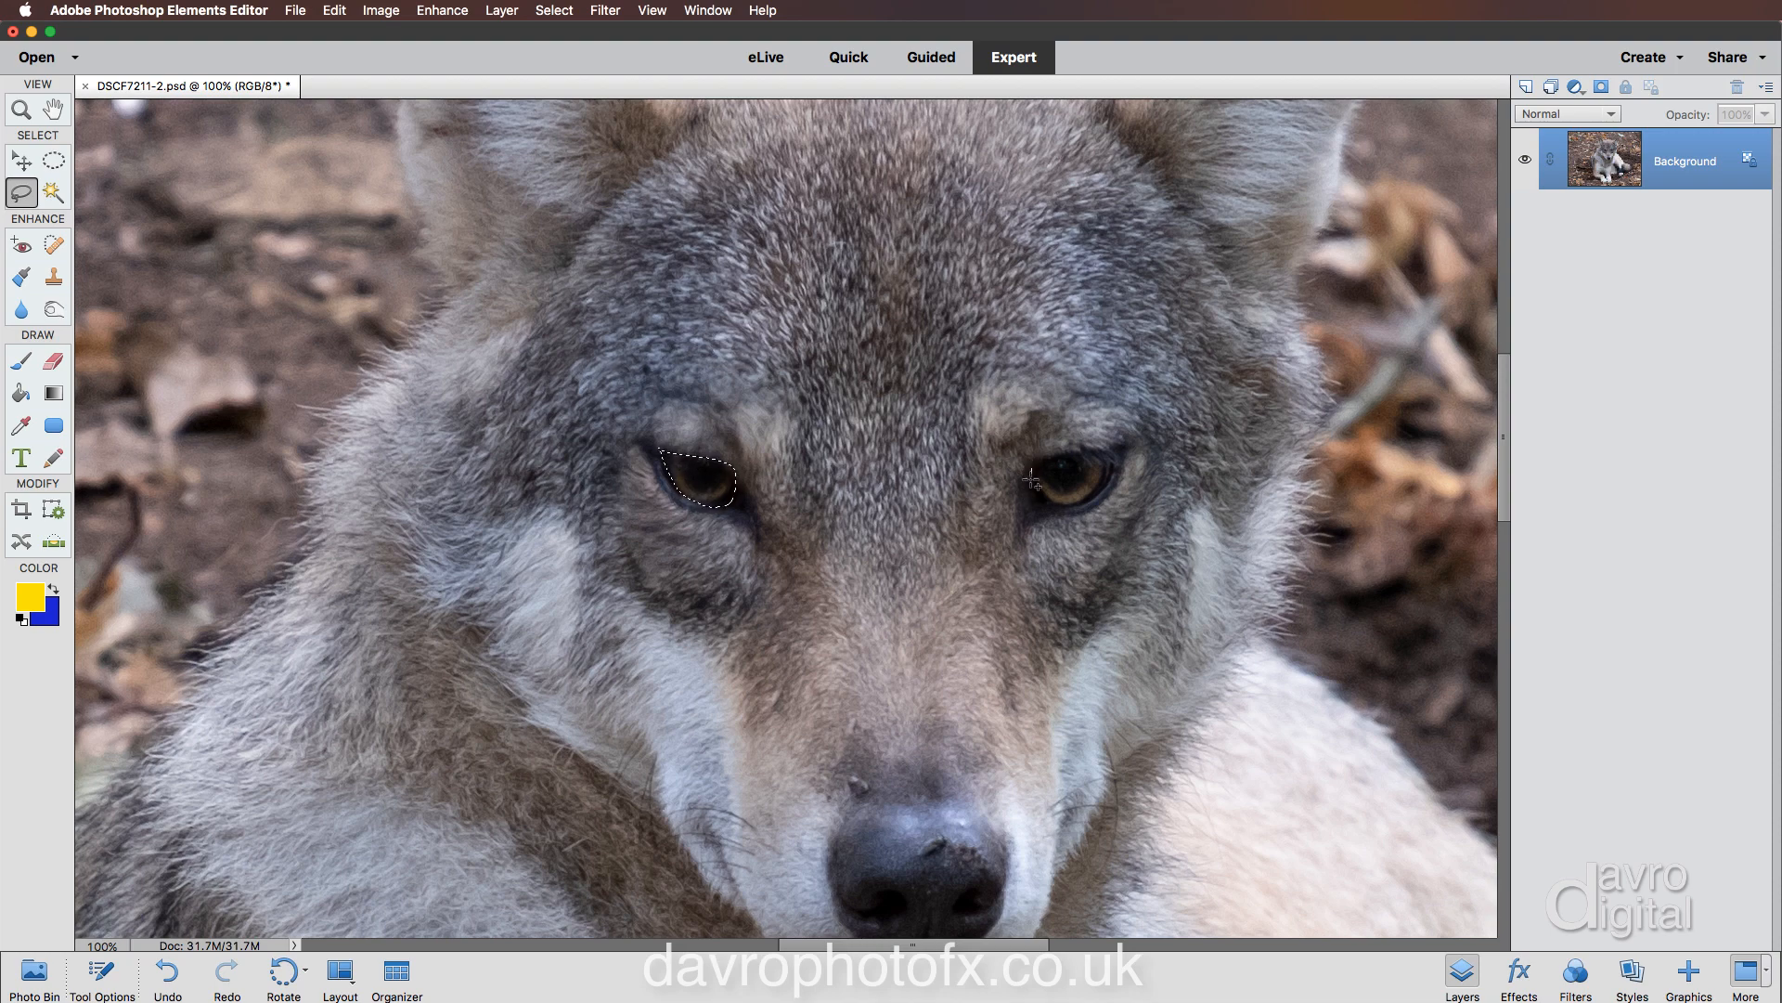
left_click_drag(1034, 477, 1097, 502)
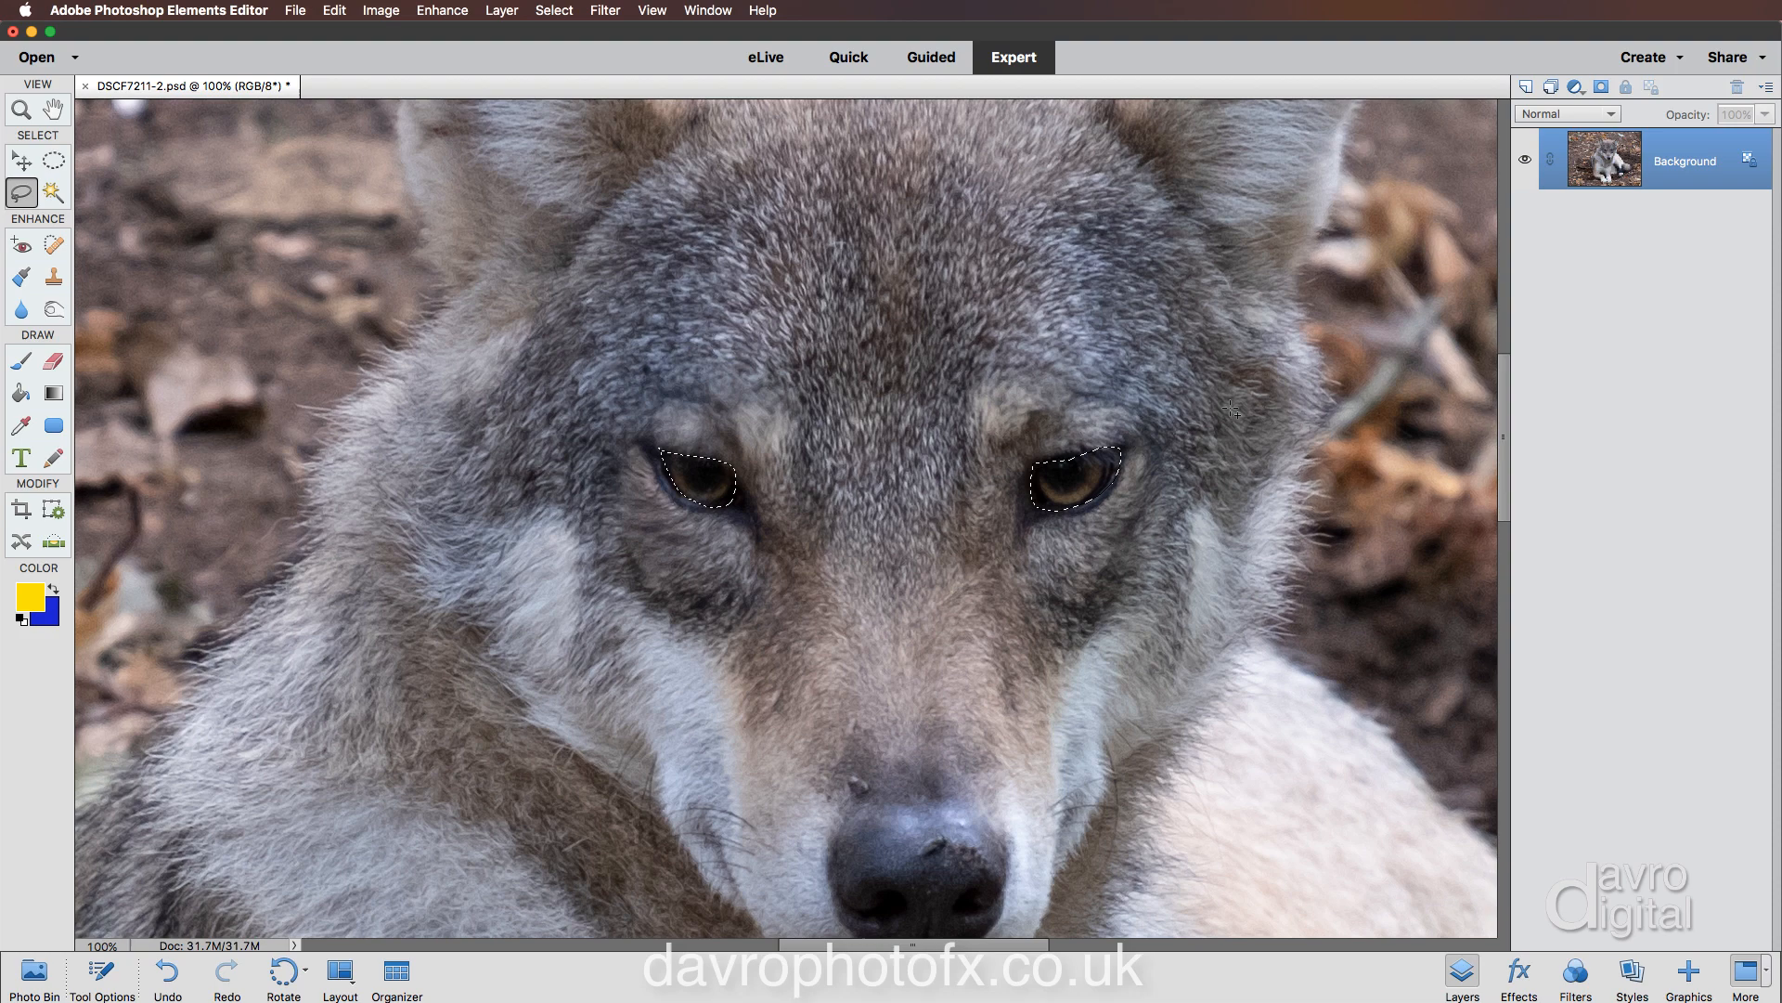
Add a Levels adjustment layer masked to the eyes, with the white input at 171.
left_click(1576, 86)
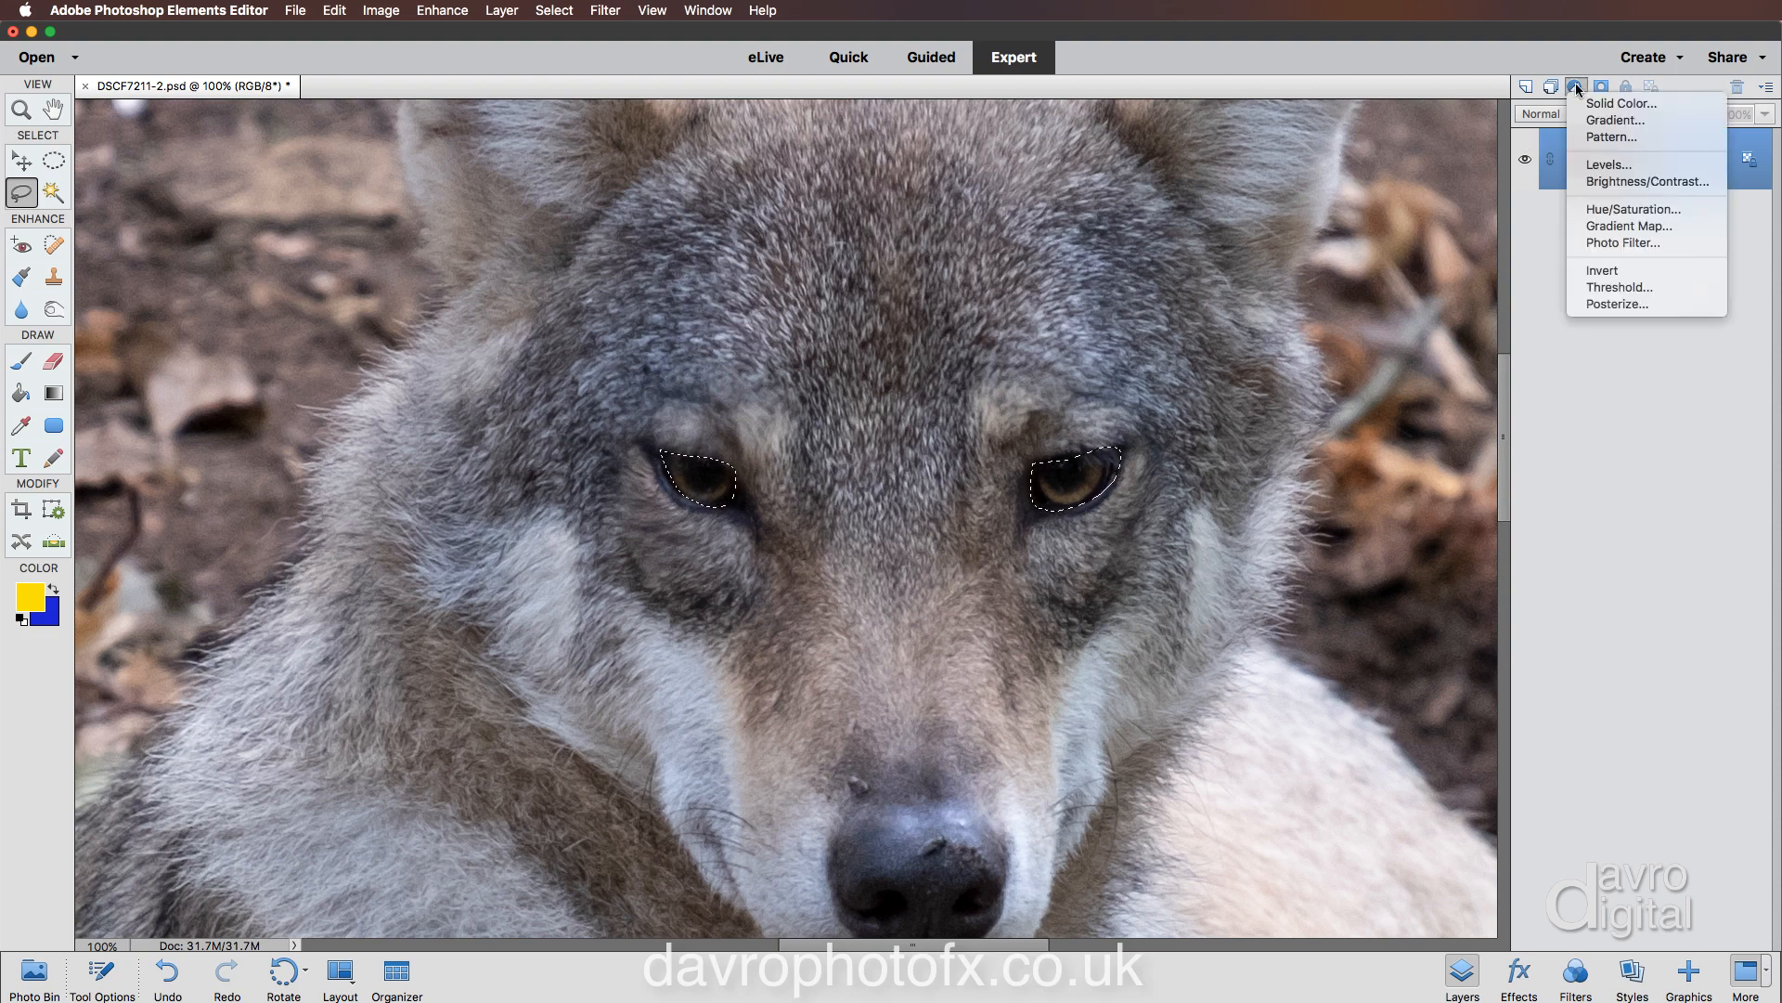
mouse_move(1609, 165)
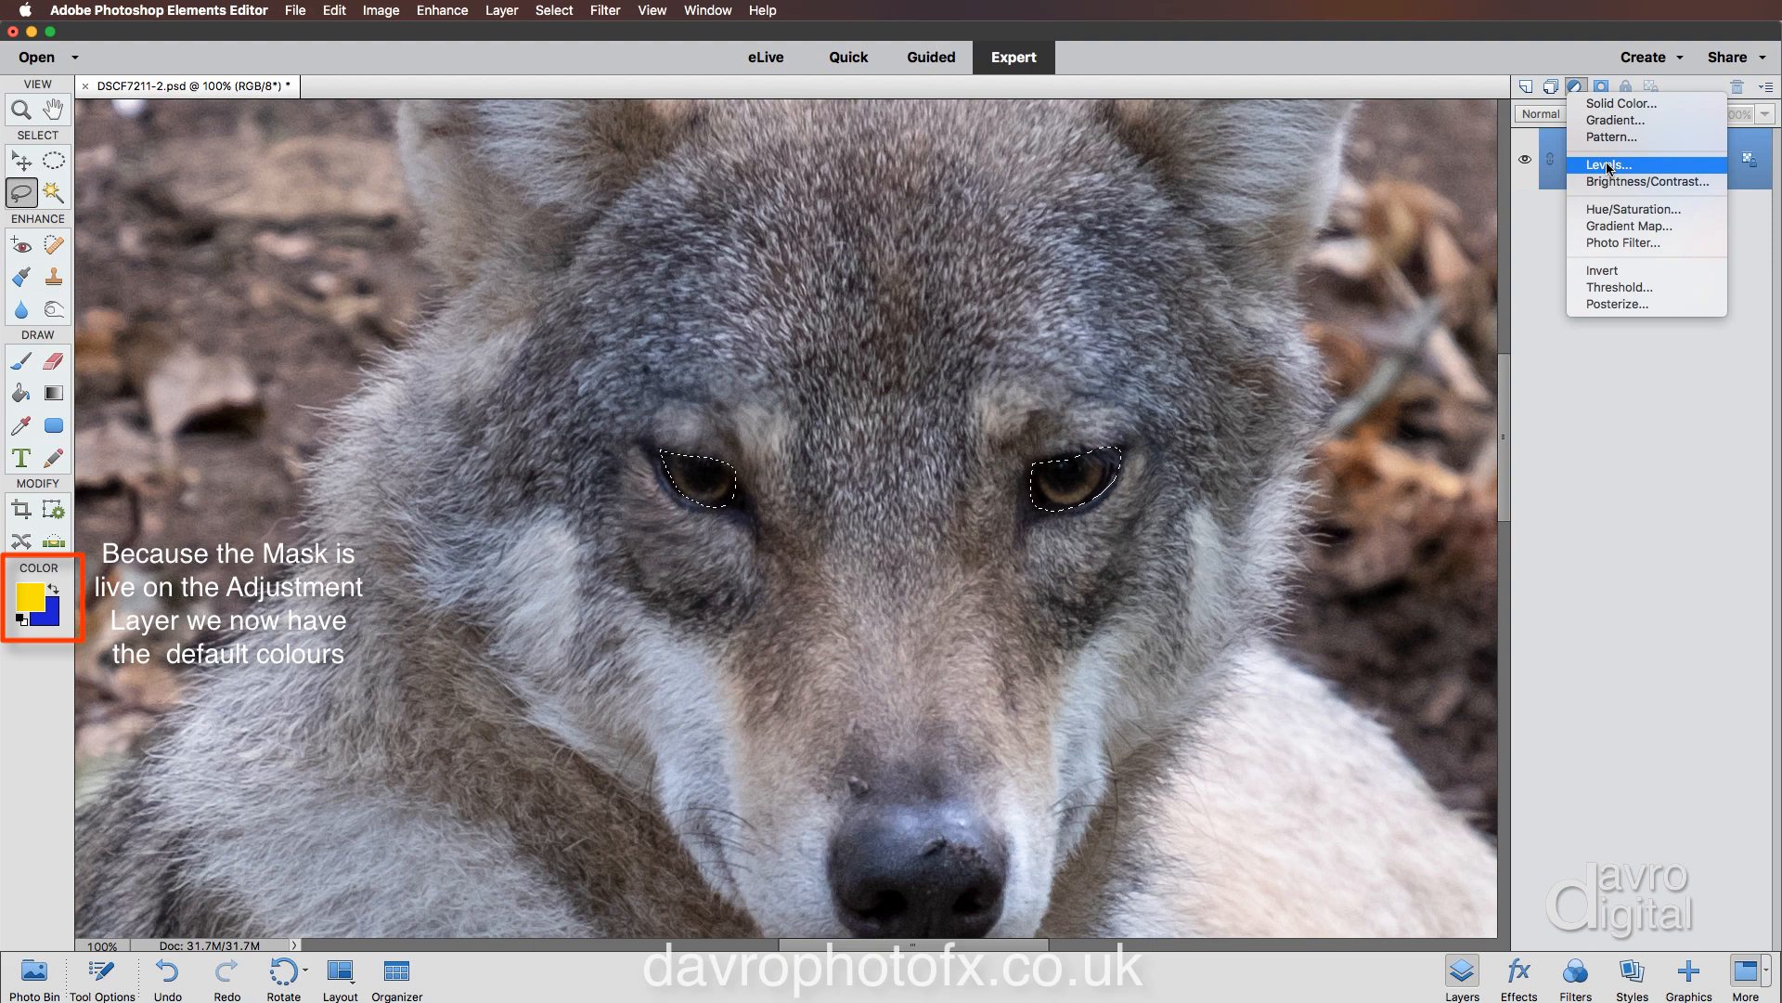
left_click(1606, 166)
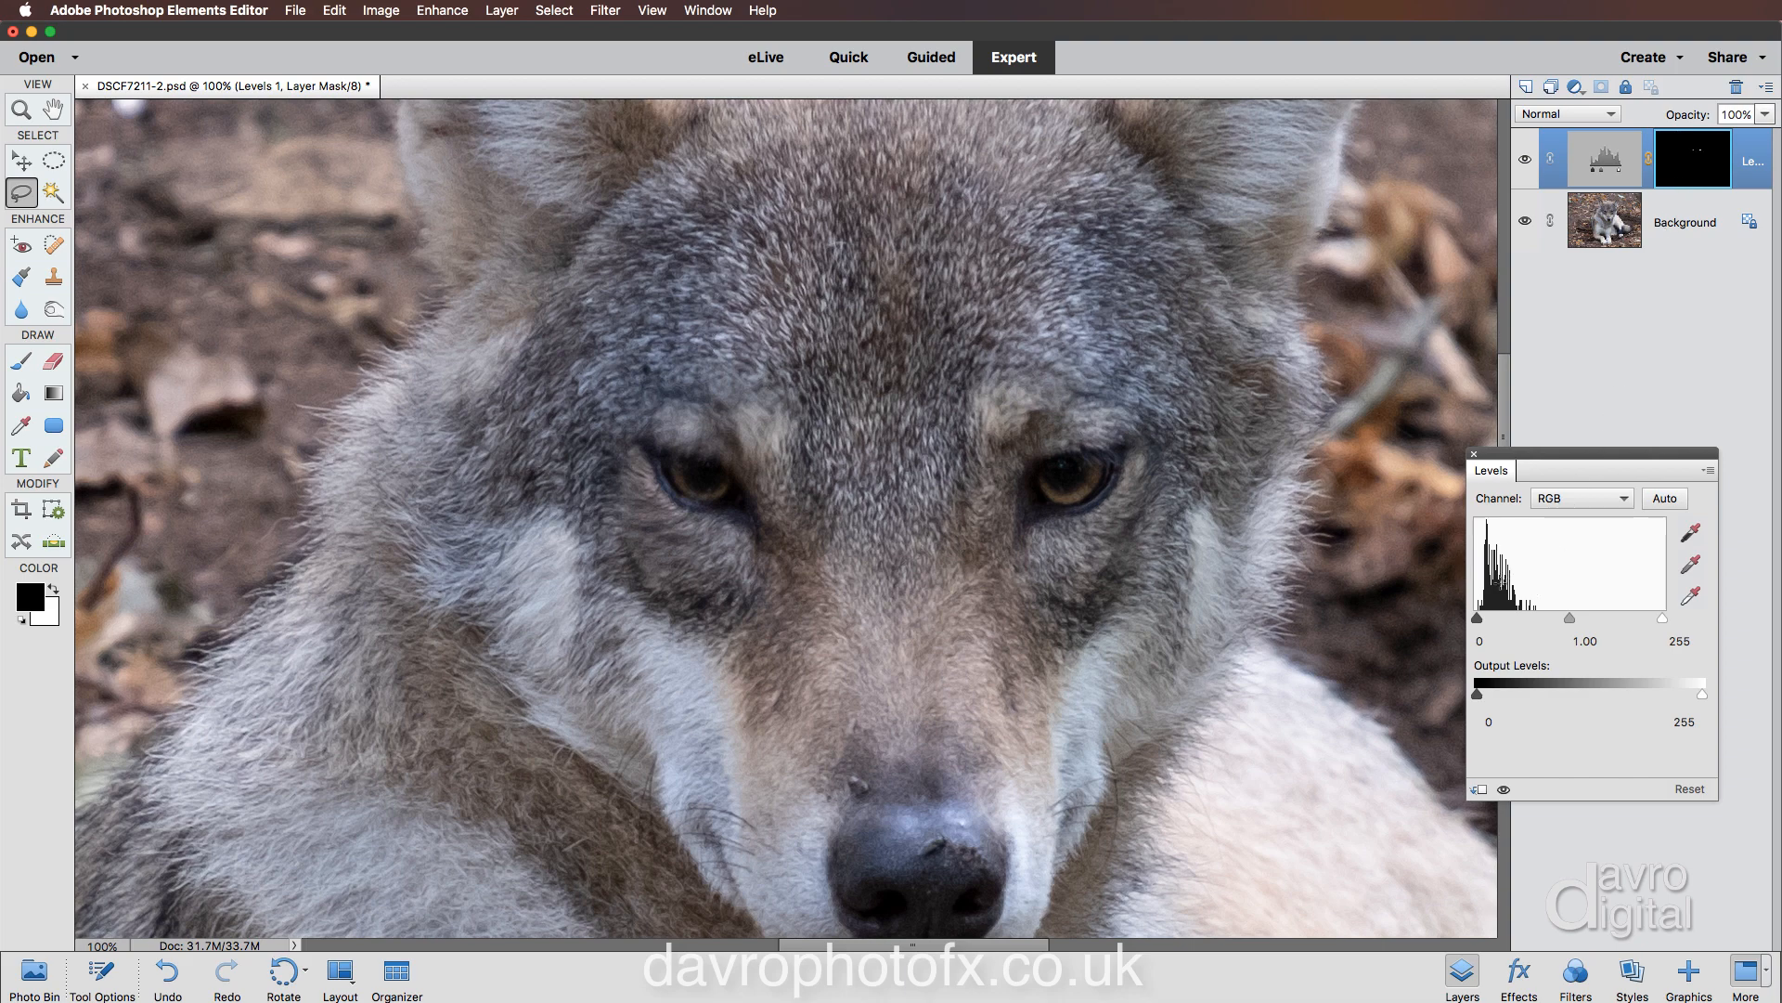
left_click(1487, 640)
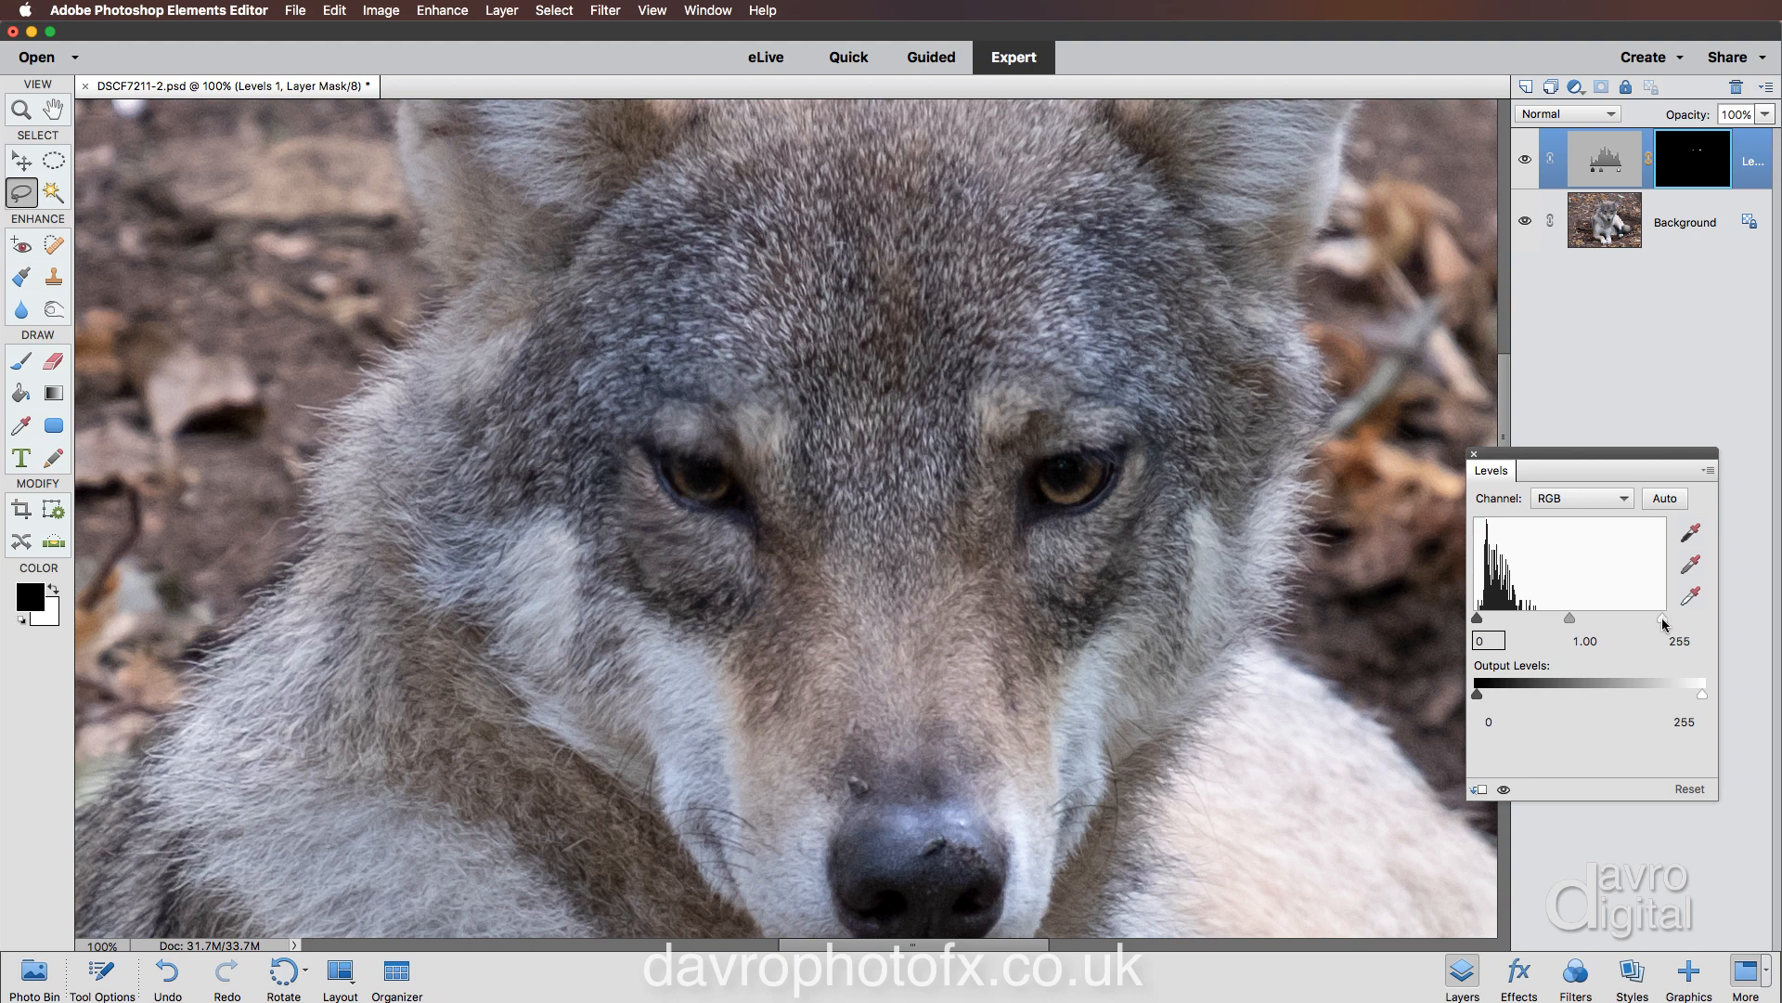
left_click_drag(1701, 622, 1694, 622)
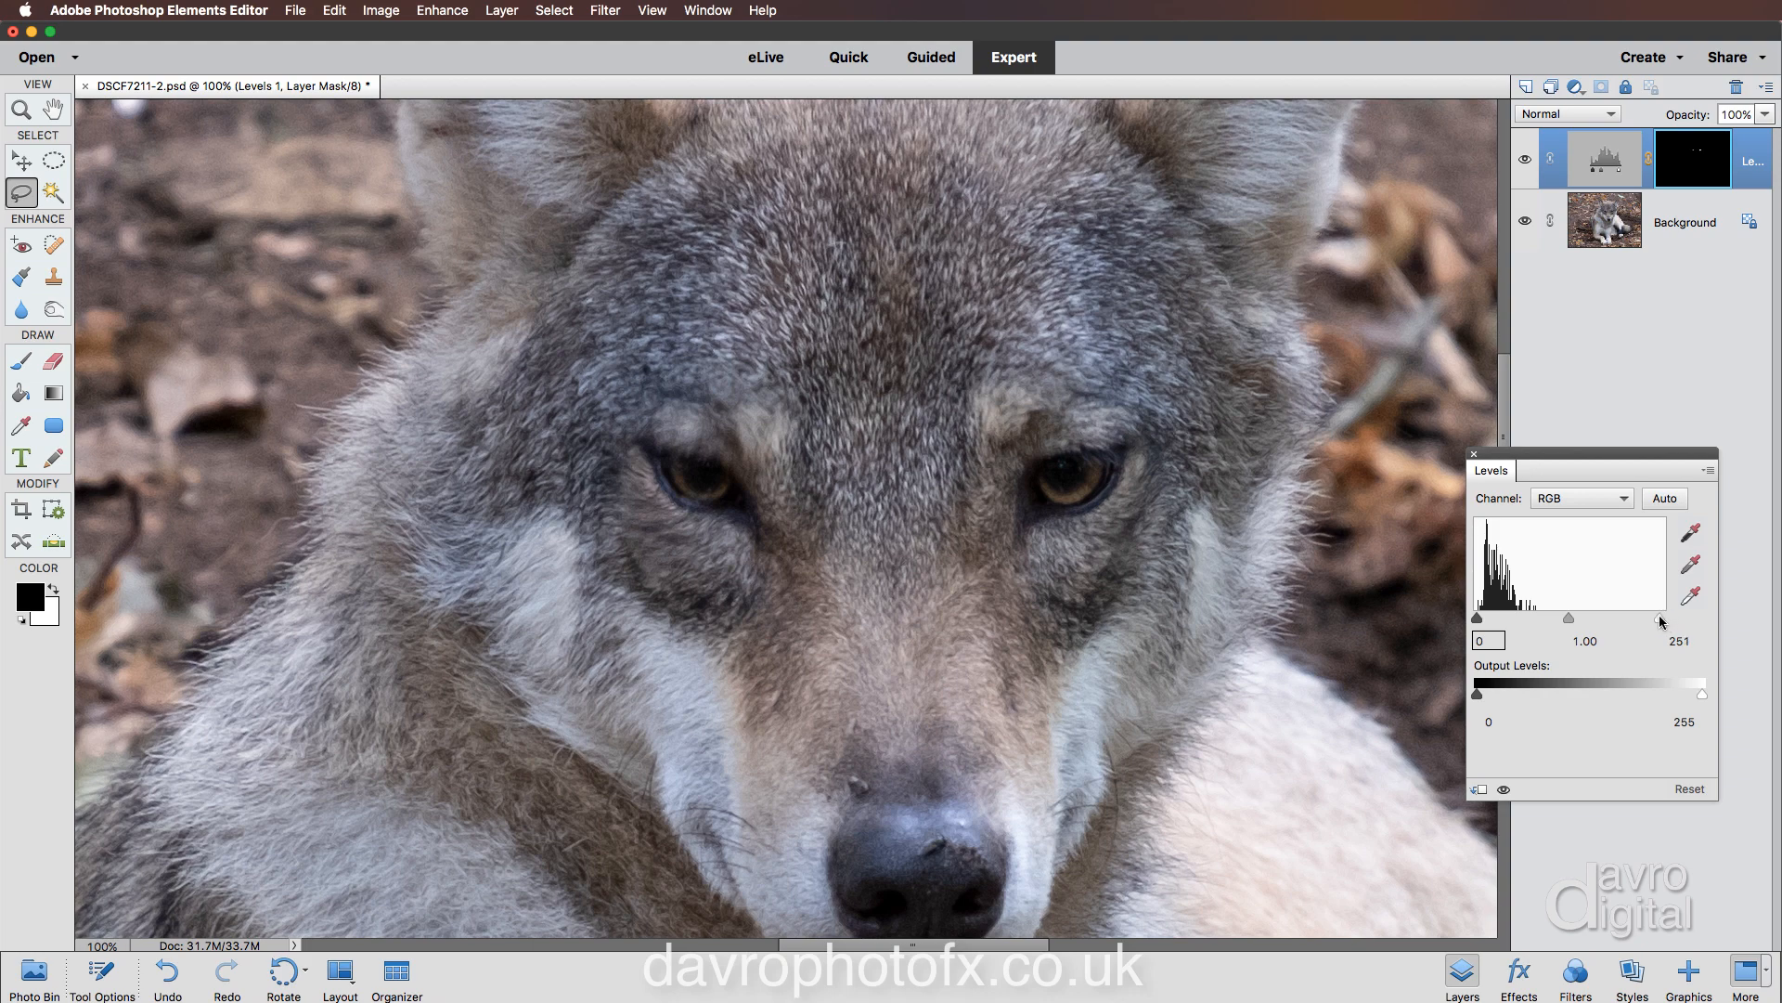
left_click_drag(1660, 619, 1614, 619)
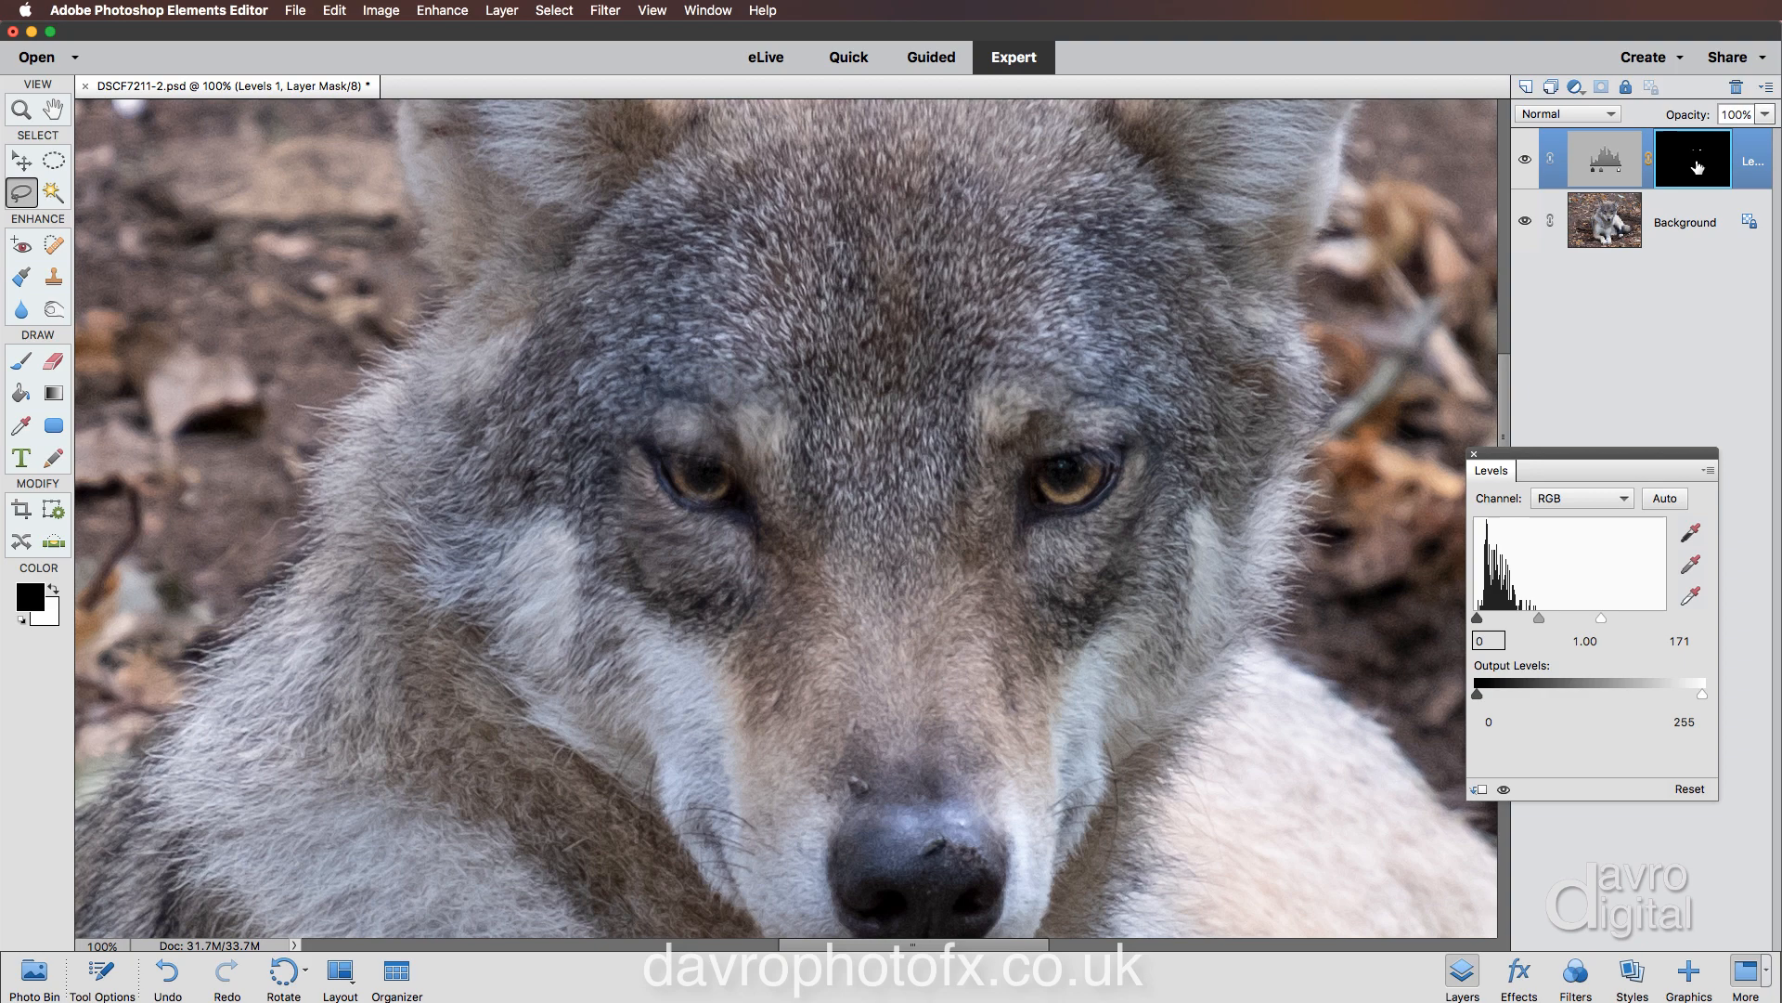
Show the eye mask alone and preview a 2.8-pixel Gaussian Blur on it.
left_click(1692, 158)
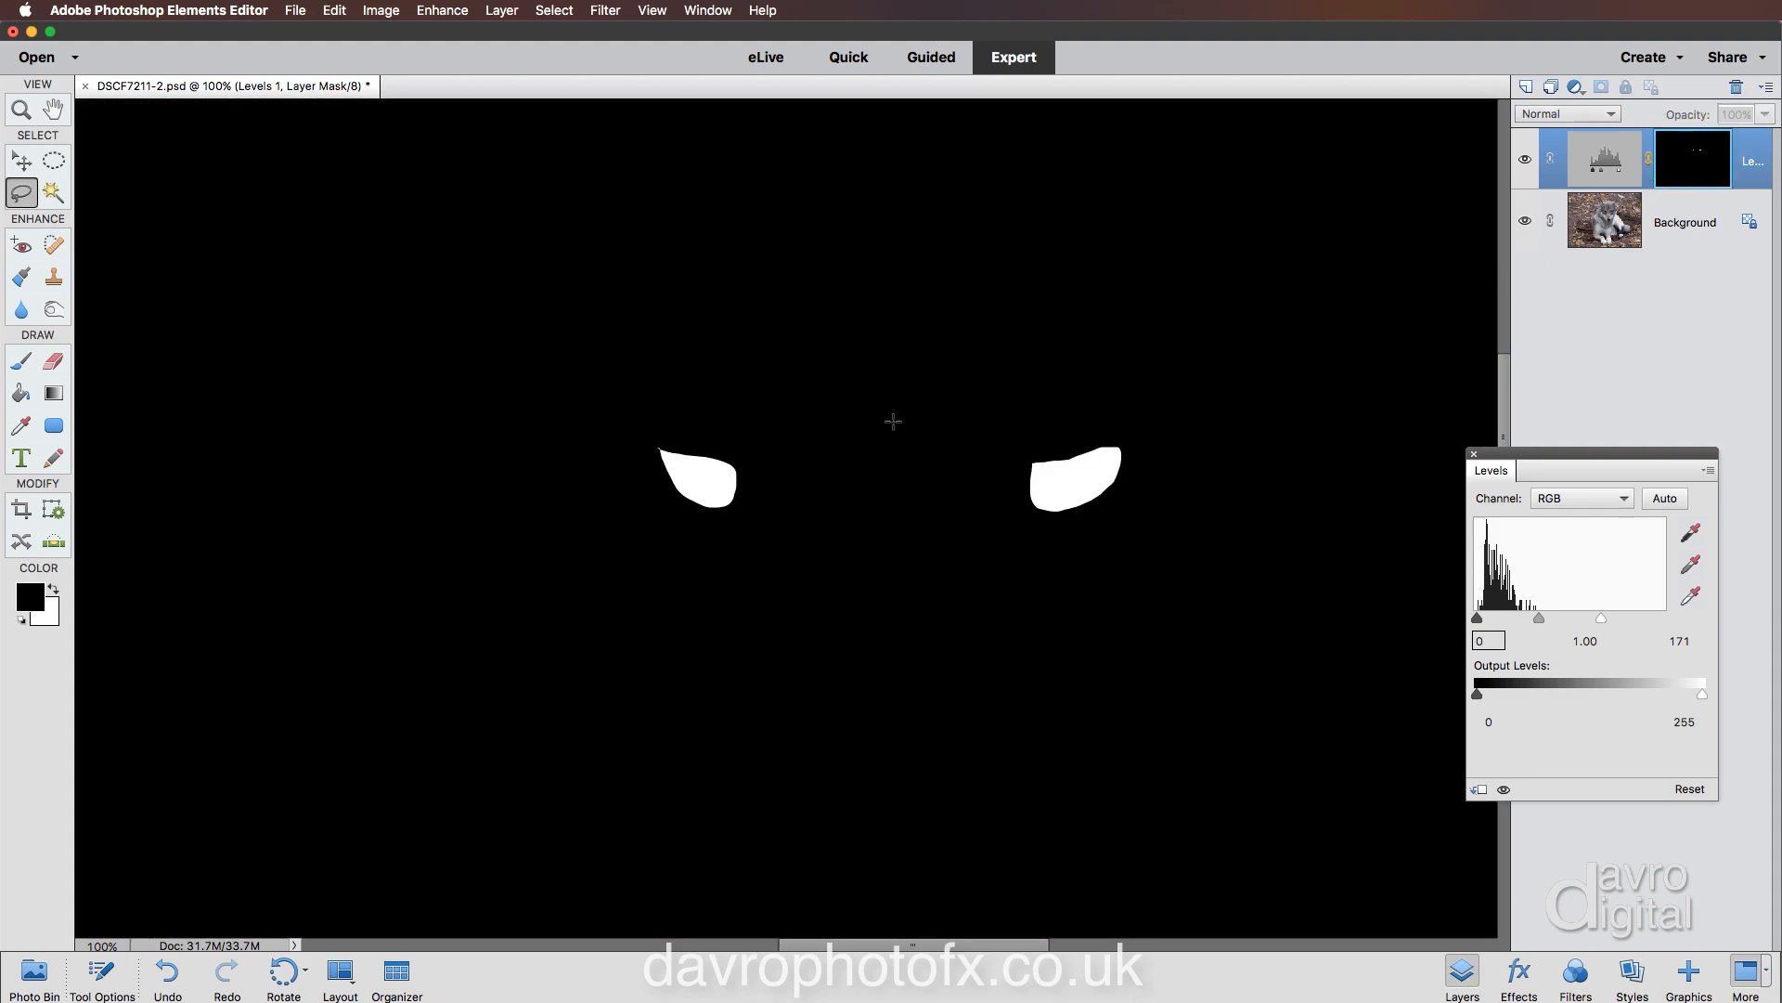
left_click(603, 11)
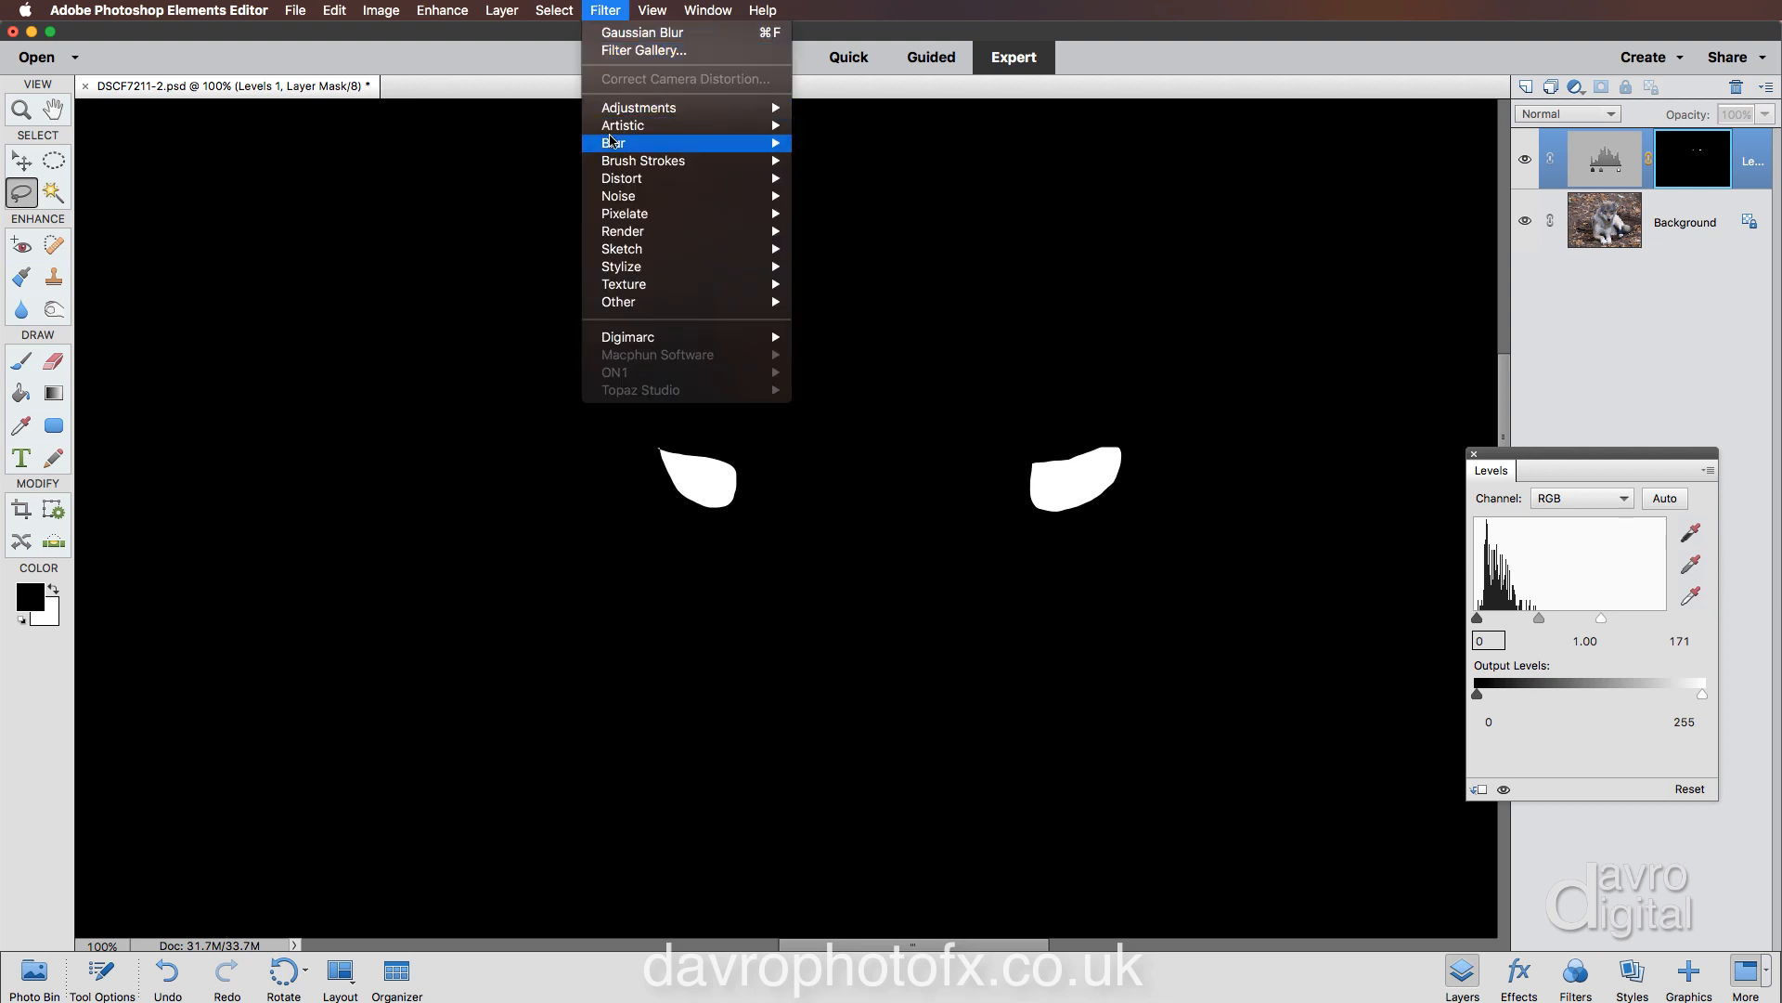
left_click(642, 32)
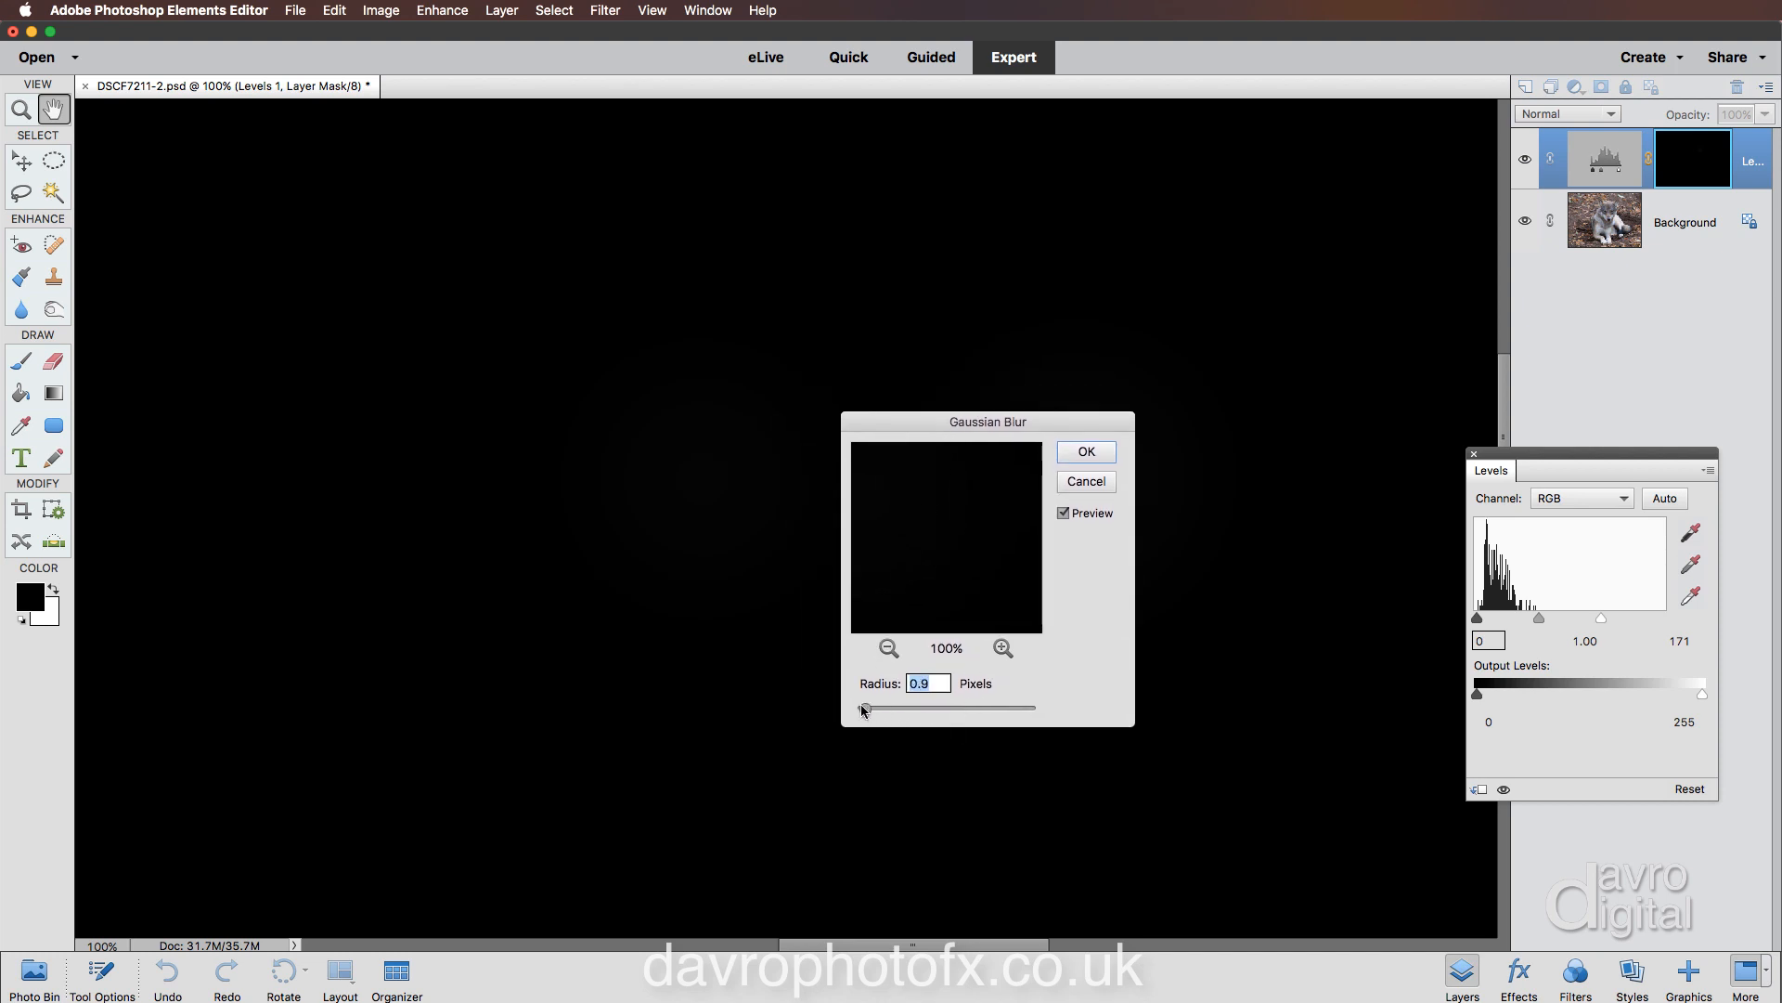
left_click_drag(864, 707, 856, 707)
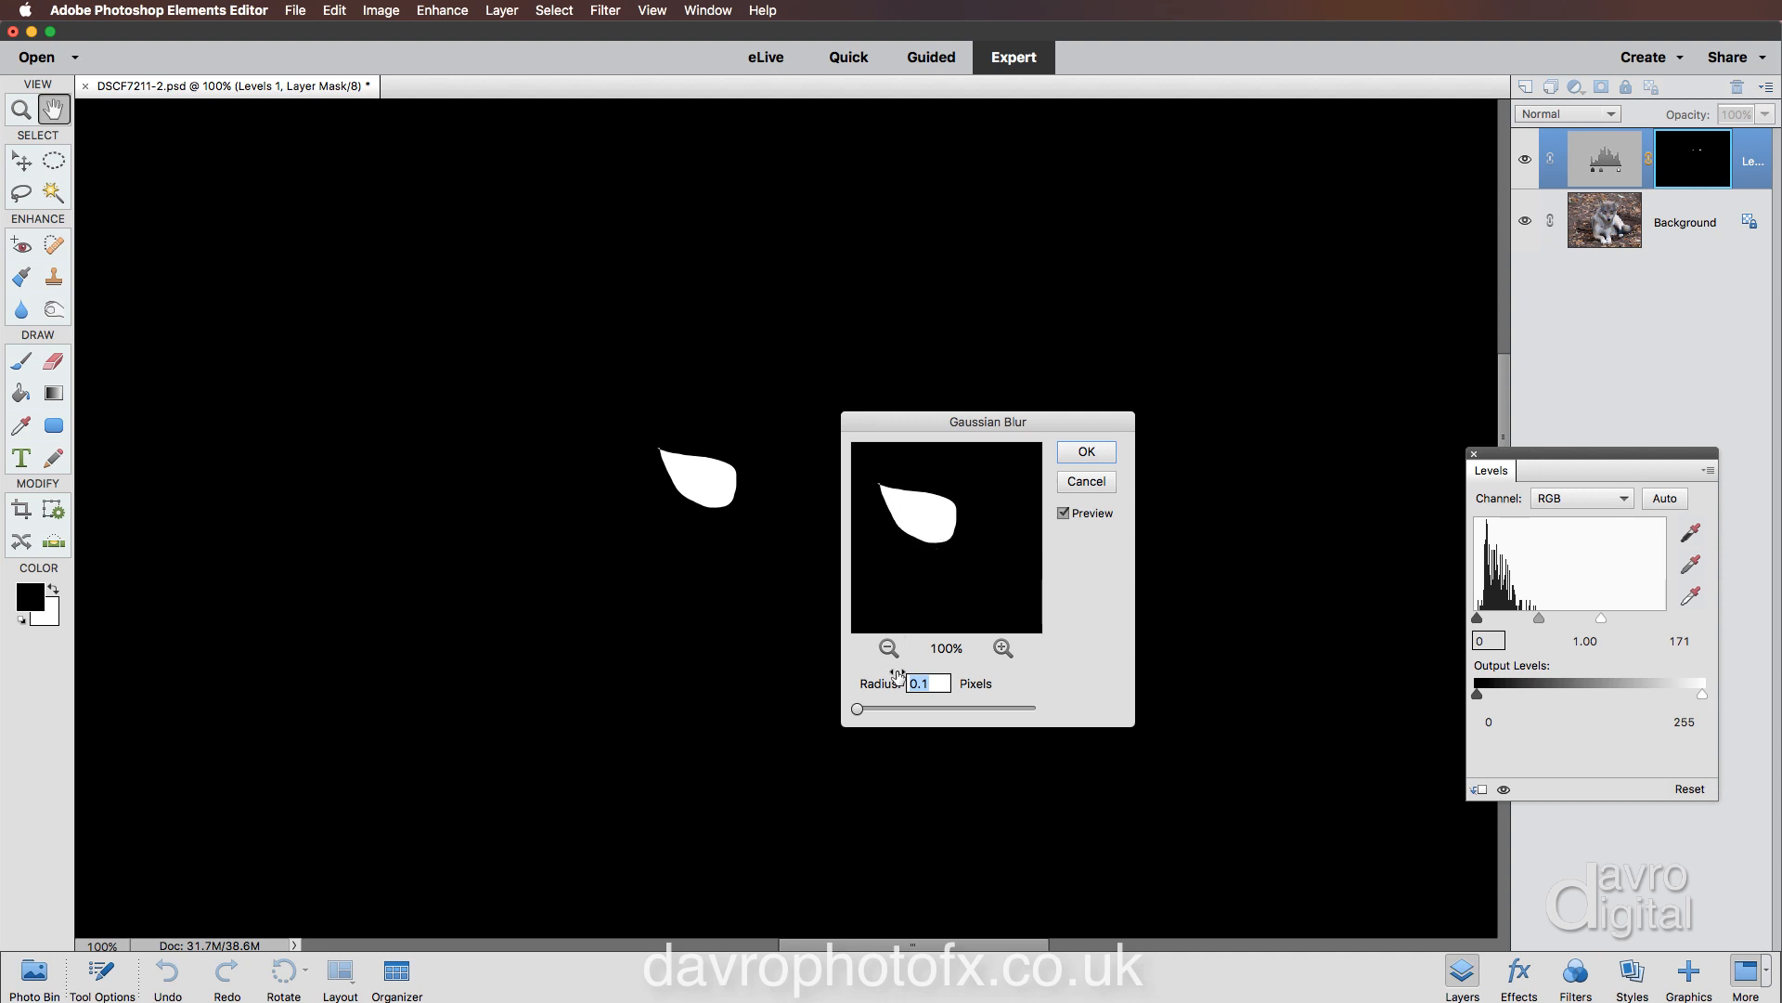
left_click_drag(856, 707, 867, 708)
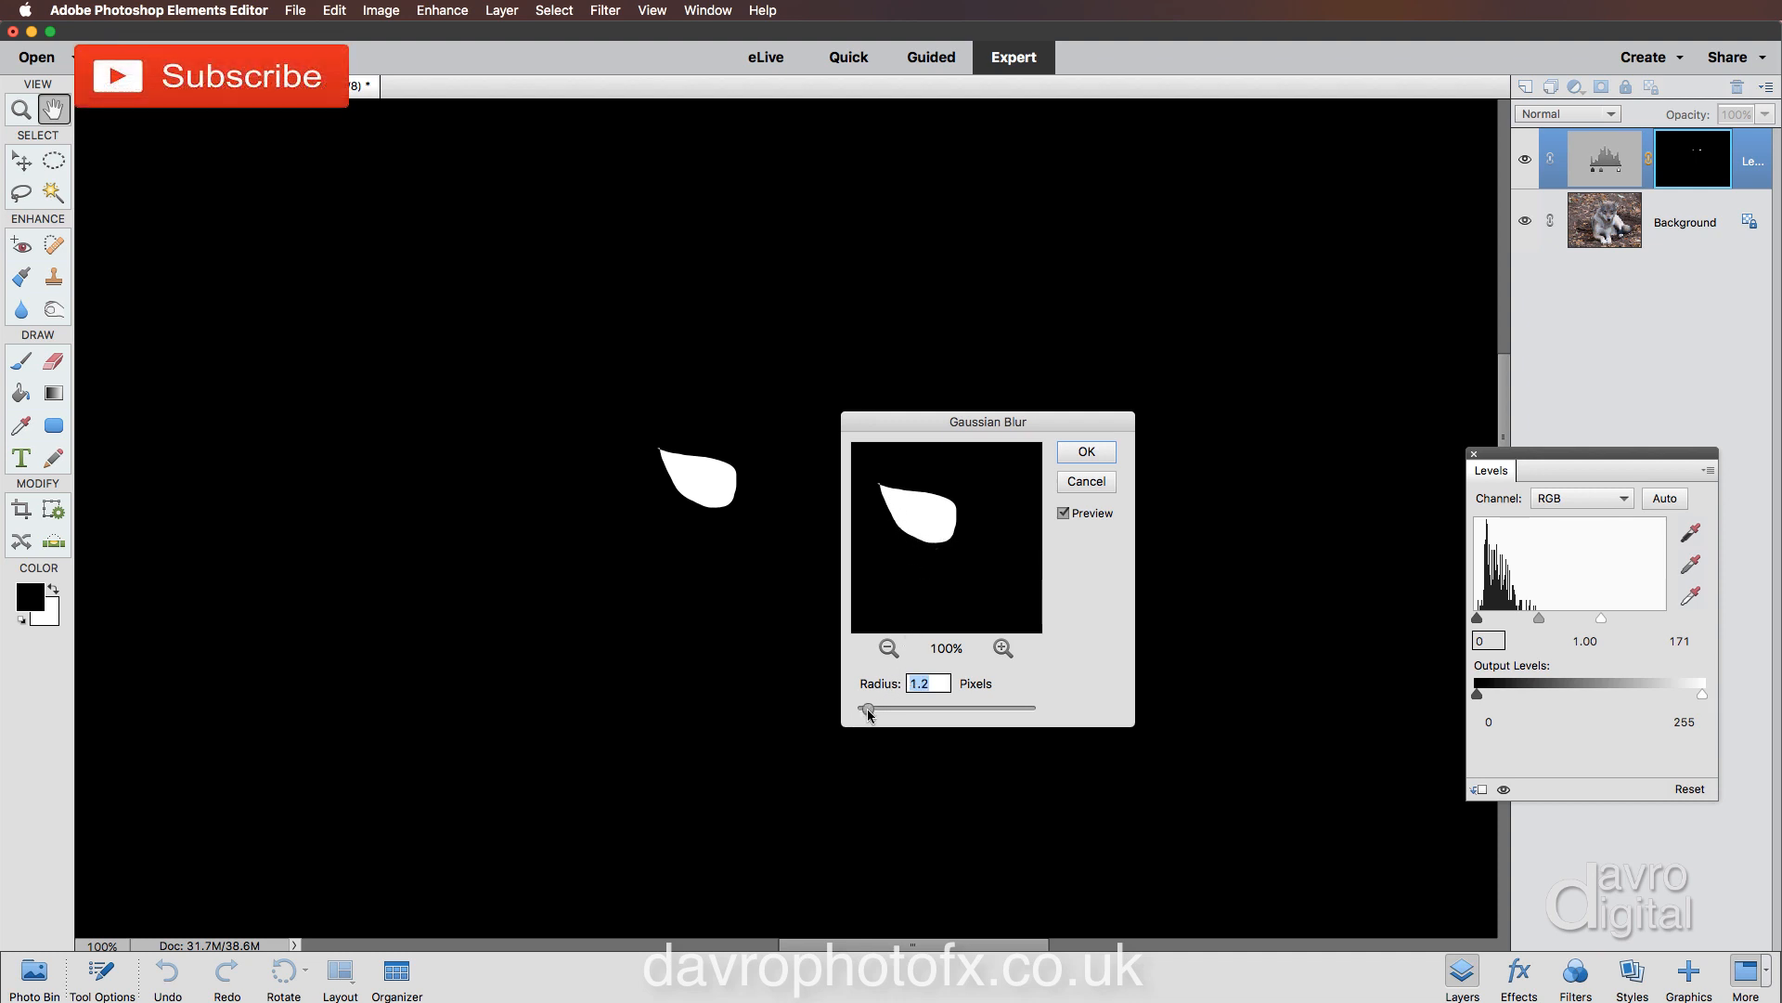
left_click_drag(866, 708, 886, 709)
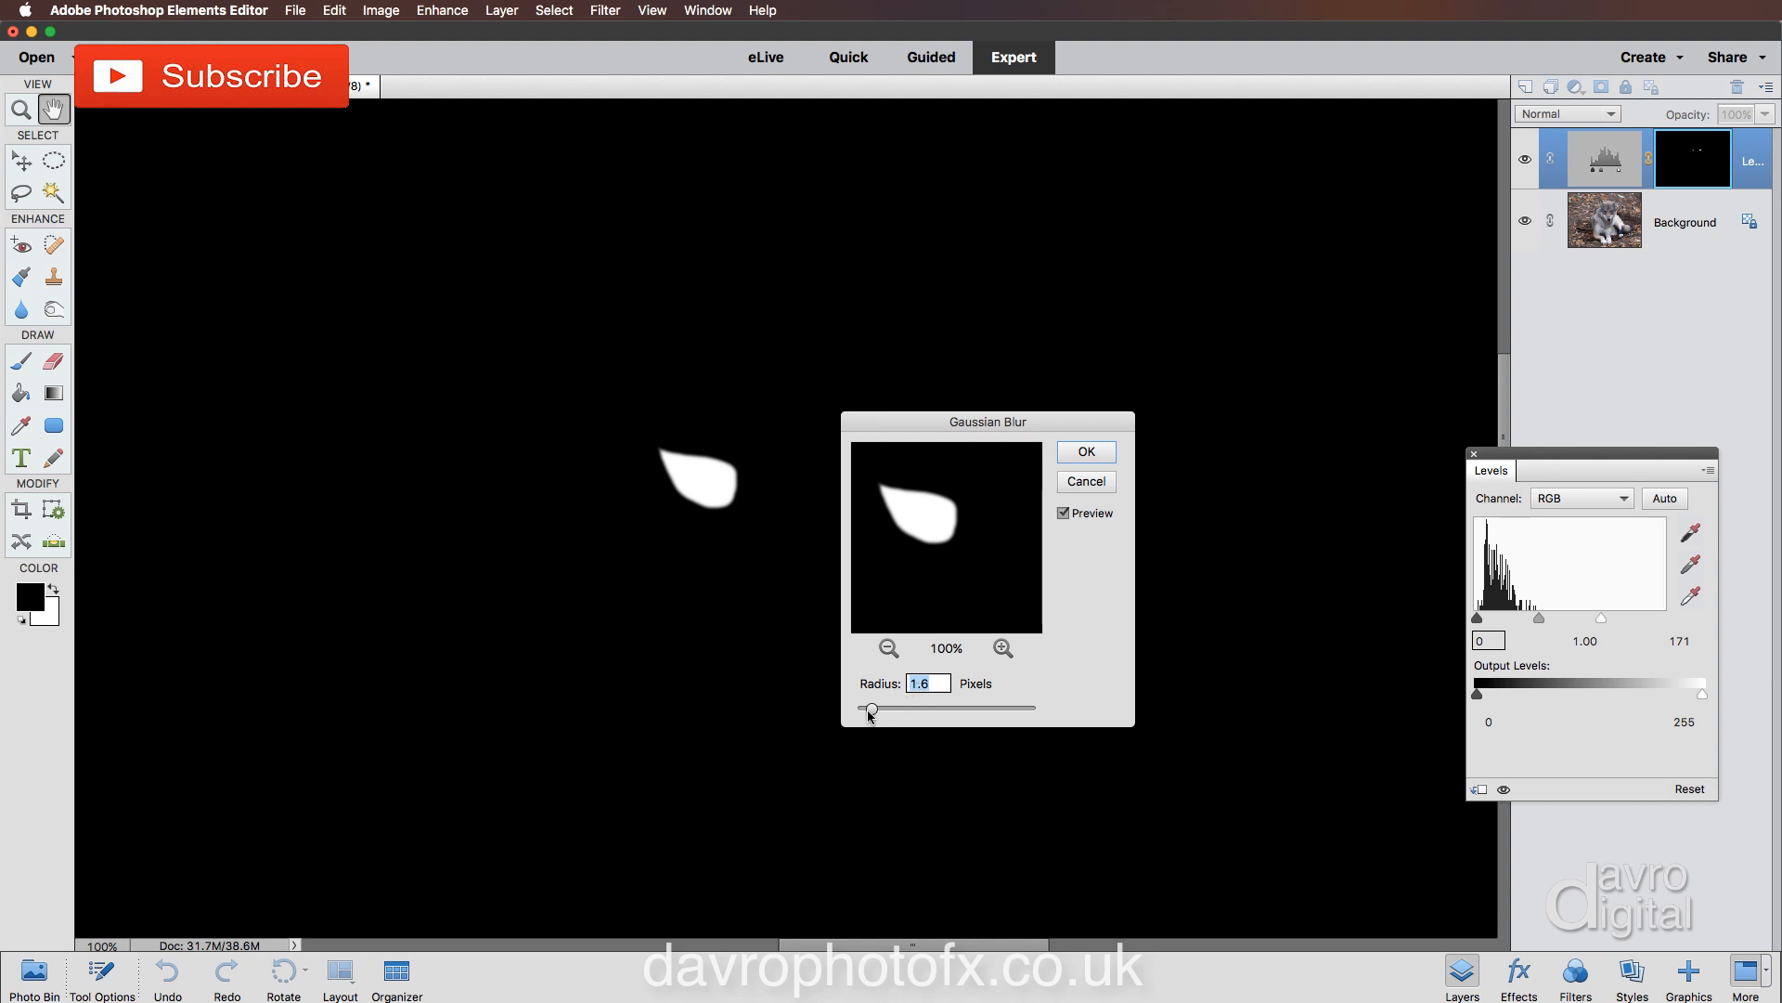
left_click_drag(871, 708, 878, 708)
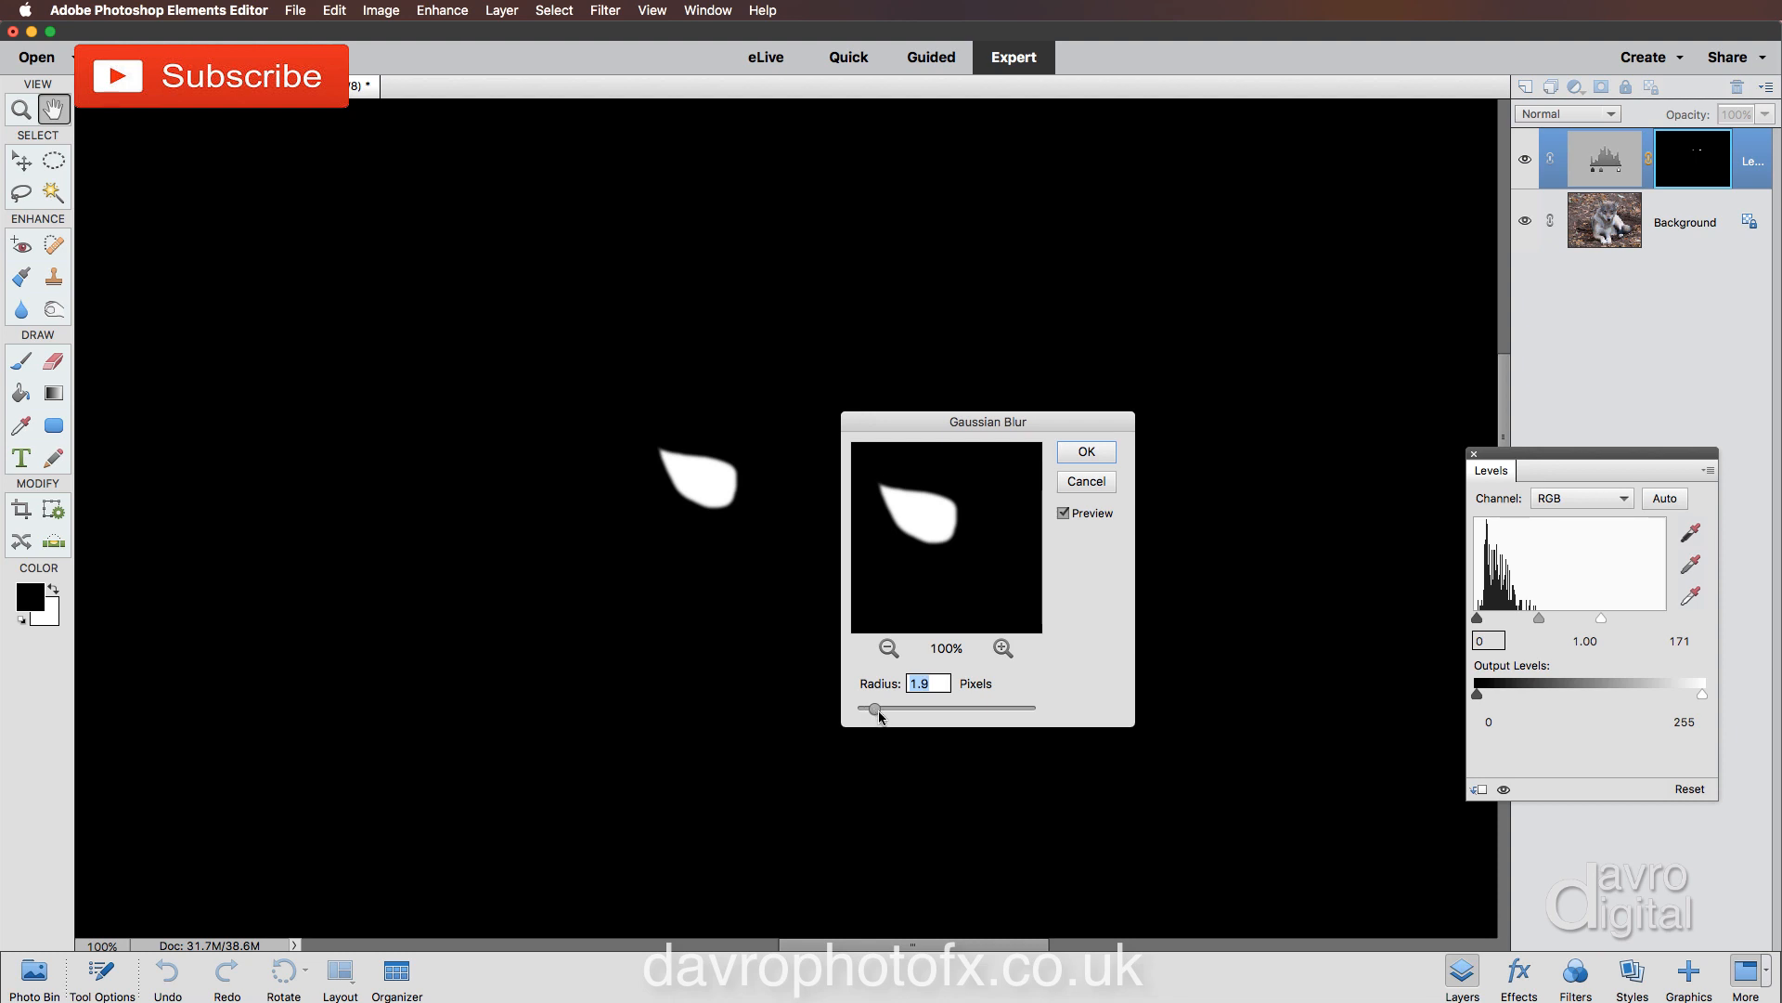
left_click_drag(874, 708, 882, 708)
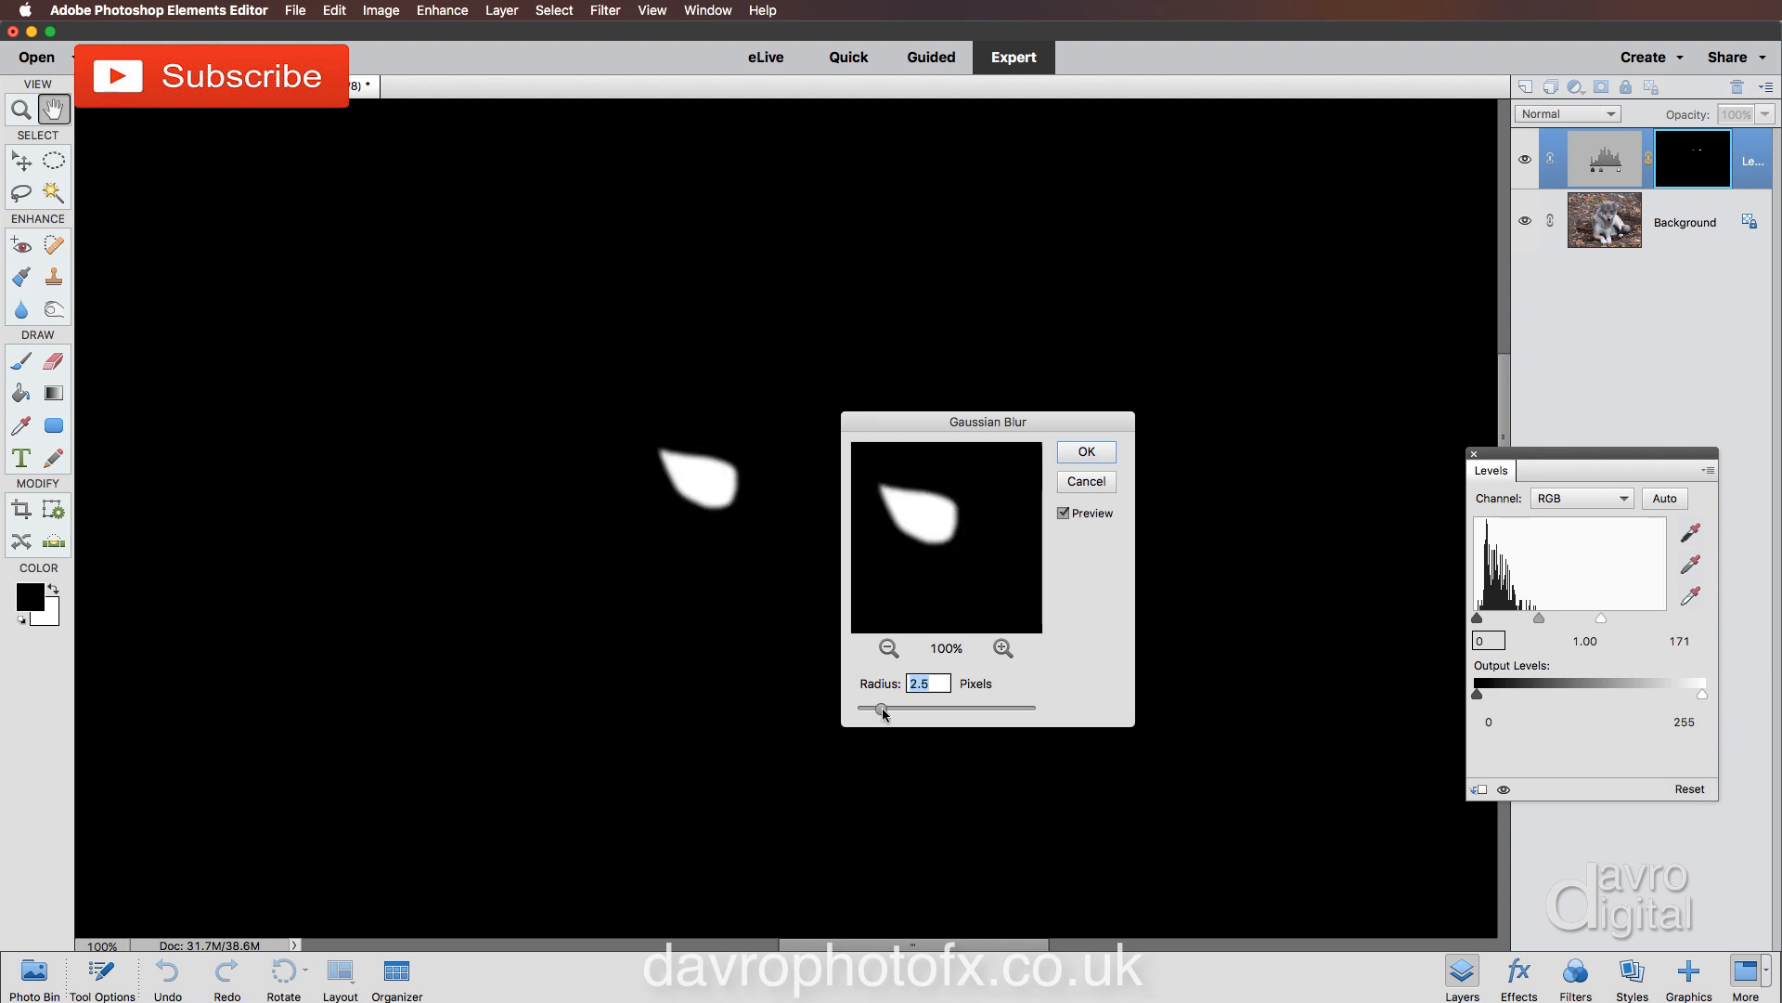
left_click_drag(879, 708, 897, 707)
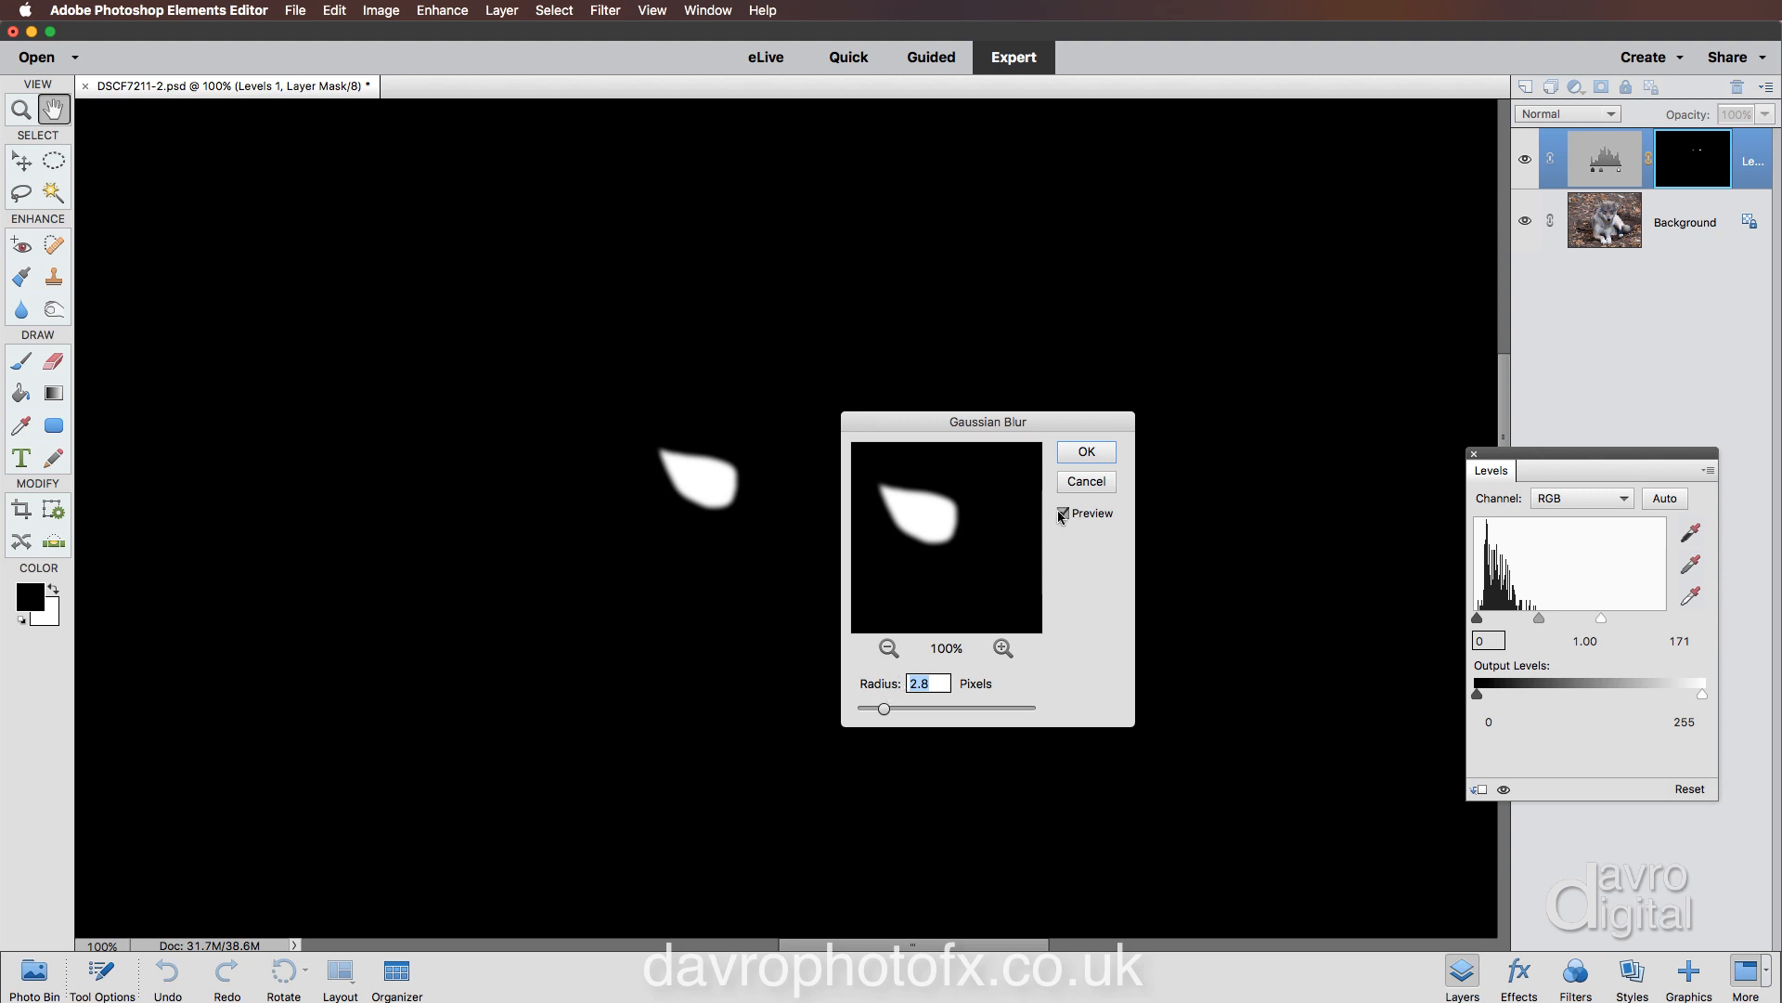
Apply the 2.8-pixel Gaussian Blur to the eye mask.
left_click(1083, 451)
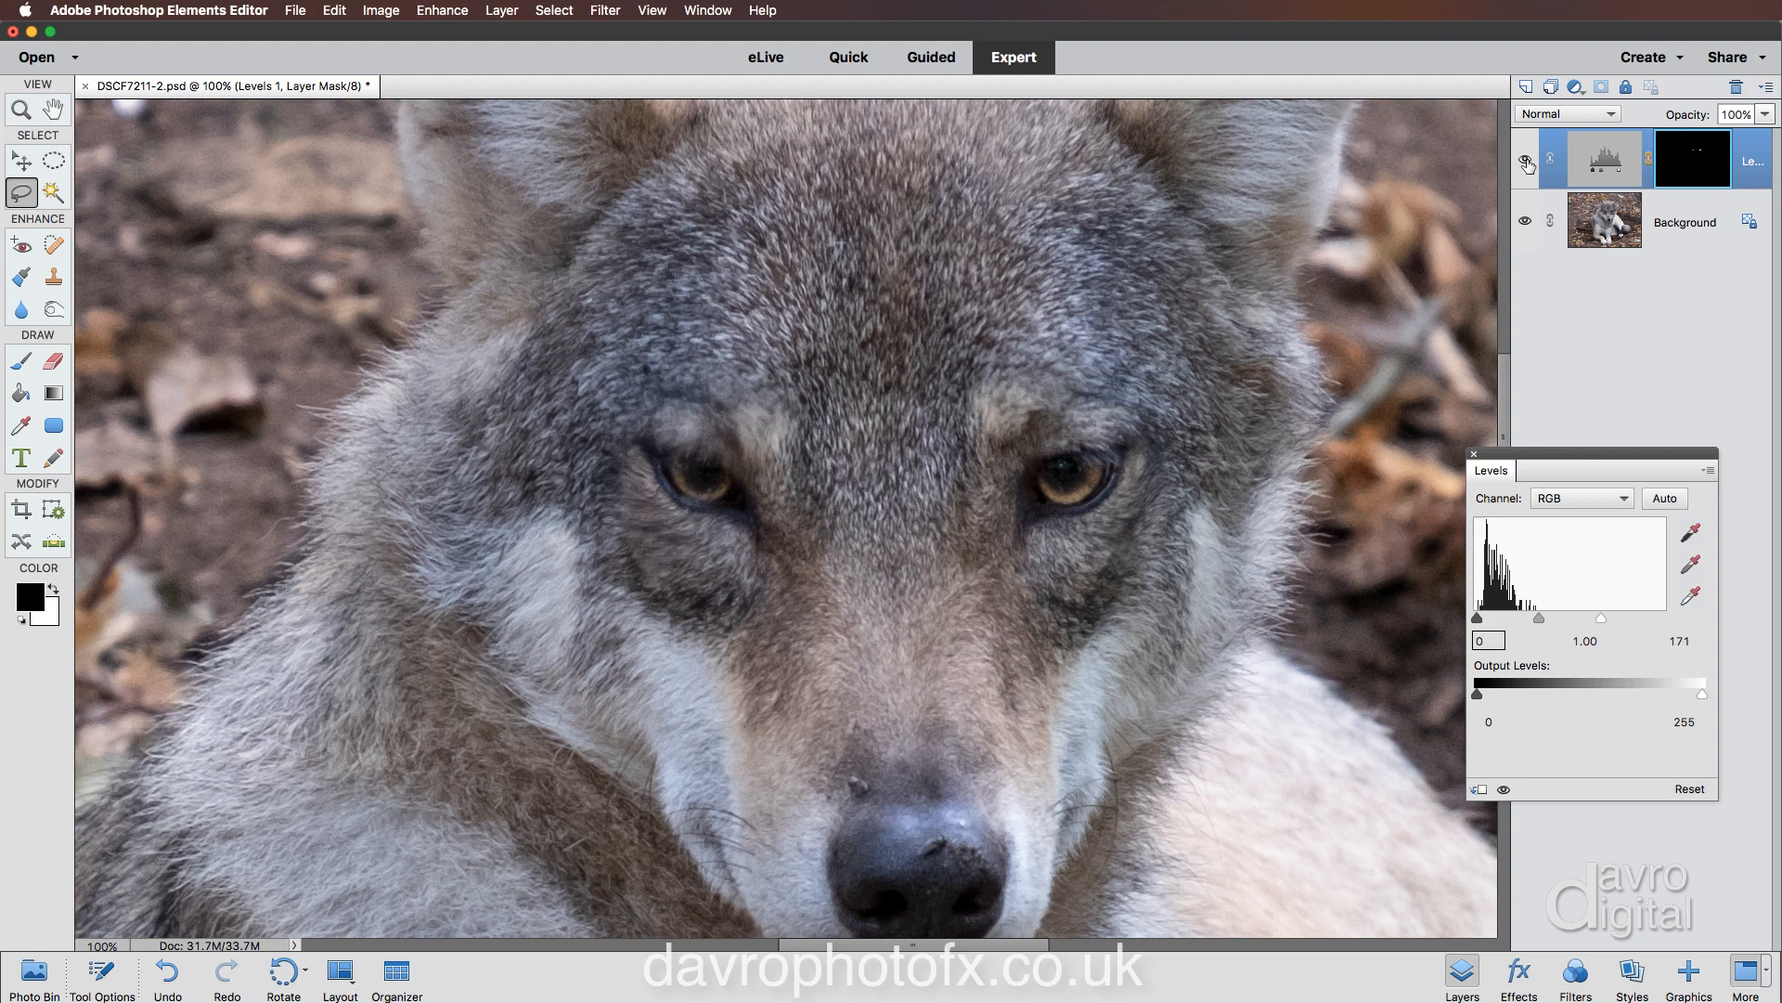
mouse_move(1453, 208)
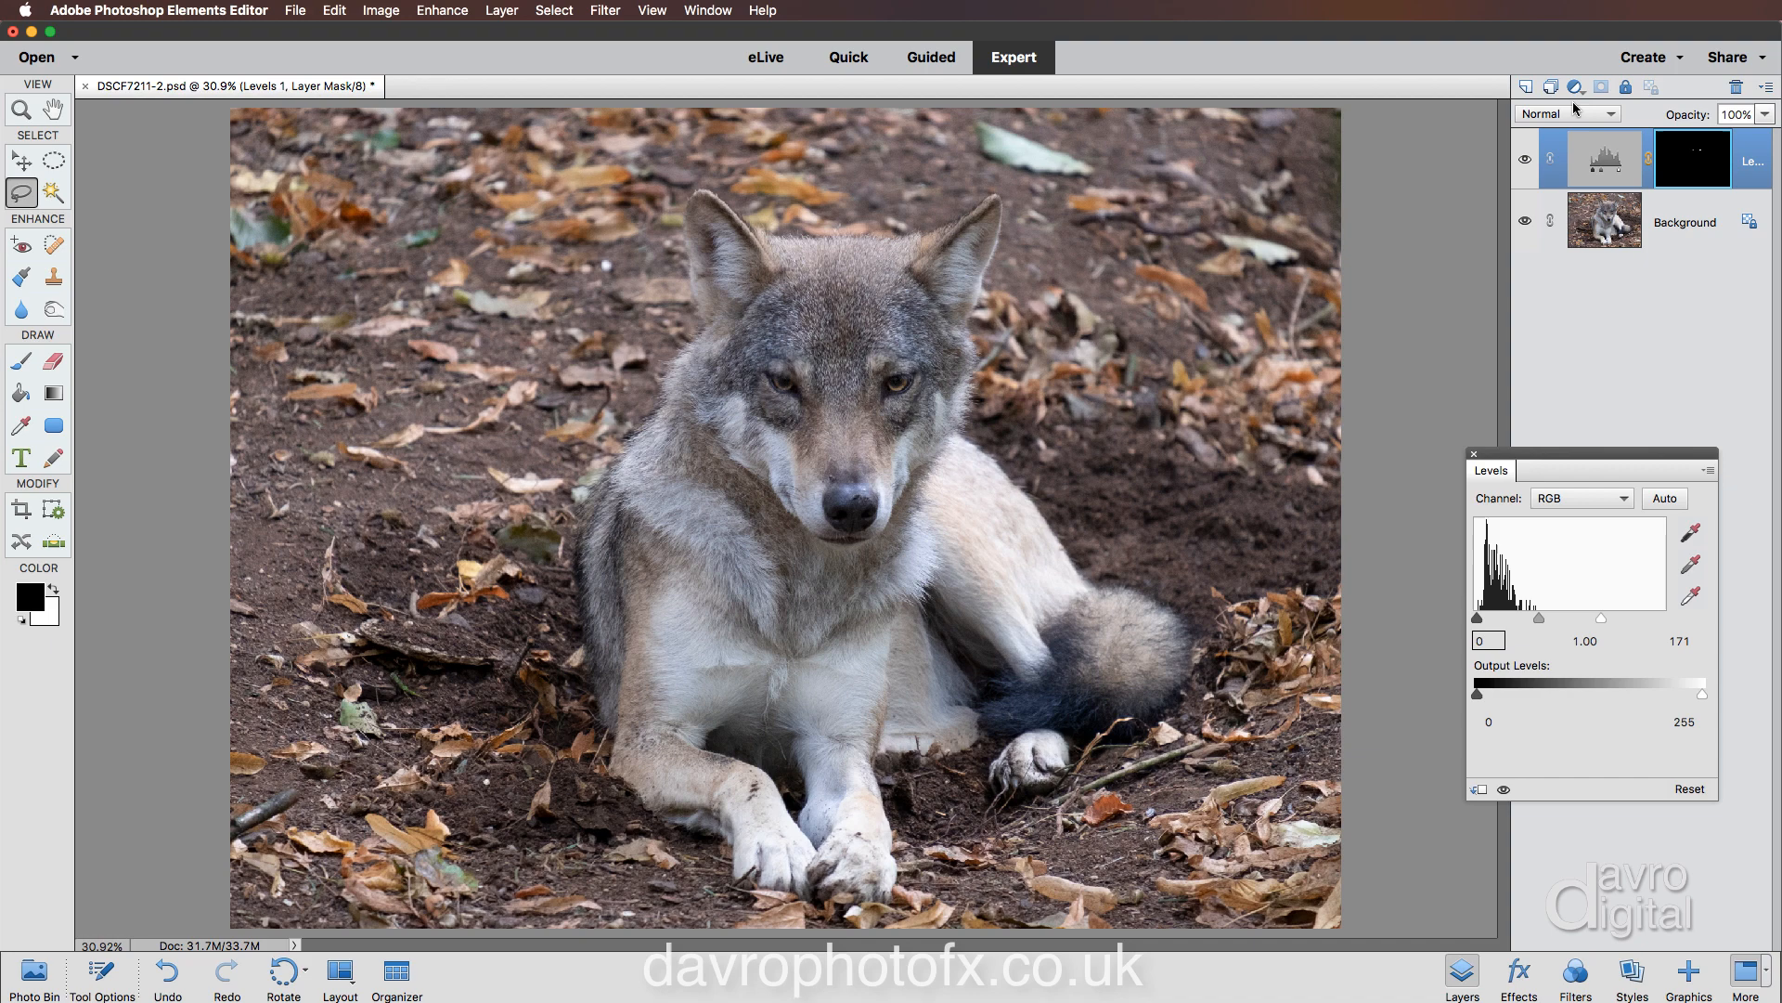
Add a Hue/Saturation adjustment layer with saturation set to +20.
left_click(1575, 87)
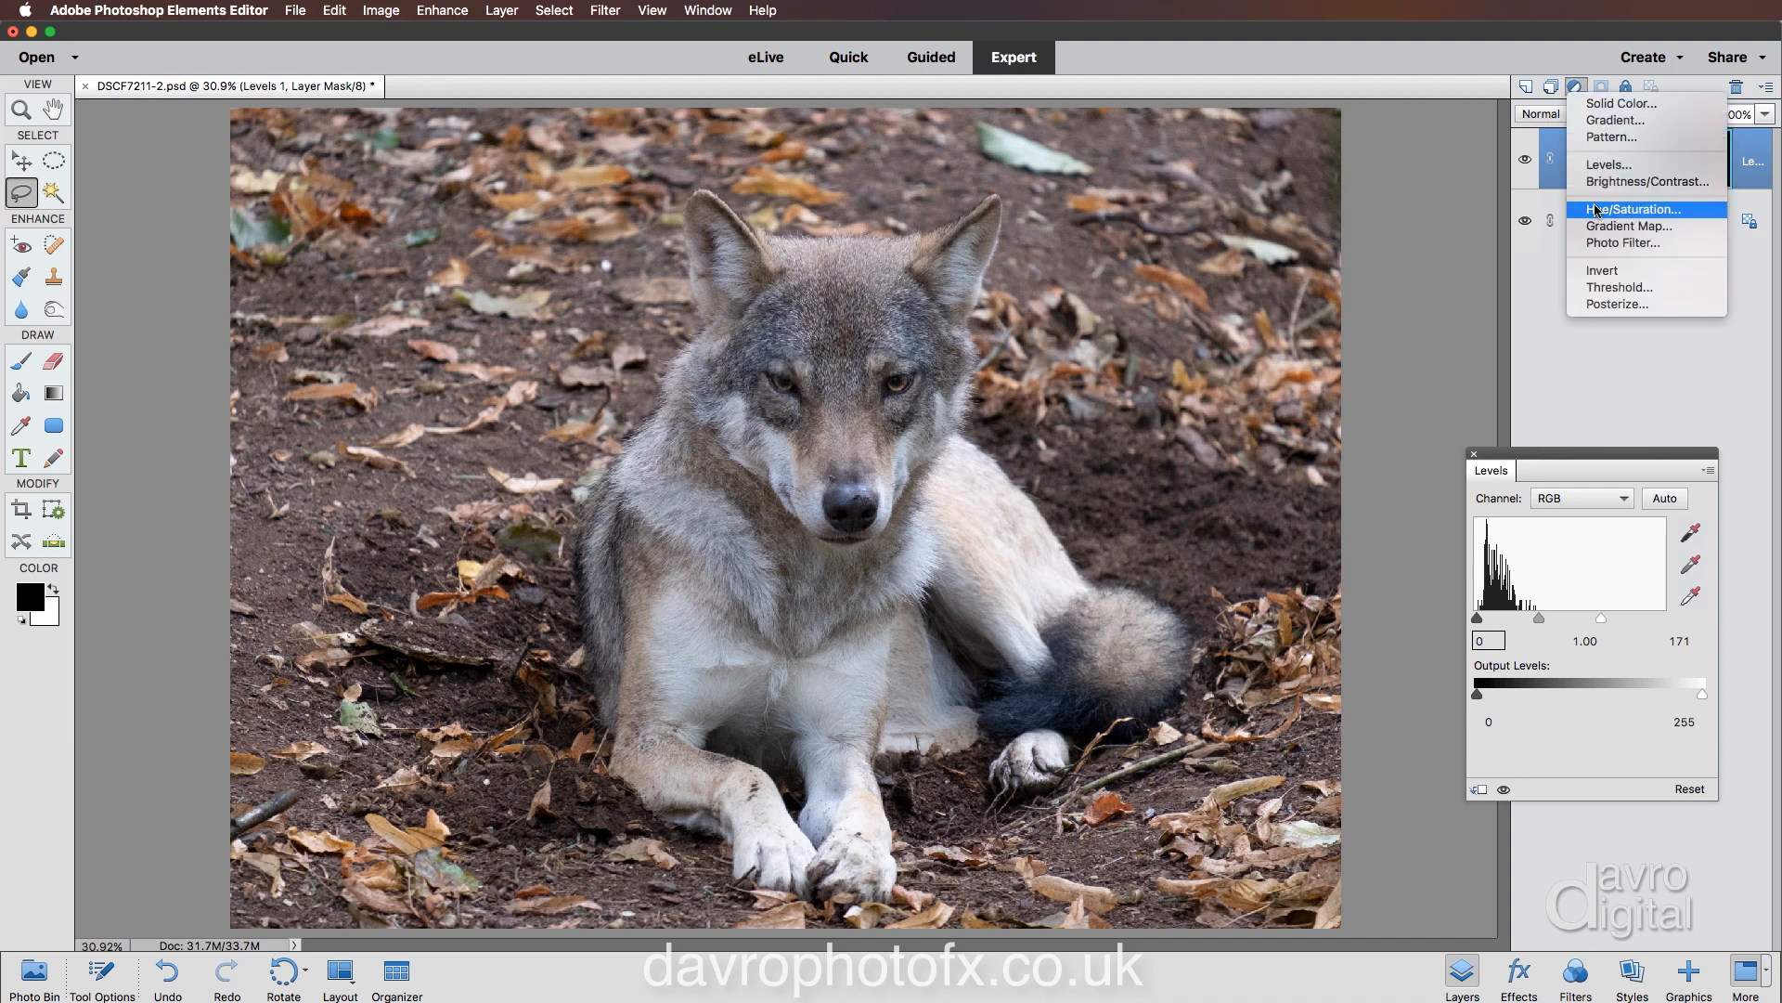
left_click(1634, 209)
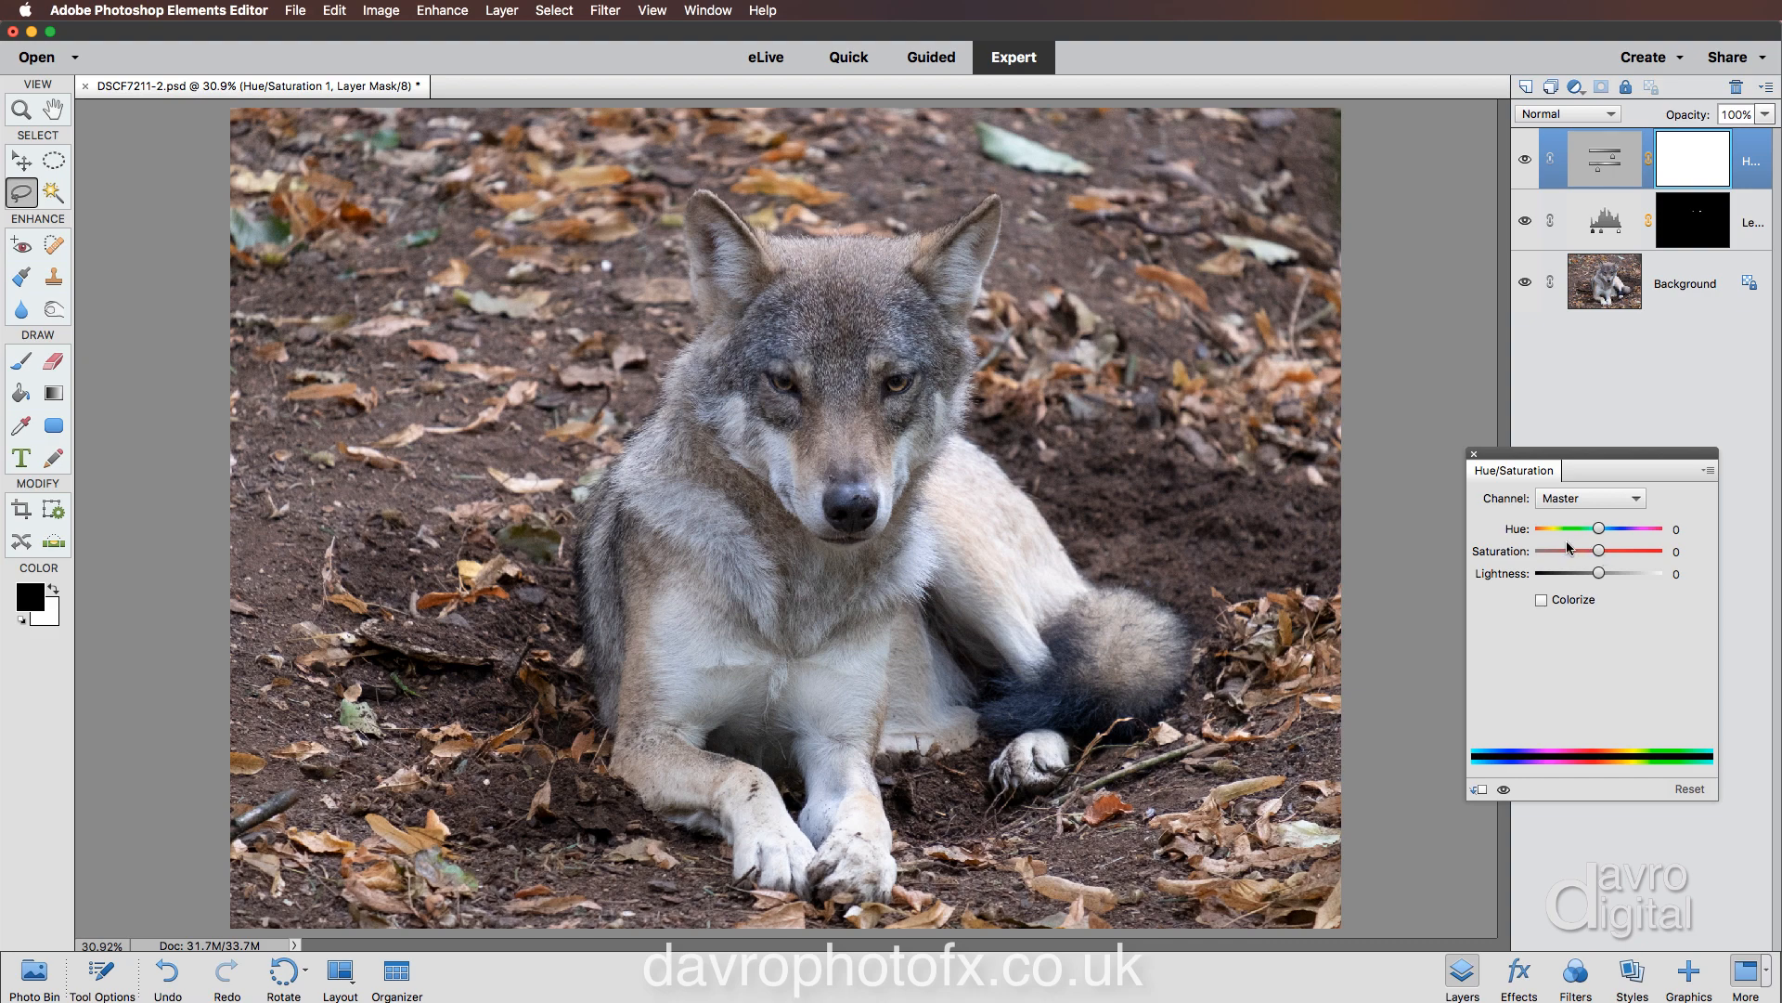
mouse_move(1604, 553)
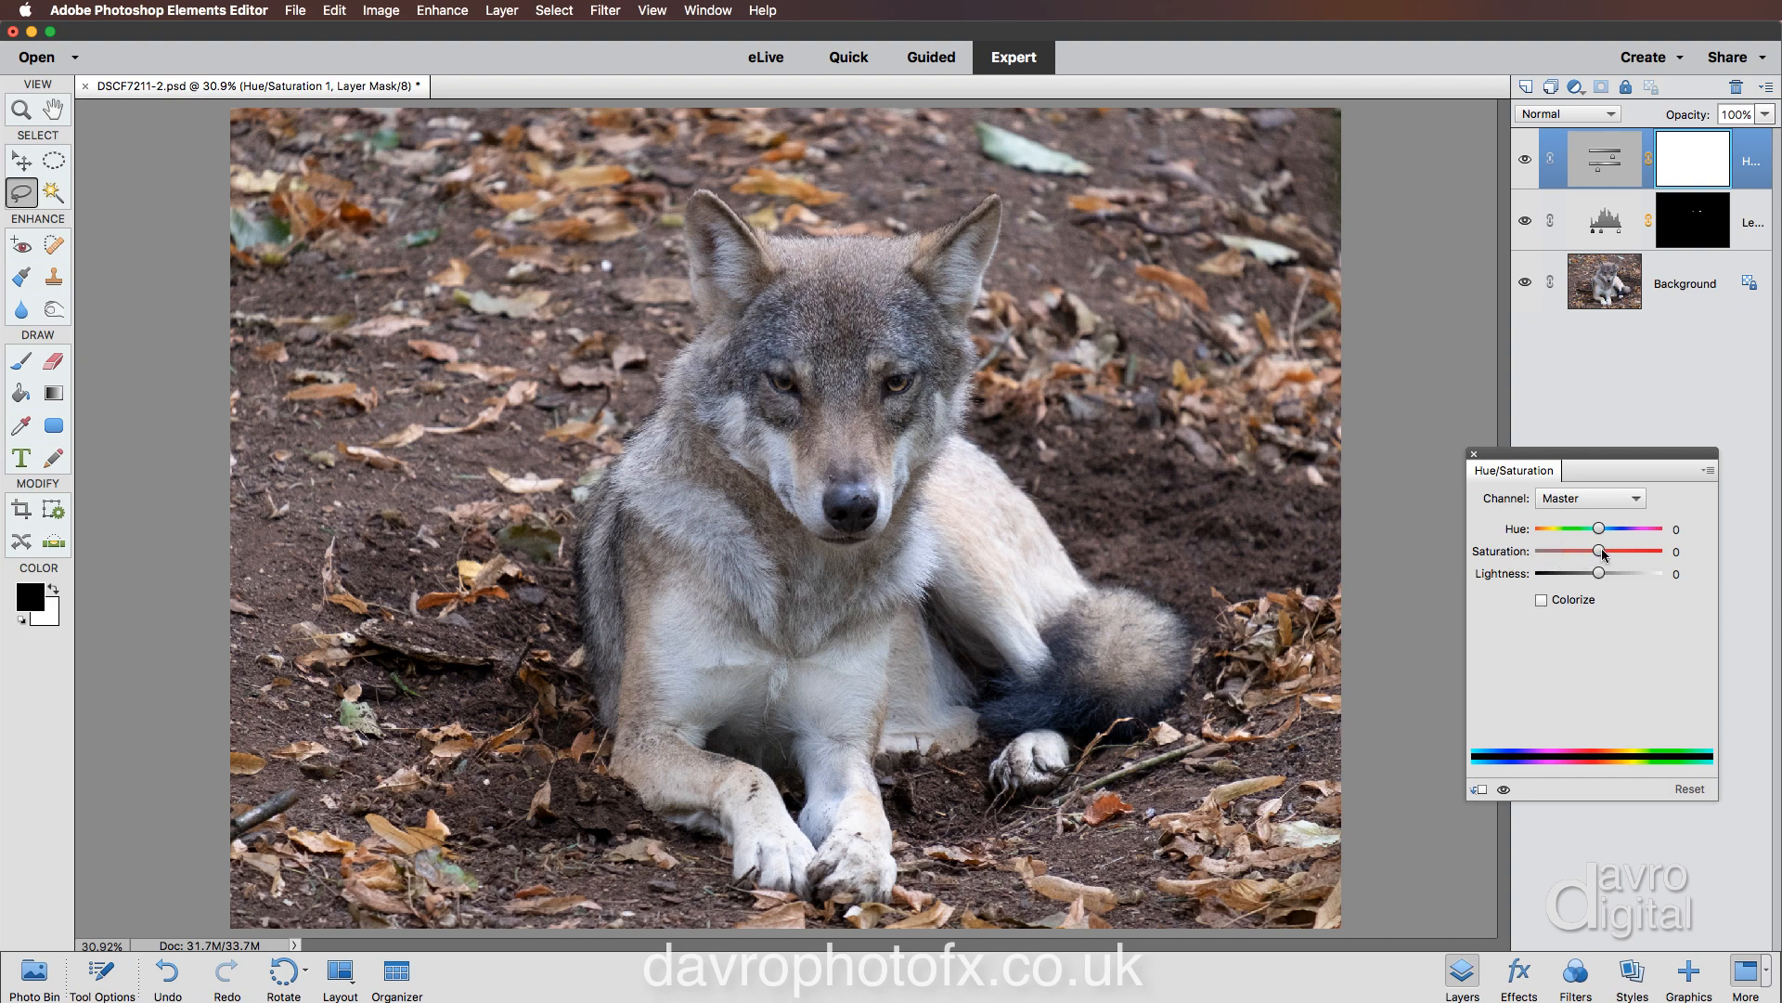
left_click_drag(1599, 552, 1614, 552)
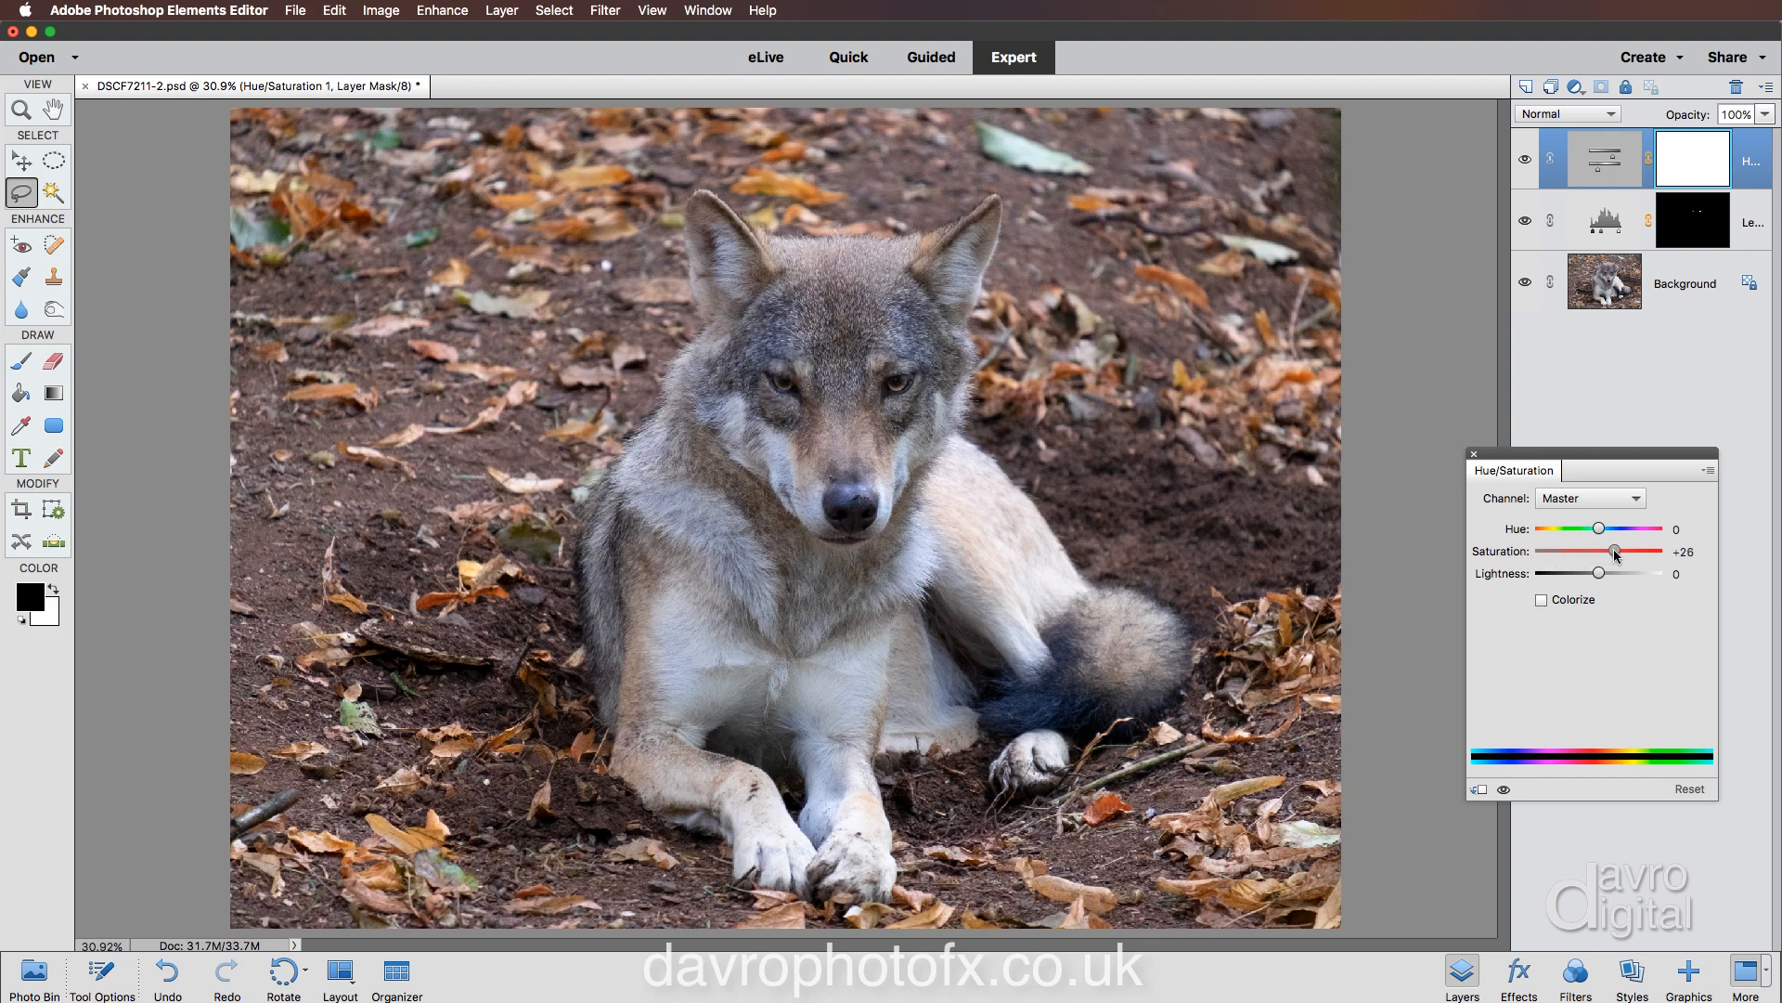
left_click_drag(1614, 552, 1606, 552)
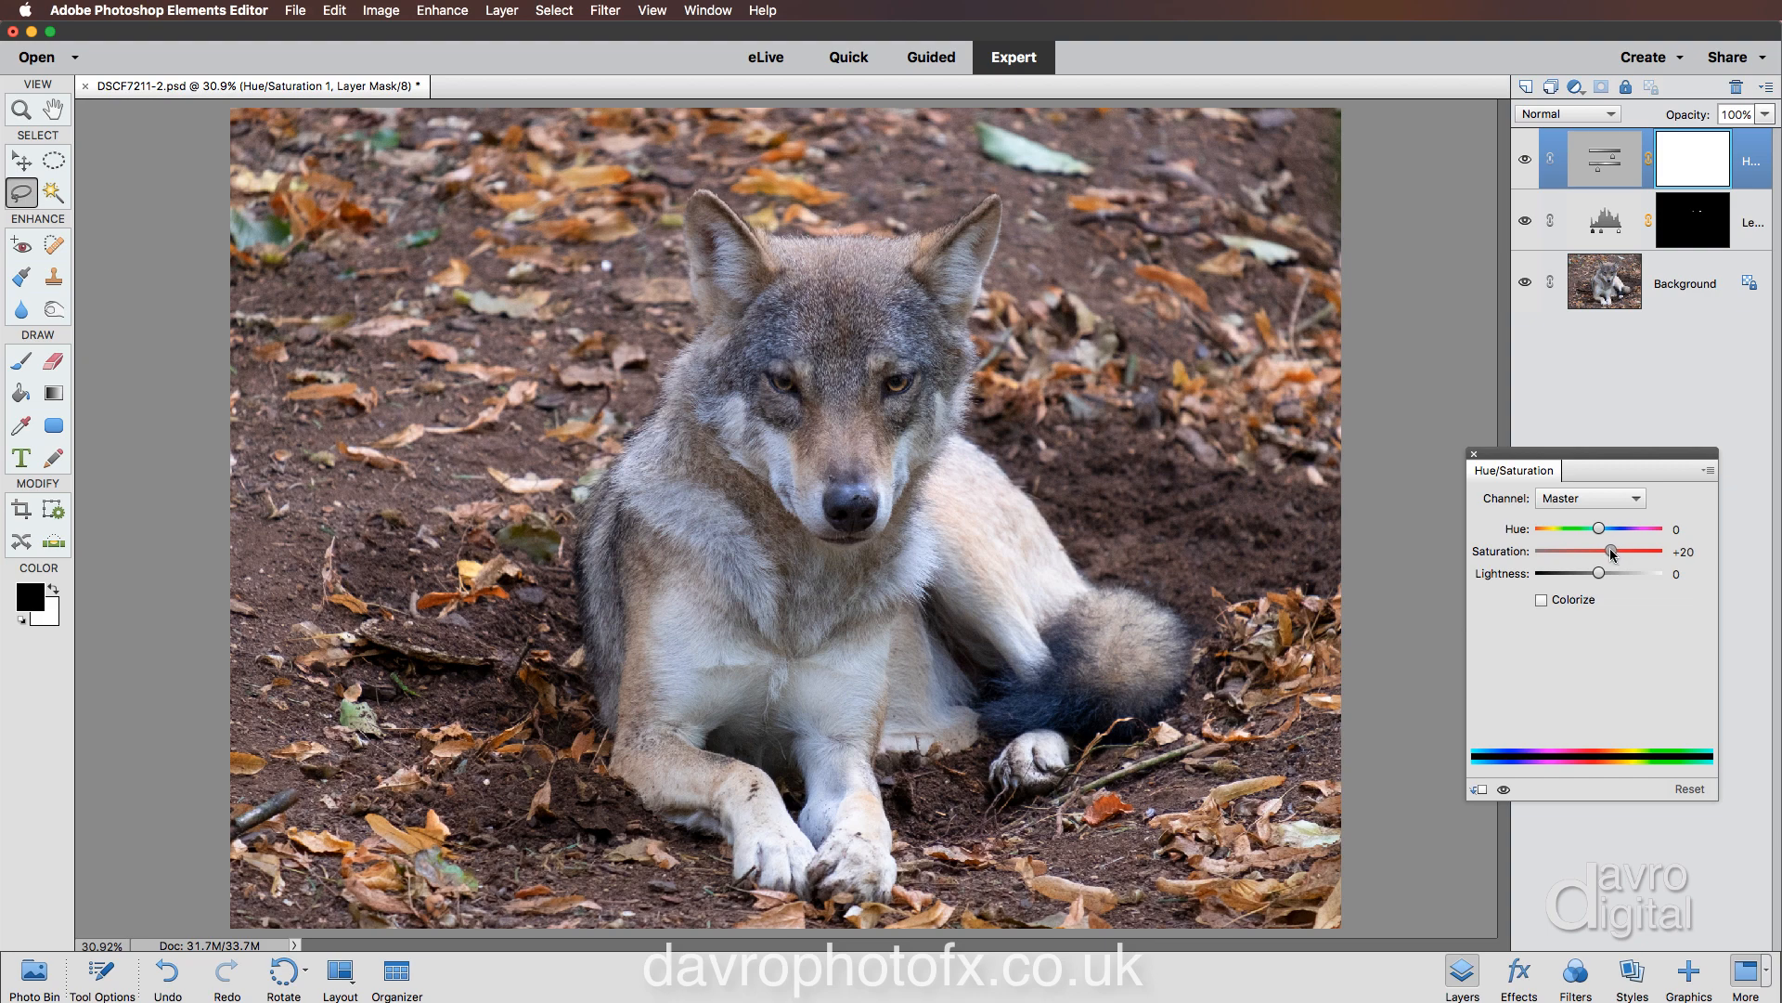
mouse_move(1519, 759)
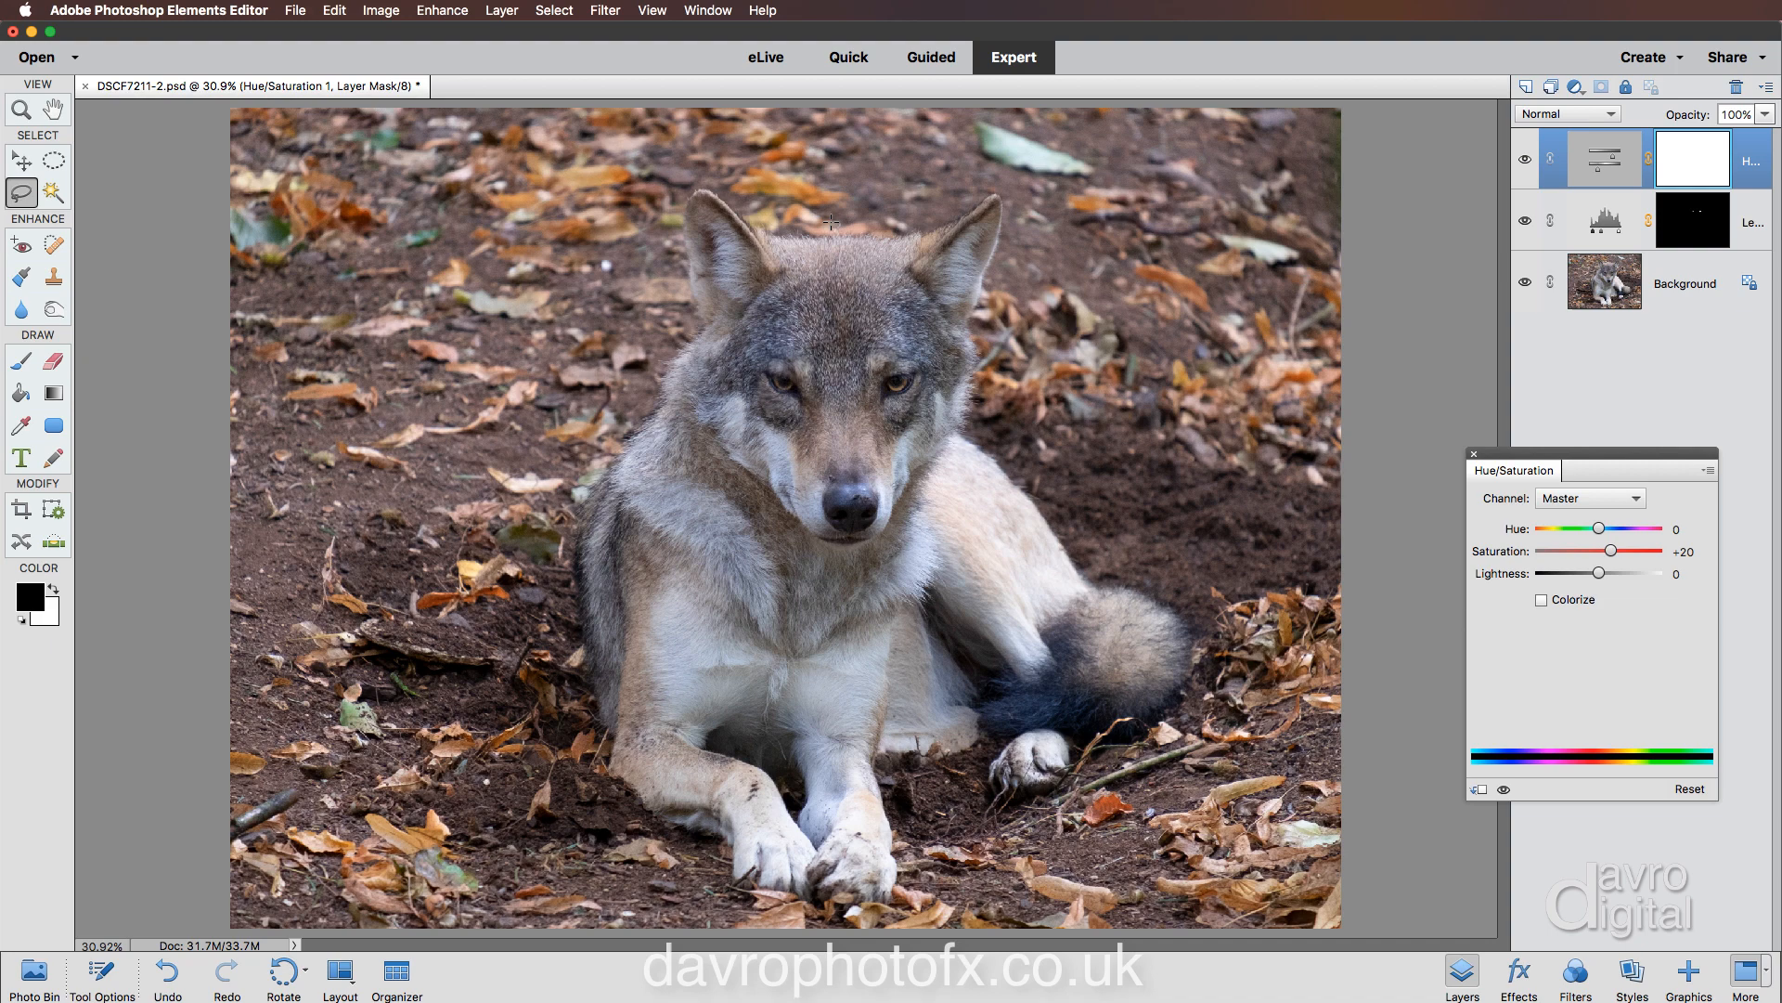
mouse_move(1589, 100)
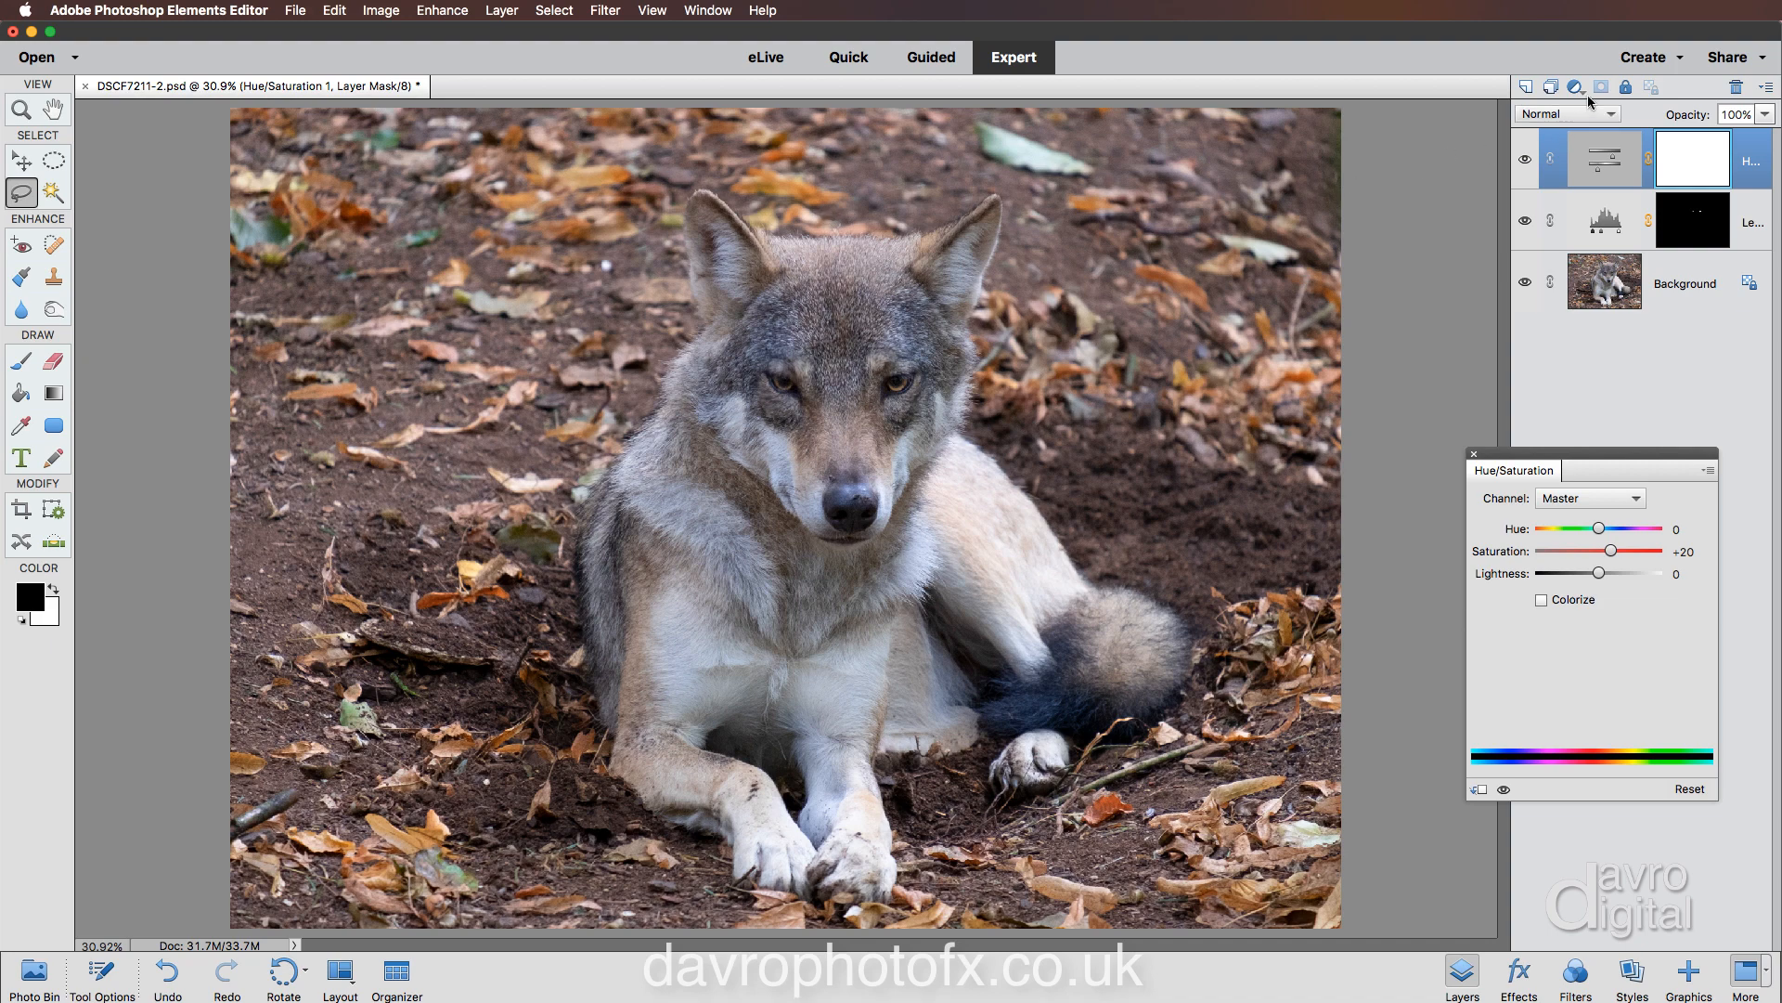
Add a second Levels adjustment layer with midtones darkened to 0.70.
left_click(1578, 86)
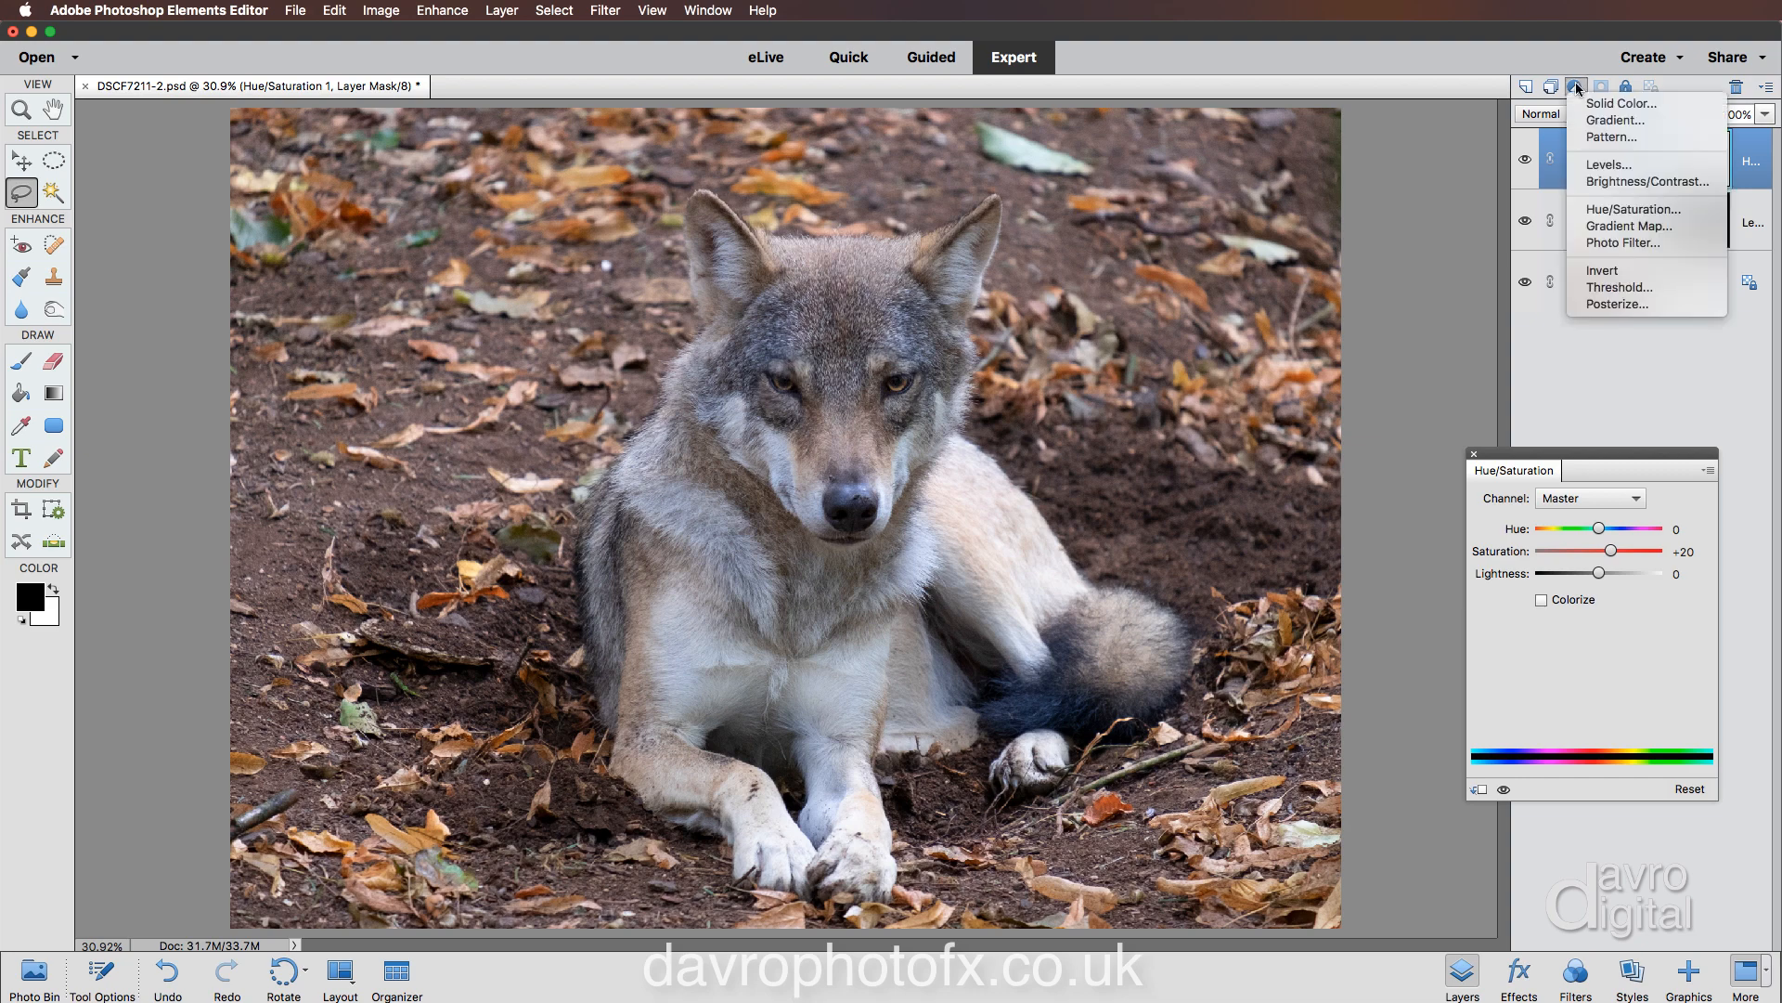
left_click(1609, 163)
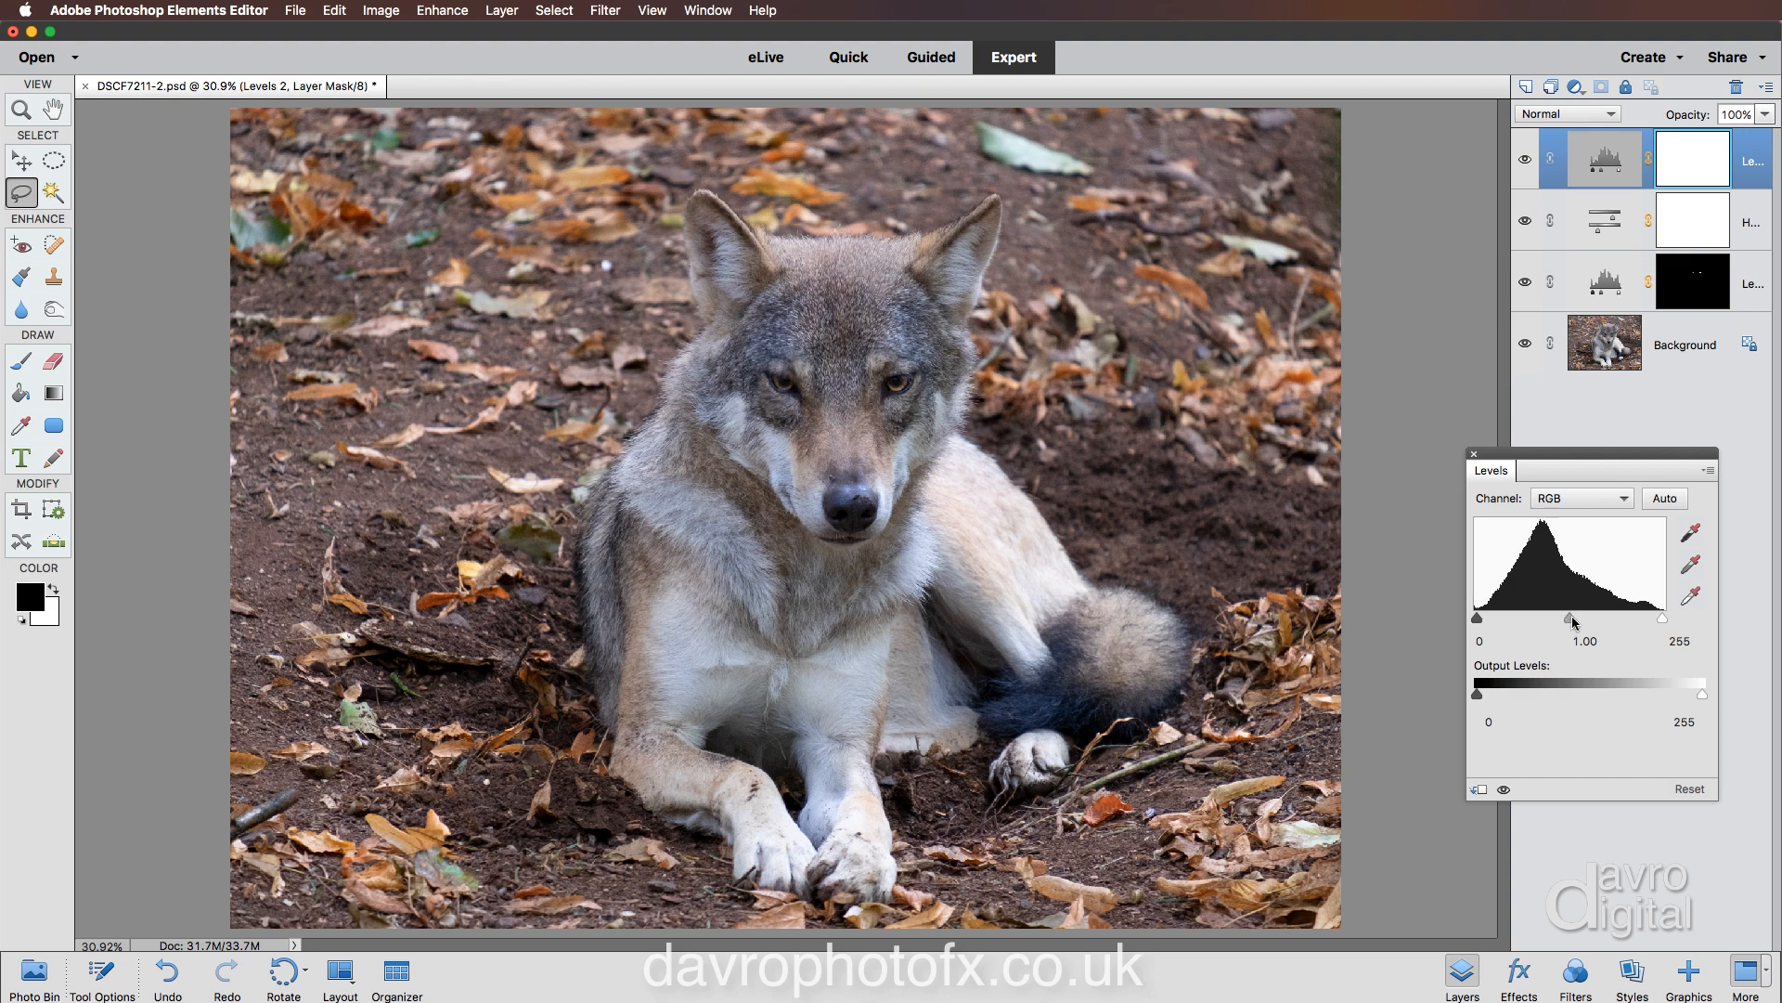
left_click_drag(1574, 617, 1578, 617)
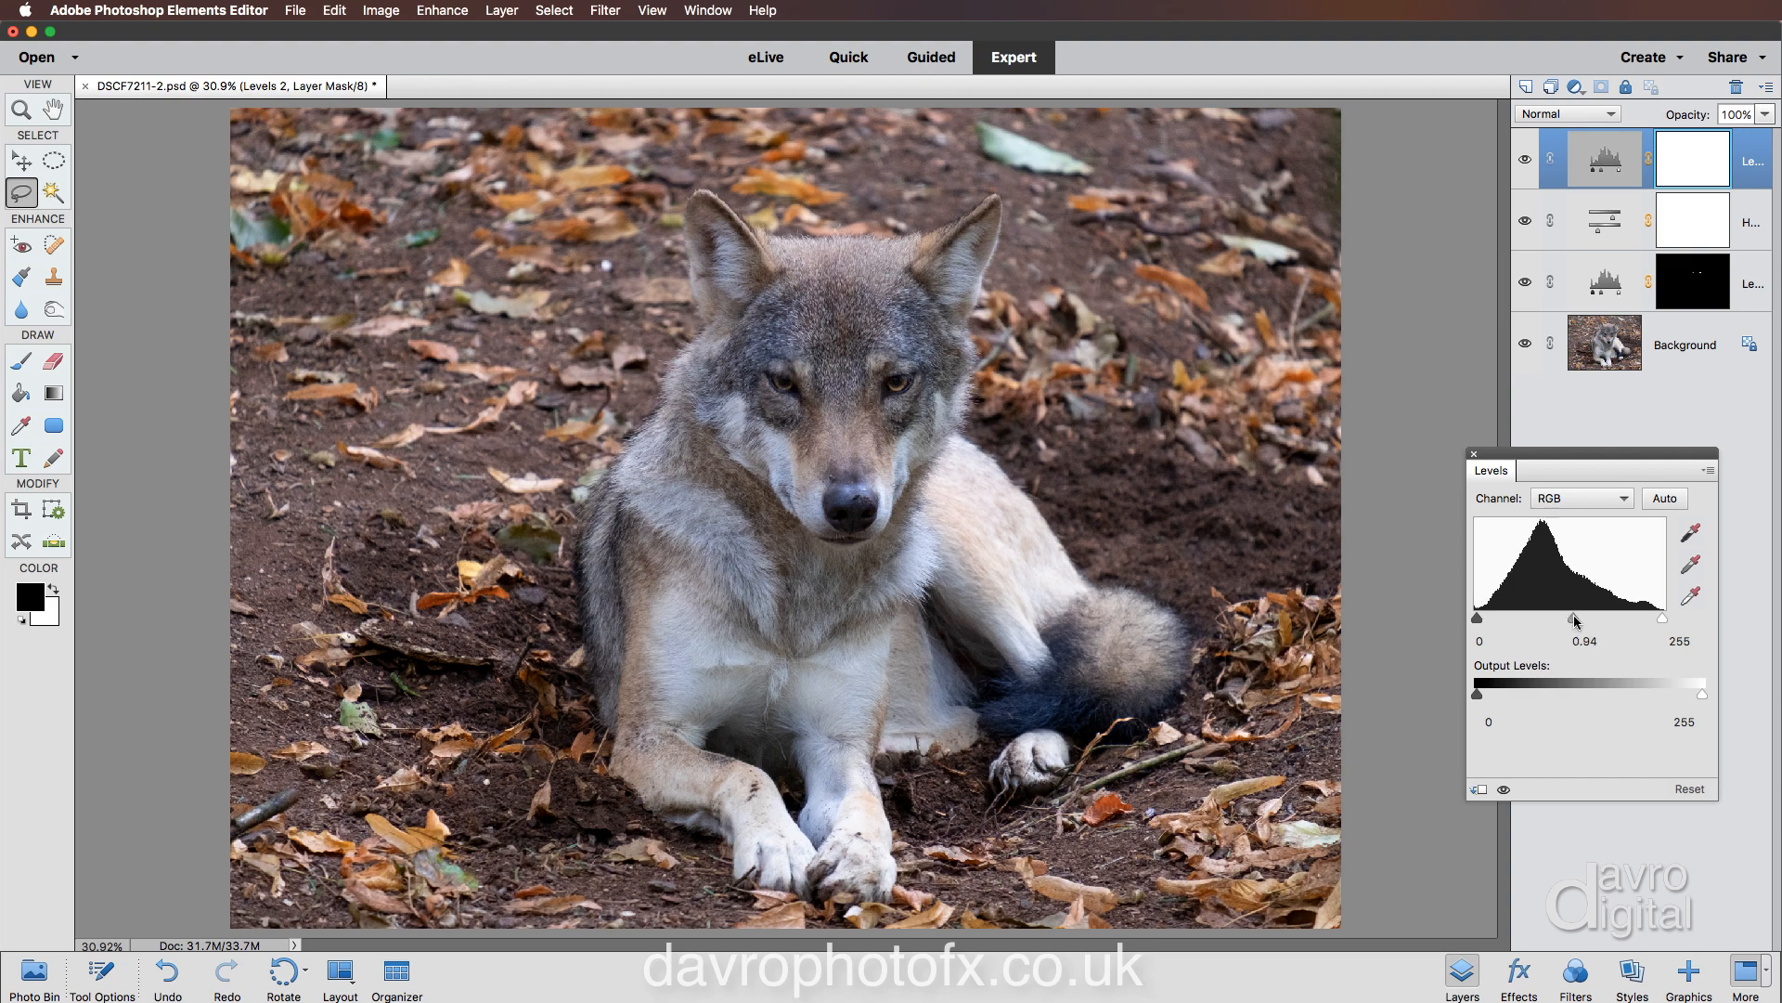
left_click_drag(1575, 618, 1590, 618)
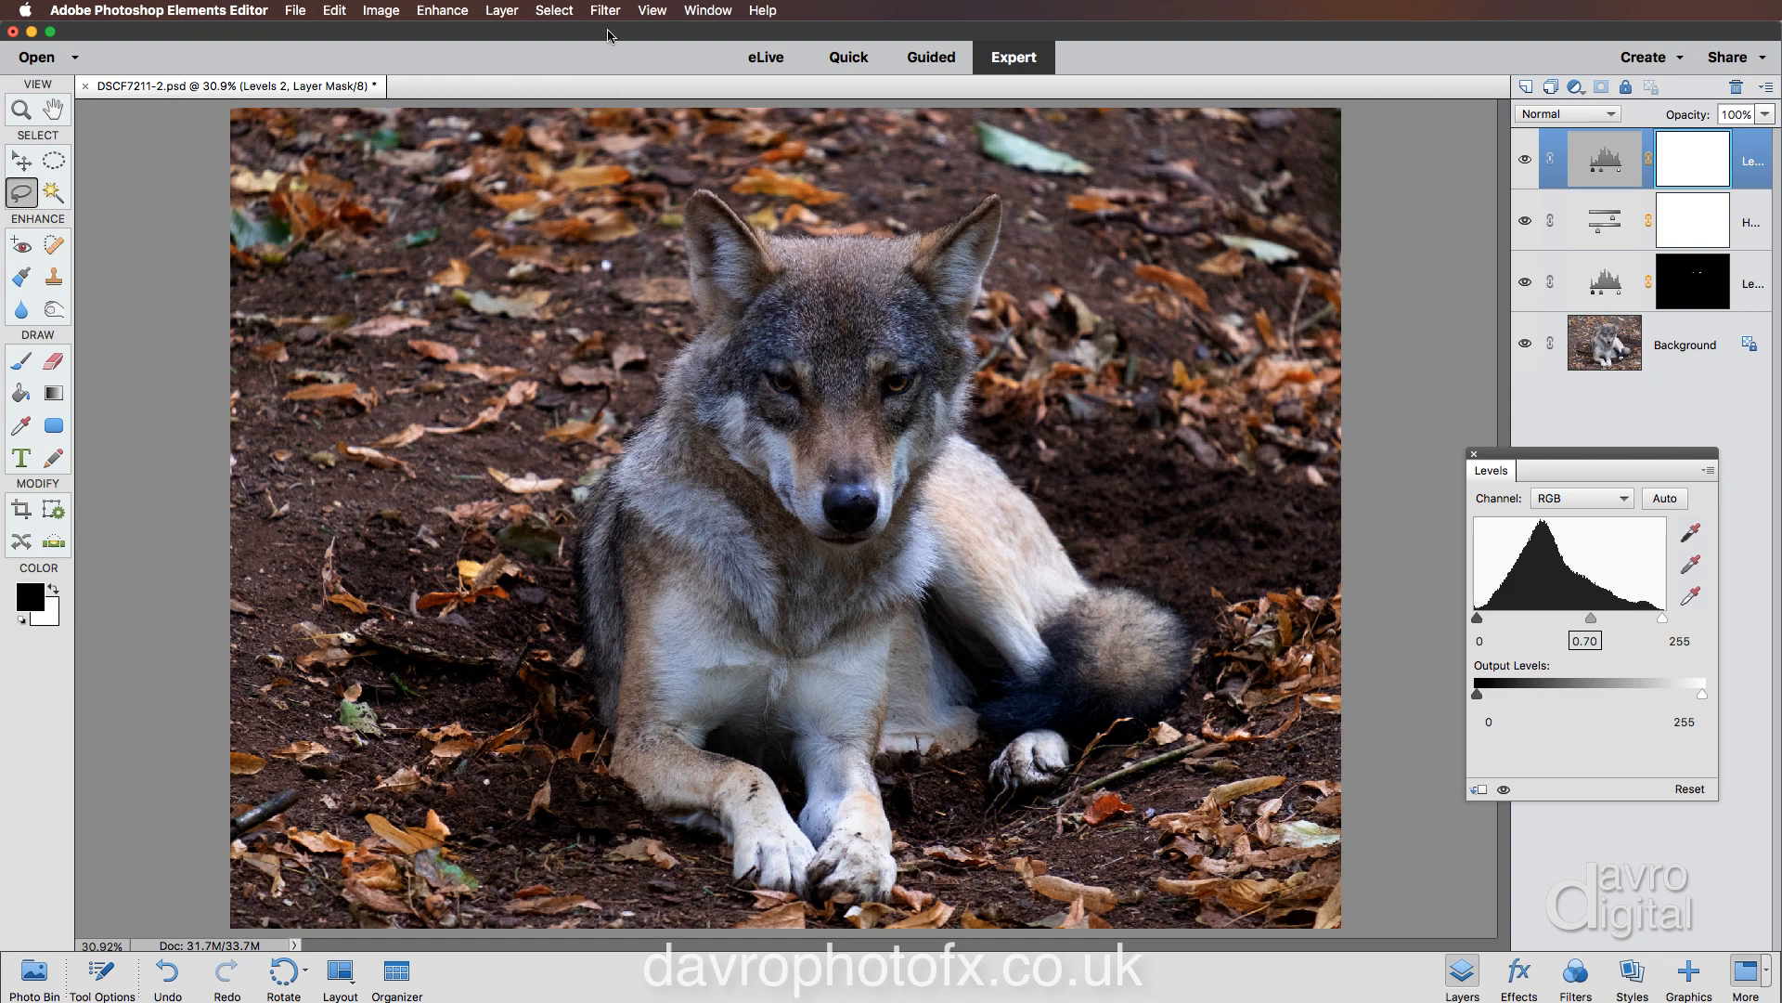
Render Clouds into the Levels 2 mask, view the mask alone, and re-render clouds.
left_click(604, 10)
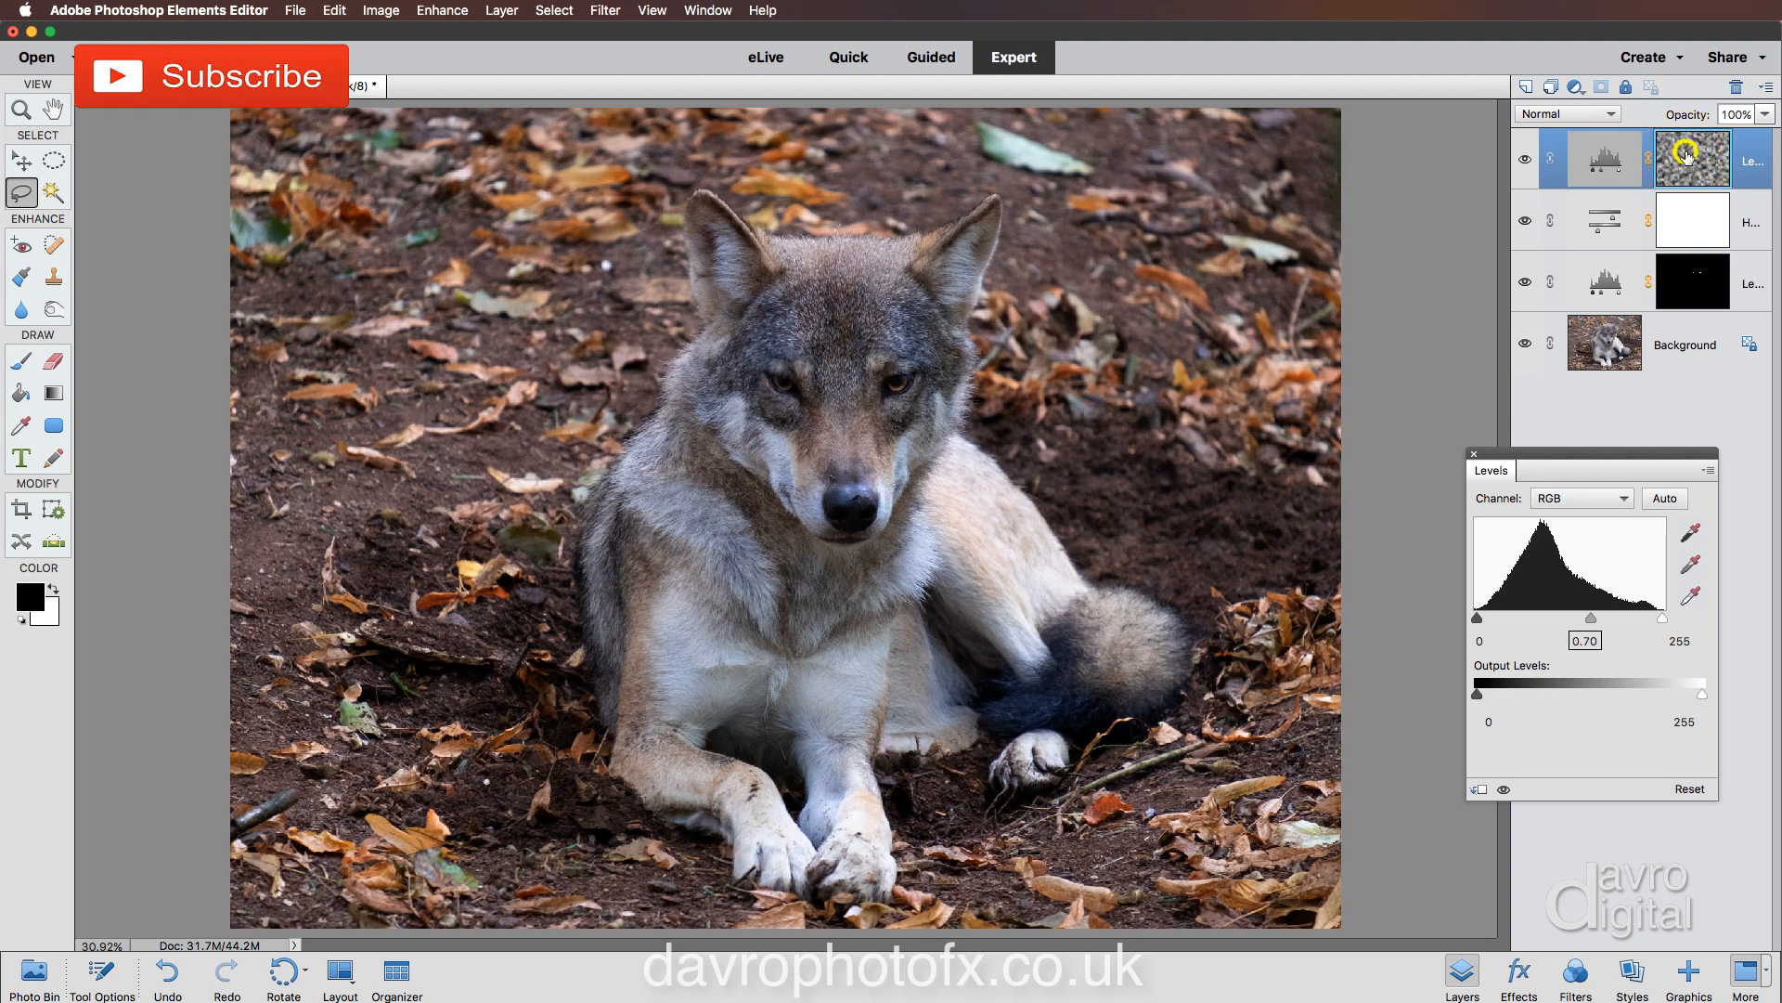
left_click(1690, 157)
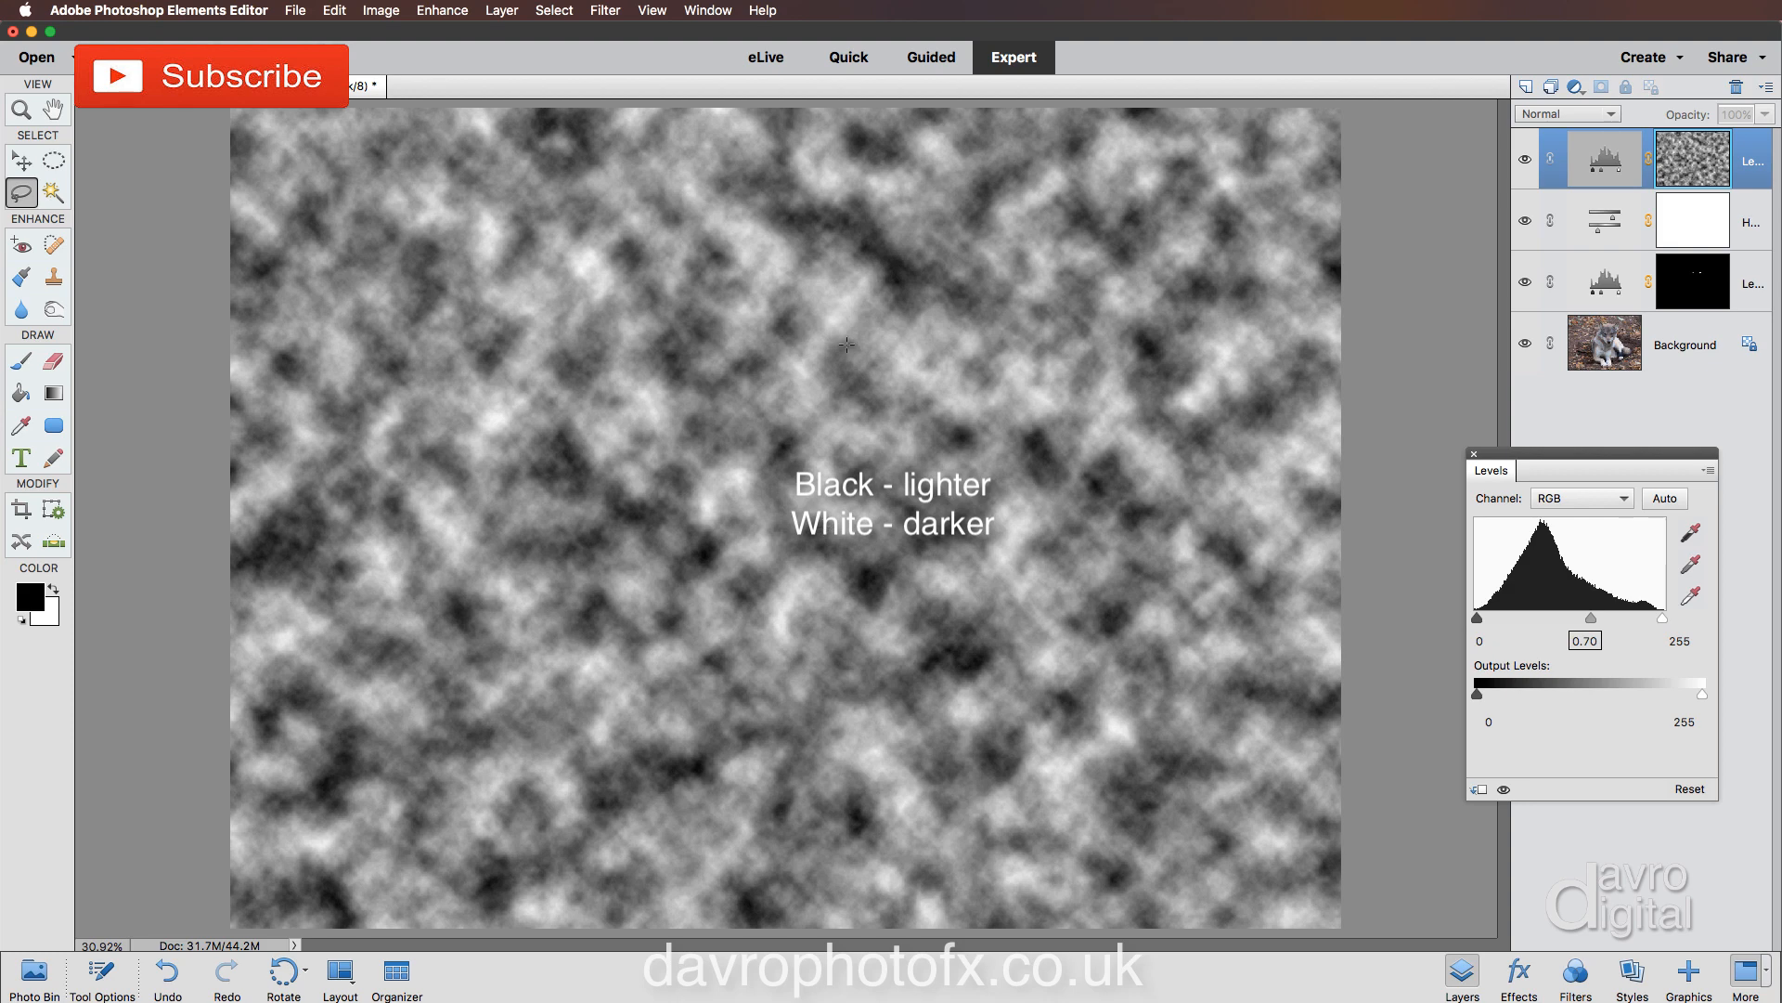
mouse_move(835, 314)
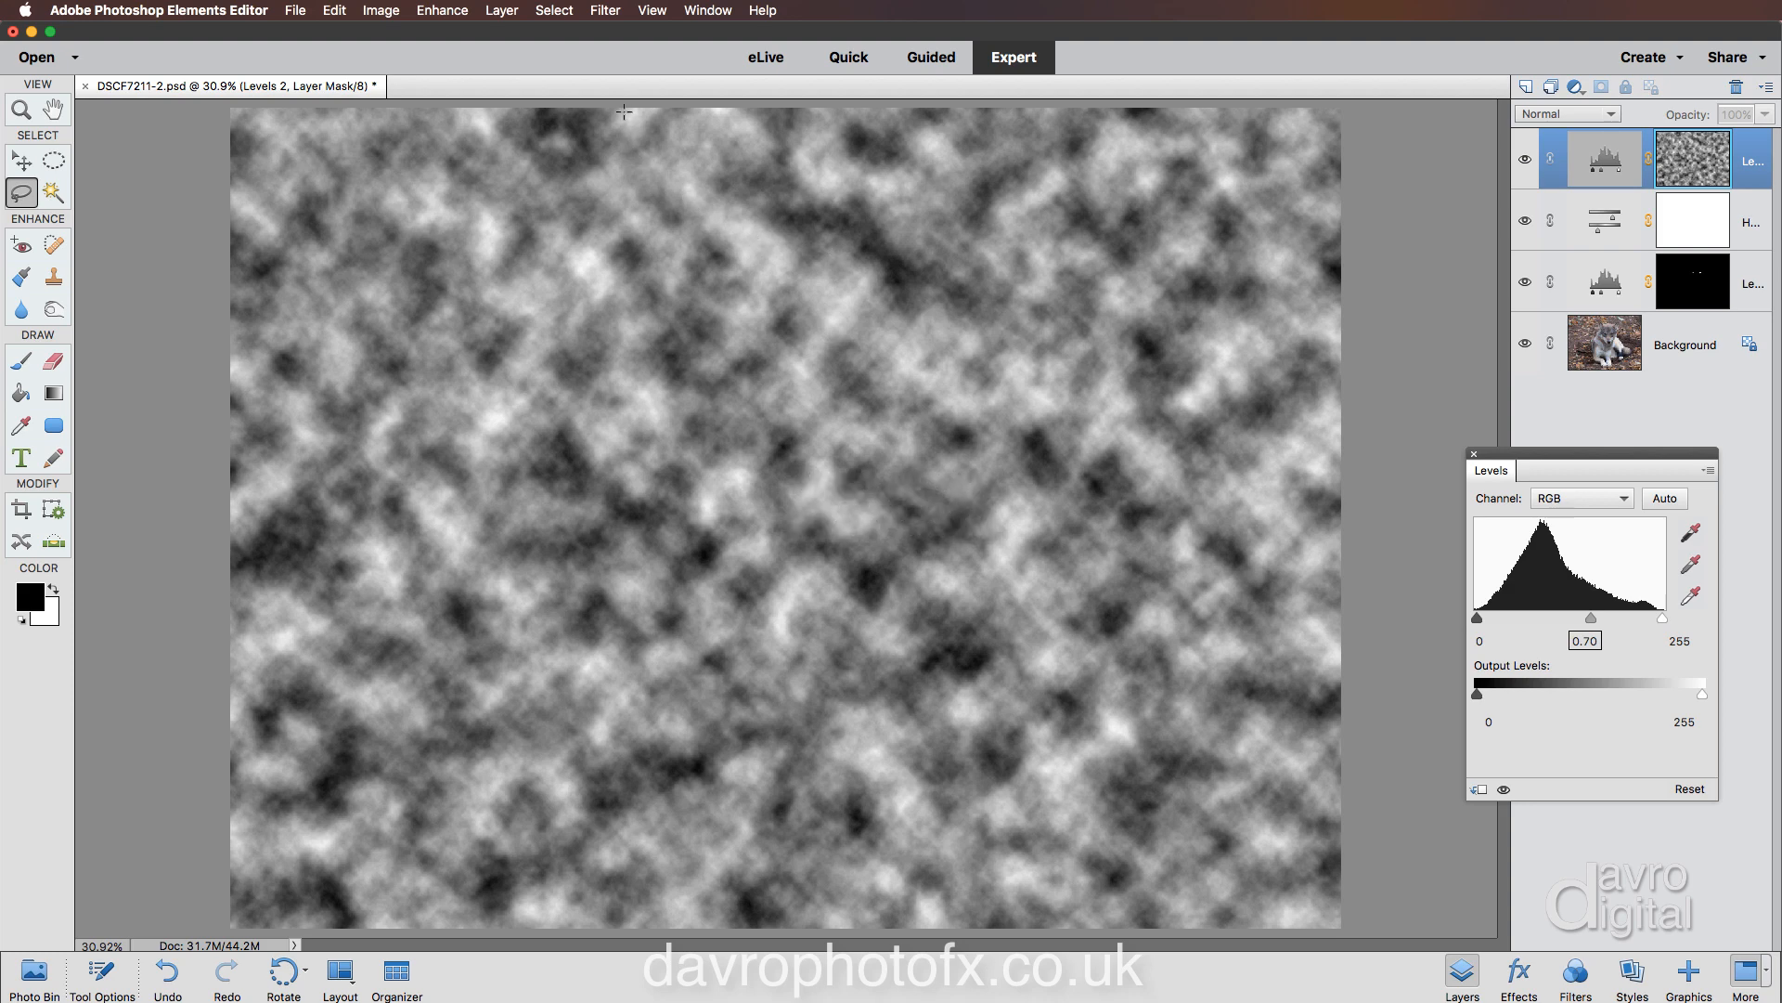
left_click(604, 10)
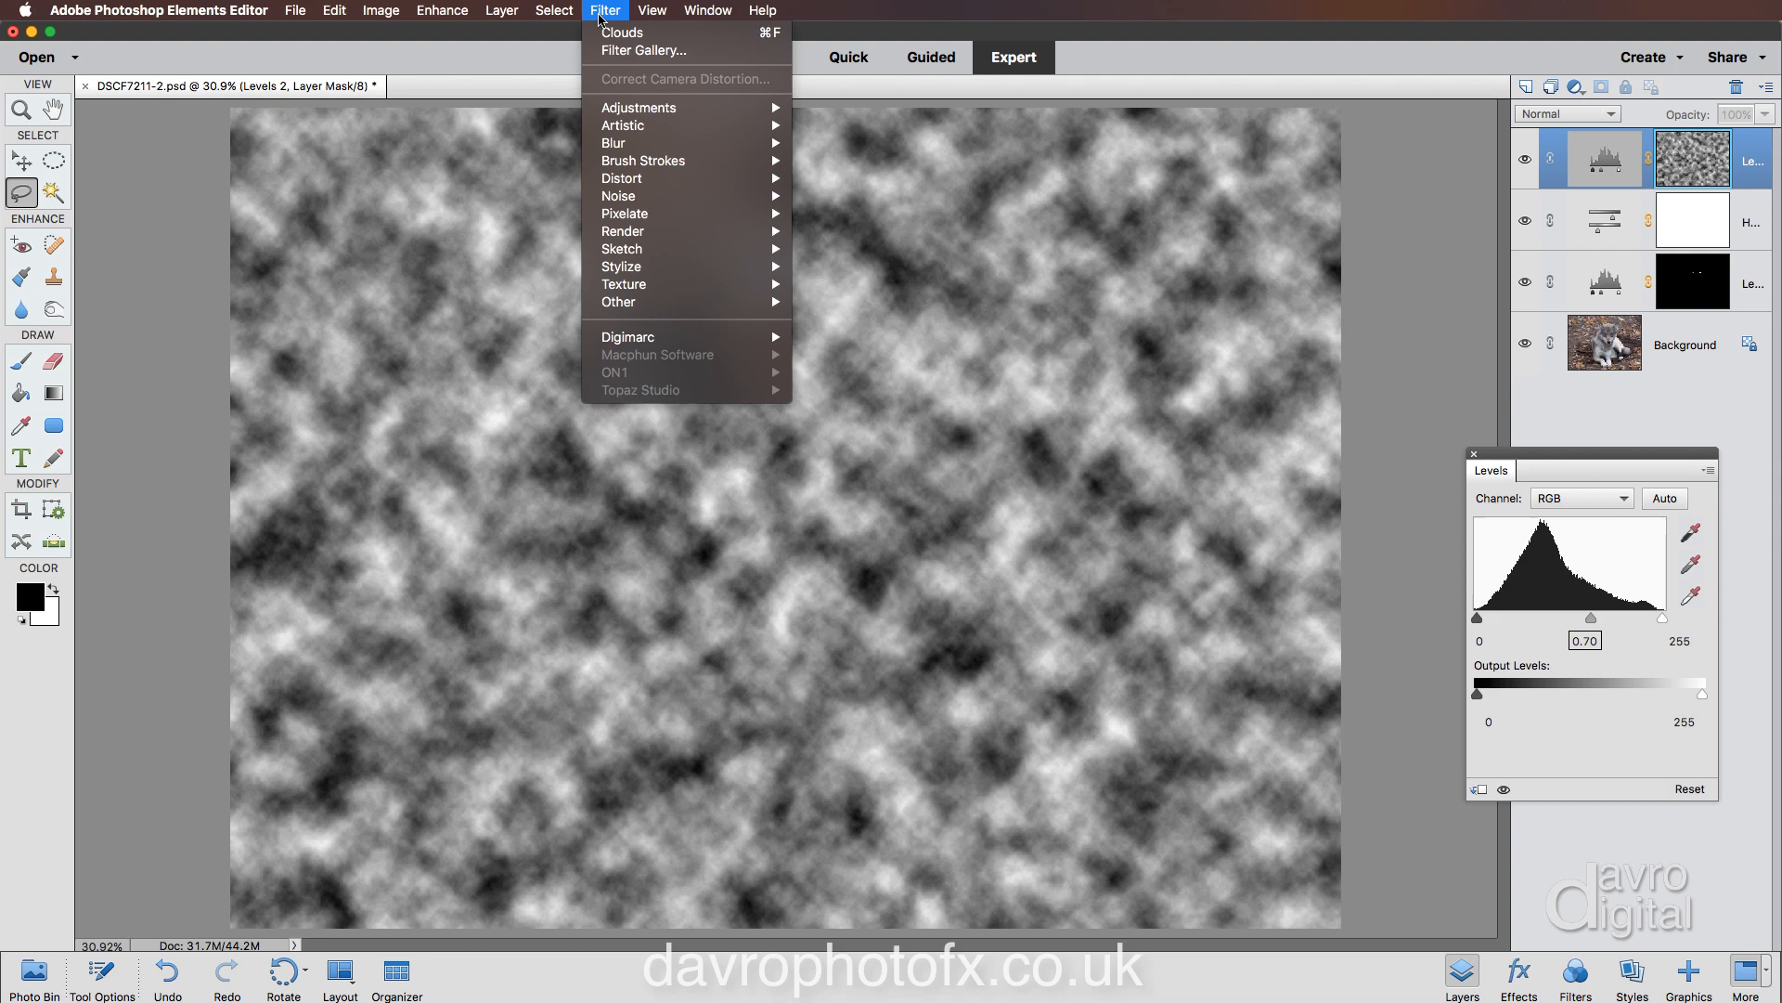
mouse_move(622, 31)
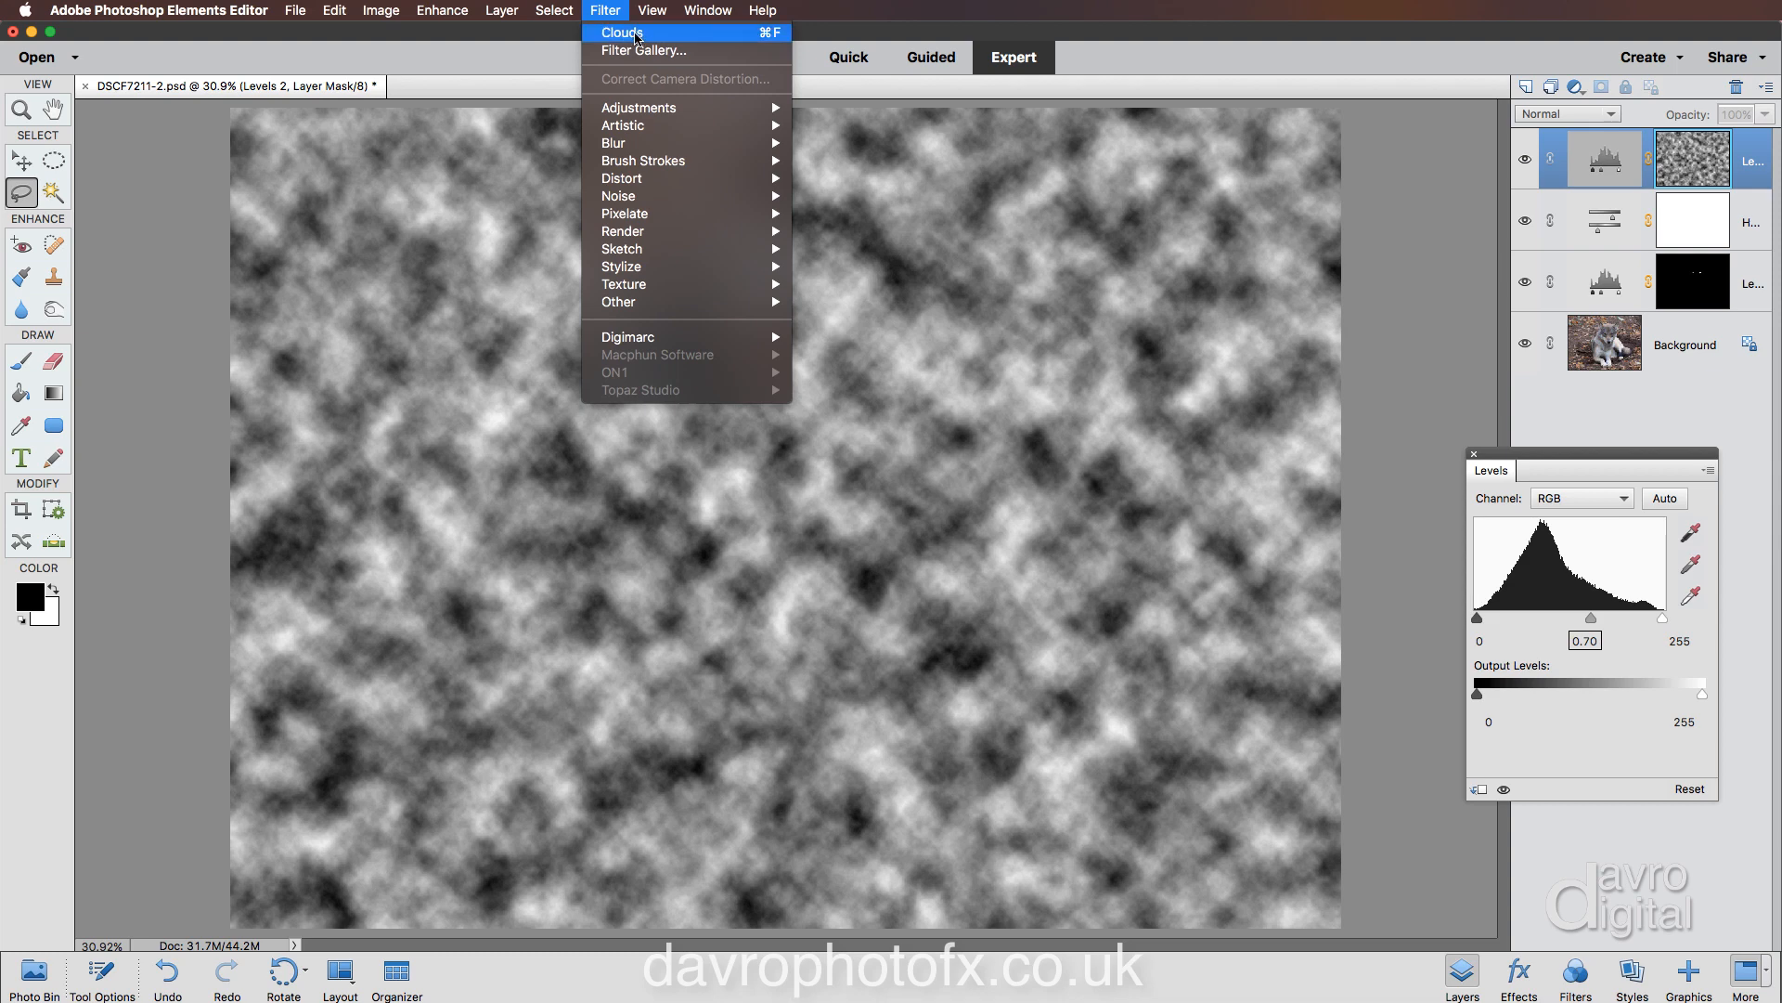
left_click(622, 31)
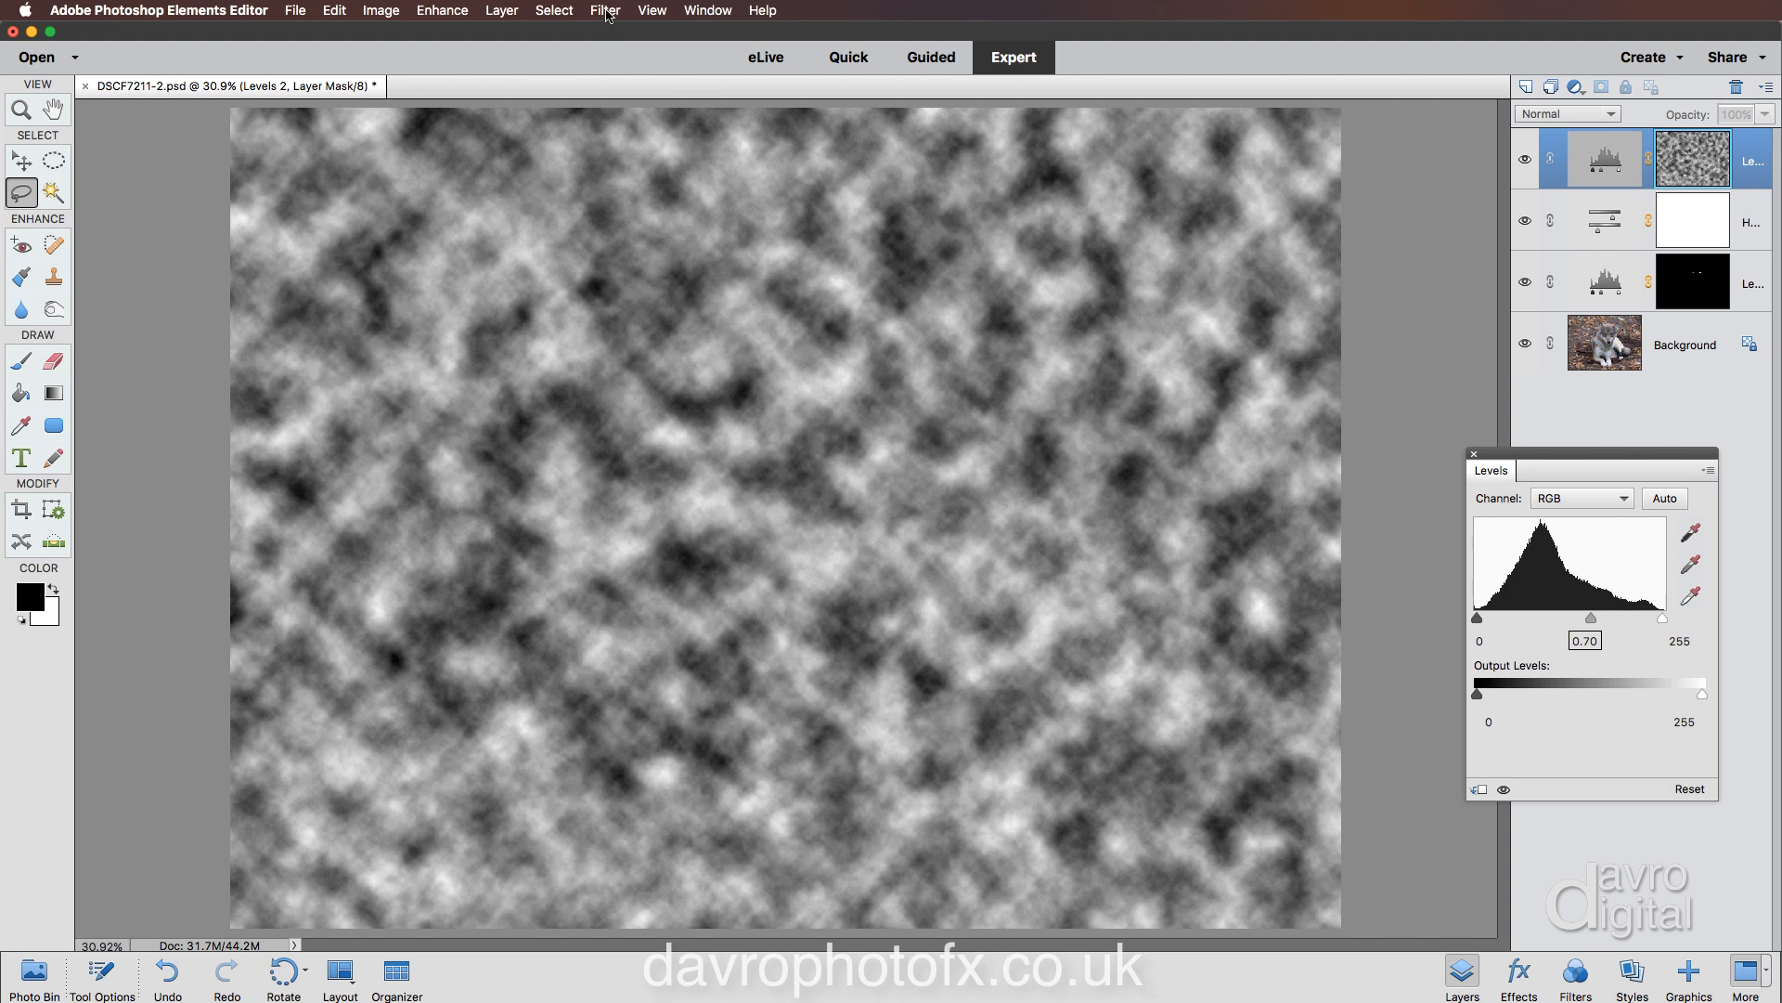
left_click(605, 10)
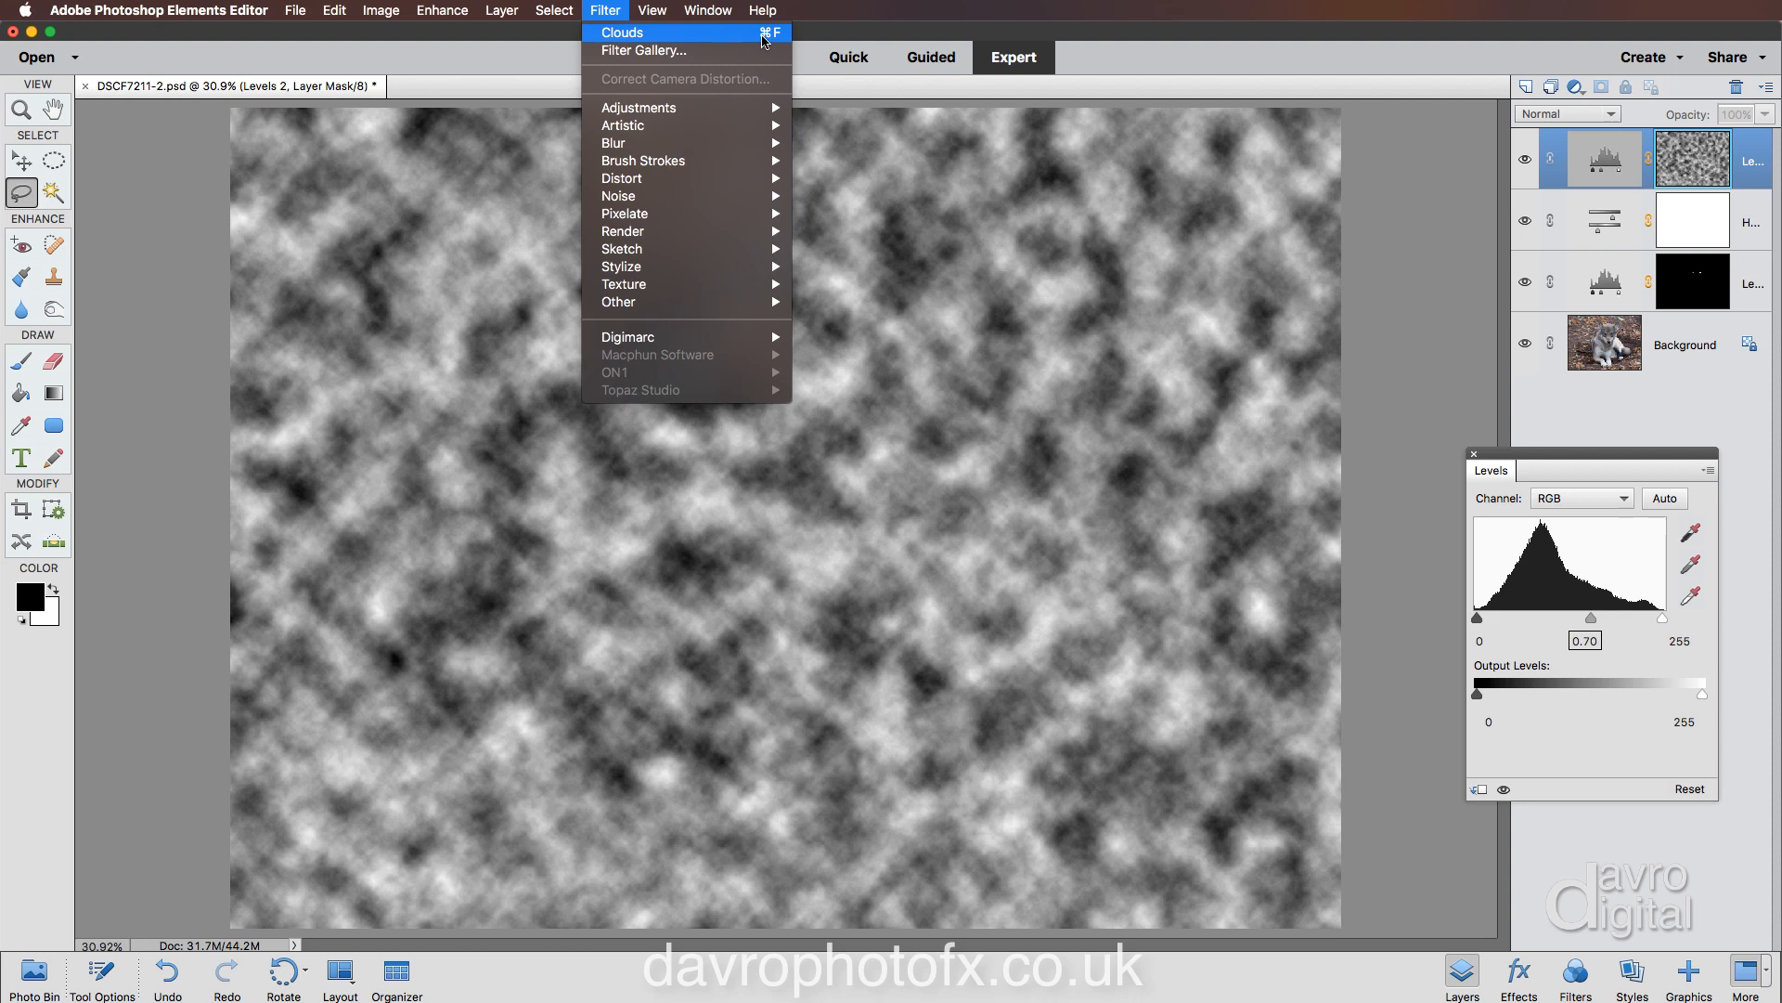
mouse_move(1193, 263)
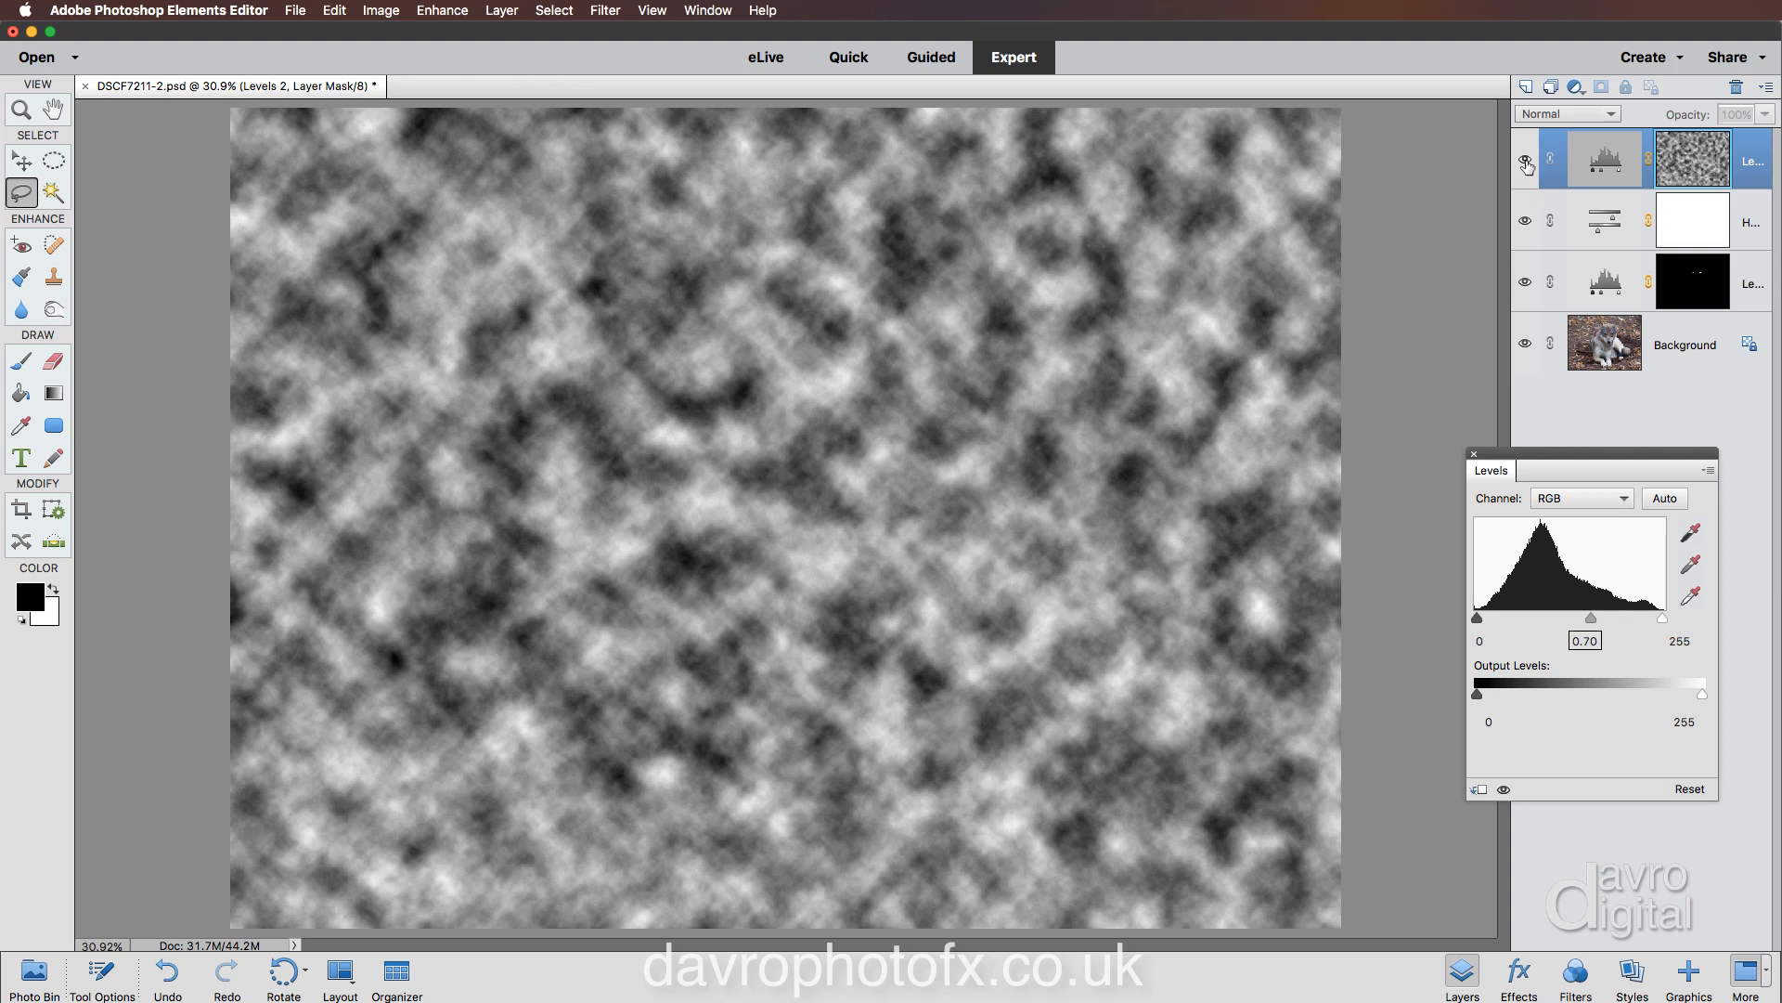
Leave mask view to show the cloud-darkened wolf photo again.
left_click(1526, 160)
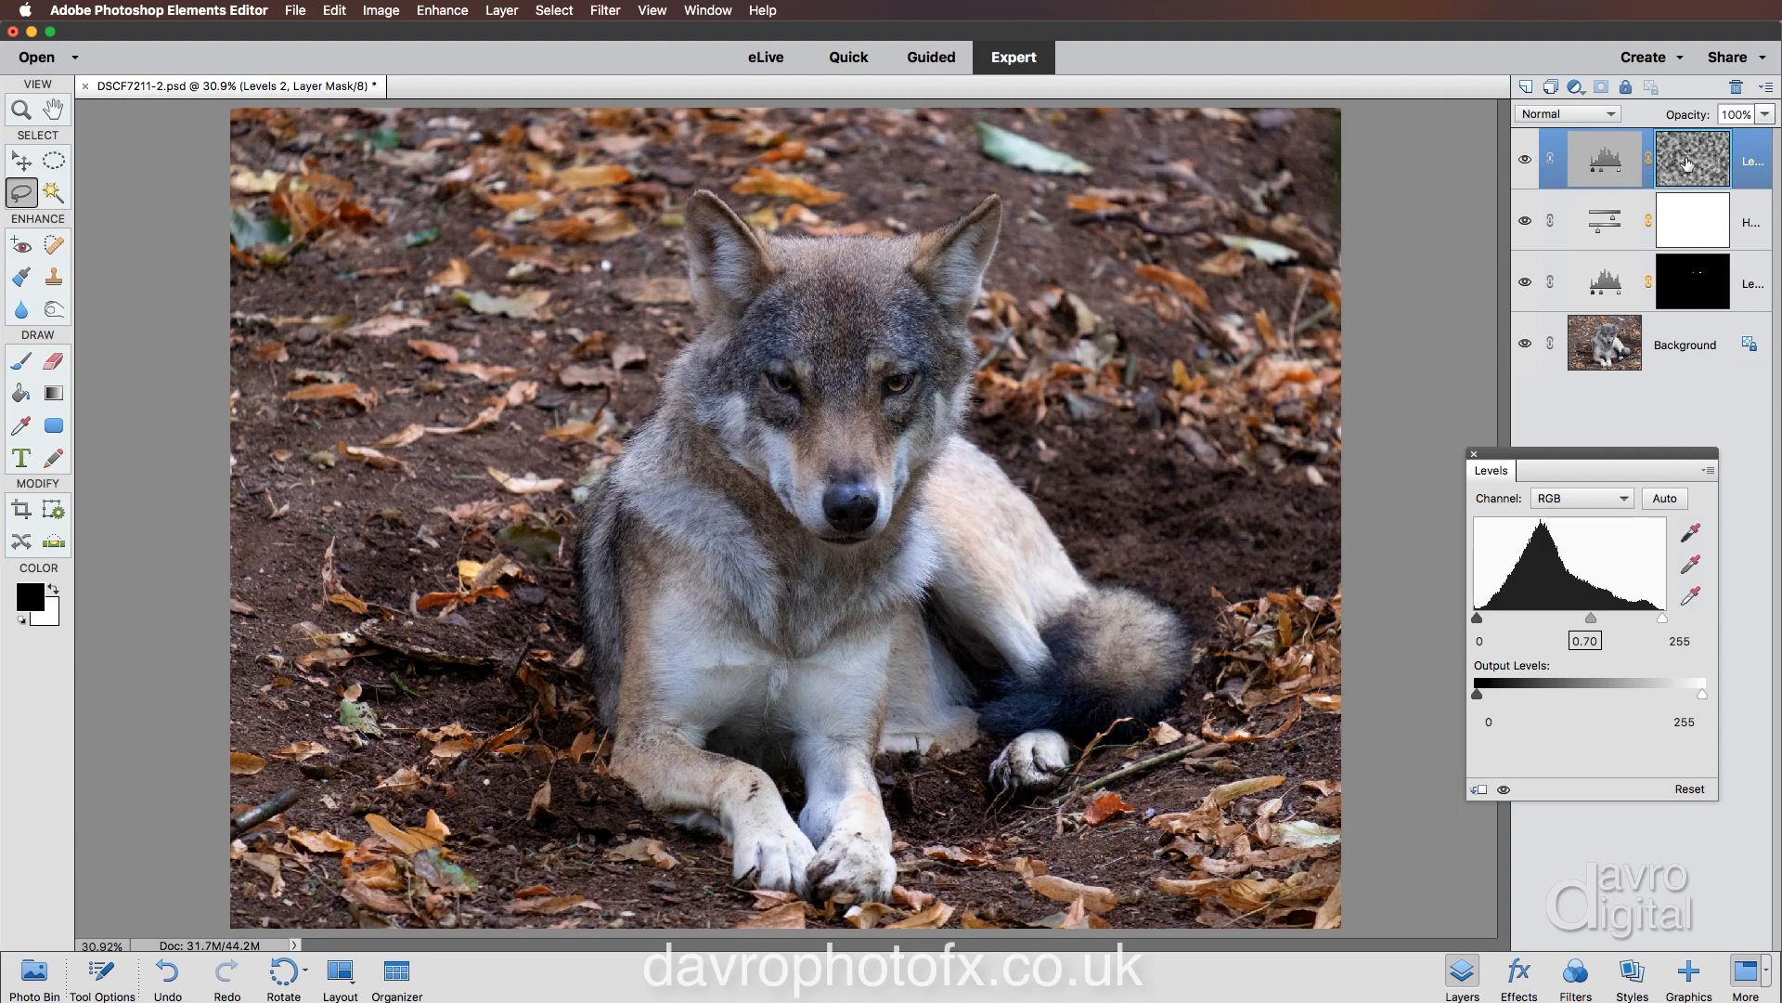
mouse_move(1689, 165)
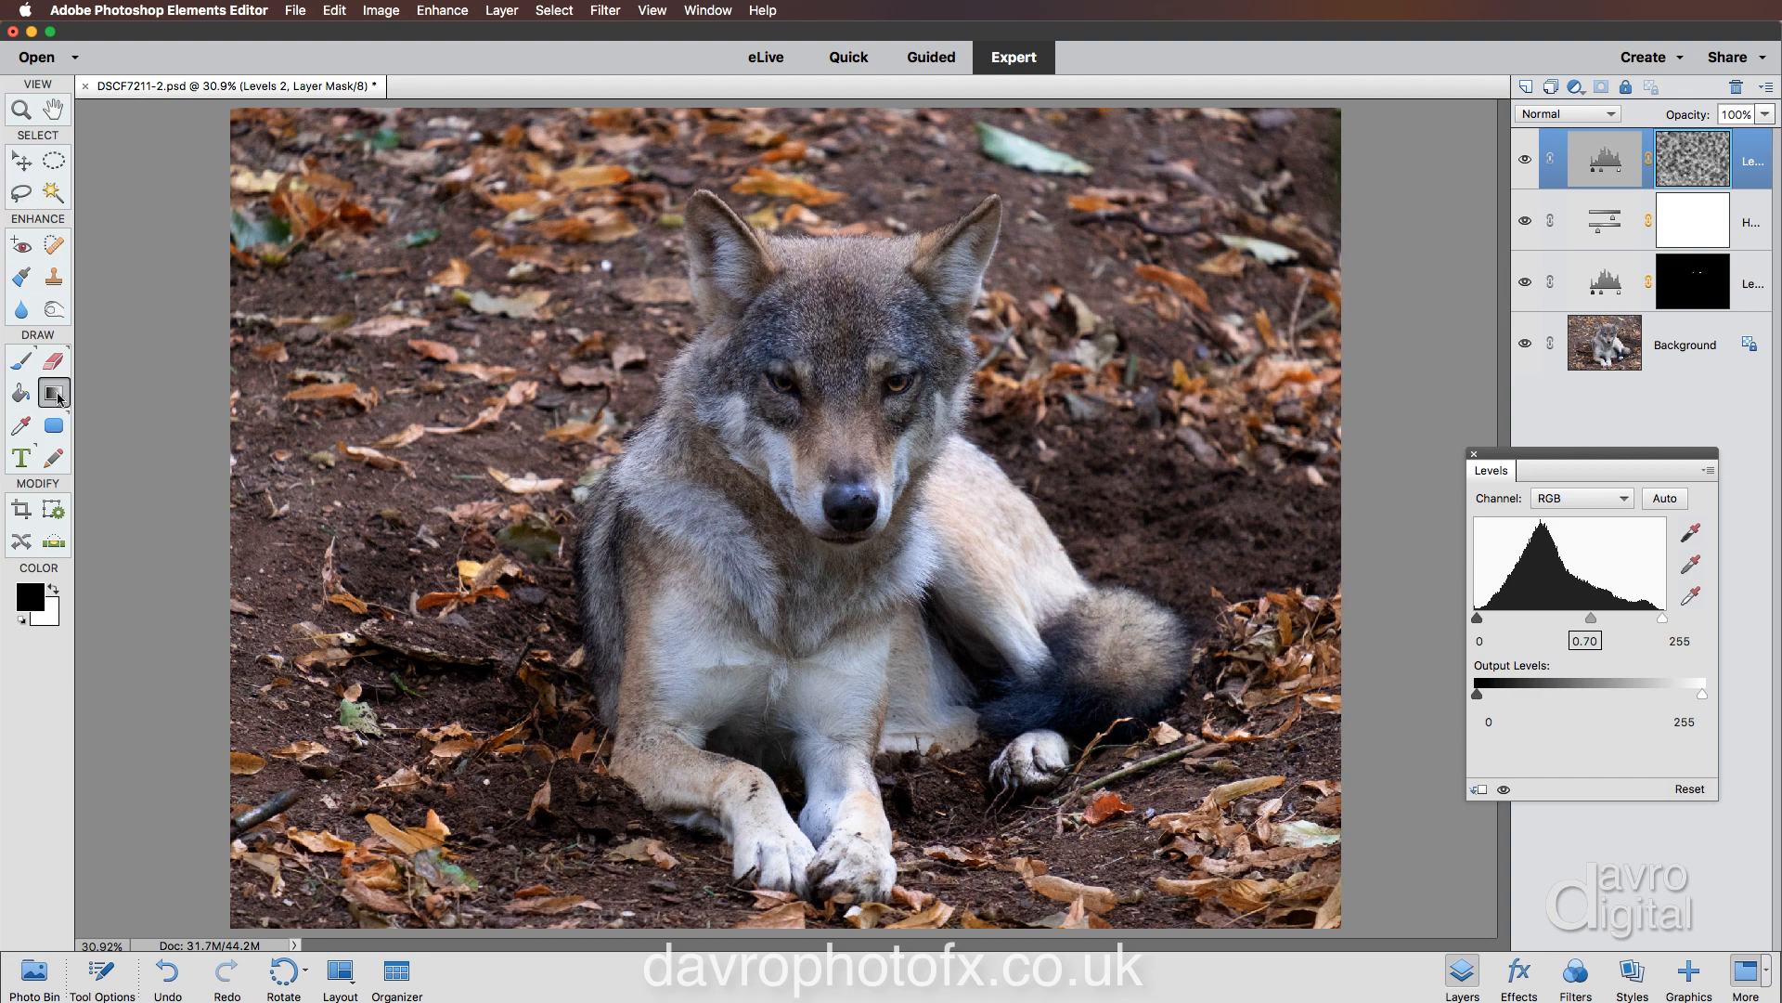
mouse_move(106, 968)
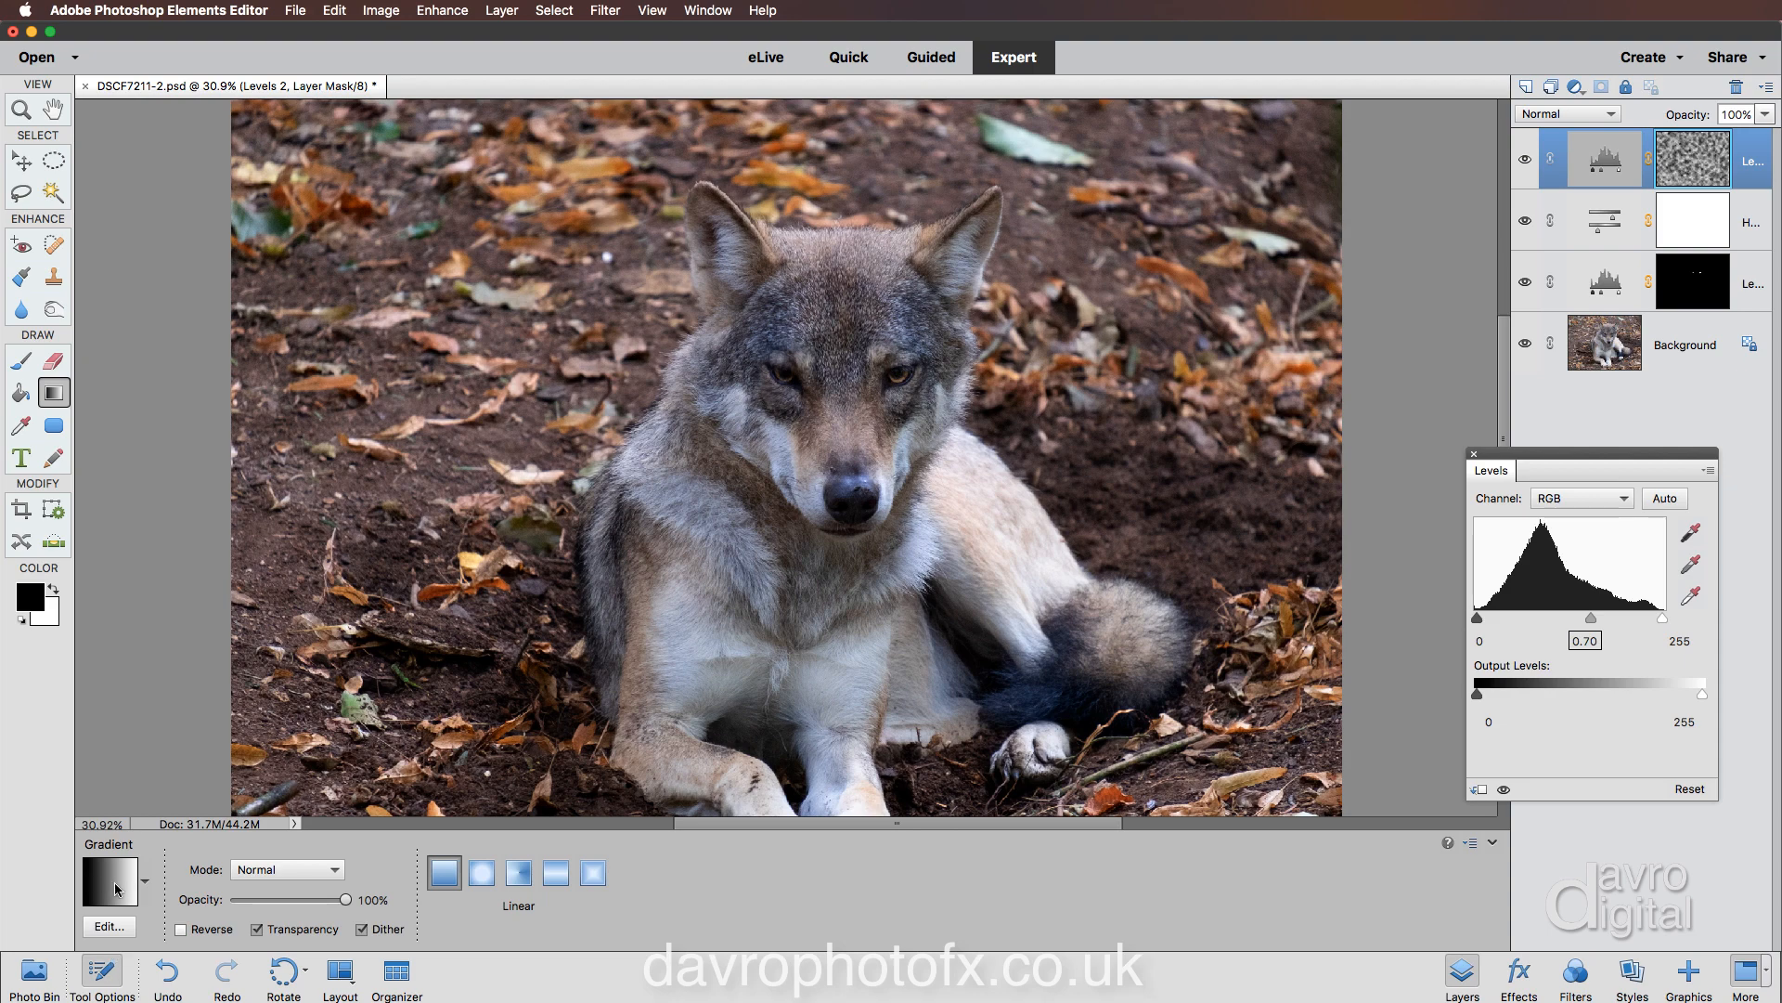
Choose the Foreground to Transparent gradient preset, set opacity to 60%, and use Radial shape.
left_click(109, 879)
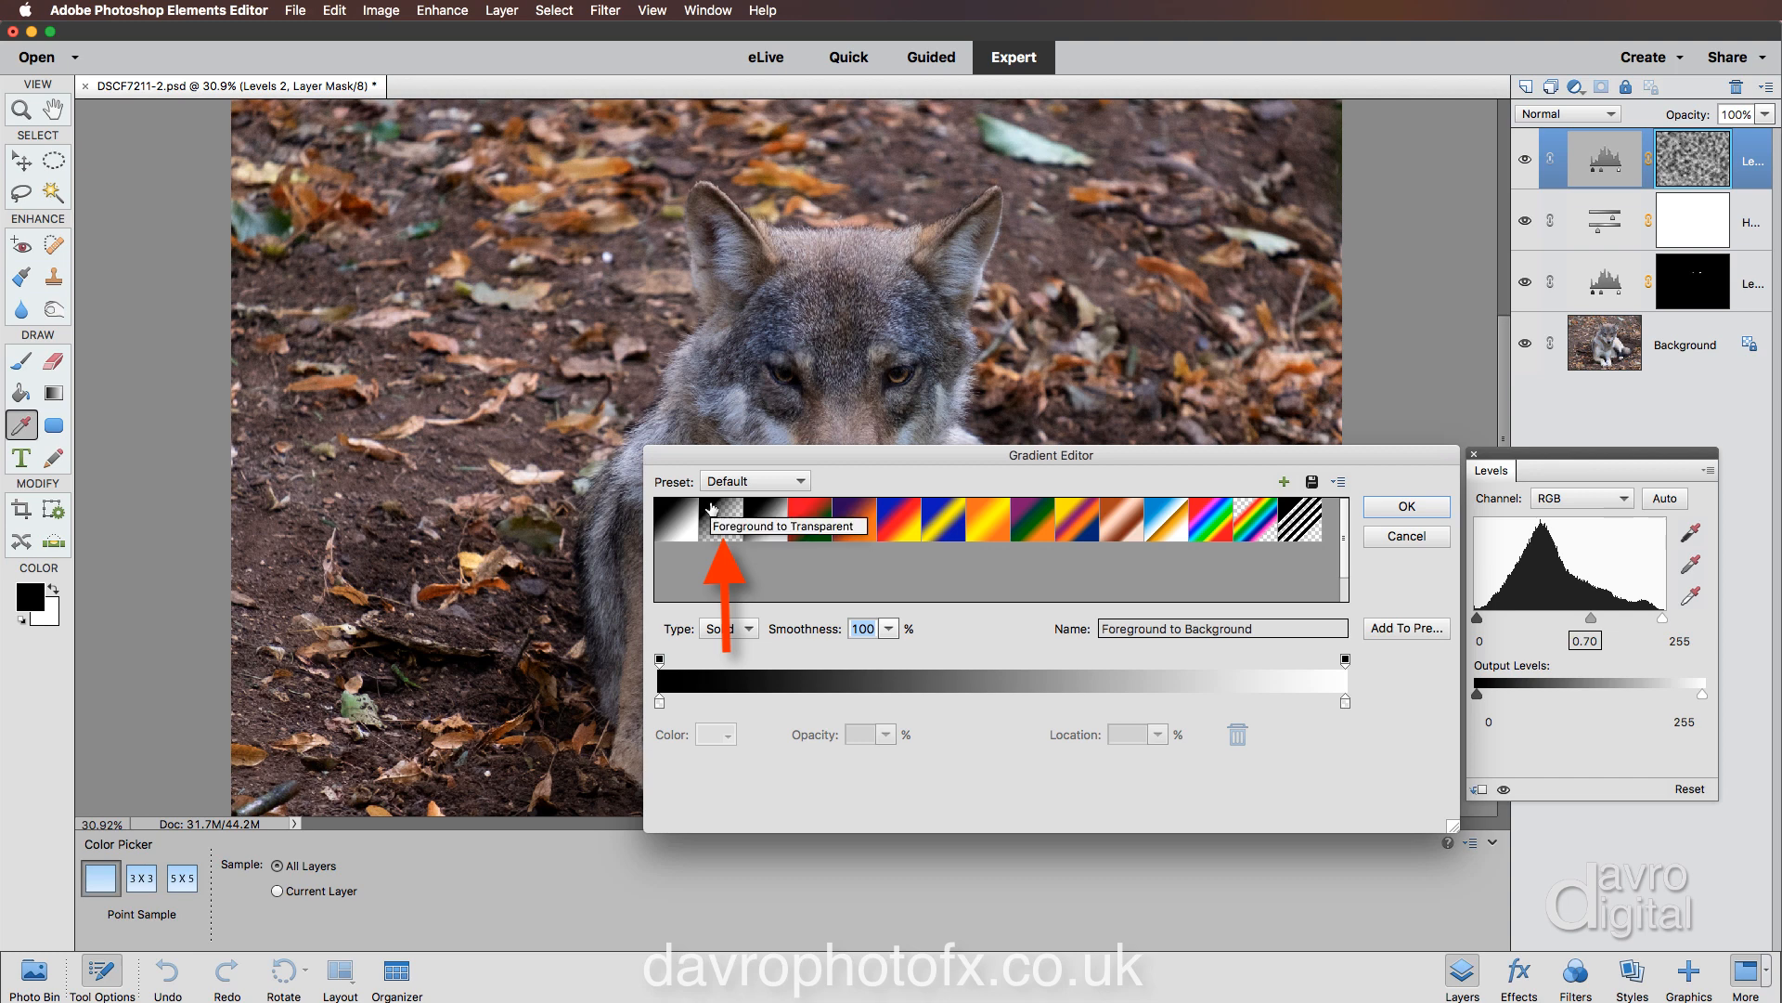
left_click(720, 520)
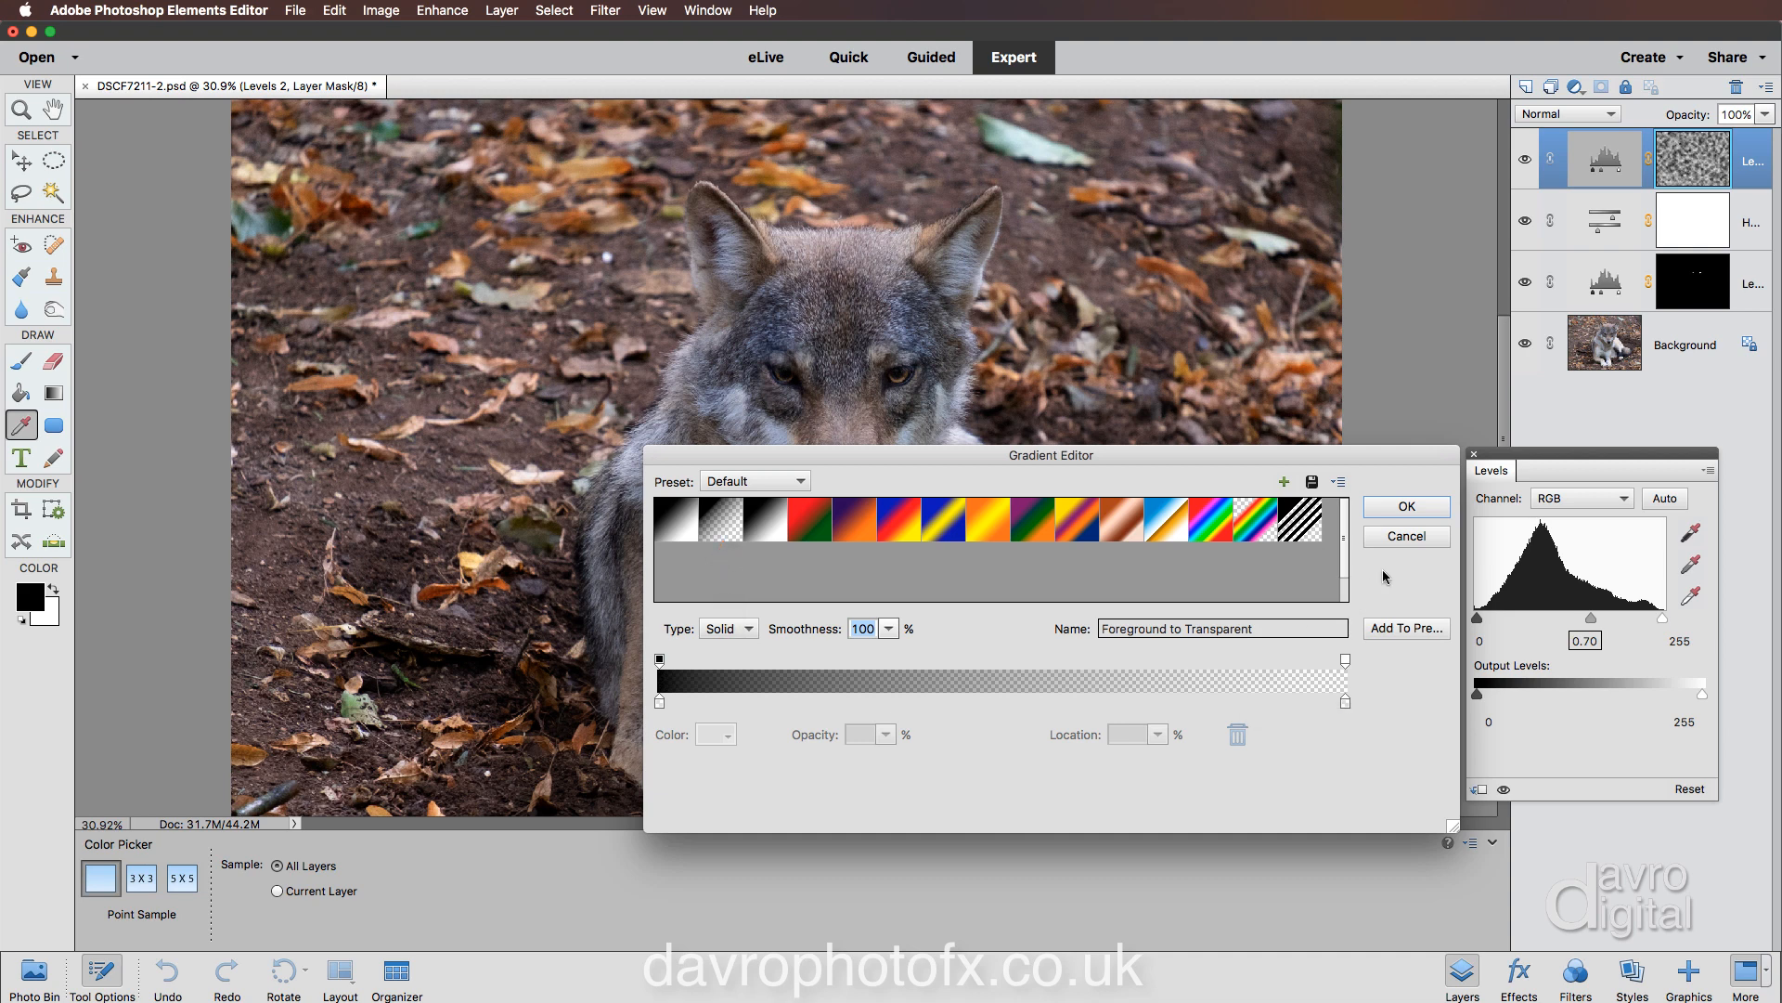
left_click(1404, 506)
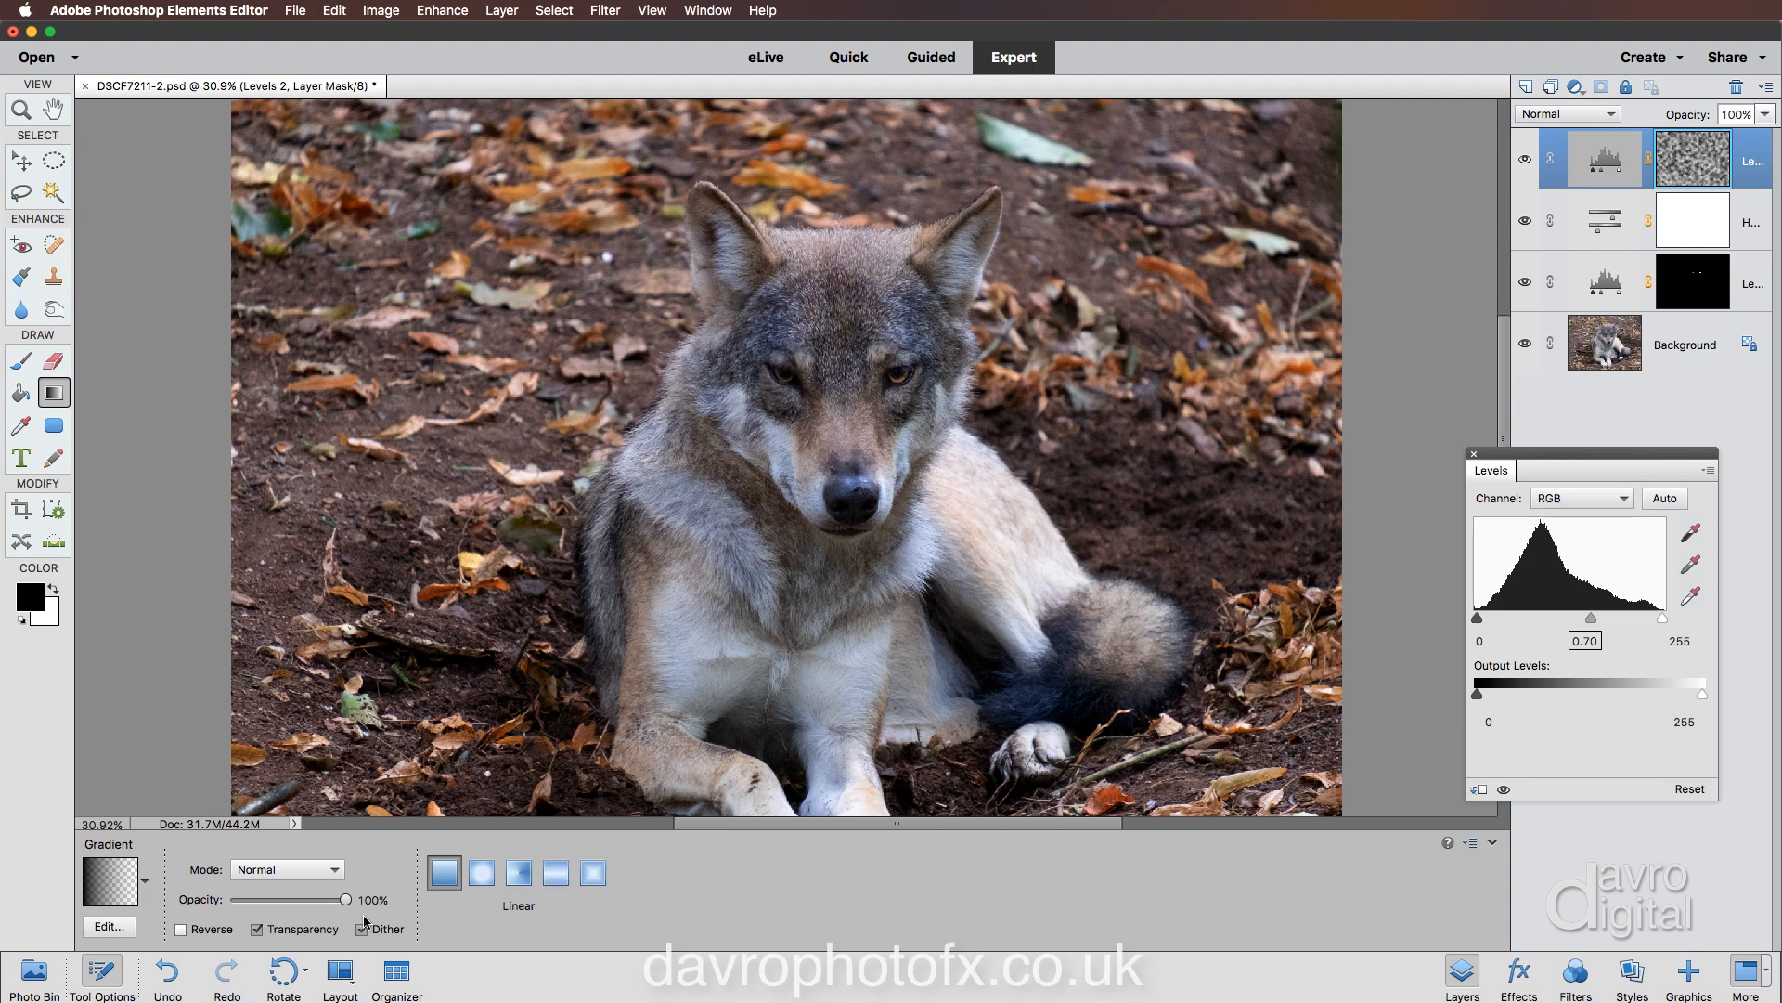
mouse_move(346, 900)
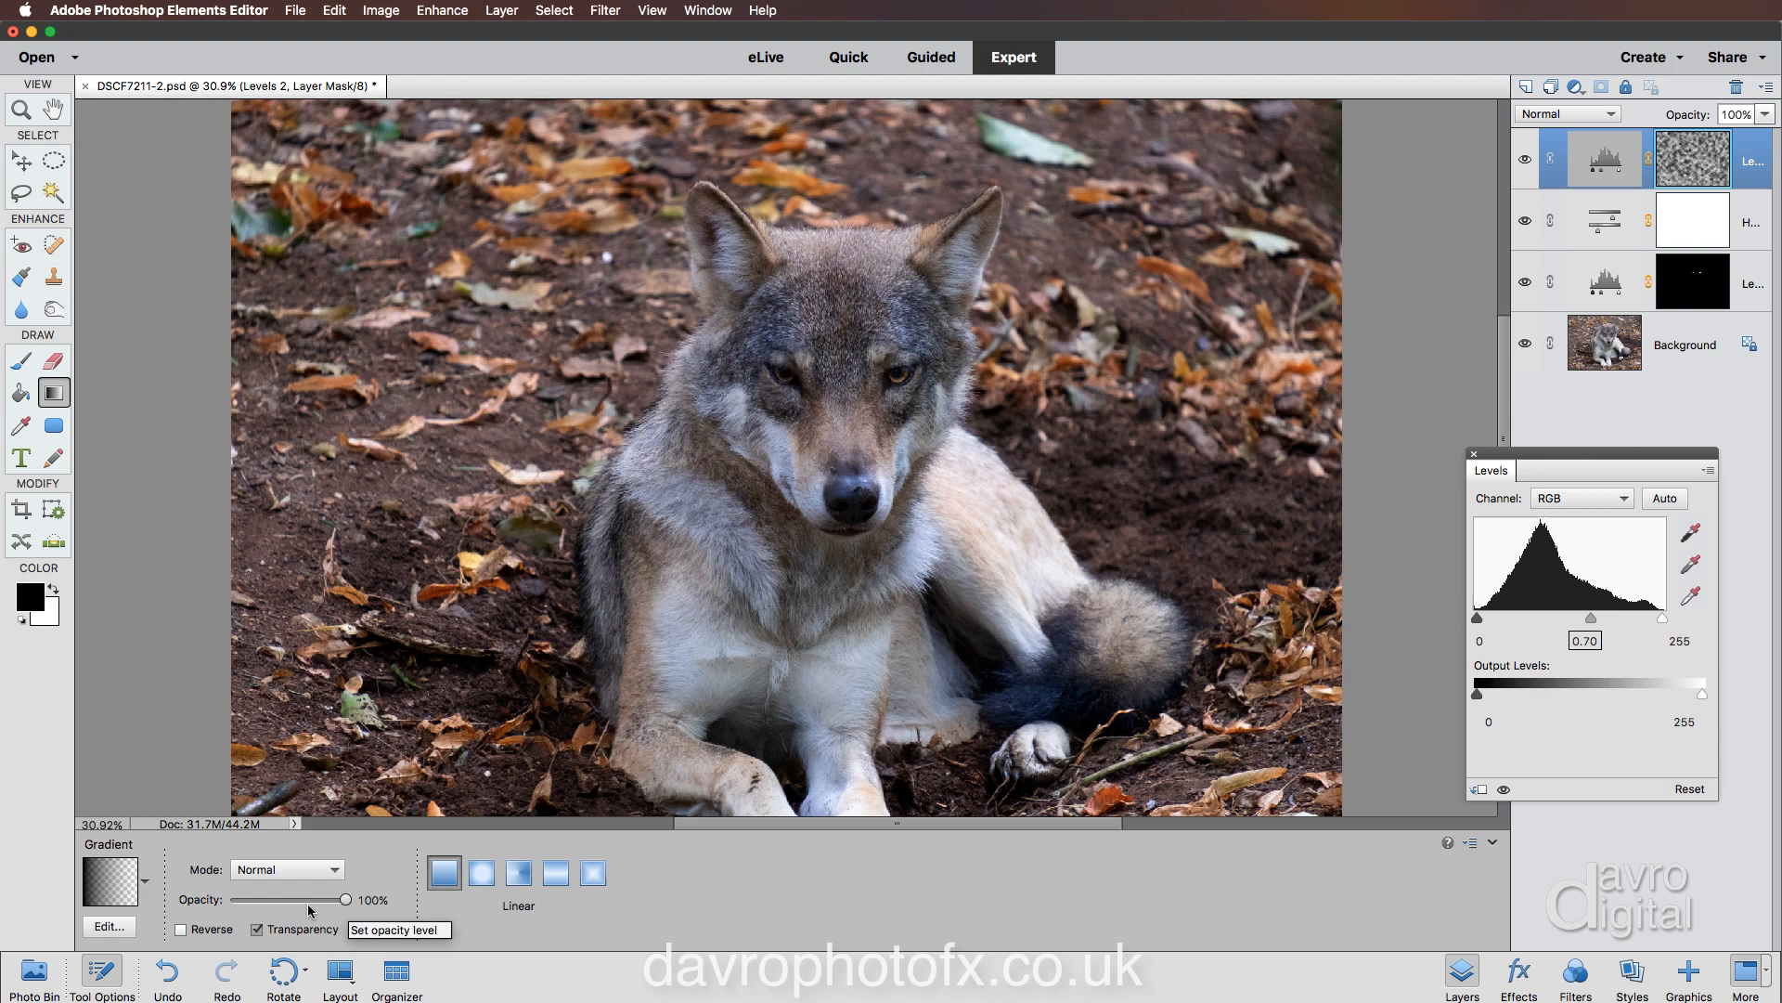
left_click_drag(346, 900, 299, 900)
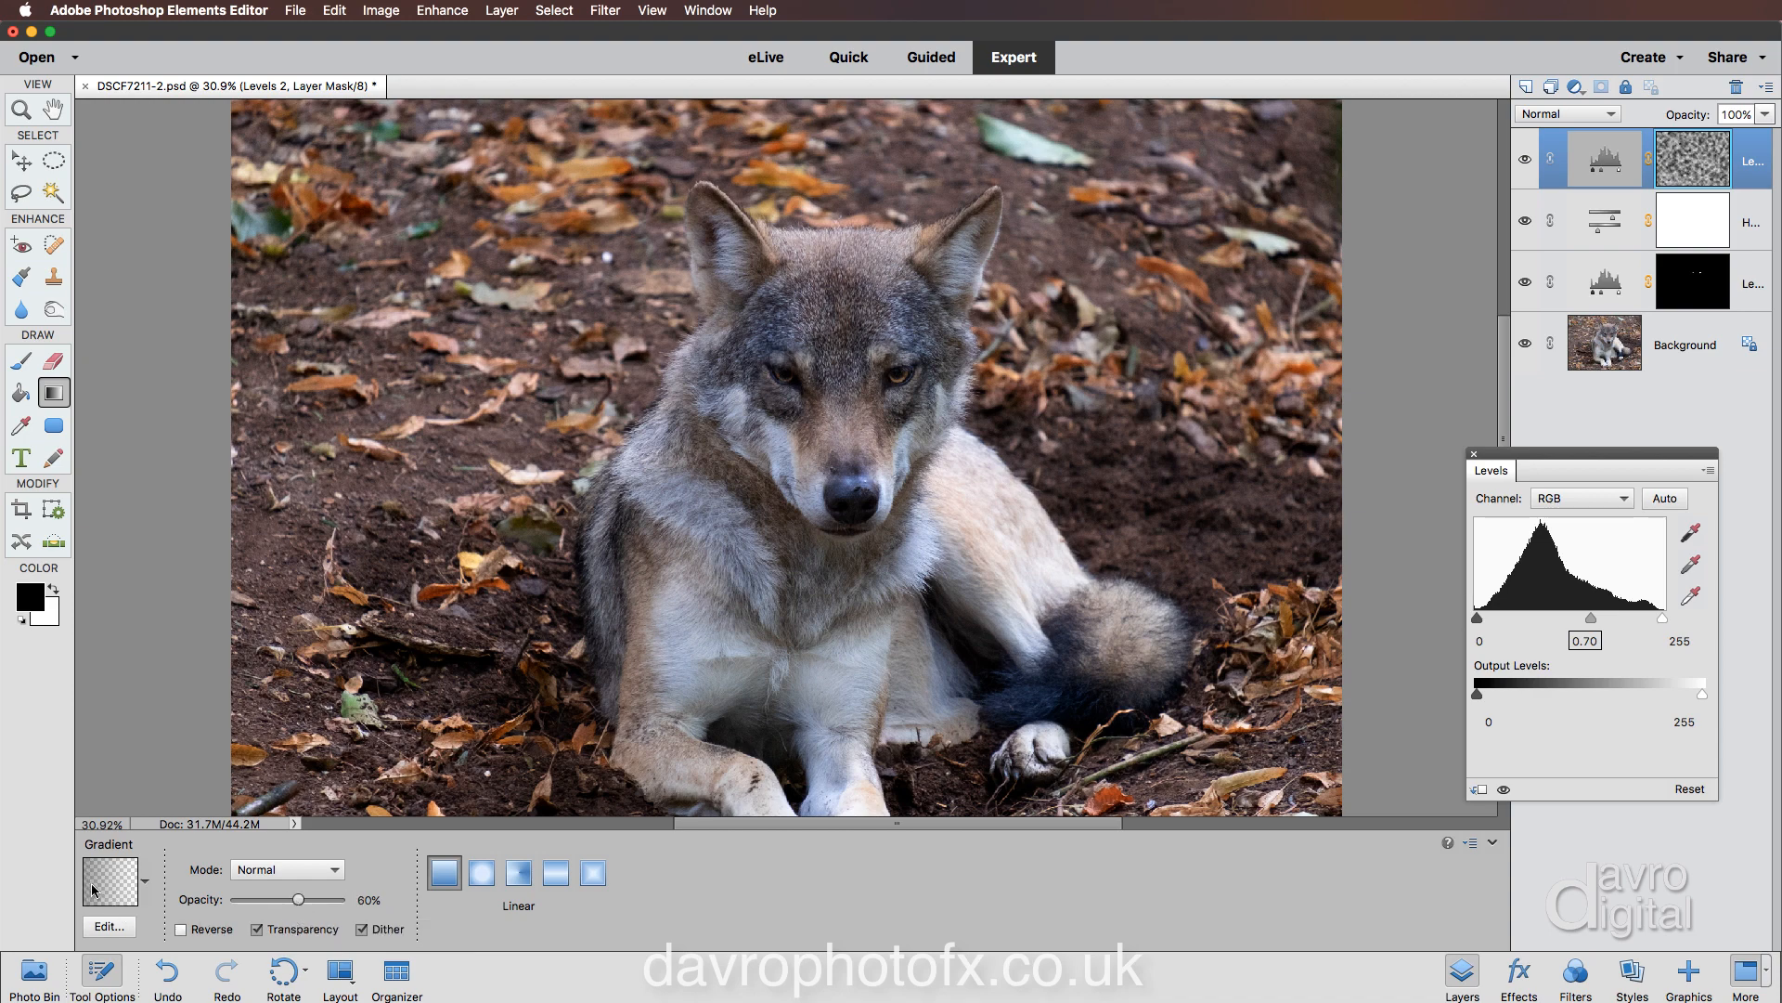
mouse_move(106, 881)
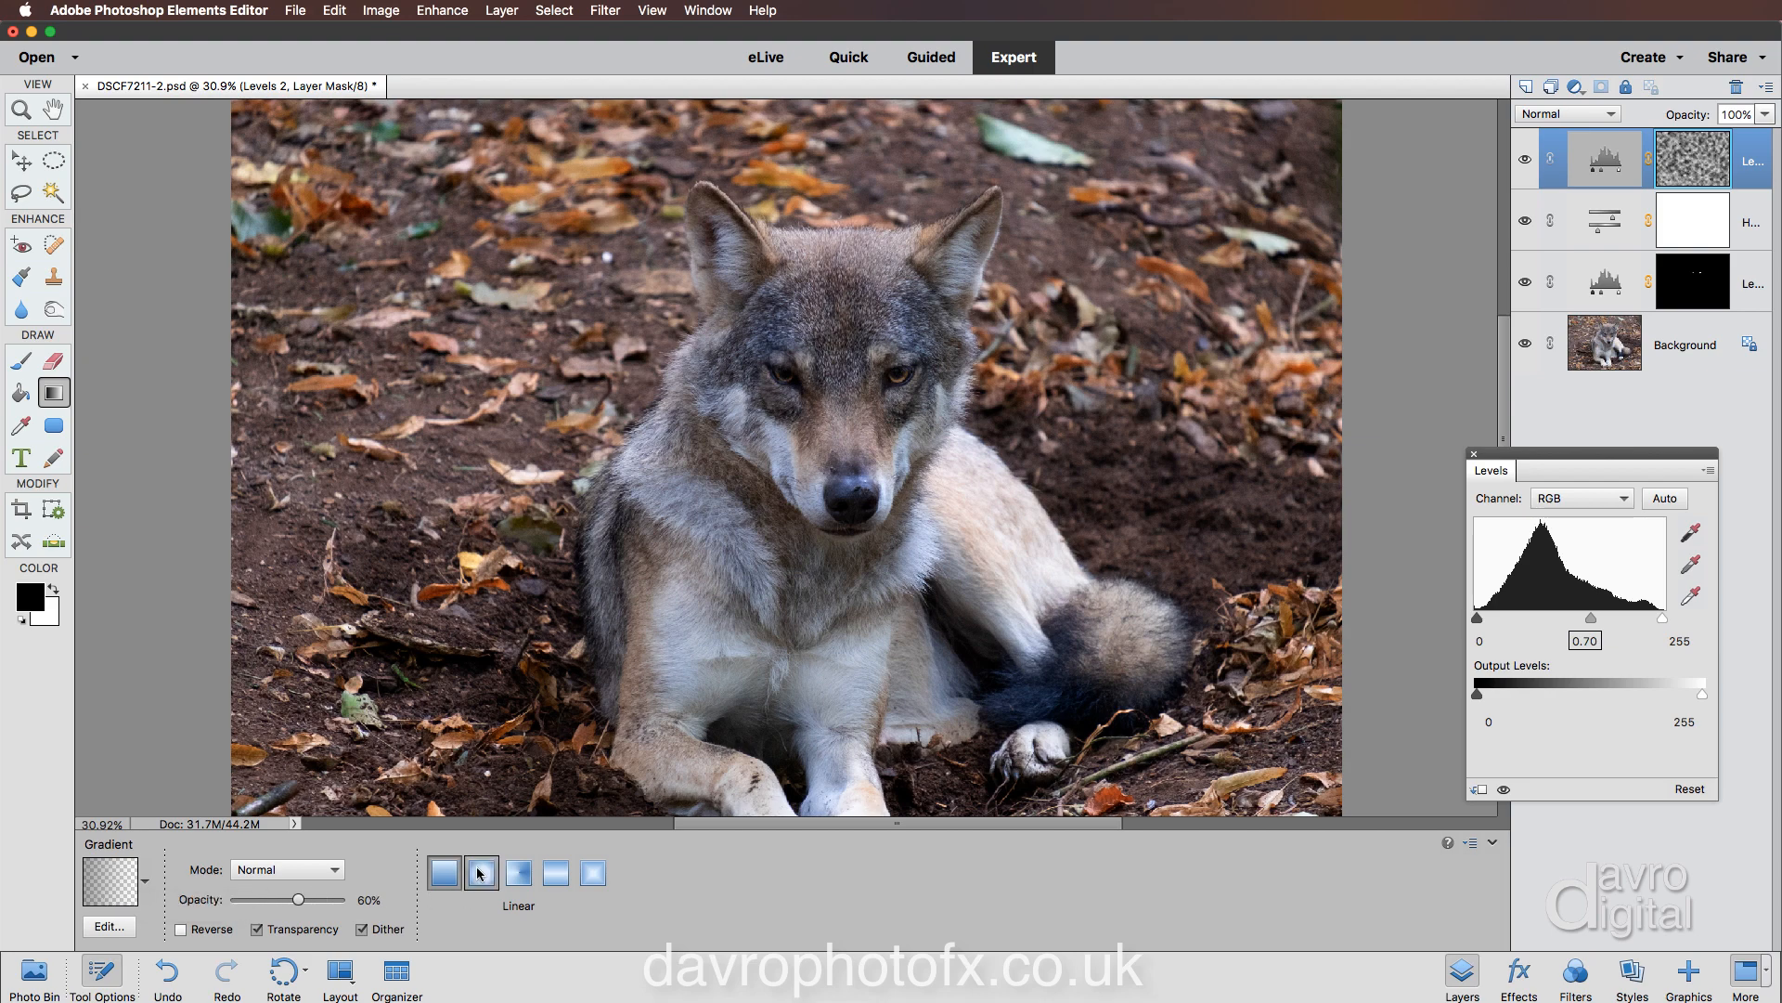
left_click(480, 872)
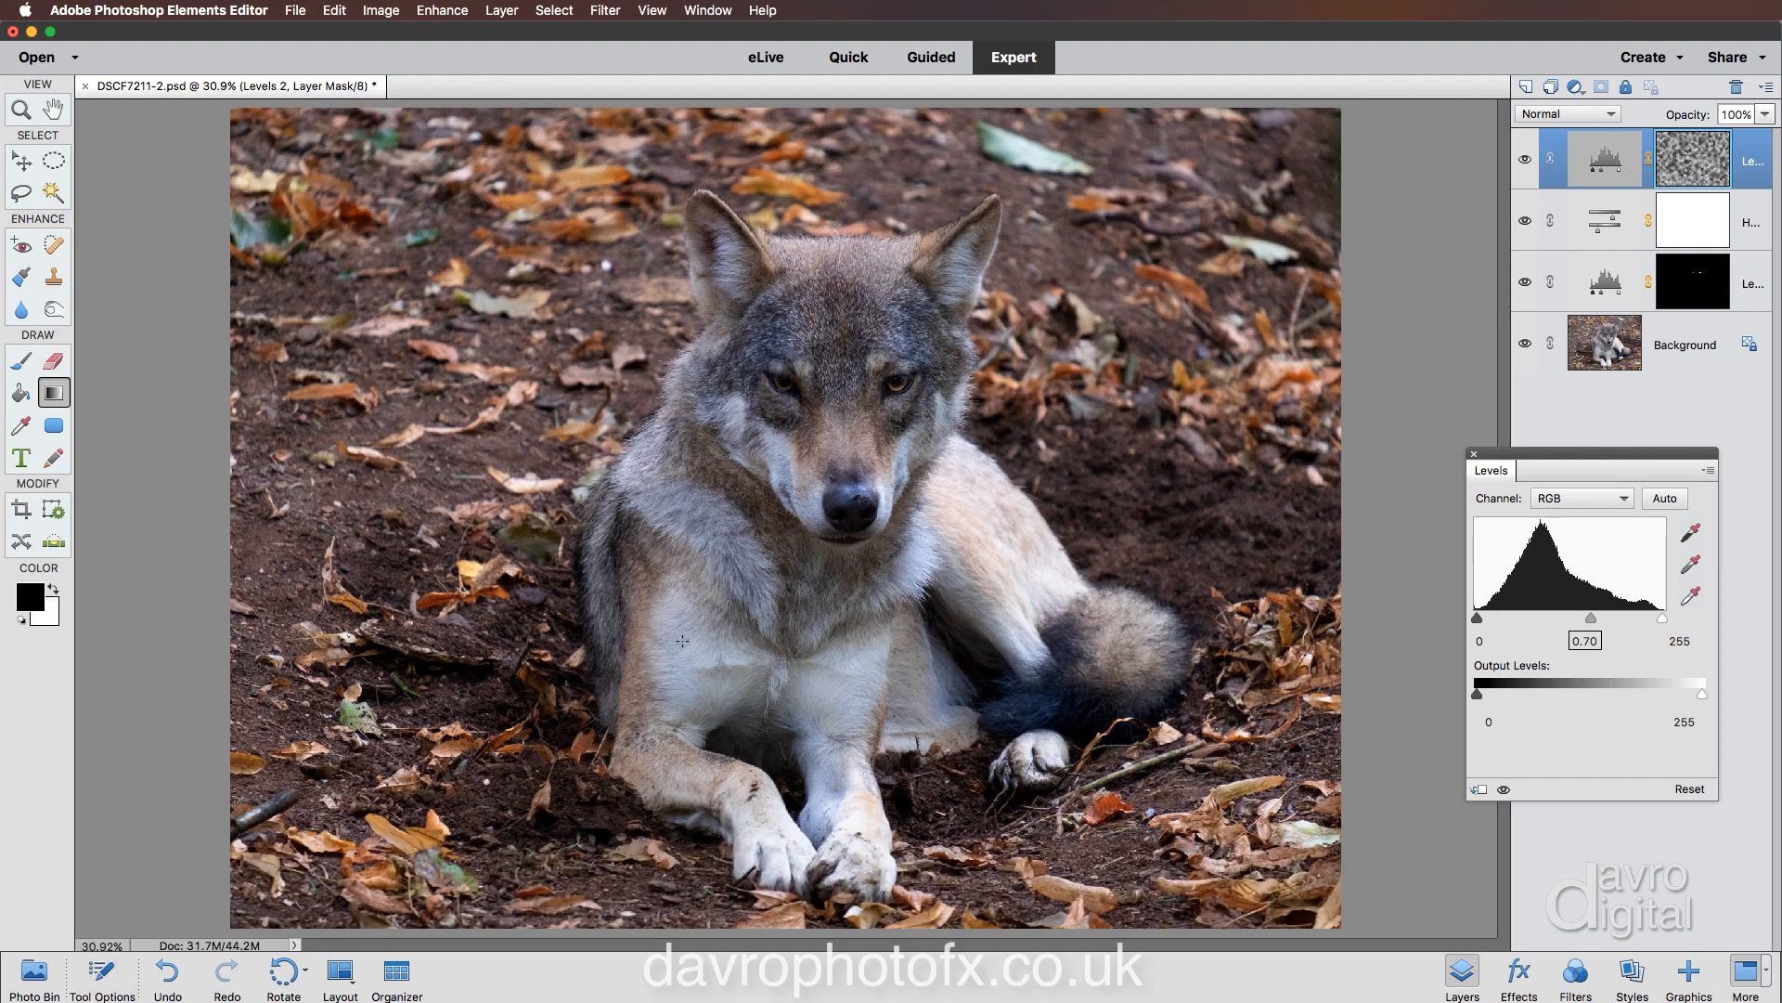
mouse_move(886, 481)
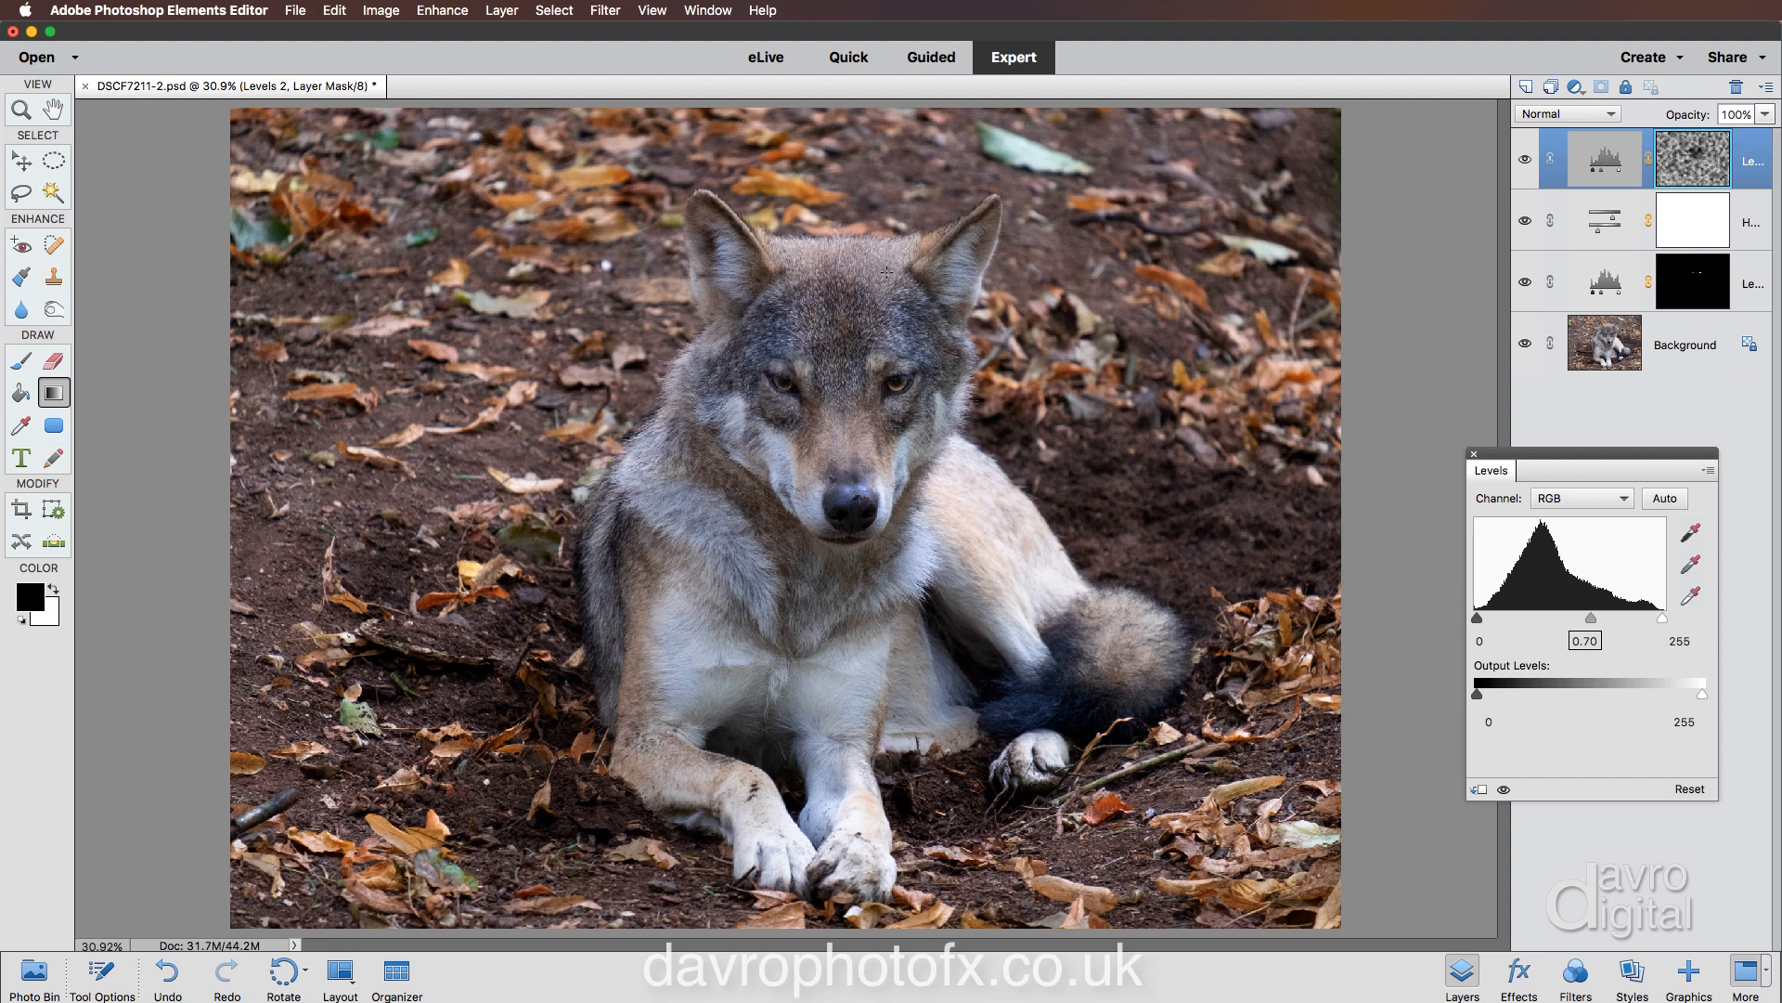
mouse_move(876, 252)
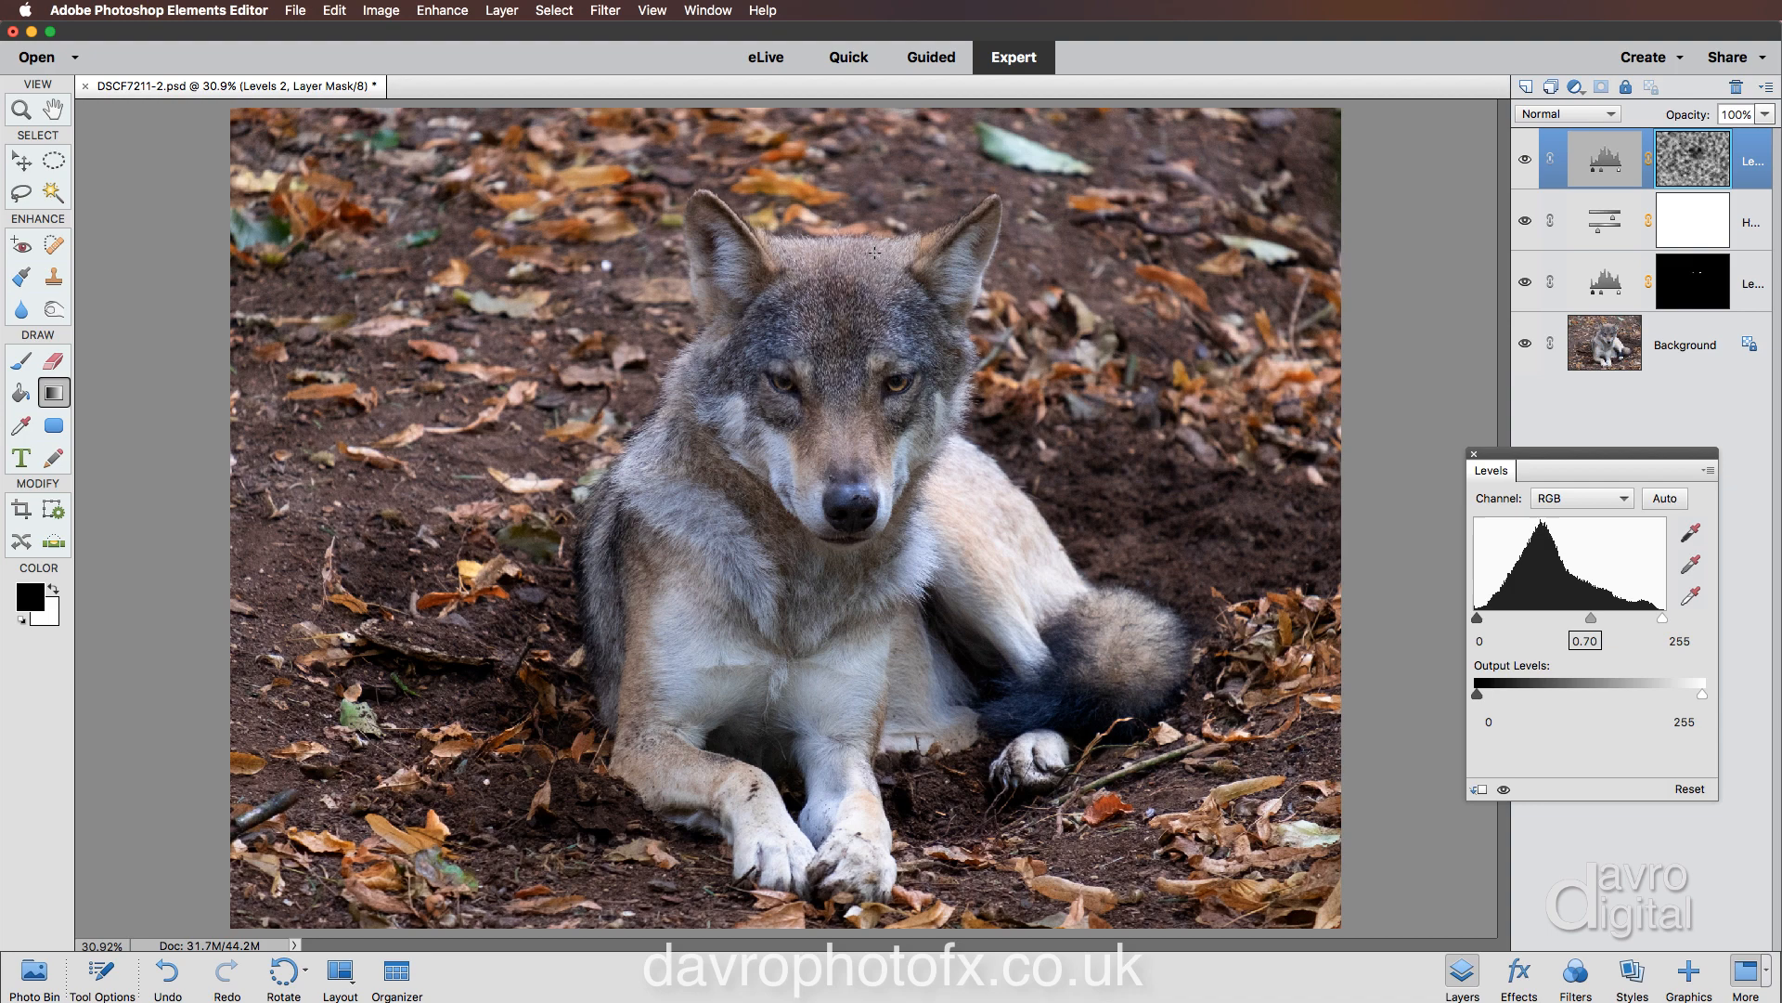
mouse_move(642, 471)
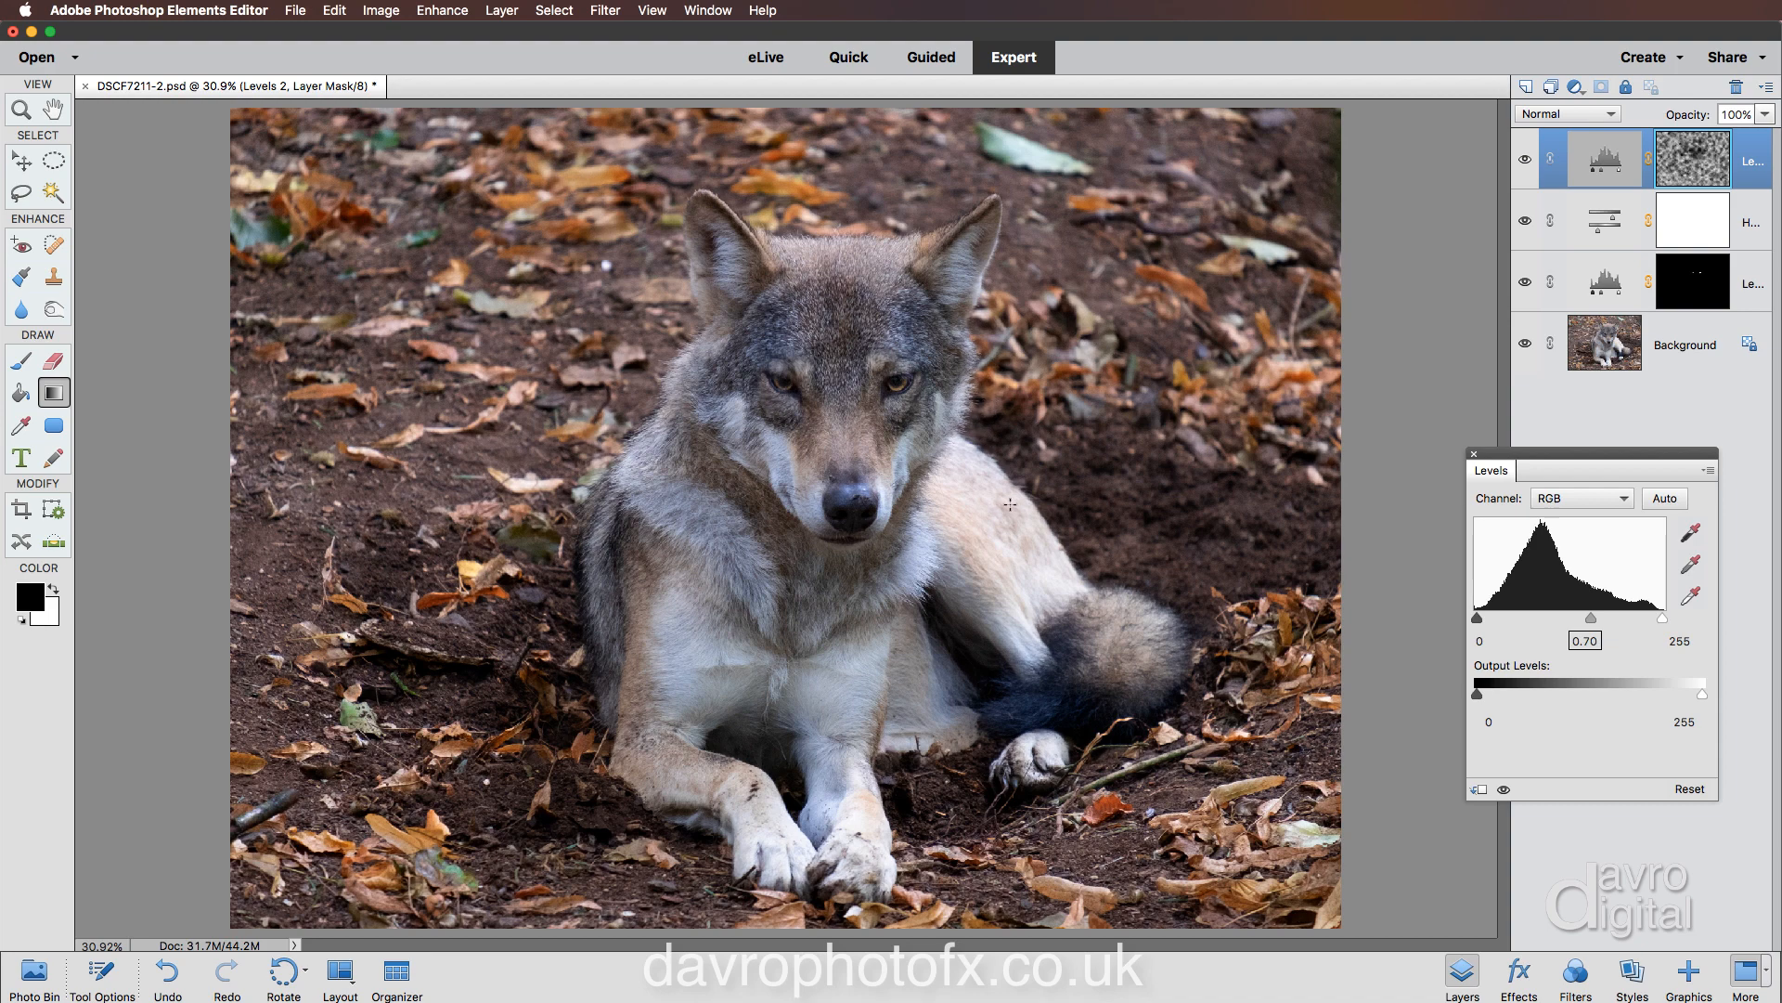
mouse_move(1002, 491)
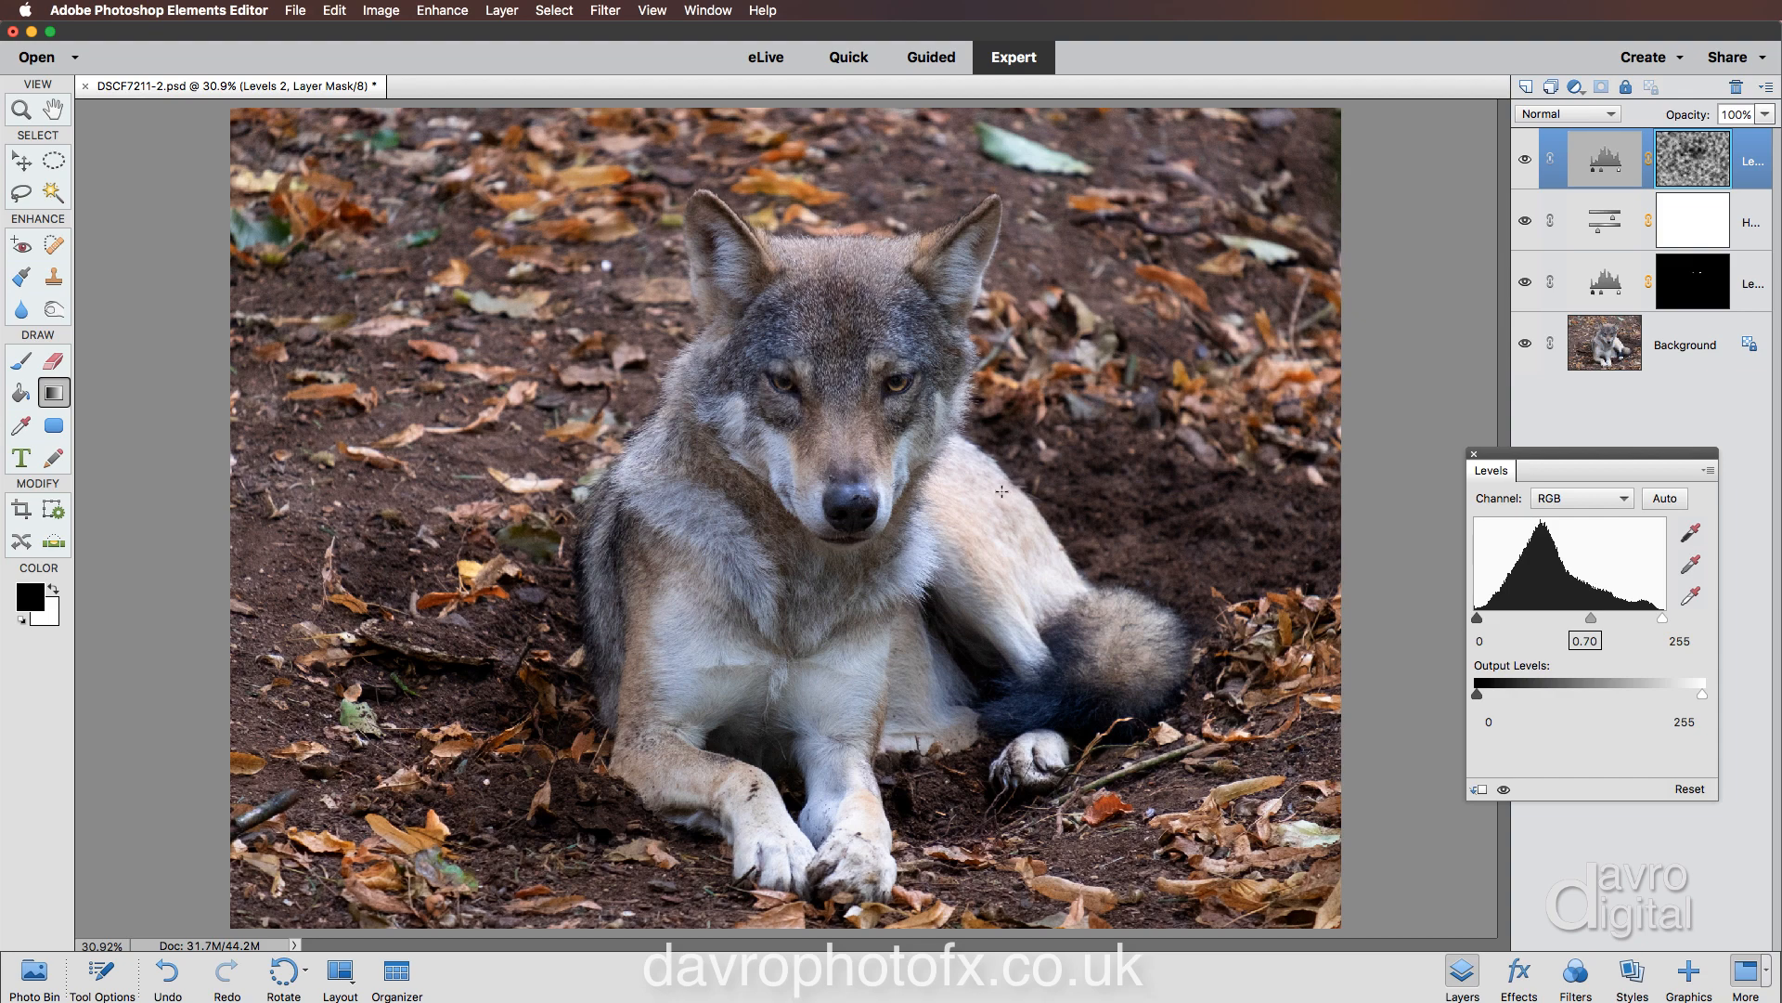
mouse_move(993, 516)
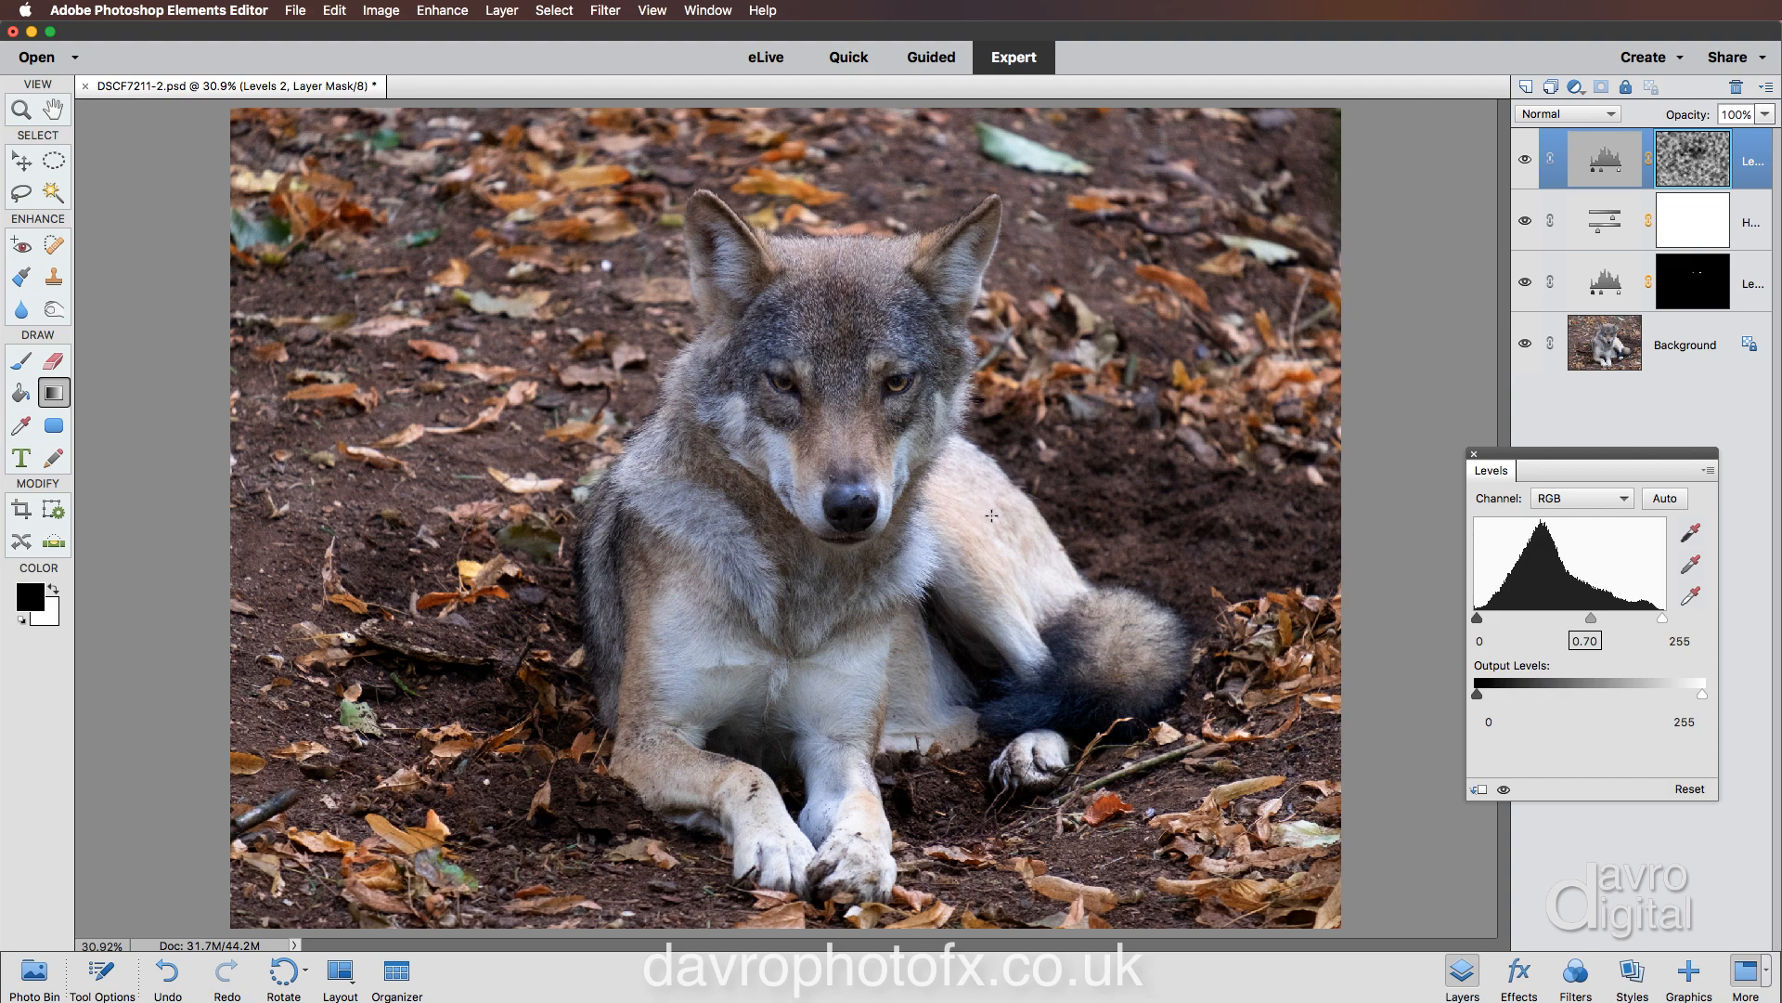
mouse_move(1154, 627)
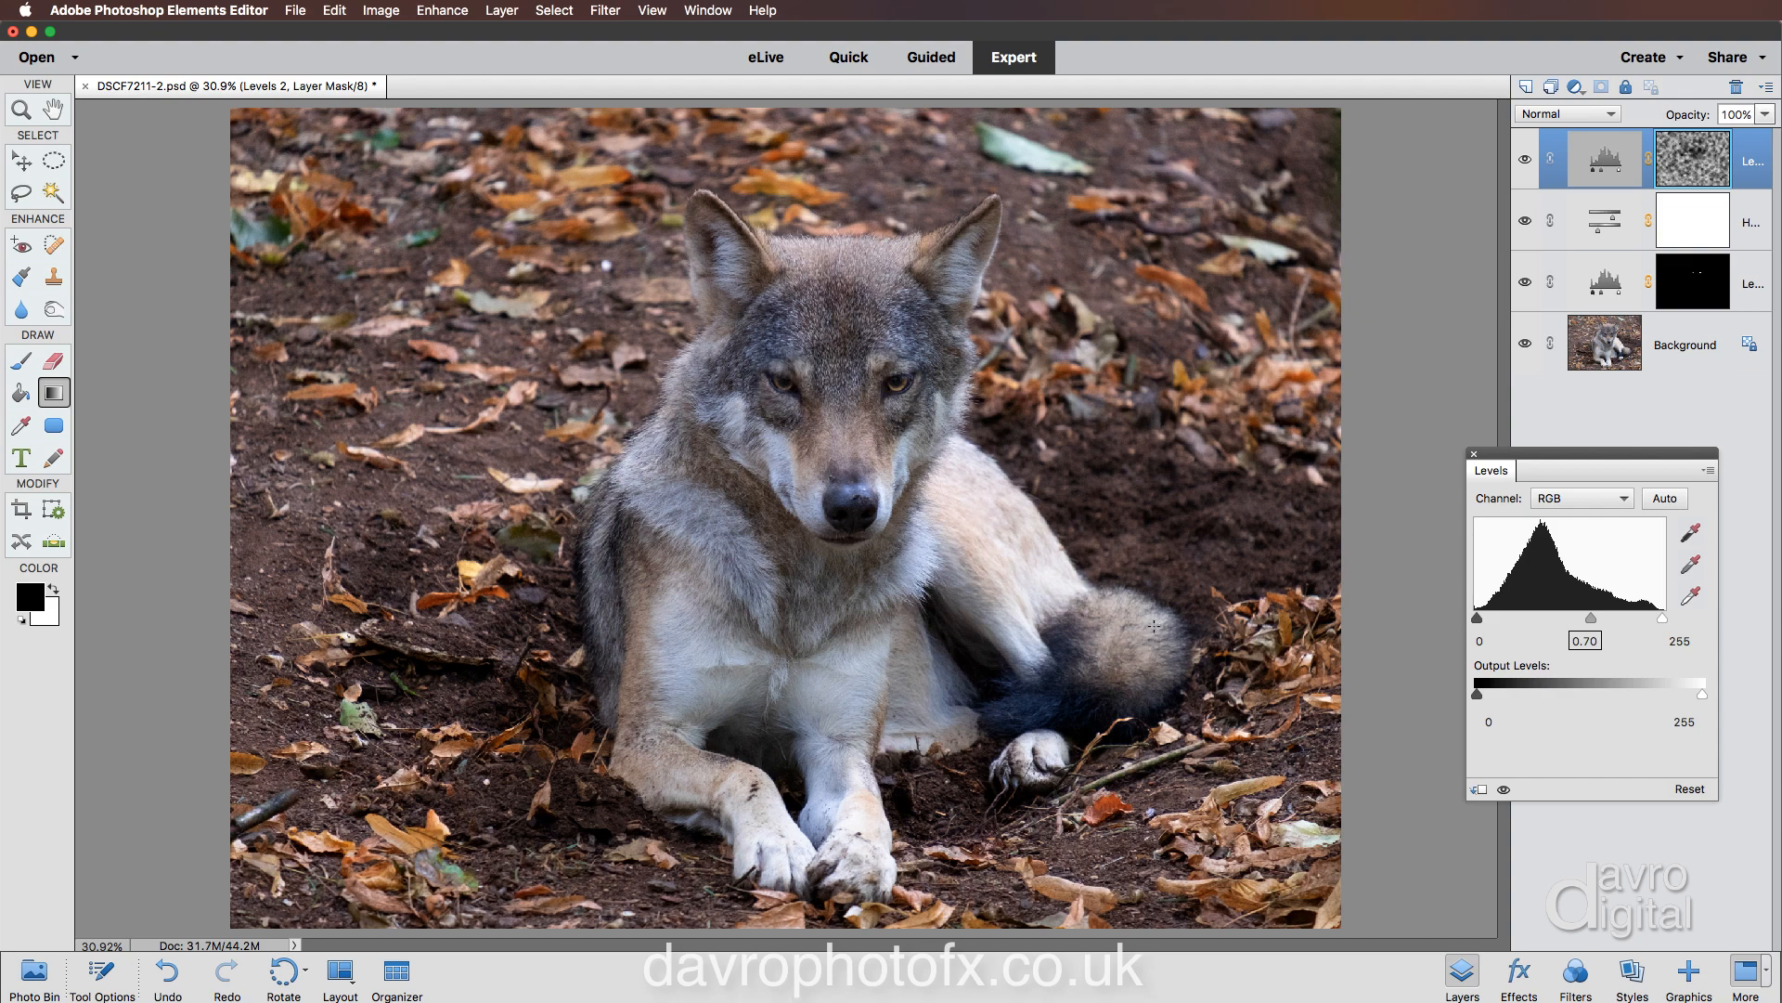
mouse_move(1140, 601)
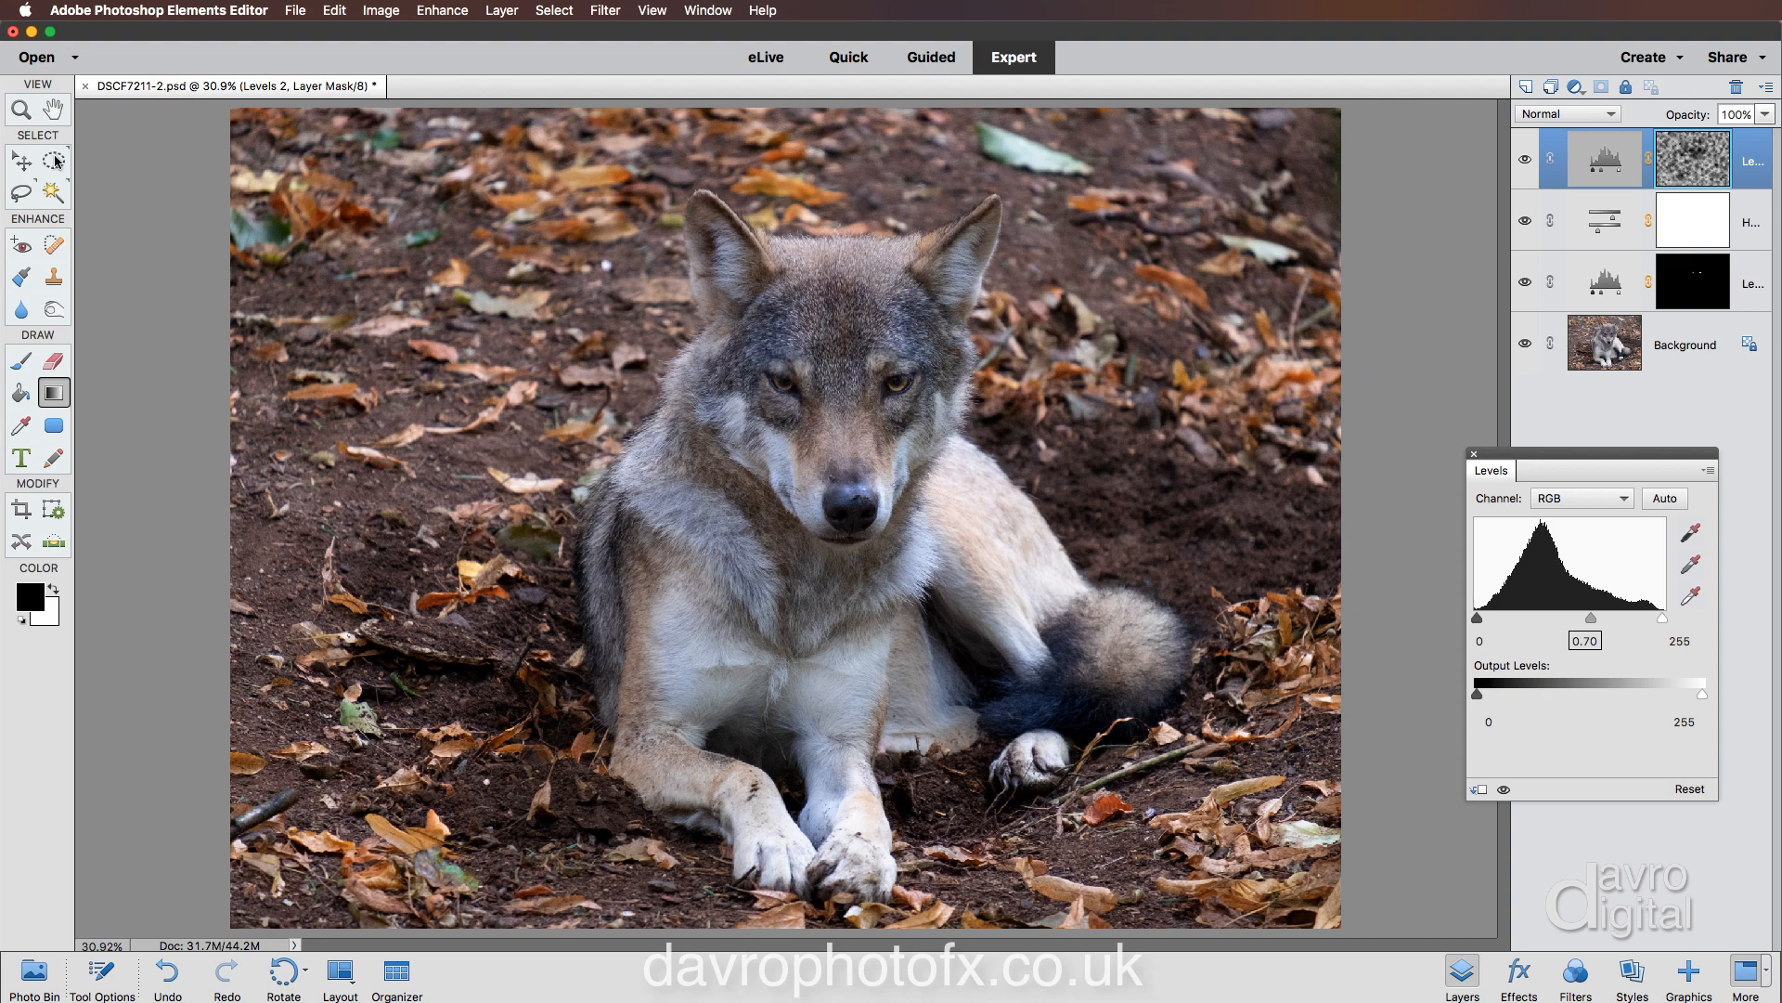
Make an elliptical selection around the wolf's head and chest, then show adjustment layer types.
left_click(54, 160)
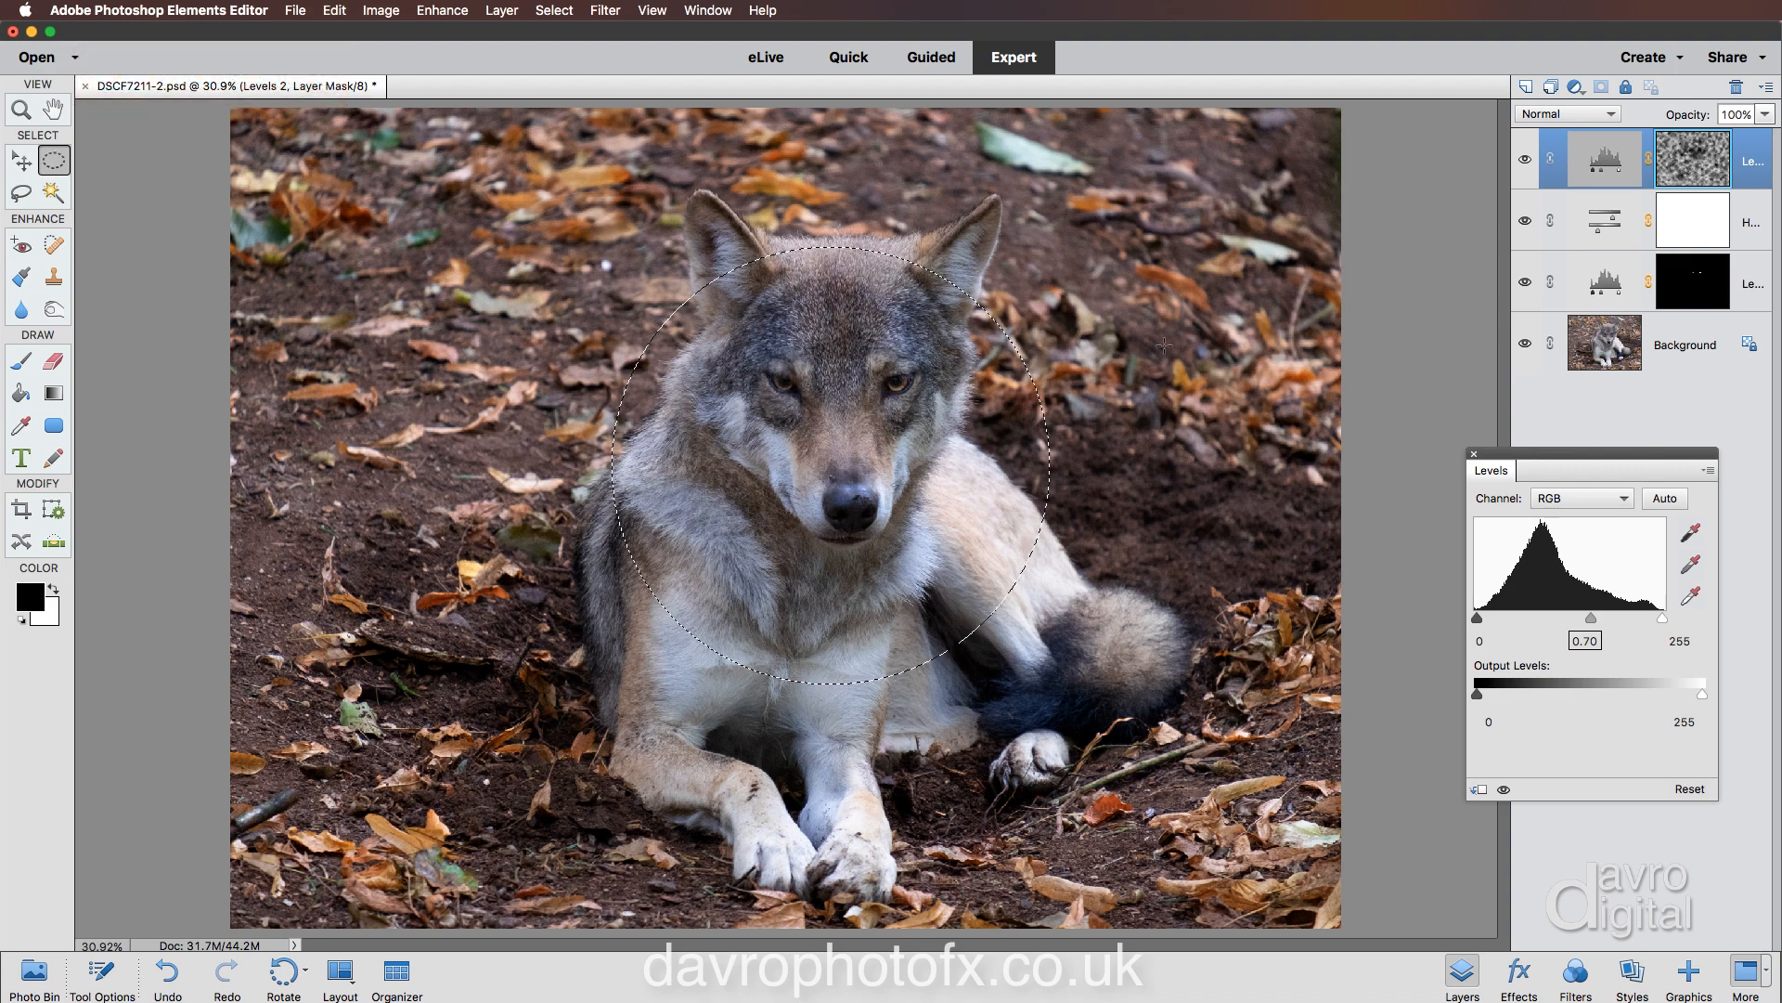
left_click(1575, 87)
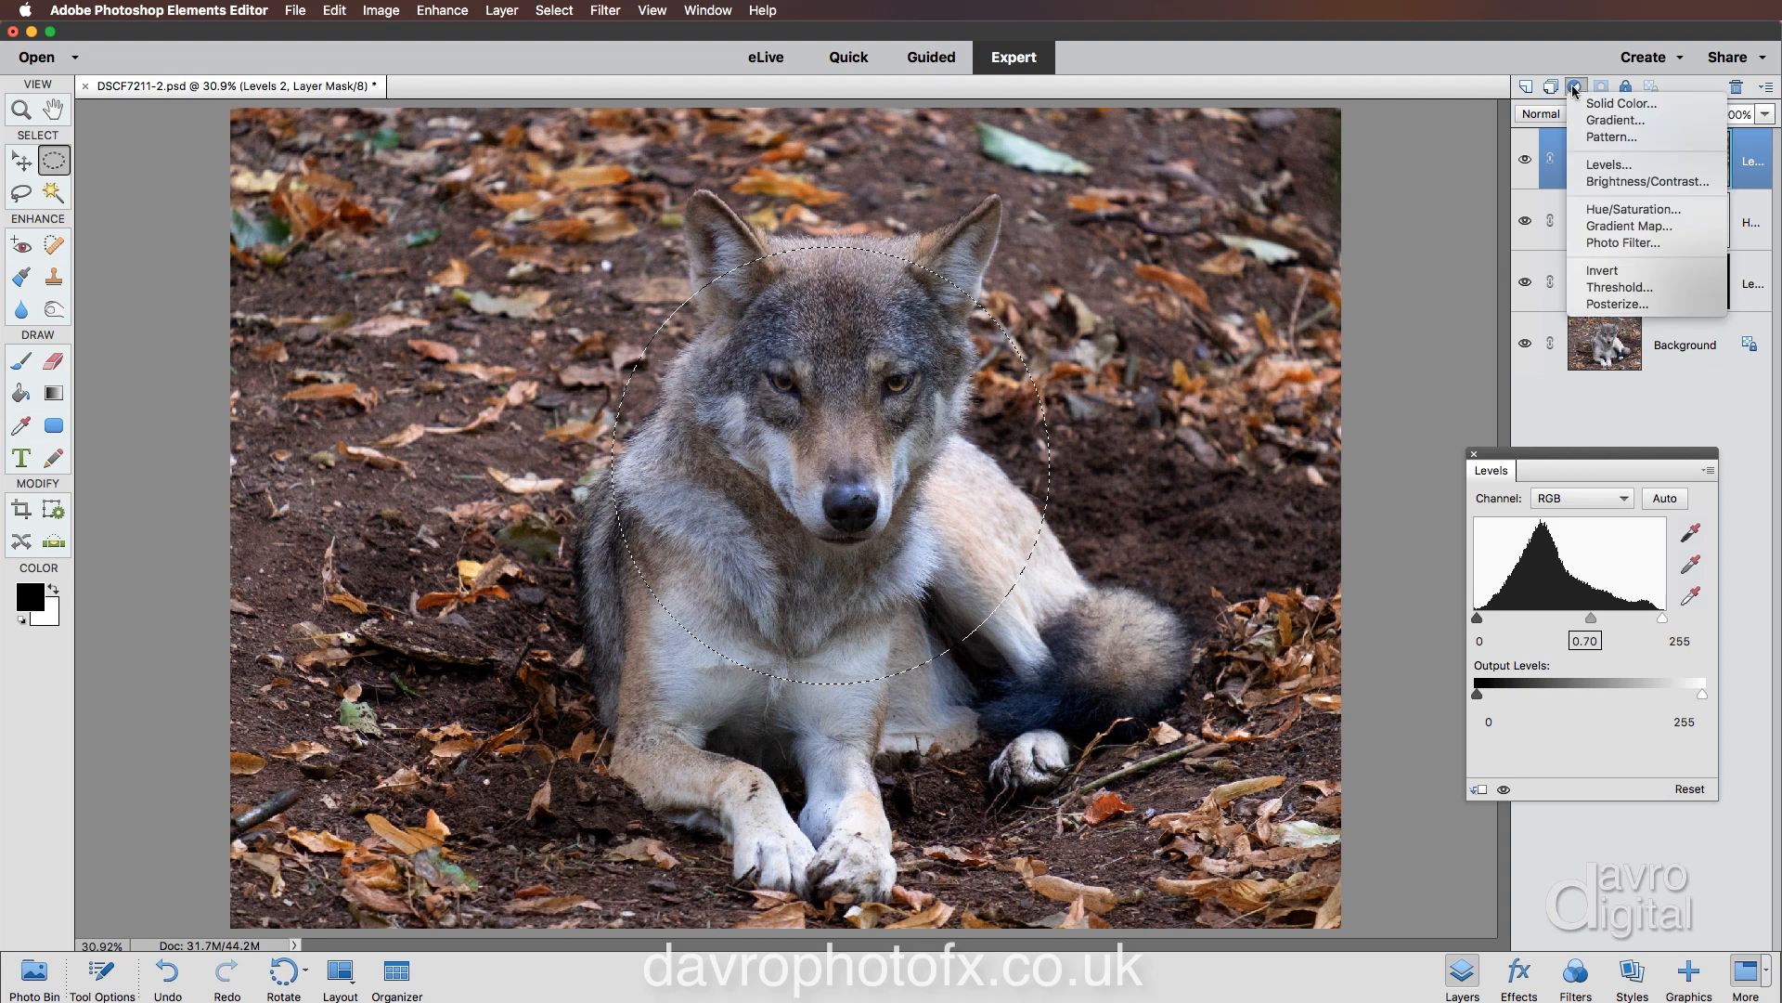
Add a Levels 3 adjustment masked to the circle and test its sliders.
left_click(1607, 163)
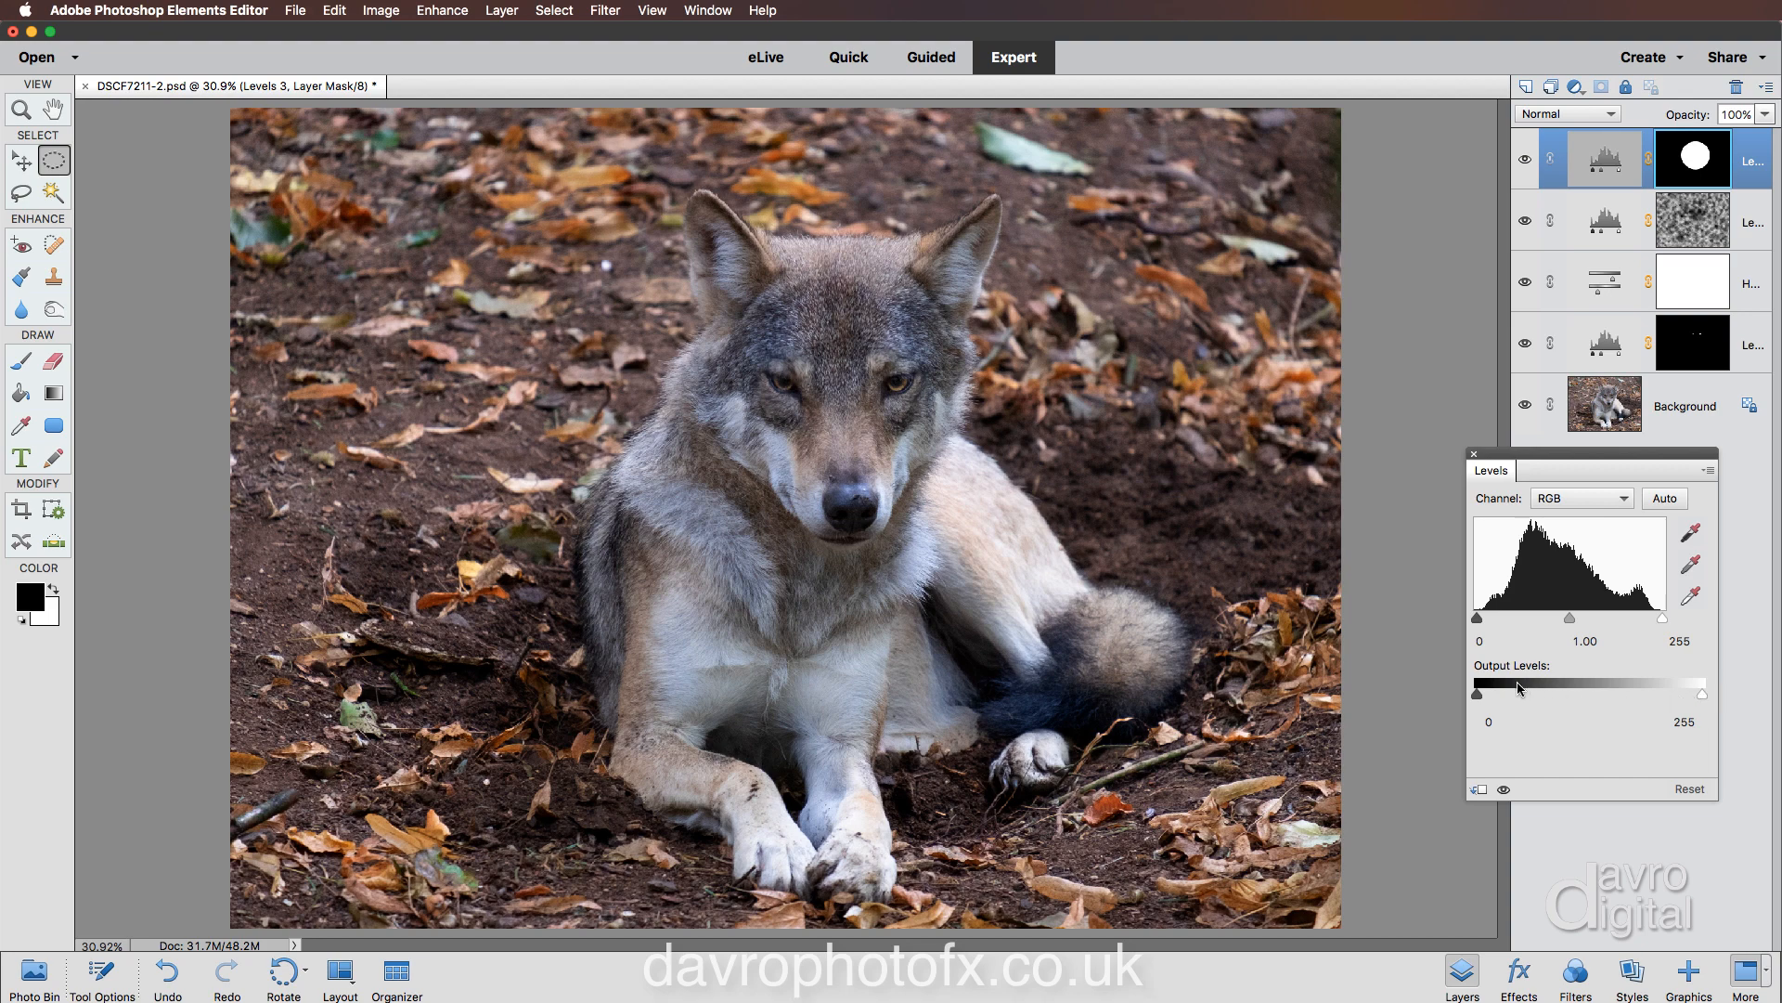
left_click_drag(1703, 690, 1697, 690)
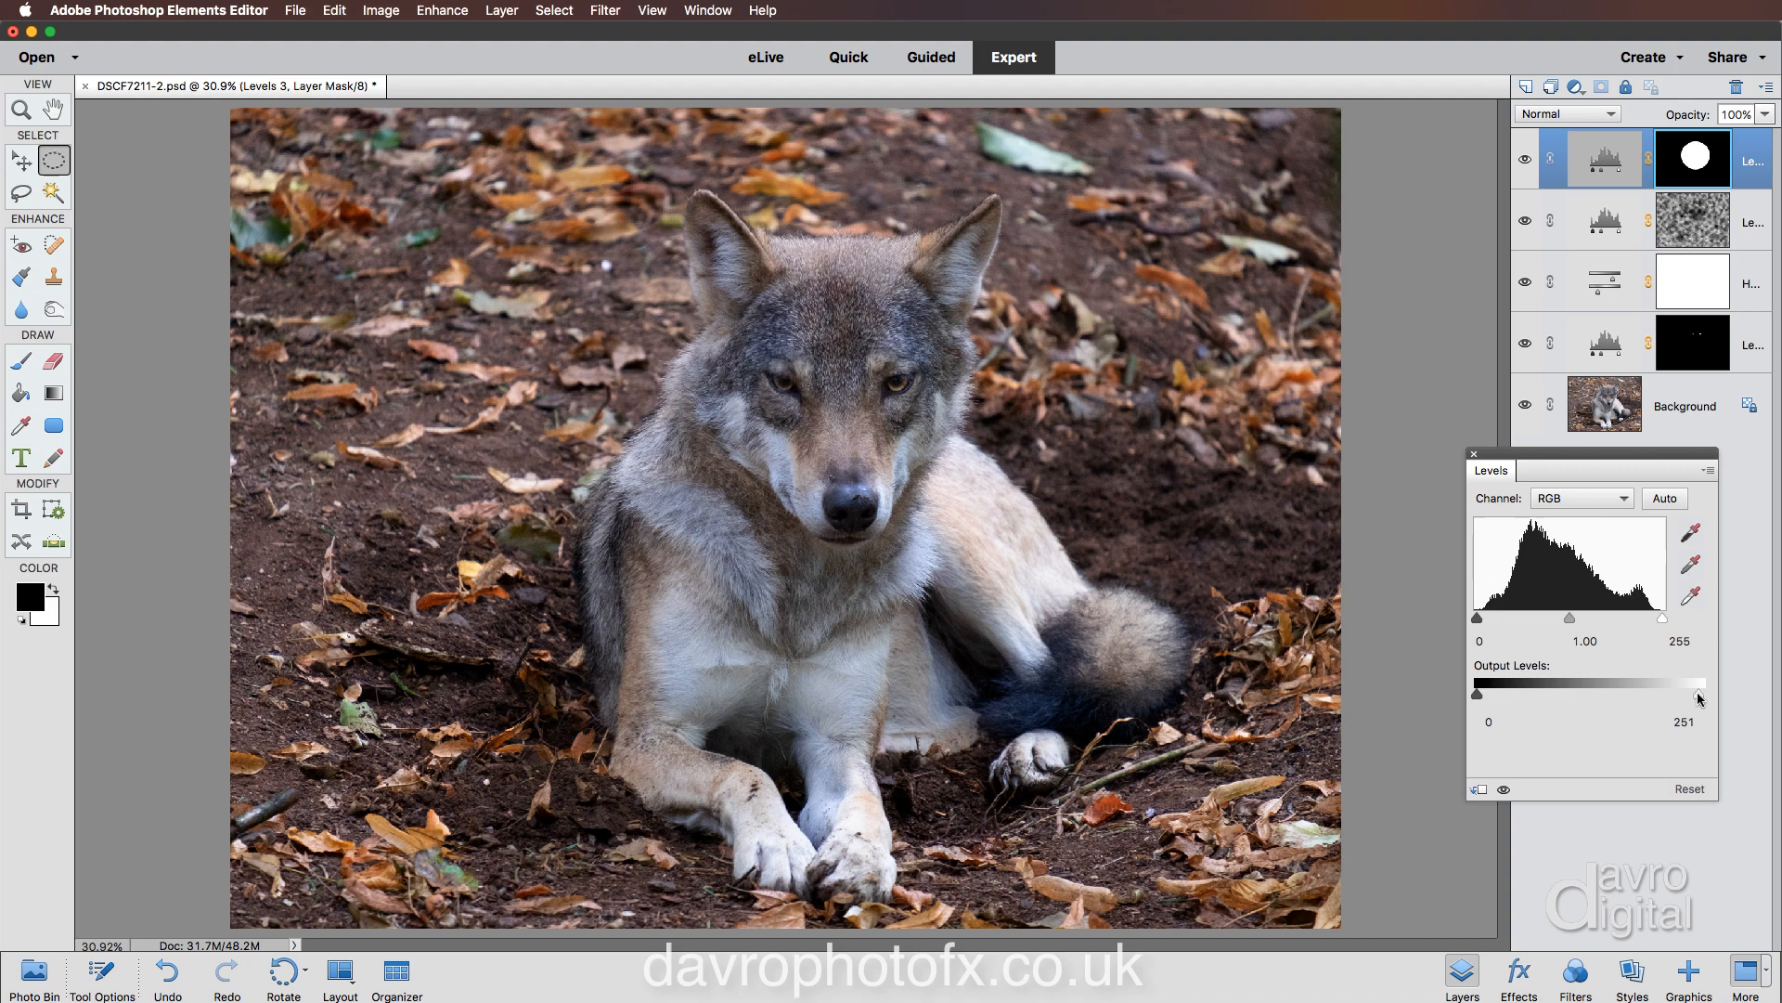
left_click_drag(1693, 682, 1489, 683)
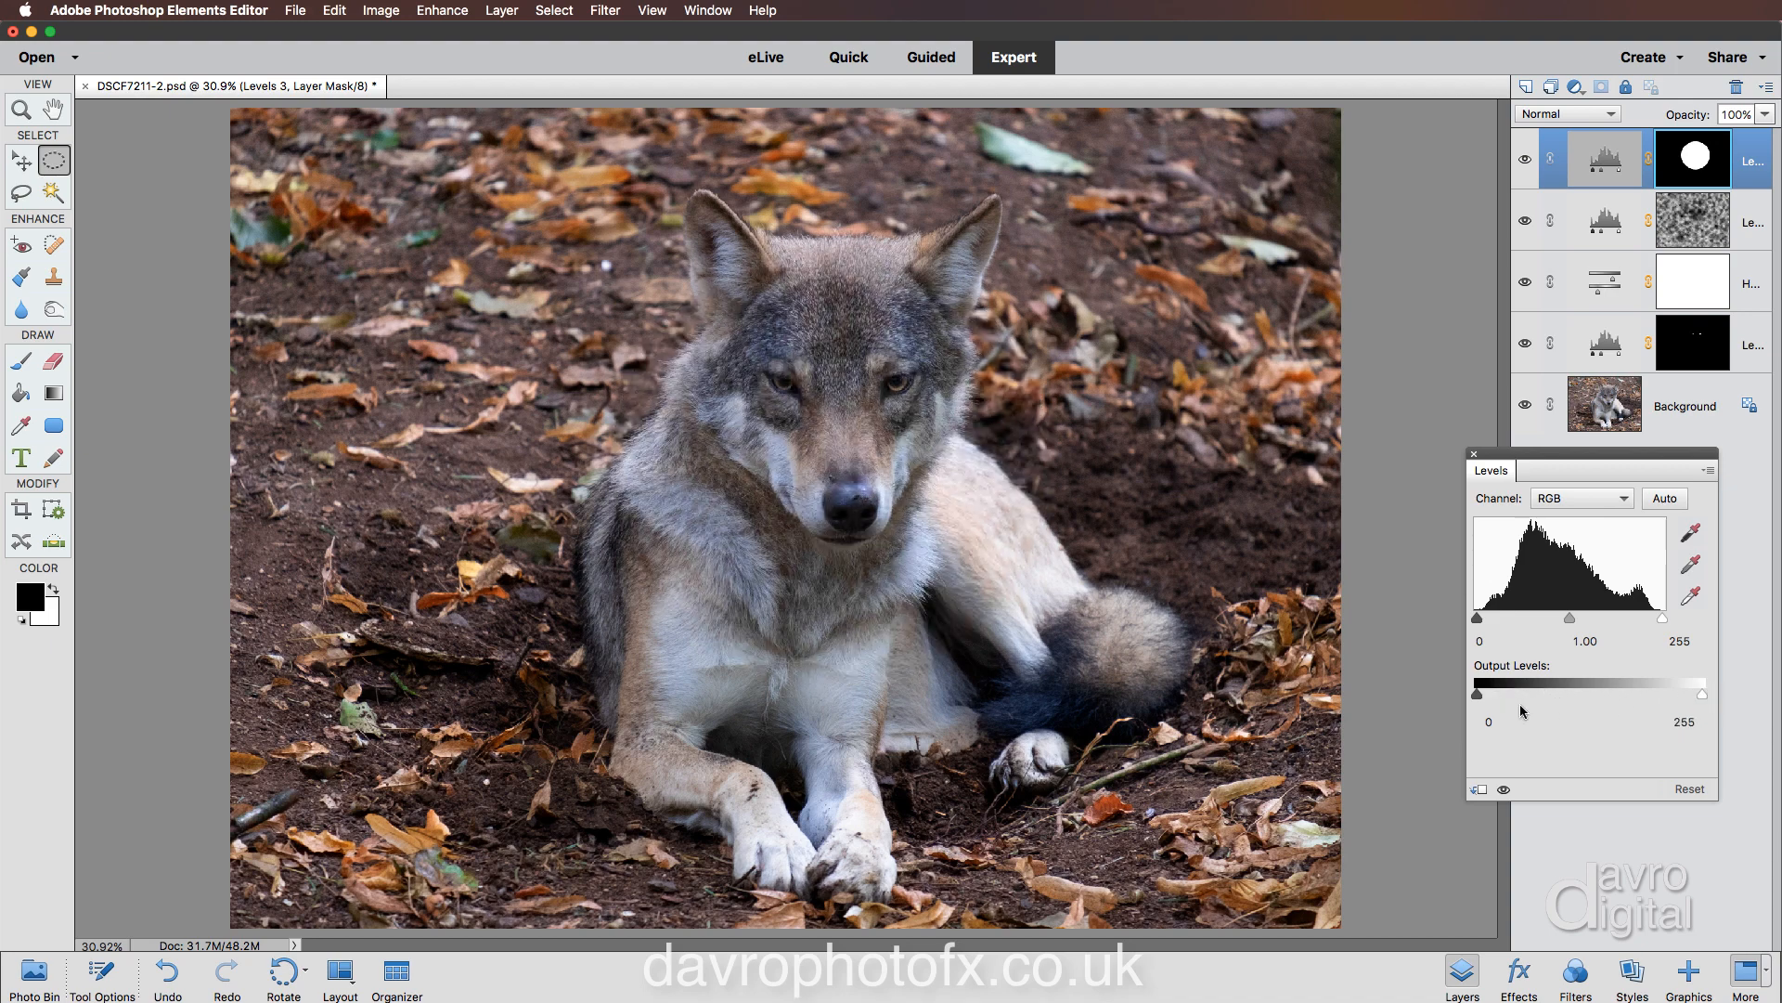
left_click_drag(1479, 693, 1636, 694)
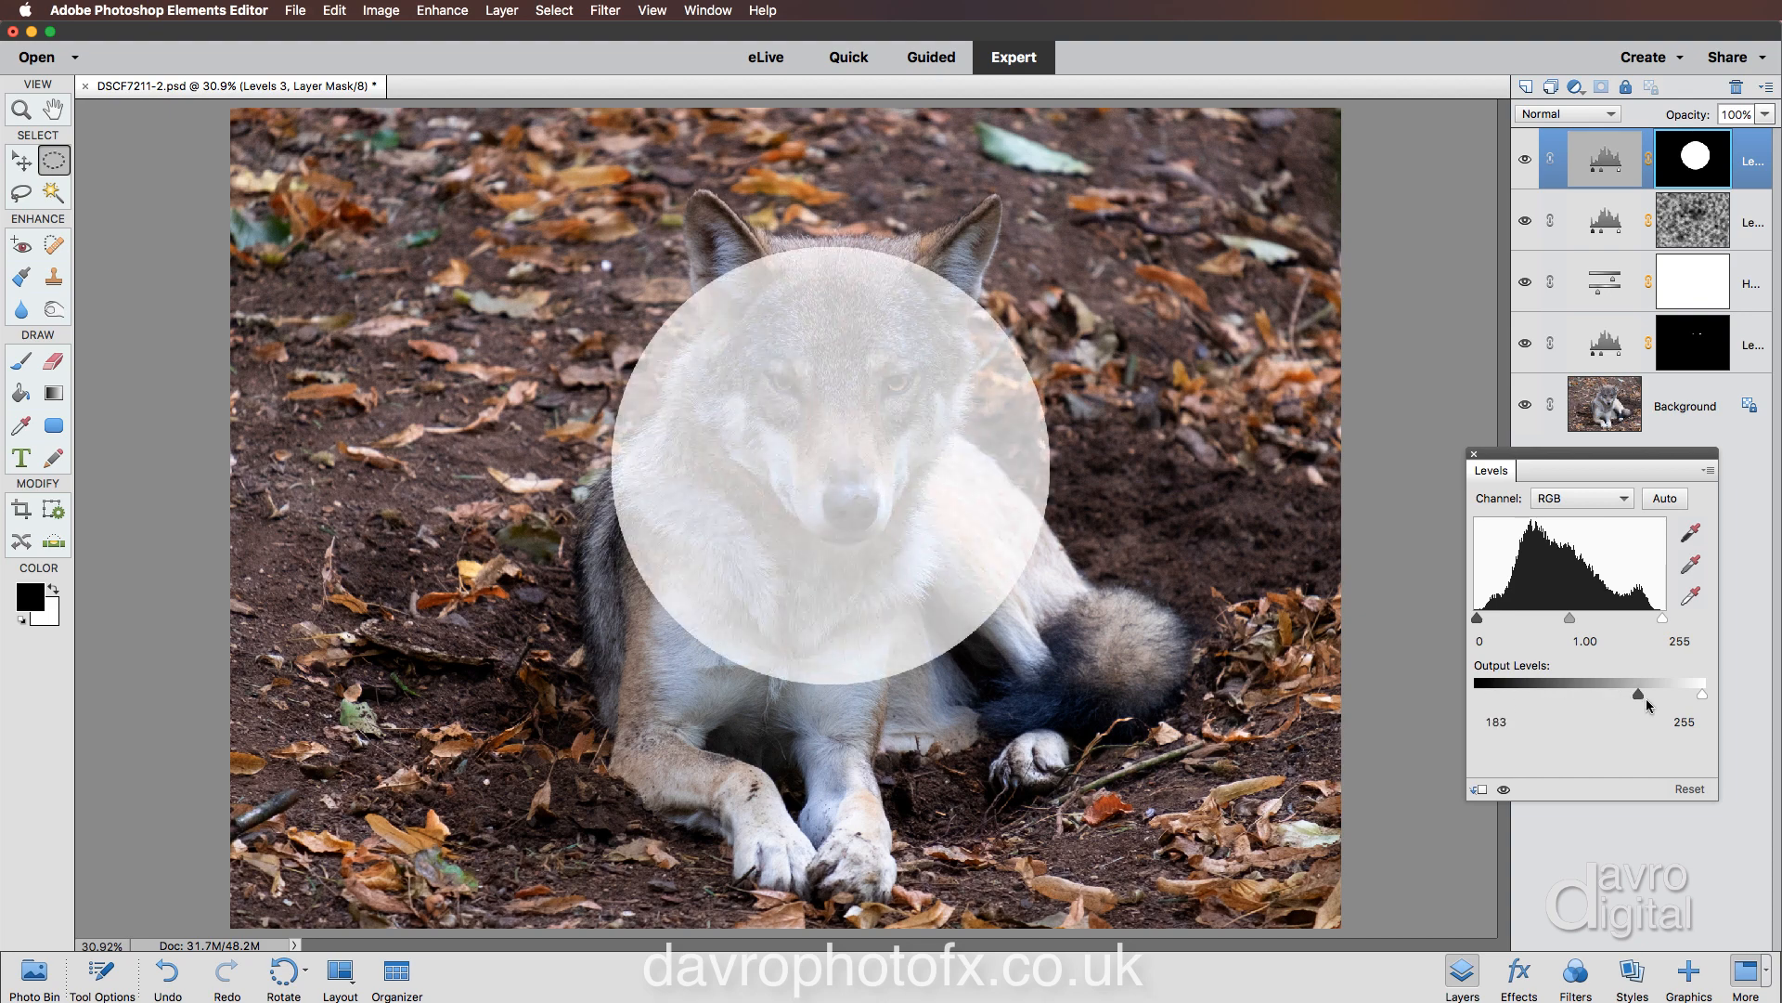
left_click_drag(1638, 693, 1489, 693)
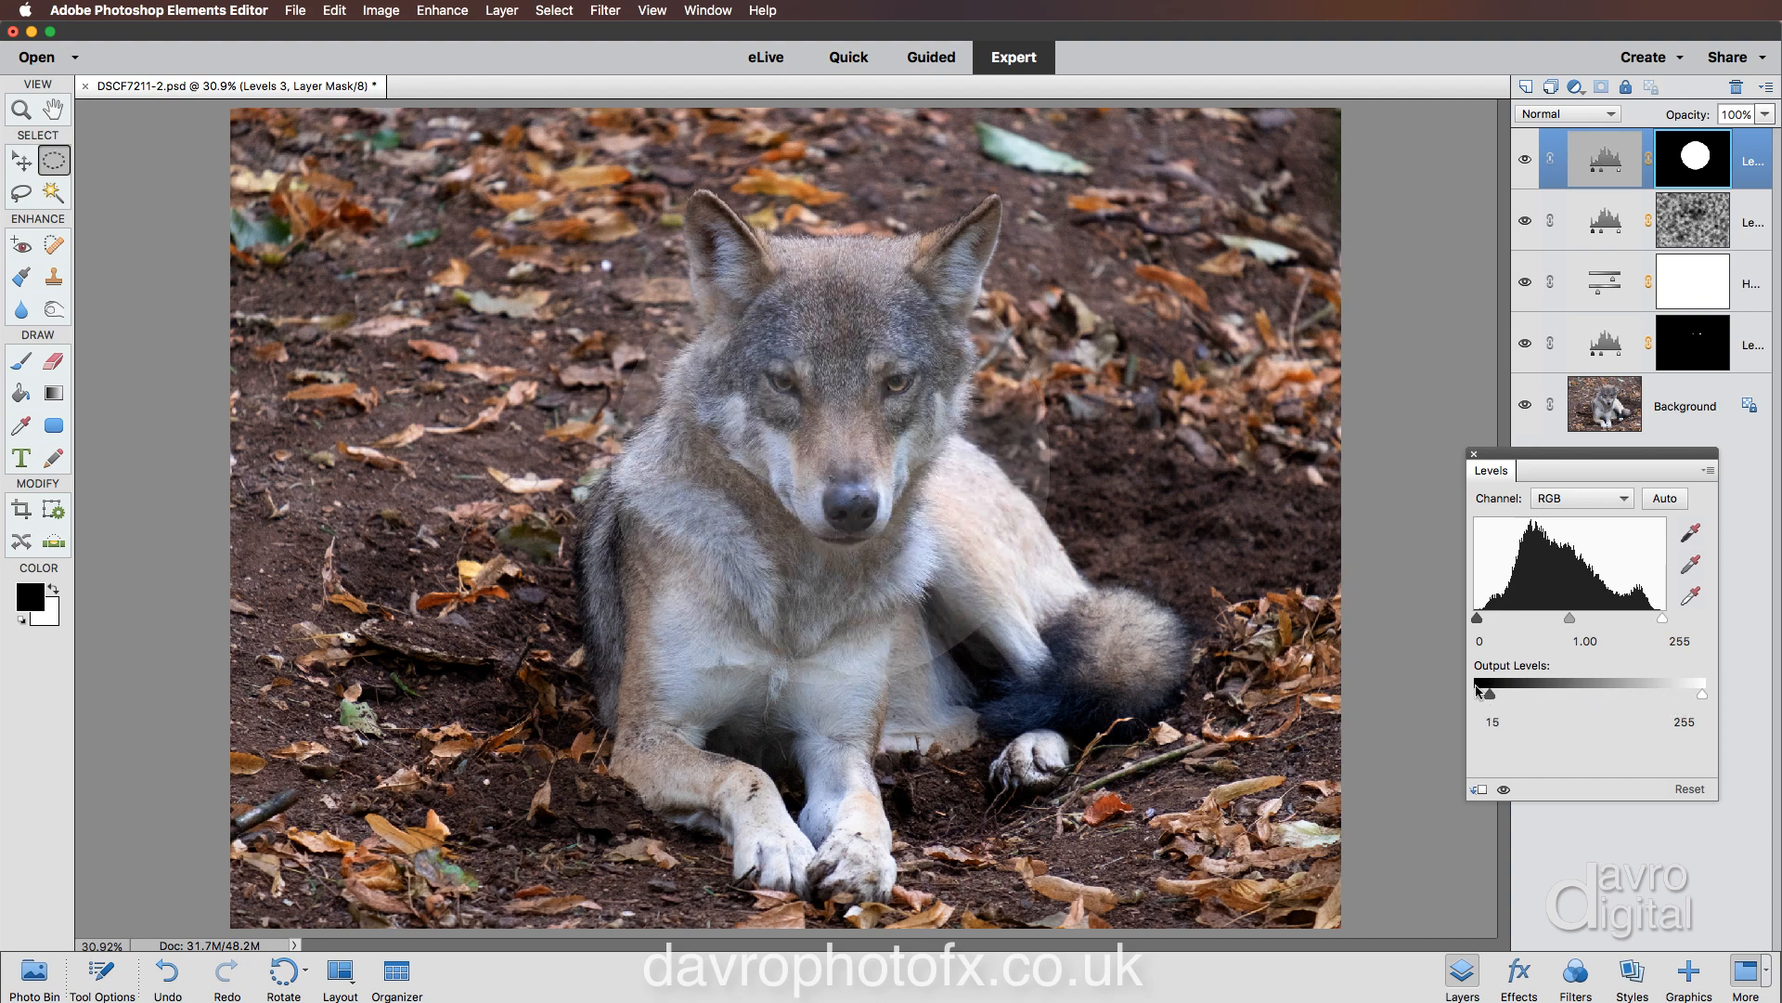
left_click_drag(1488, 693, 1475, 693)
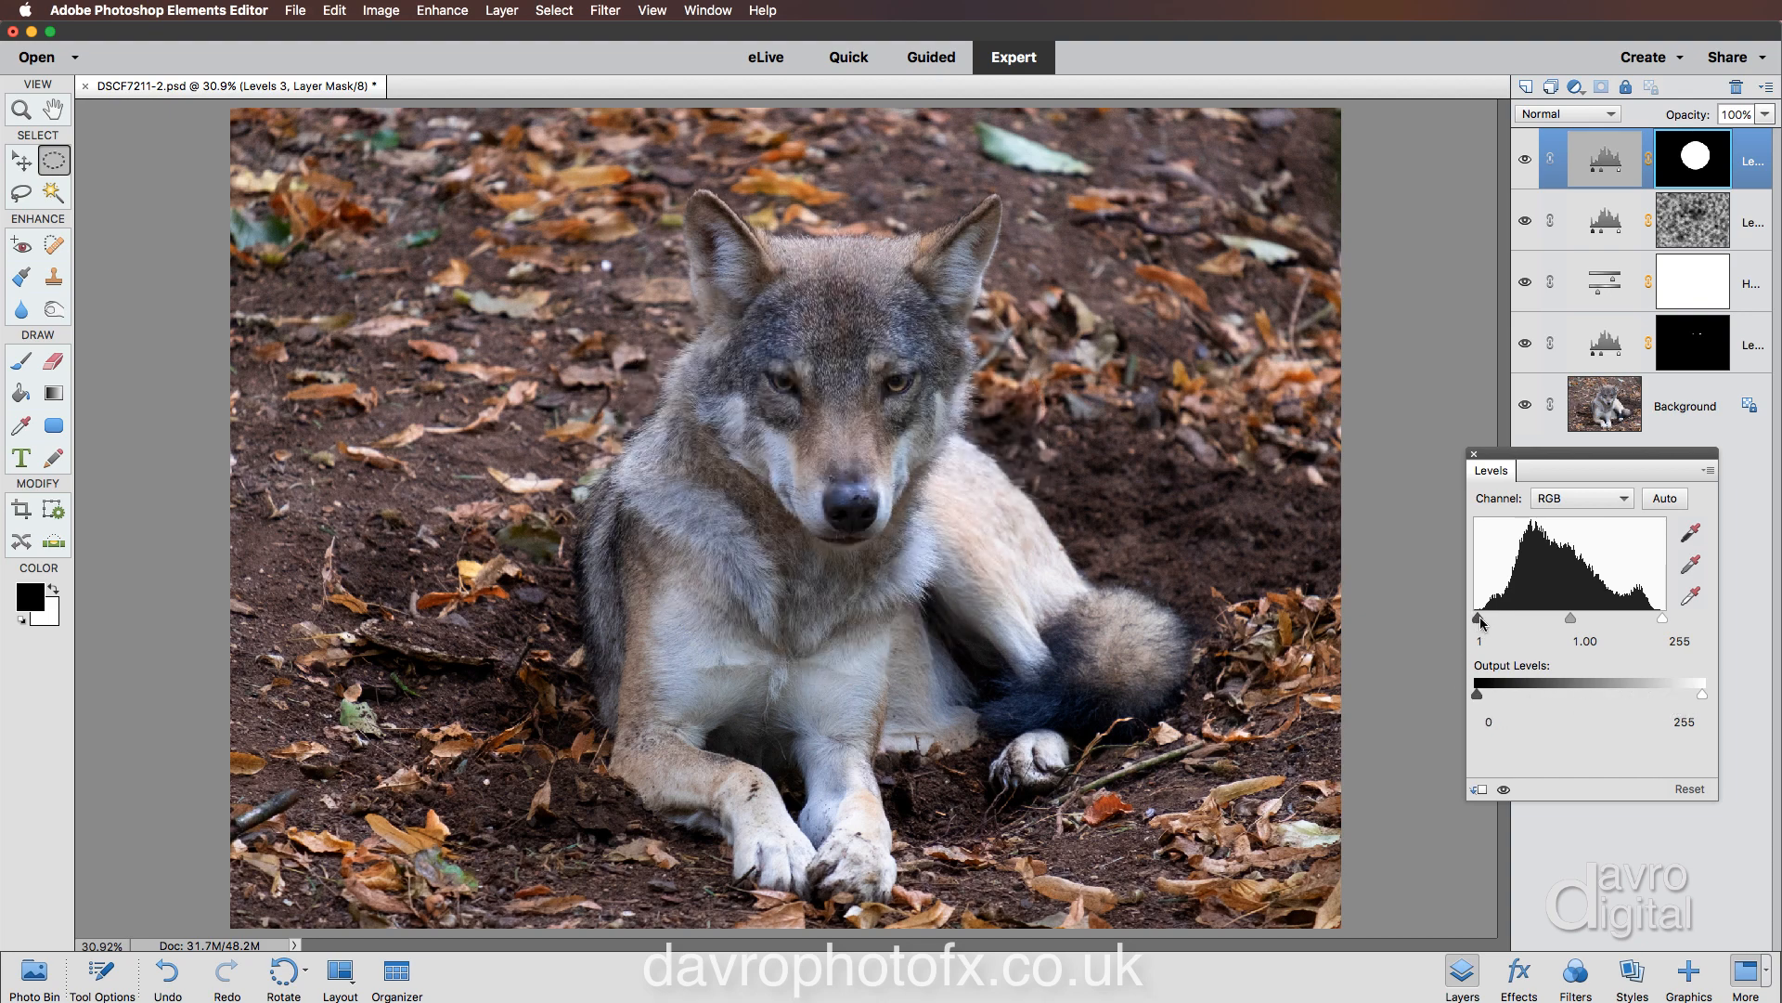
left_click_drag(1480, 619, 1539, 618)
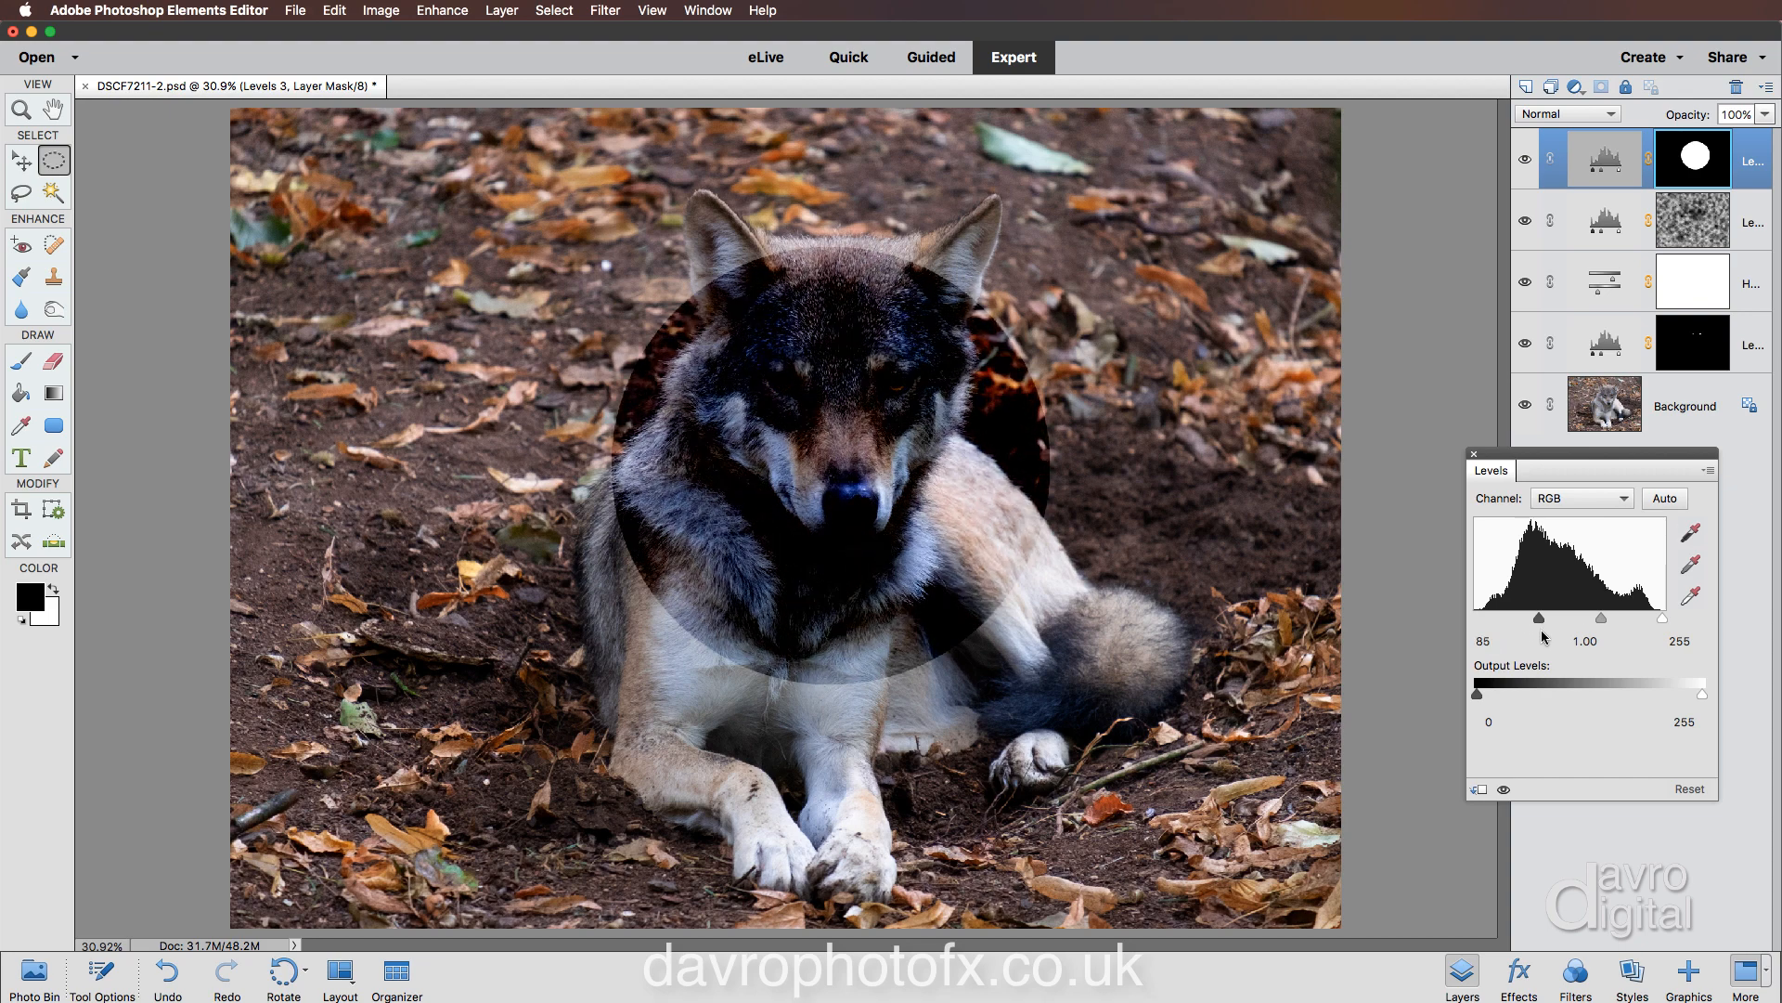
left_click_drag(1530, 618, 1541, 618)
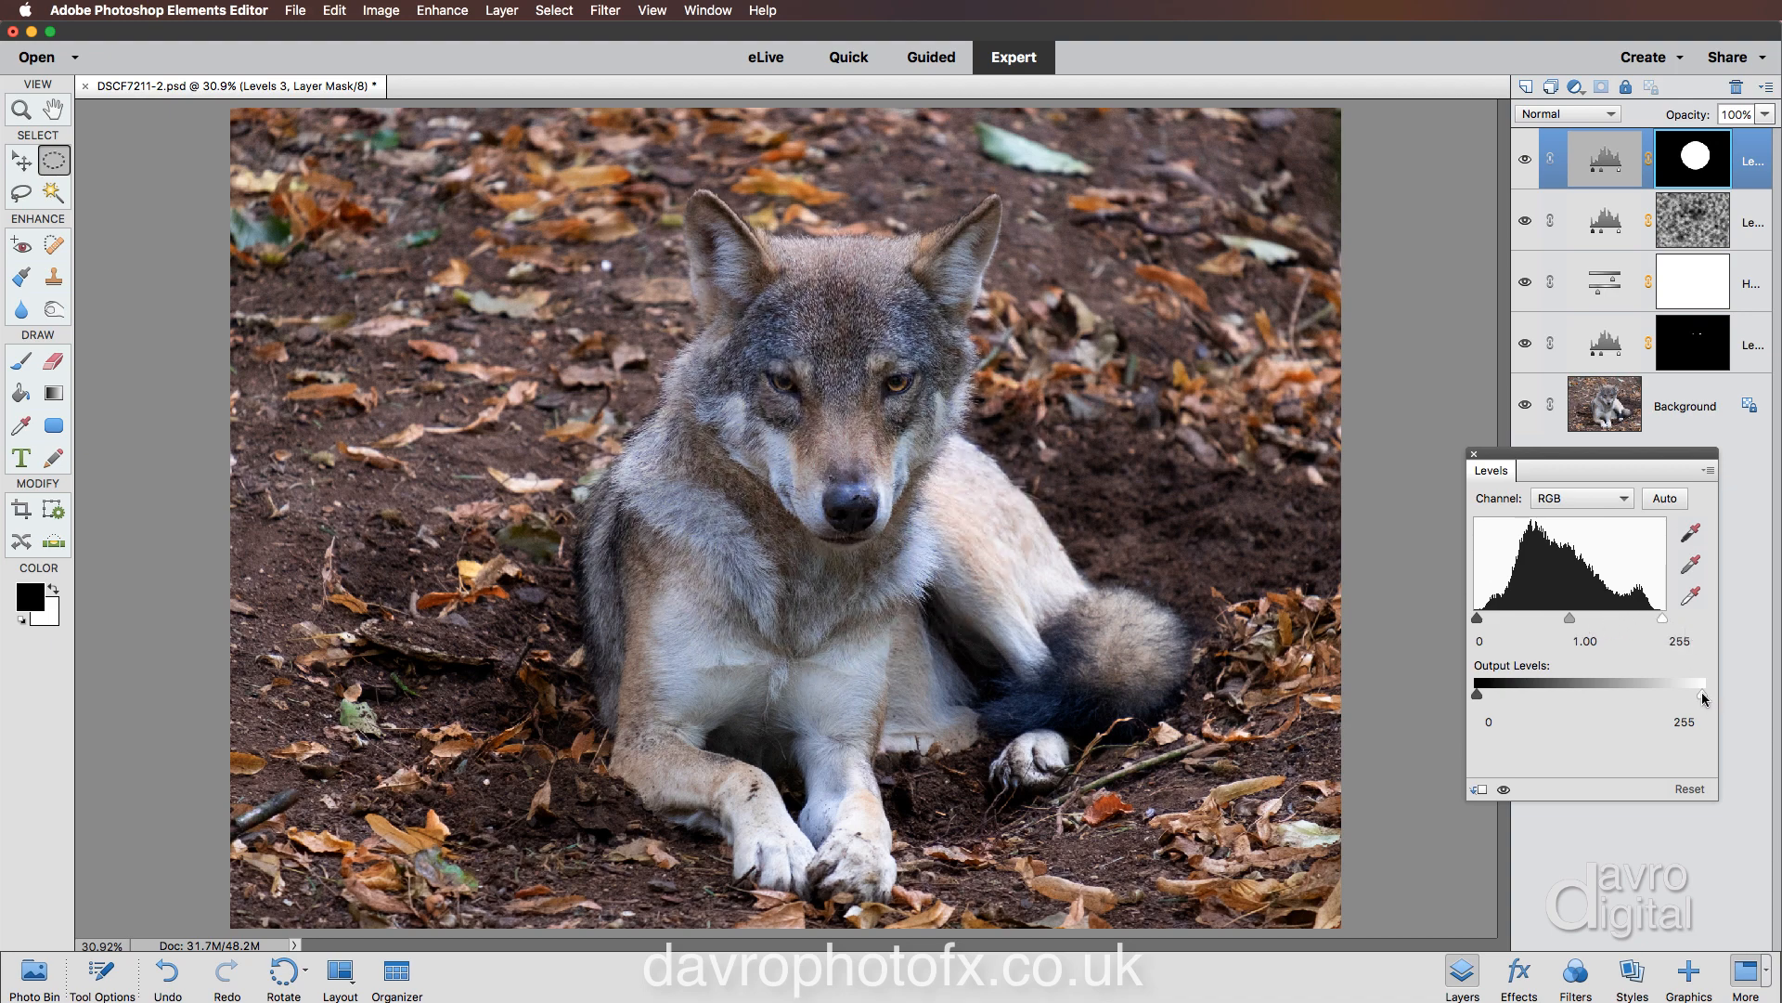
Lower the circle's output highlights to 168.
left_click_drag(1696, 695, 1662, 694)
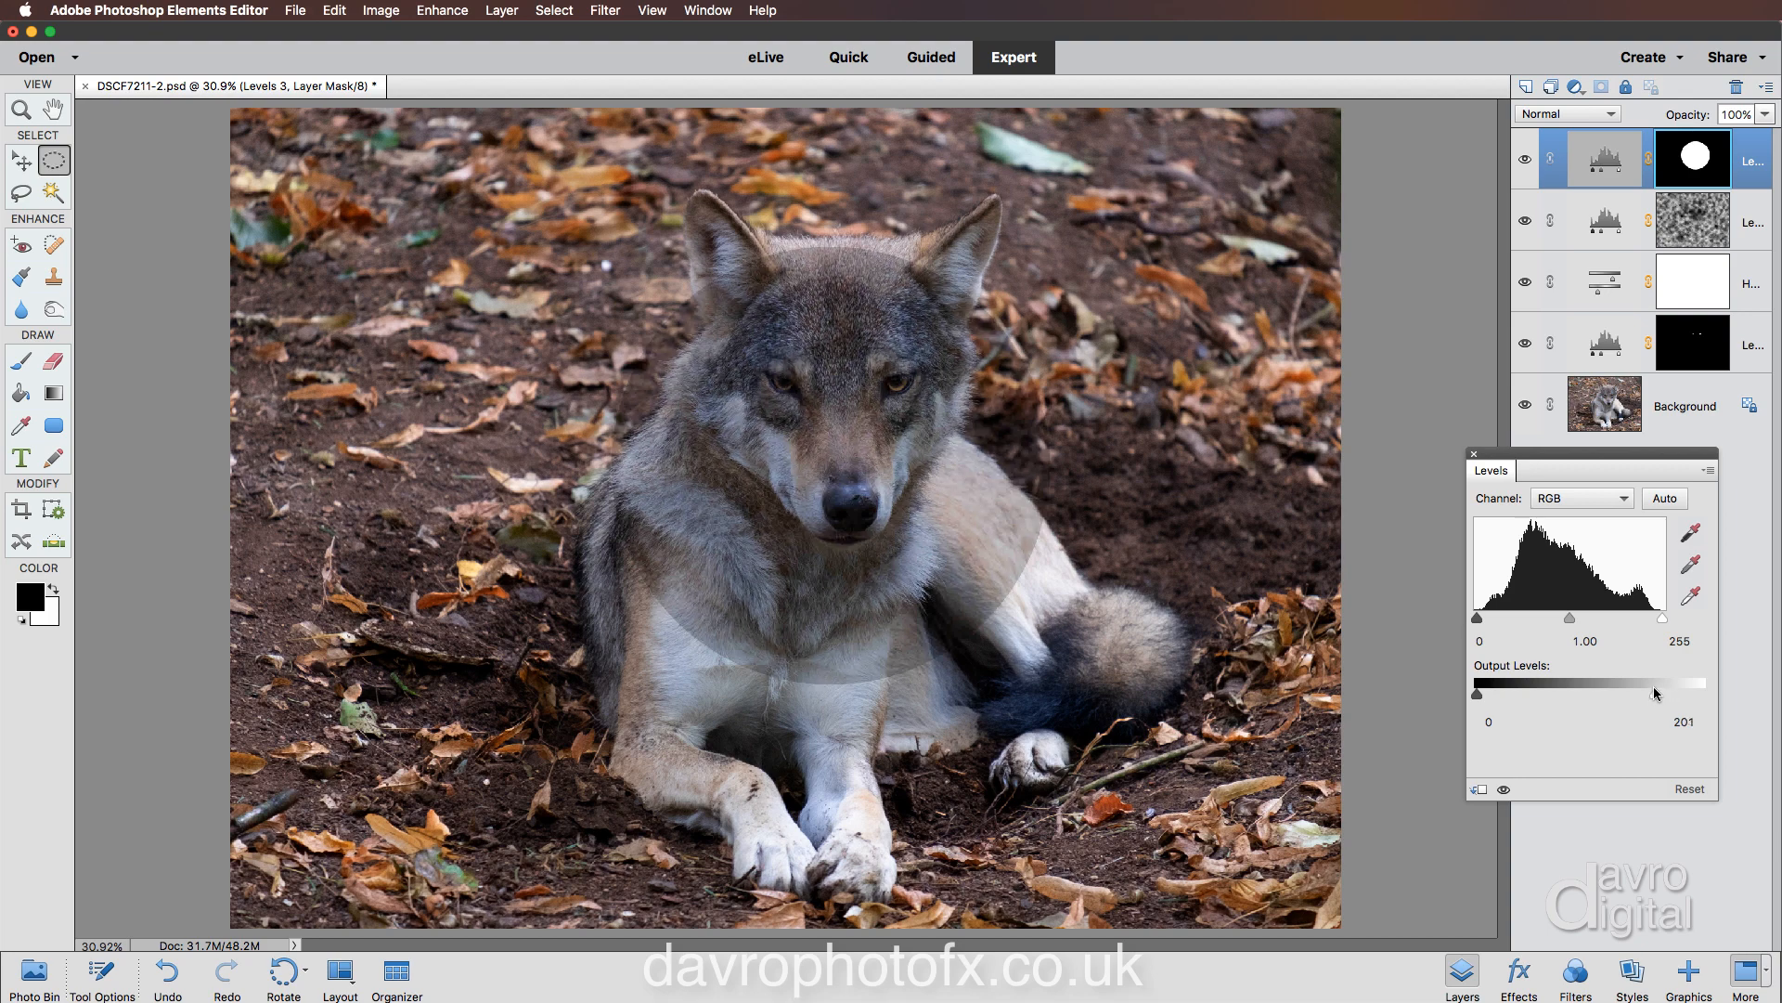
left_click_drag(1701, 682, 1661, 682)
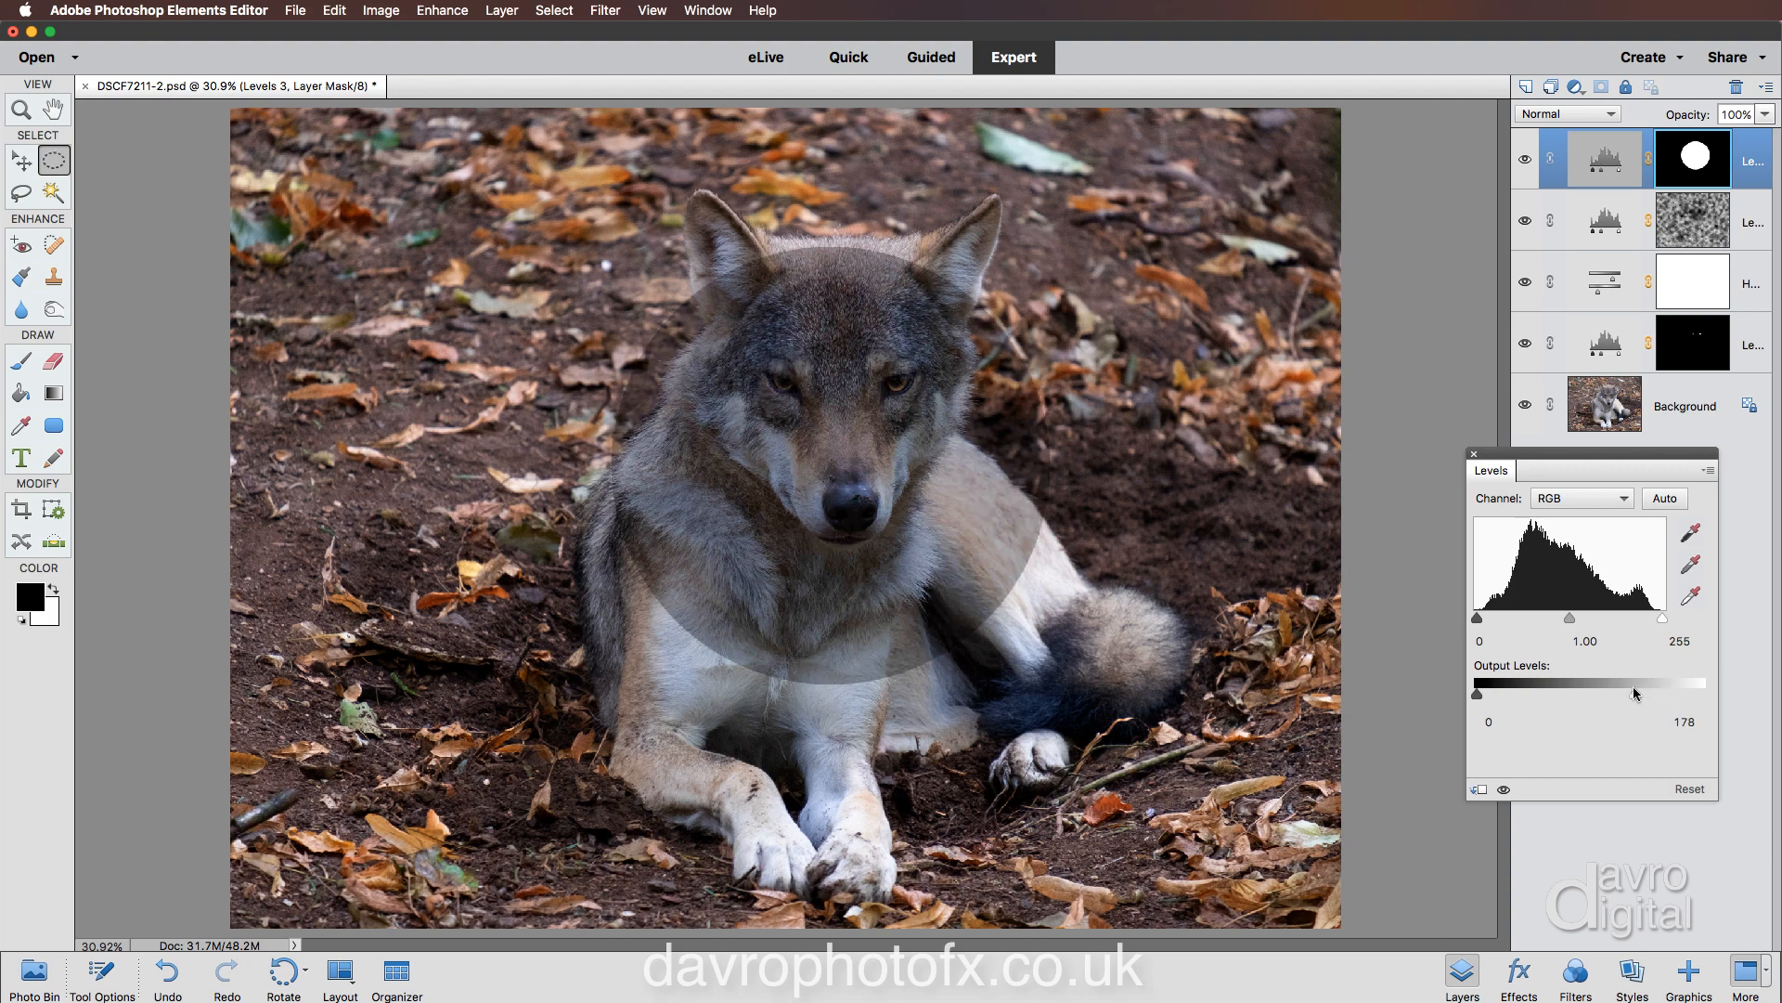
left_click_drag(1696, 683, 1691, 682)
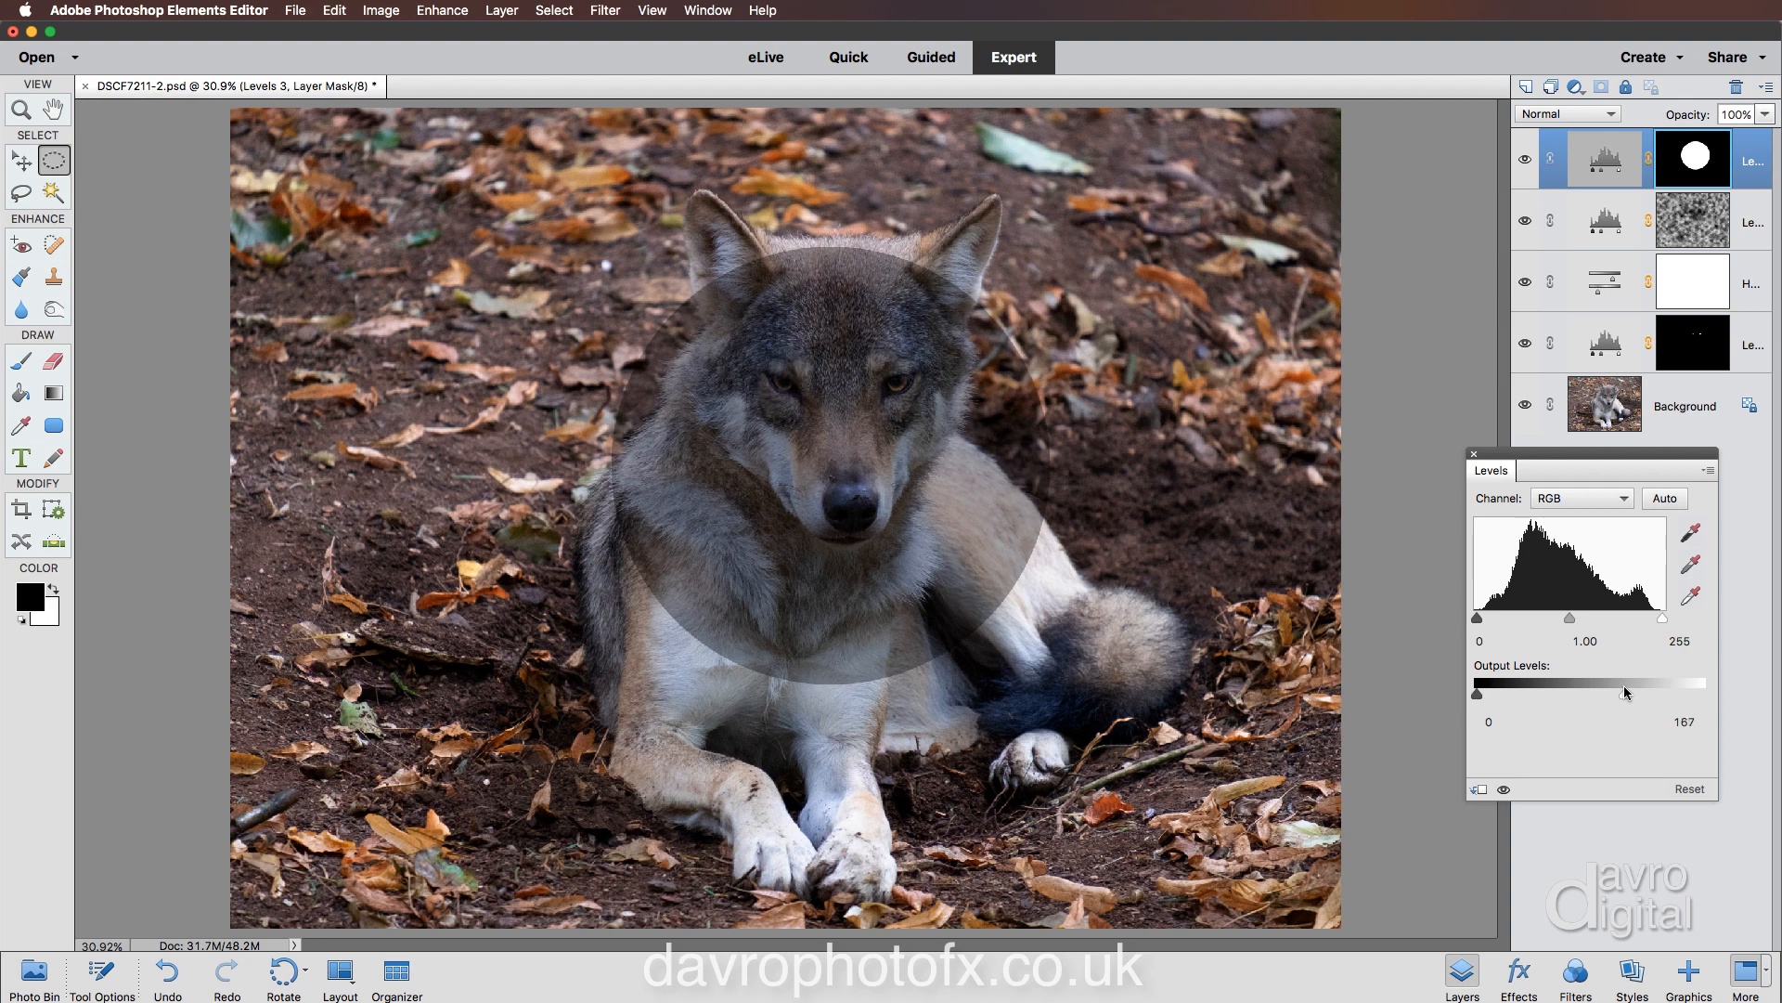
left_click_drag(1627, 693, 1631, 693)
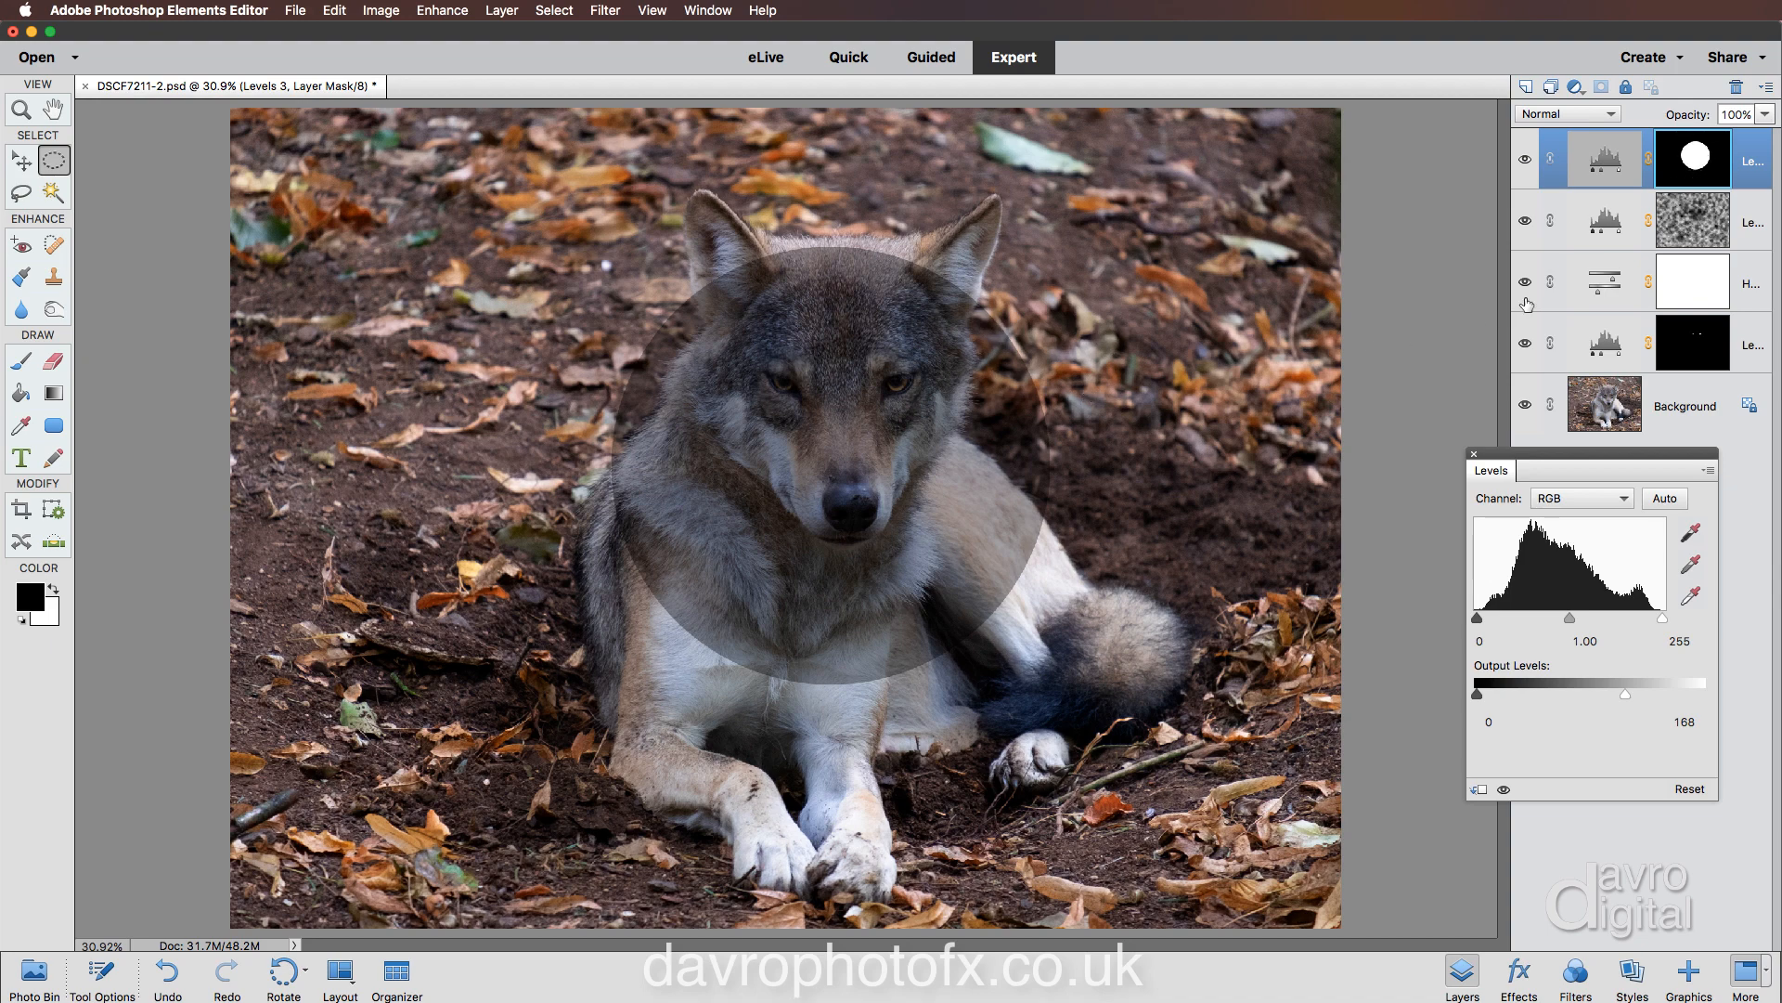
mouse_move(1645, 233)
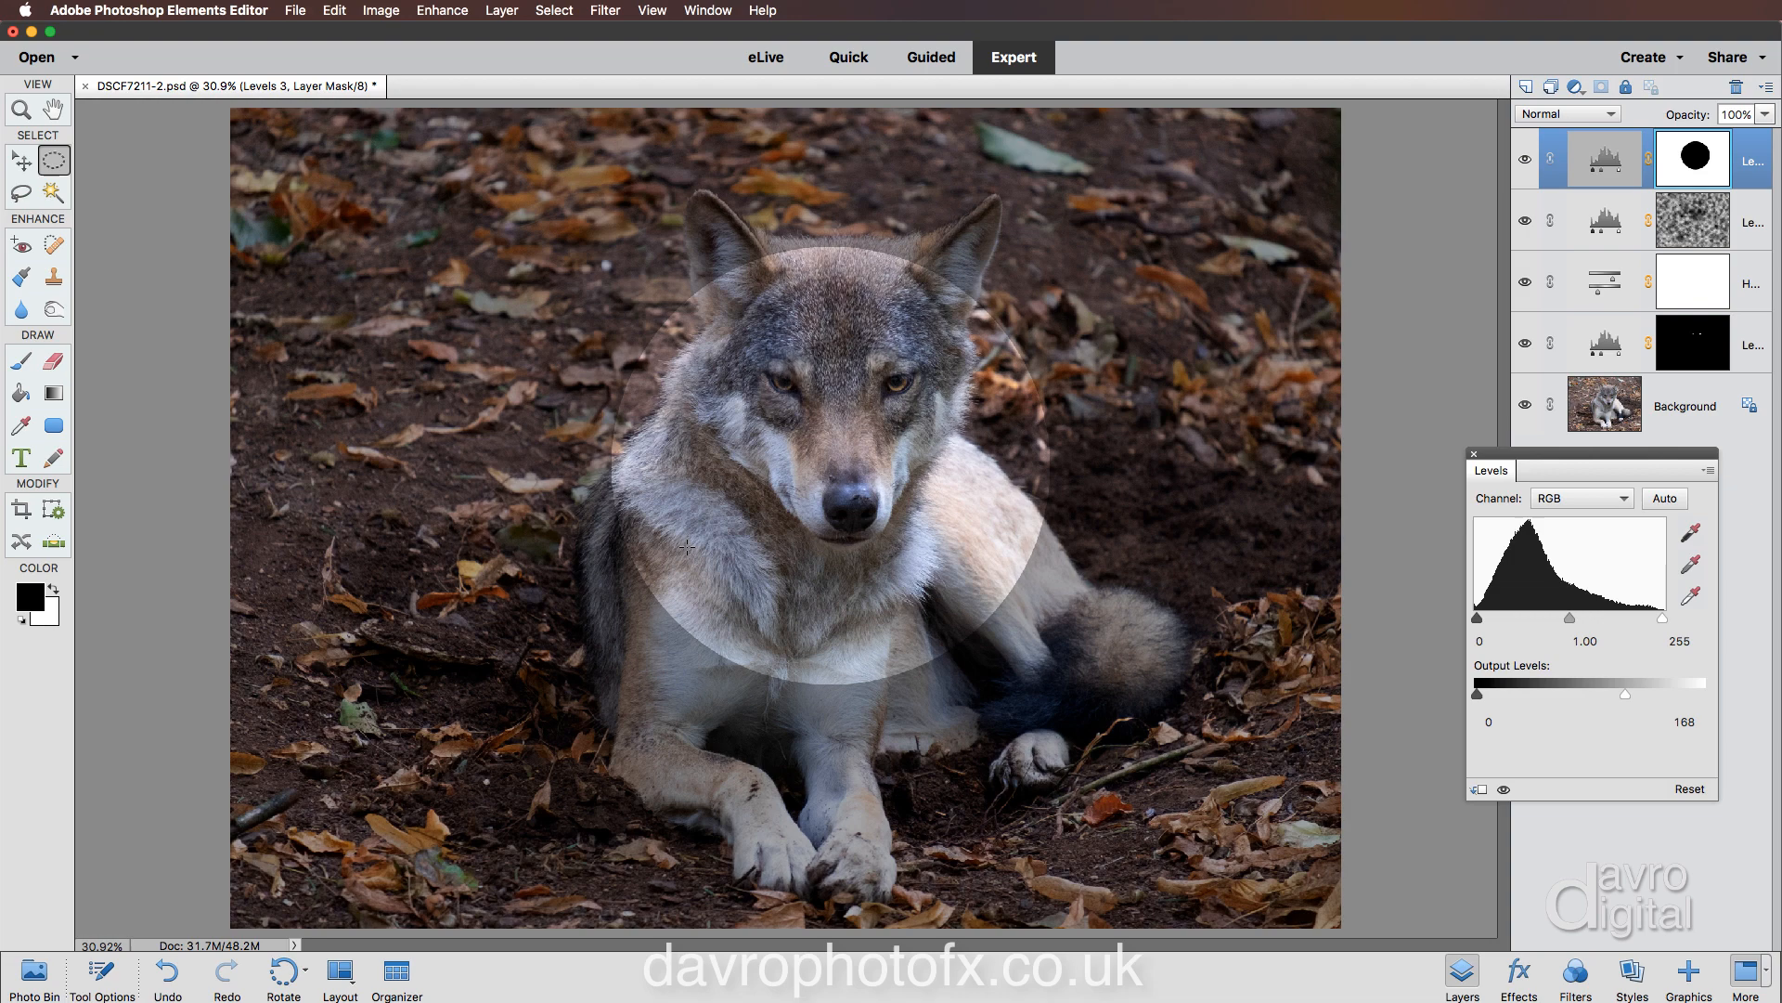
Free Transform the Levels 3 mask circle, enlarging it to enclose the whole wolf.
left_click(380, 10)
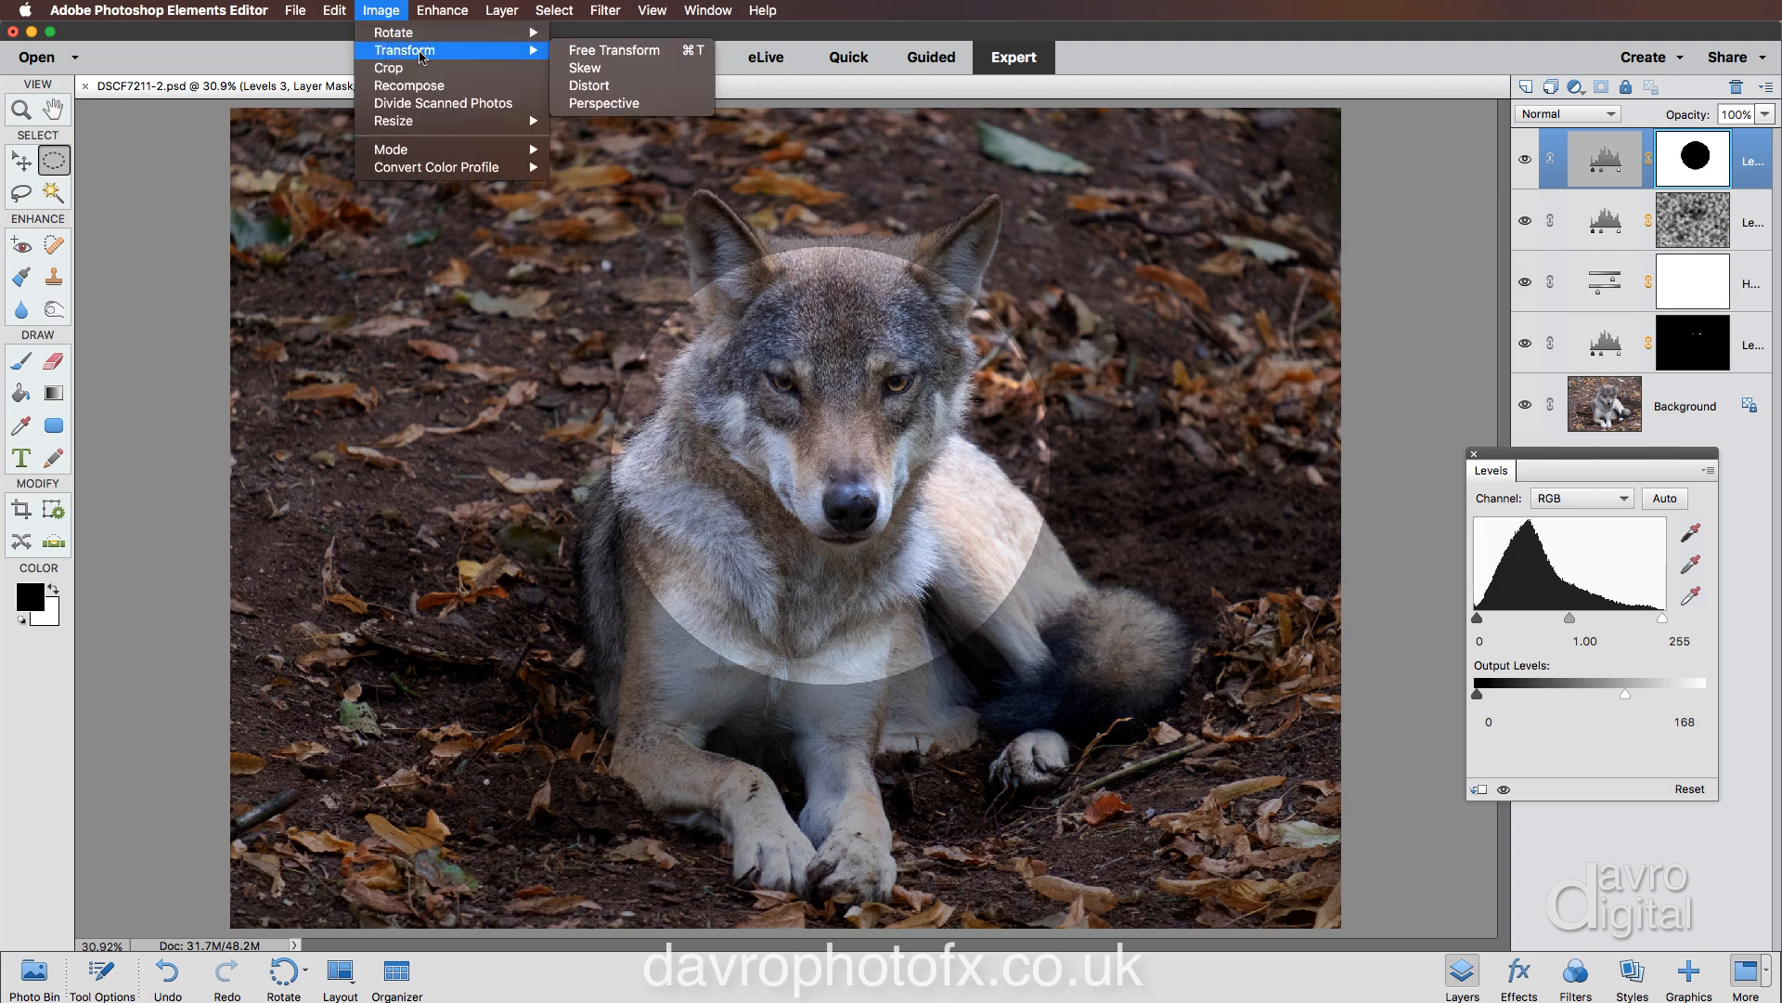
left_click(613, 50)
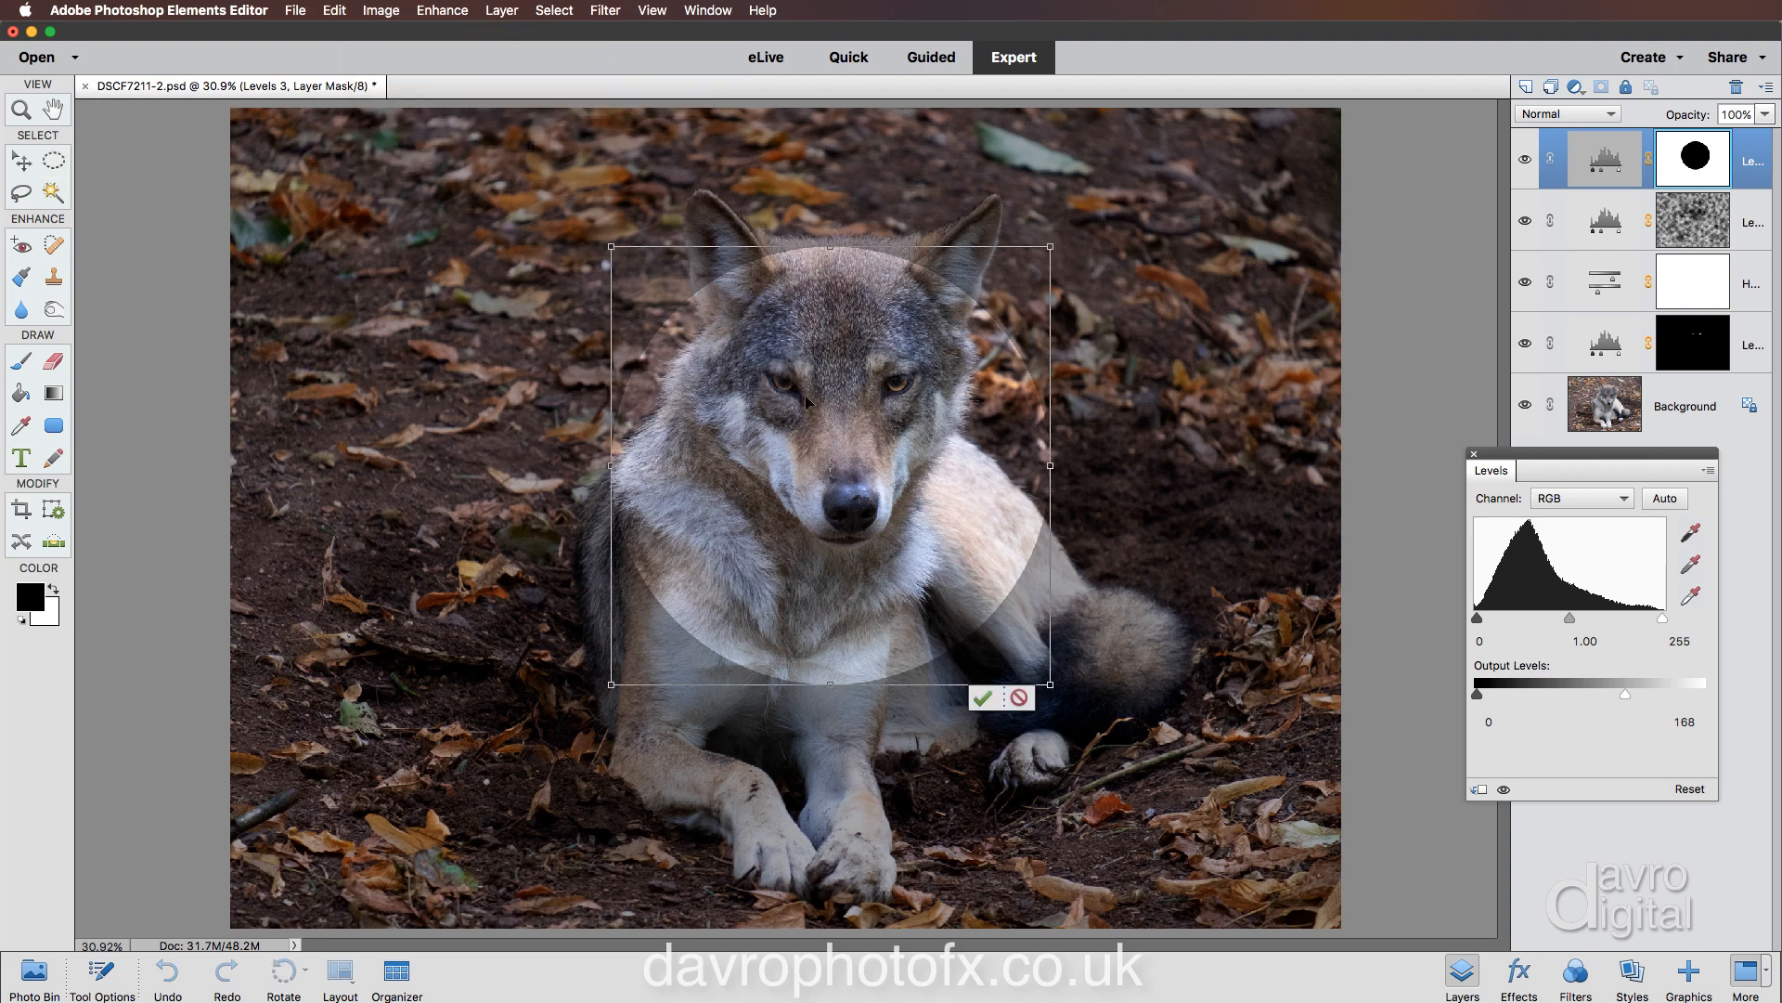
left_click_drag(830, 248, 830, 210)
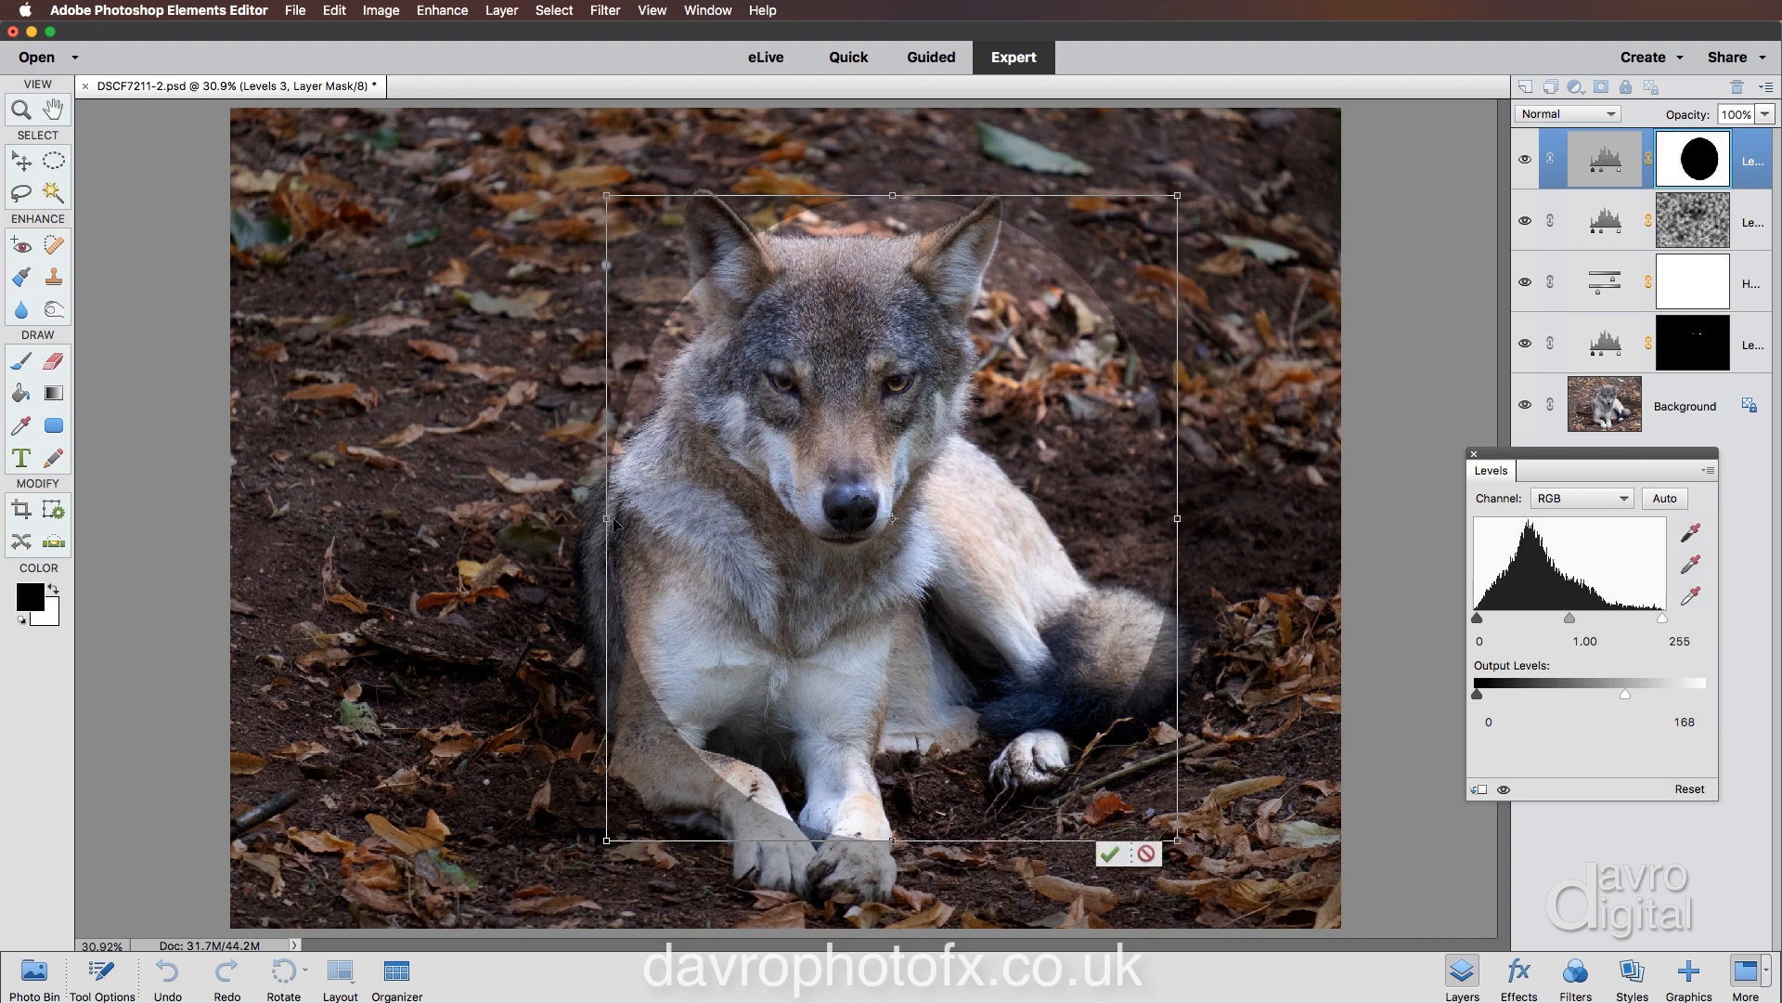
left_click_drag(604, 520, 572, 520)
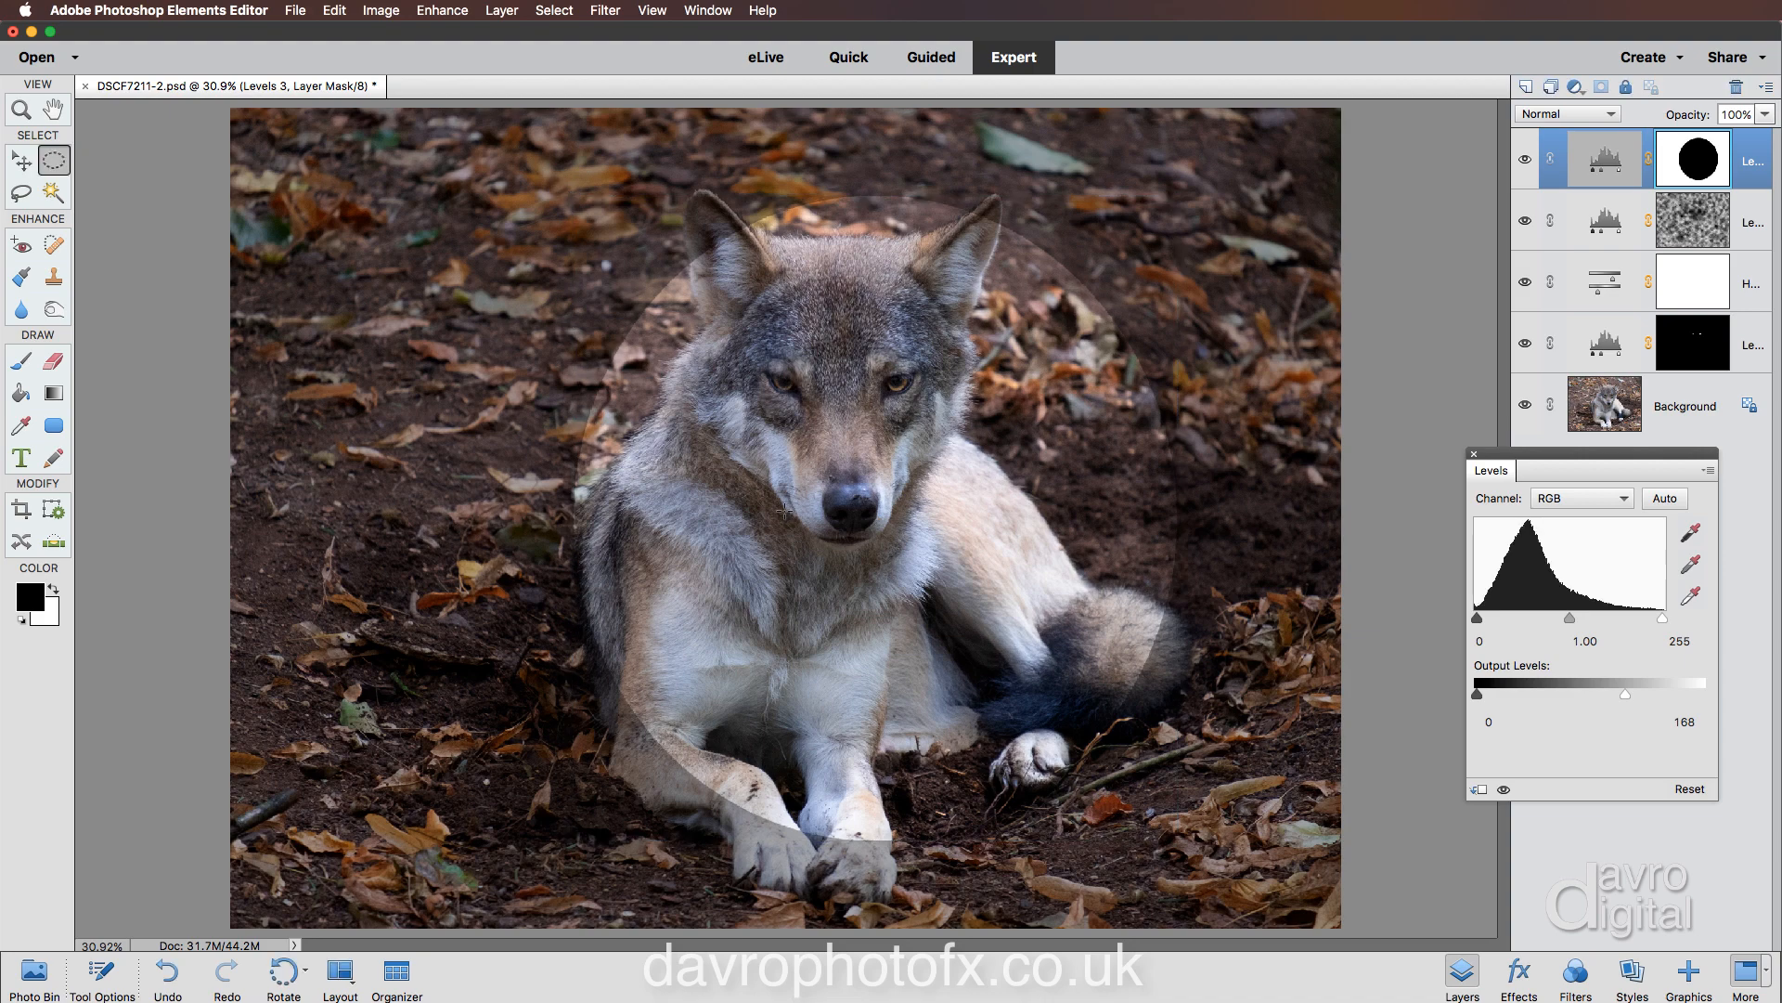
left_click(603, 10)
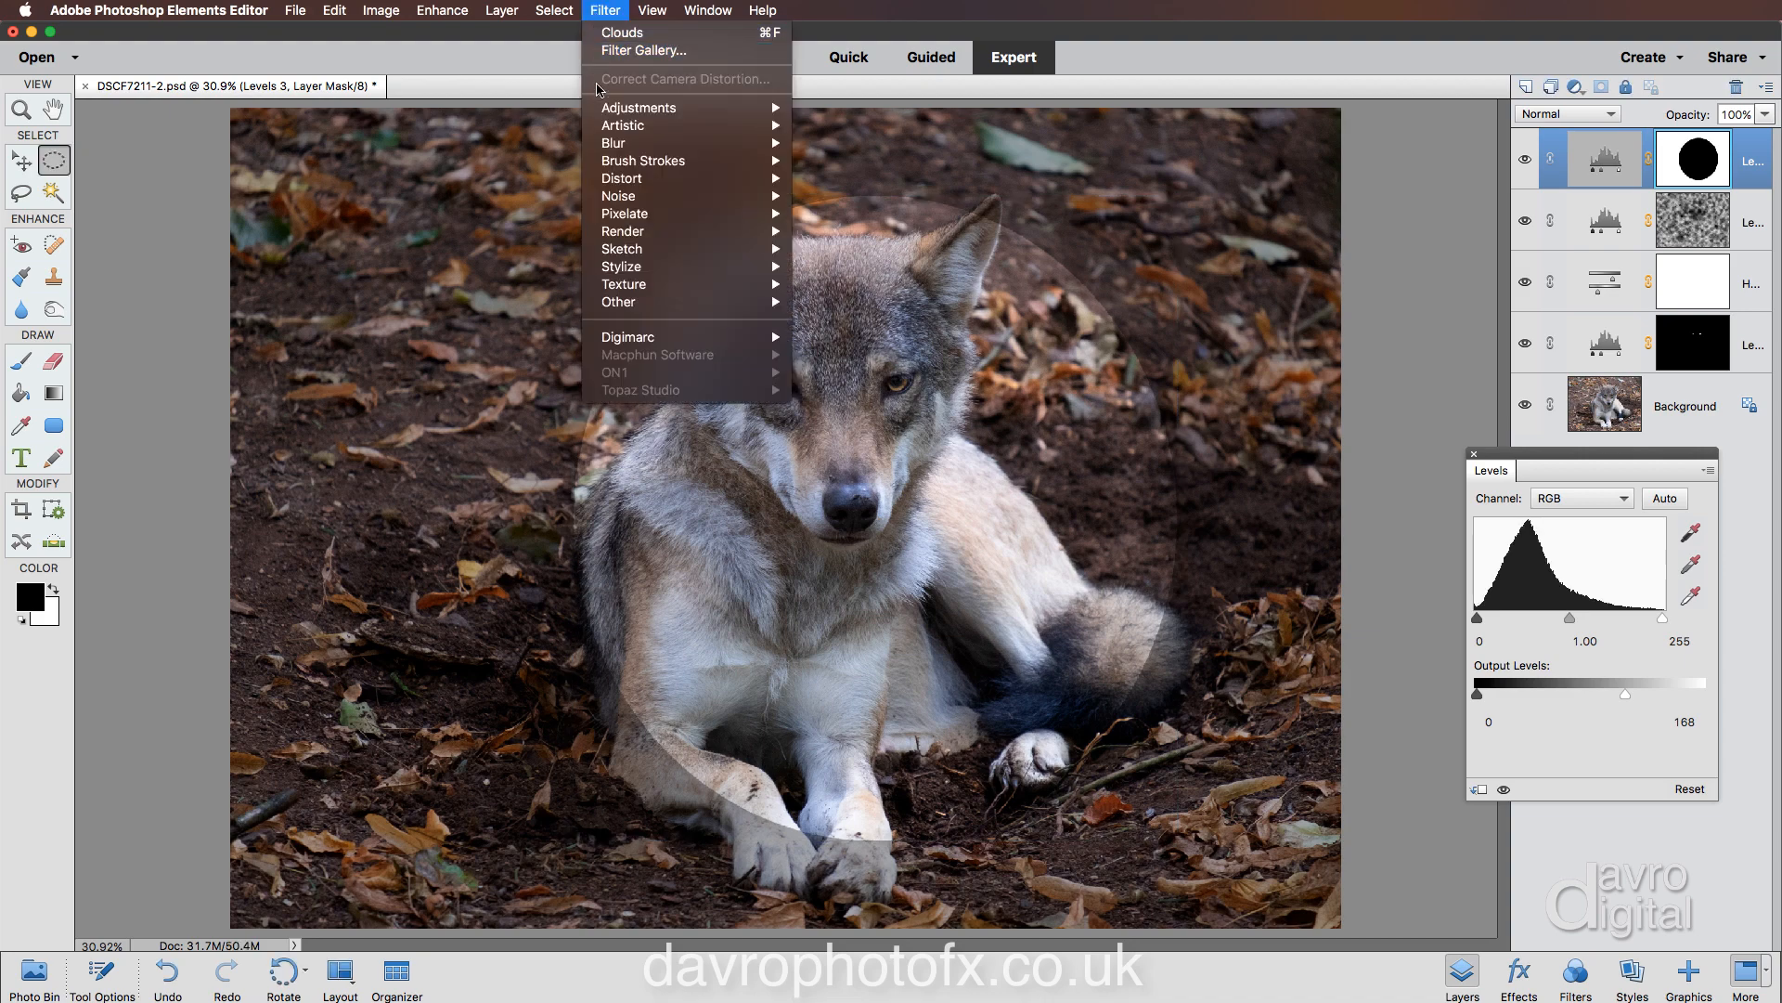
Apply a Gaussian Blur of about 187.7 pixels to the Levels 3 mask.
left_click(846, 207)
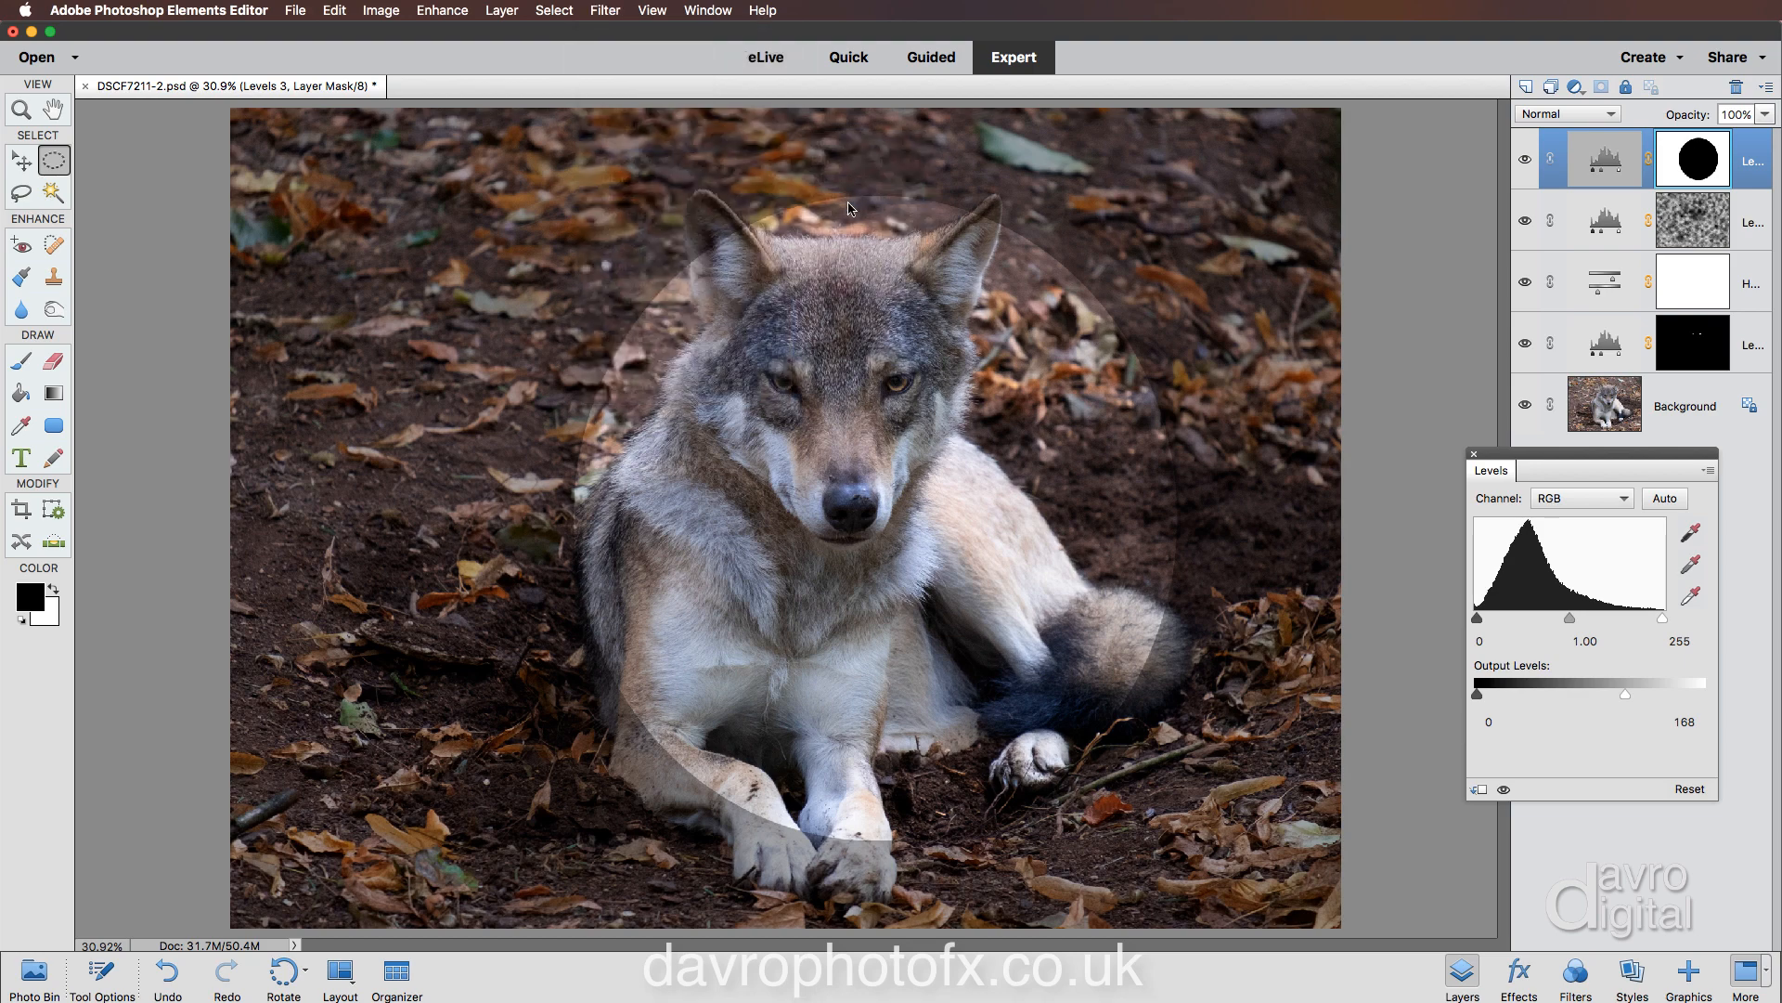
left_click(604, 10)
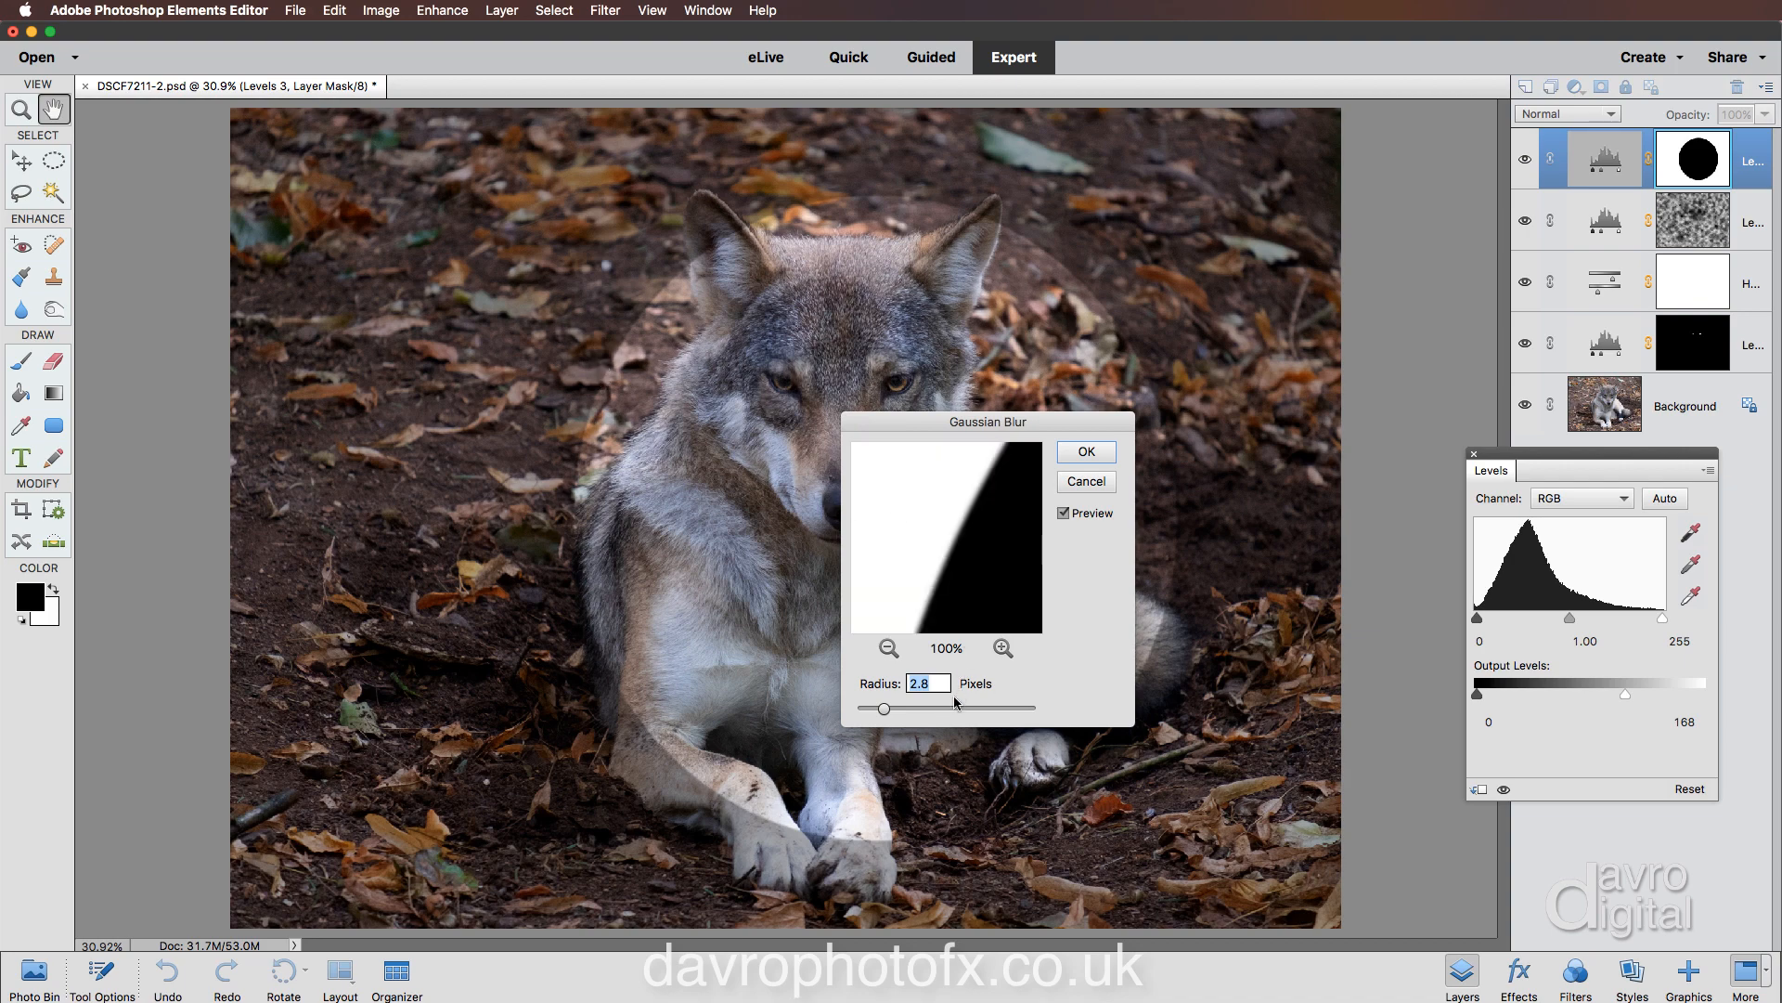
left_click_drag(882, 708, 943, 709)
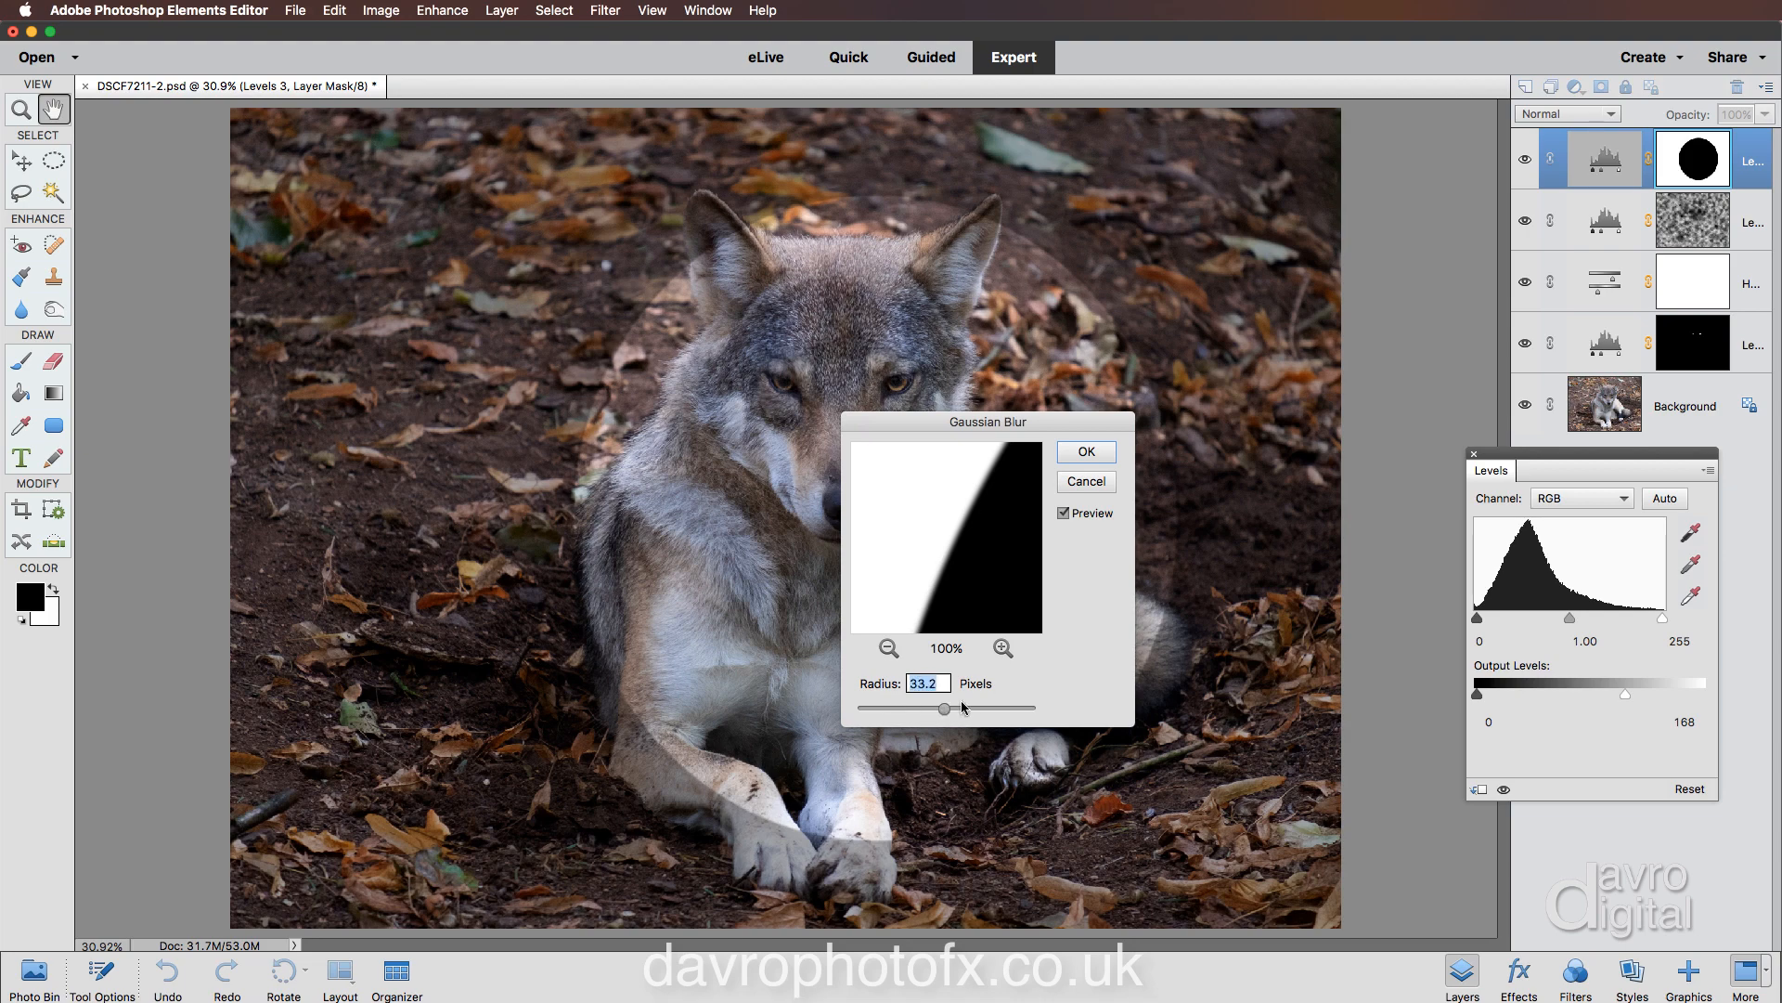
left_click_drag(942, 708, 997, 709)
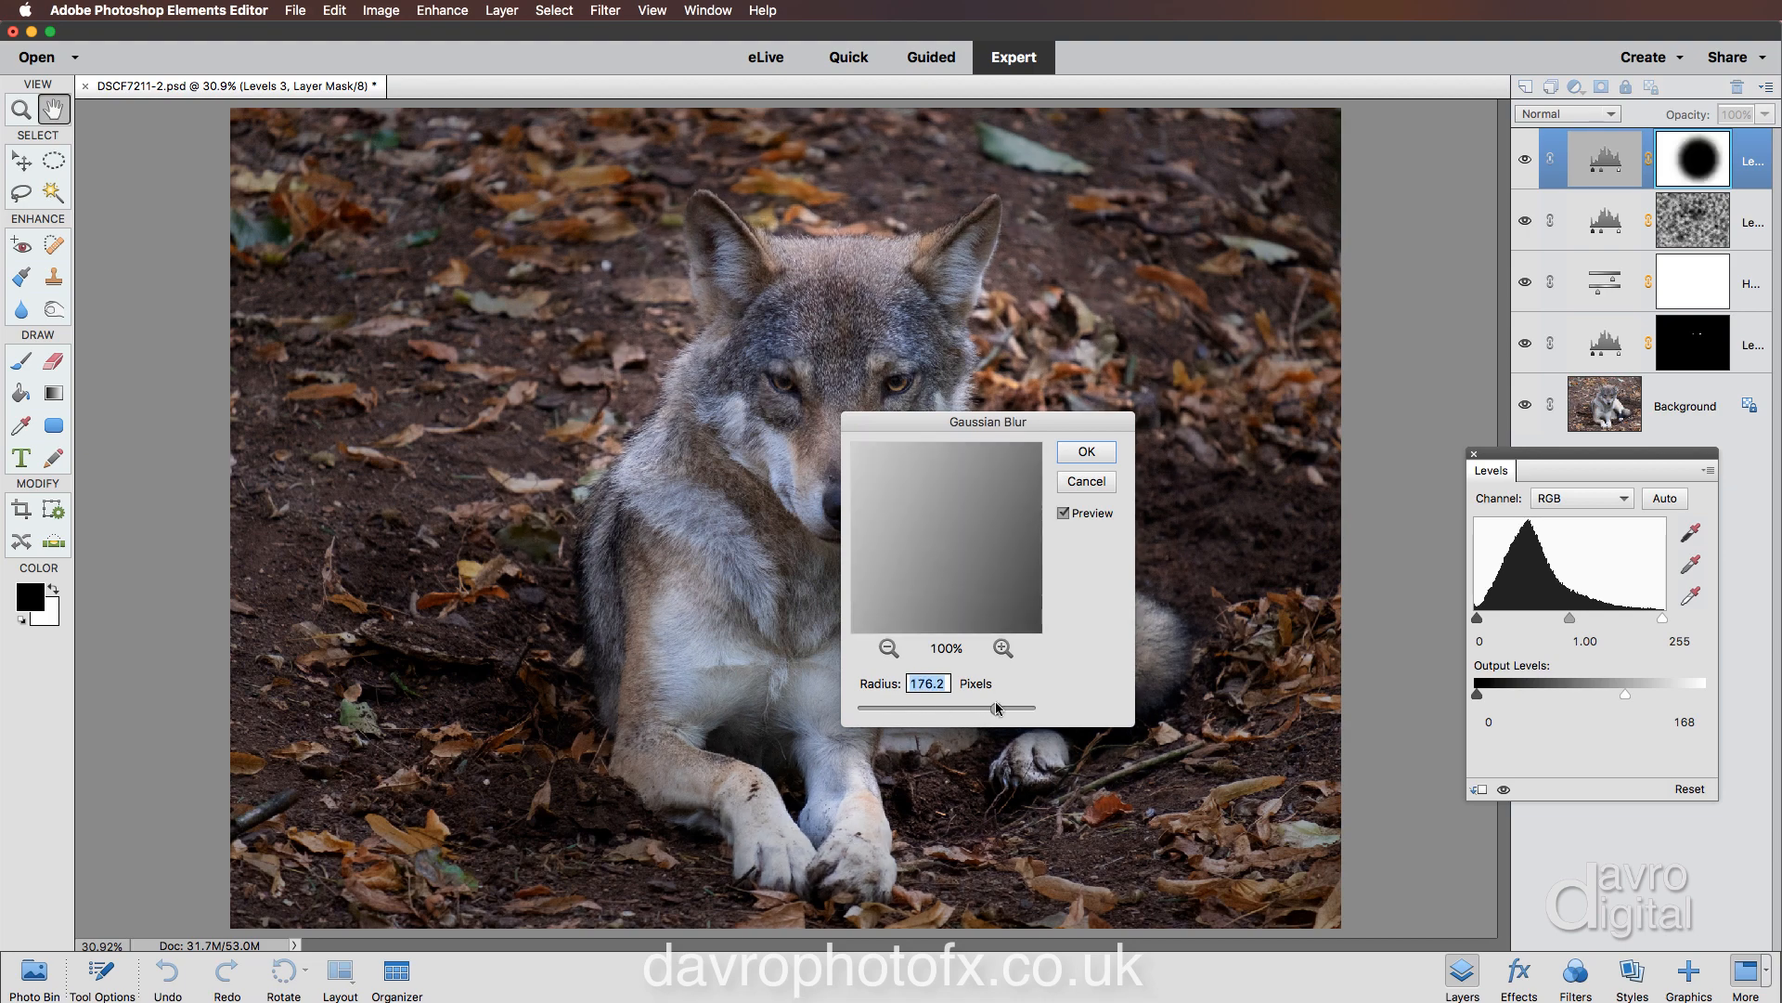
left_click_drag(989, 708, 1001, 708)
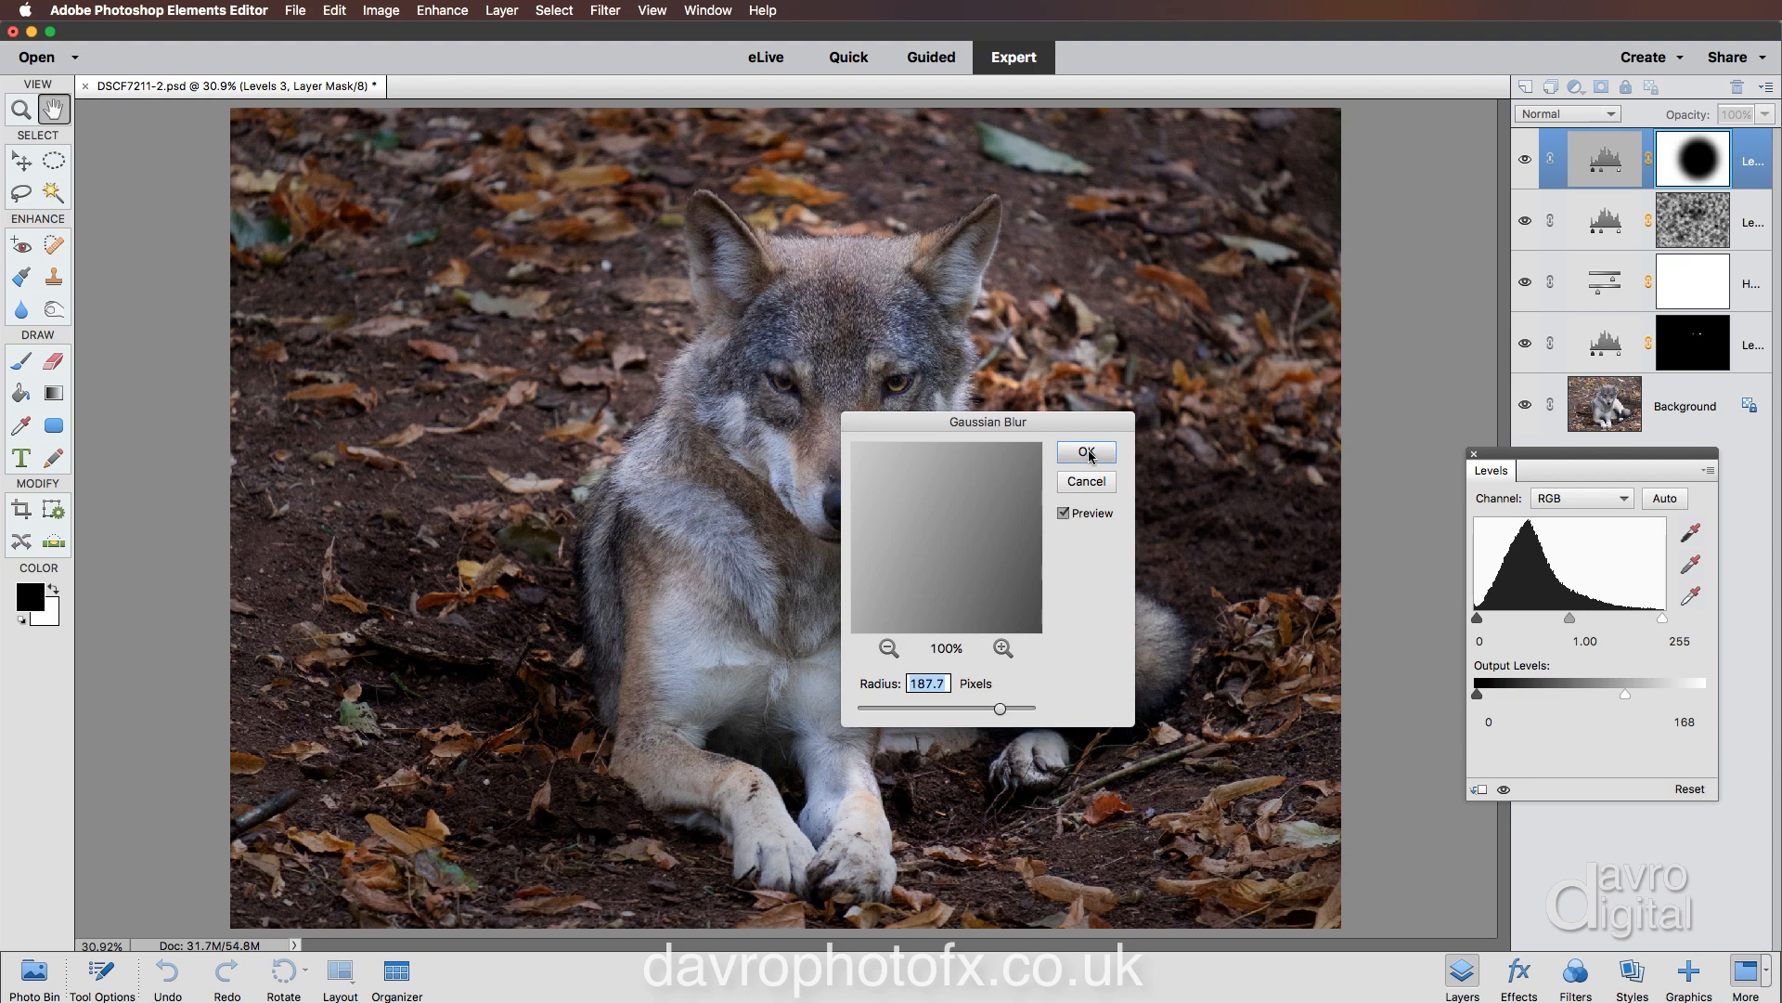
left_click(1084, 451)
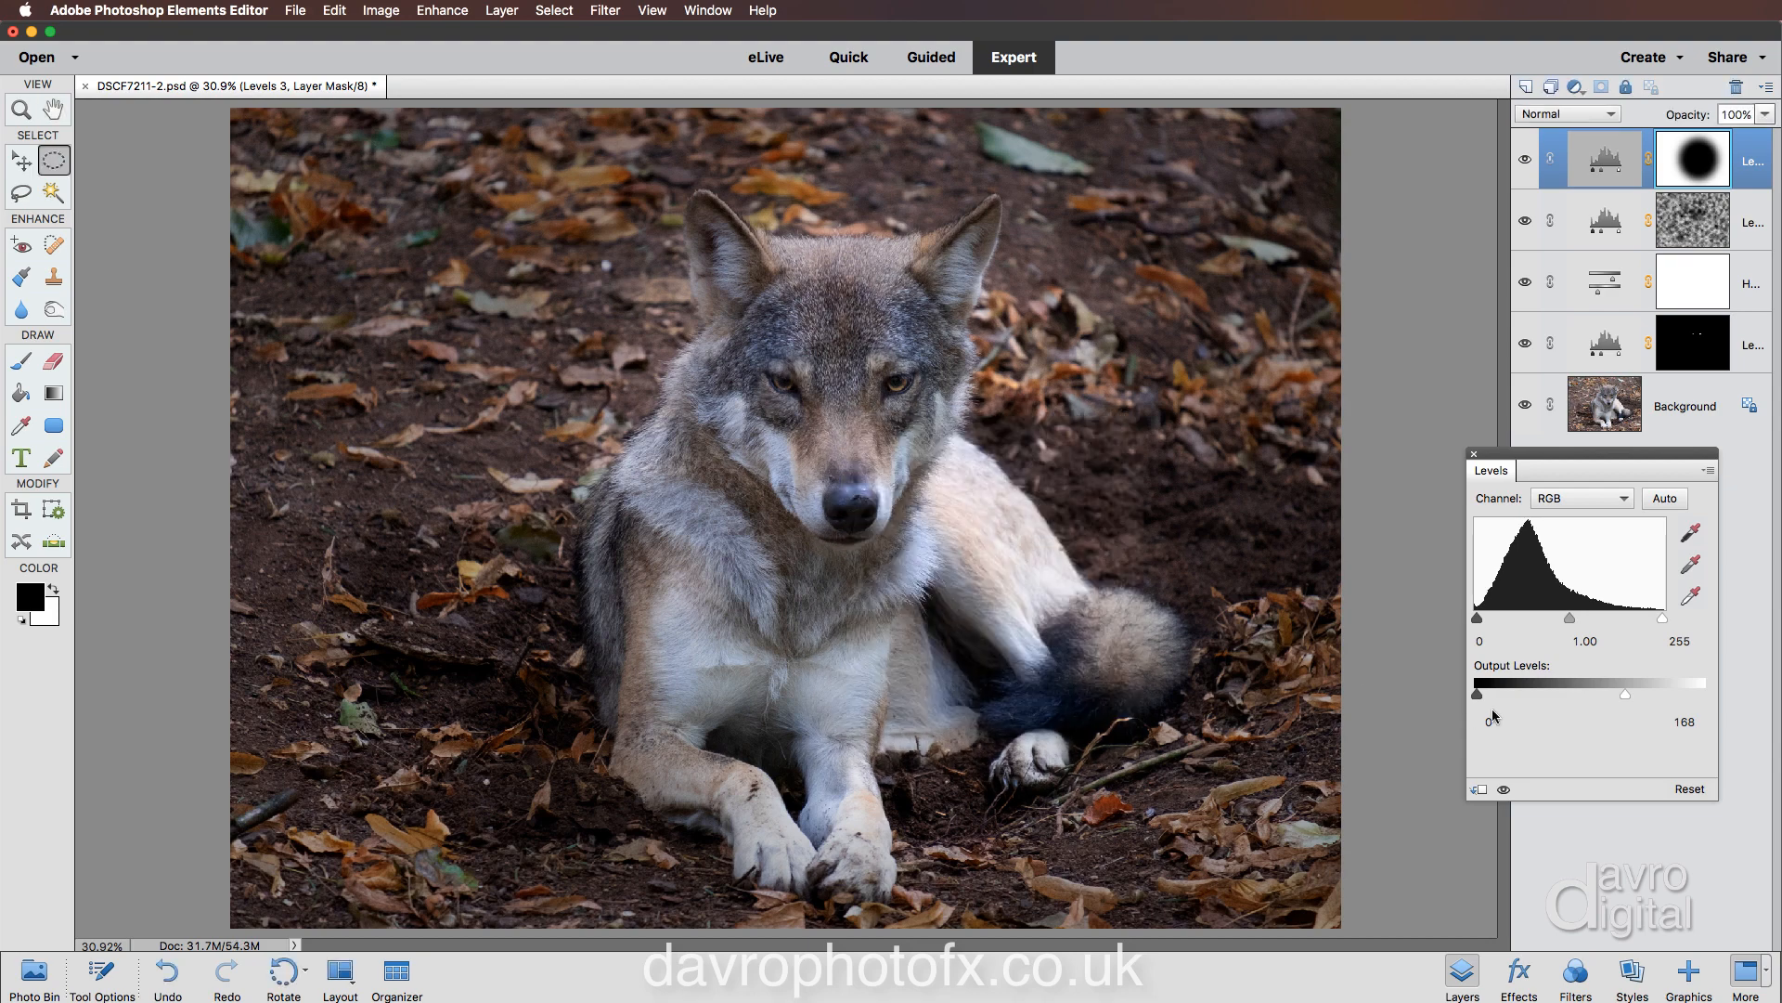
Adjust the vignette Levels output highlight slider toward 231.
left_click_drag(1623, 695, 1656, 695)
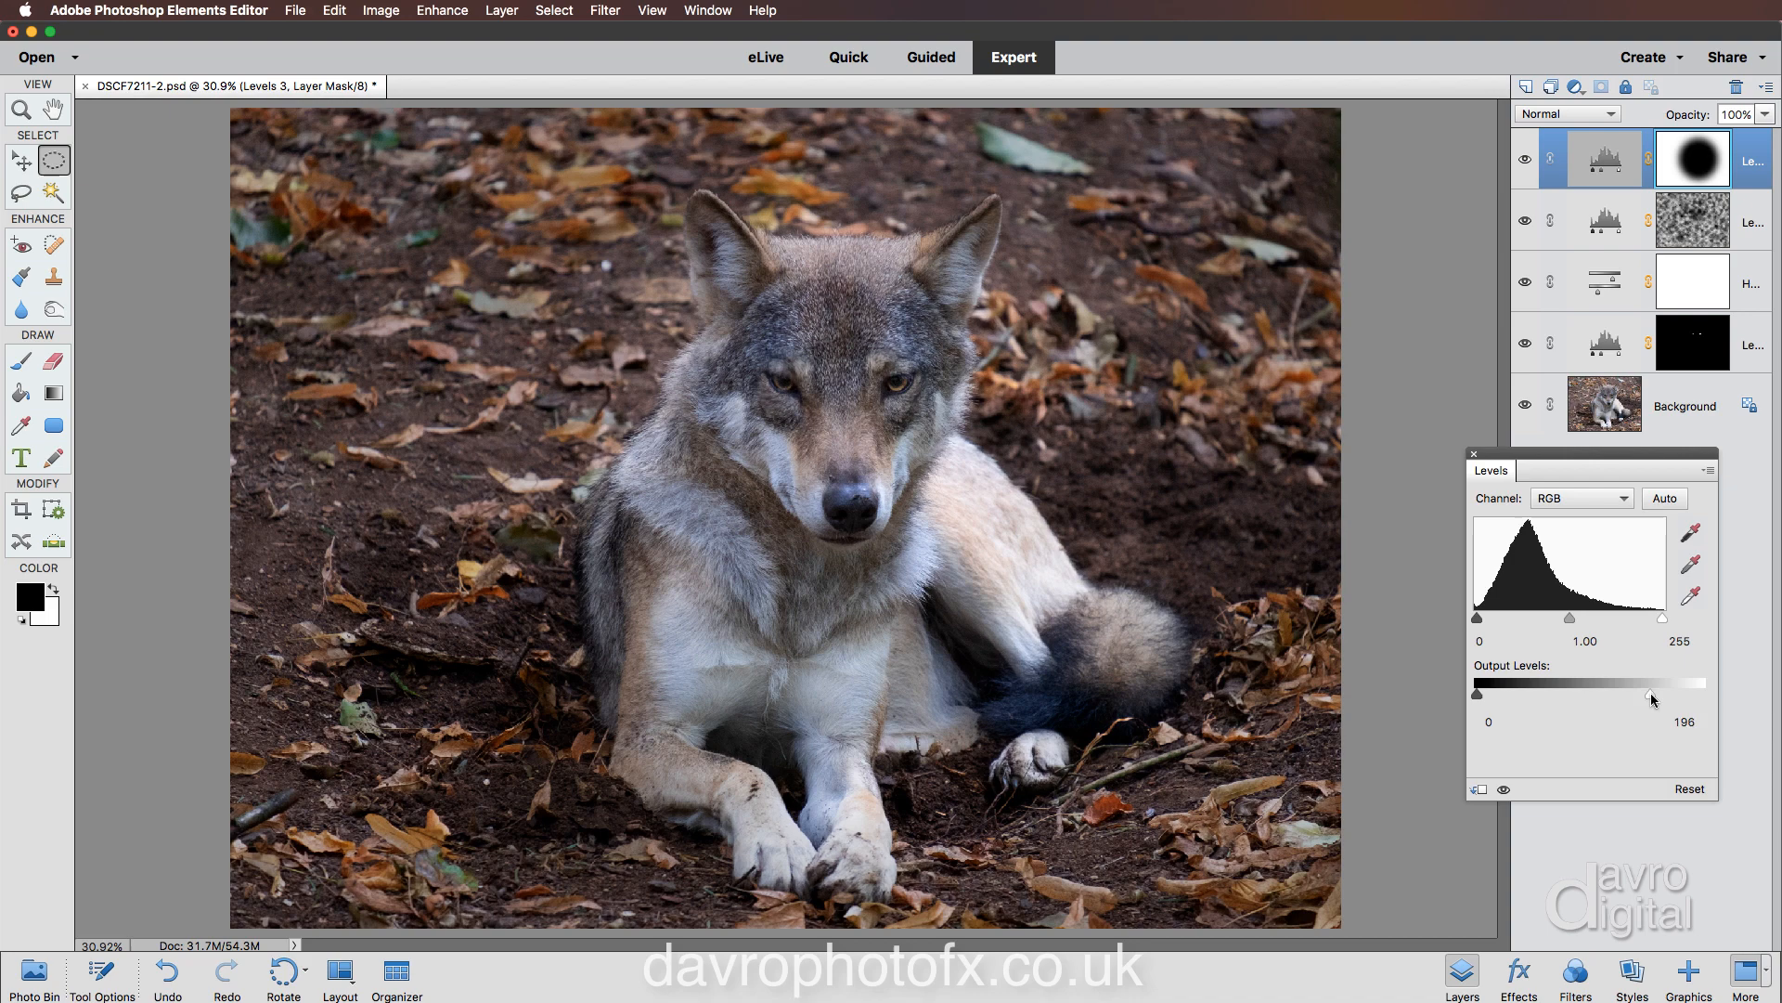
left_click_drag(1656, 695, 1661, 695)
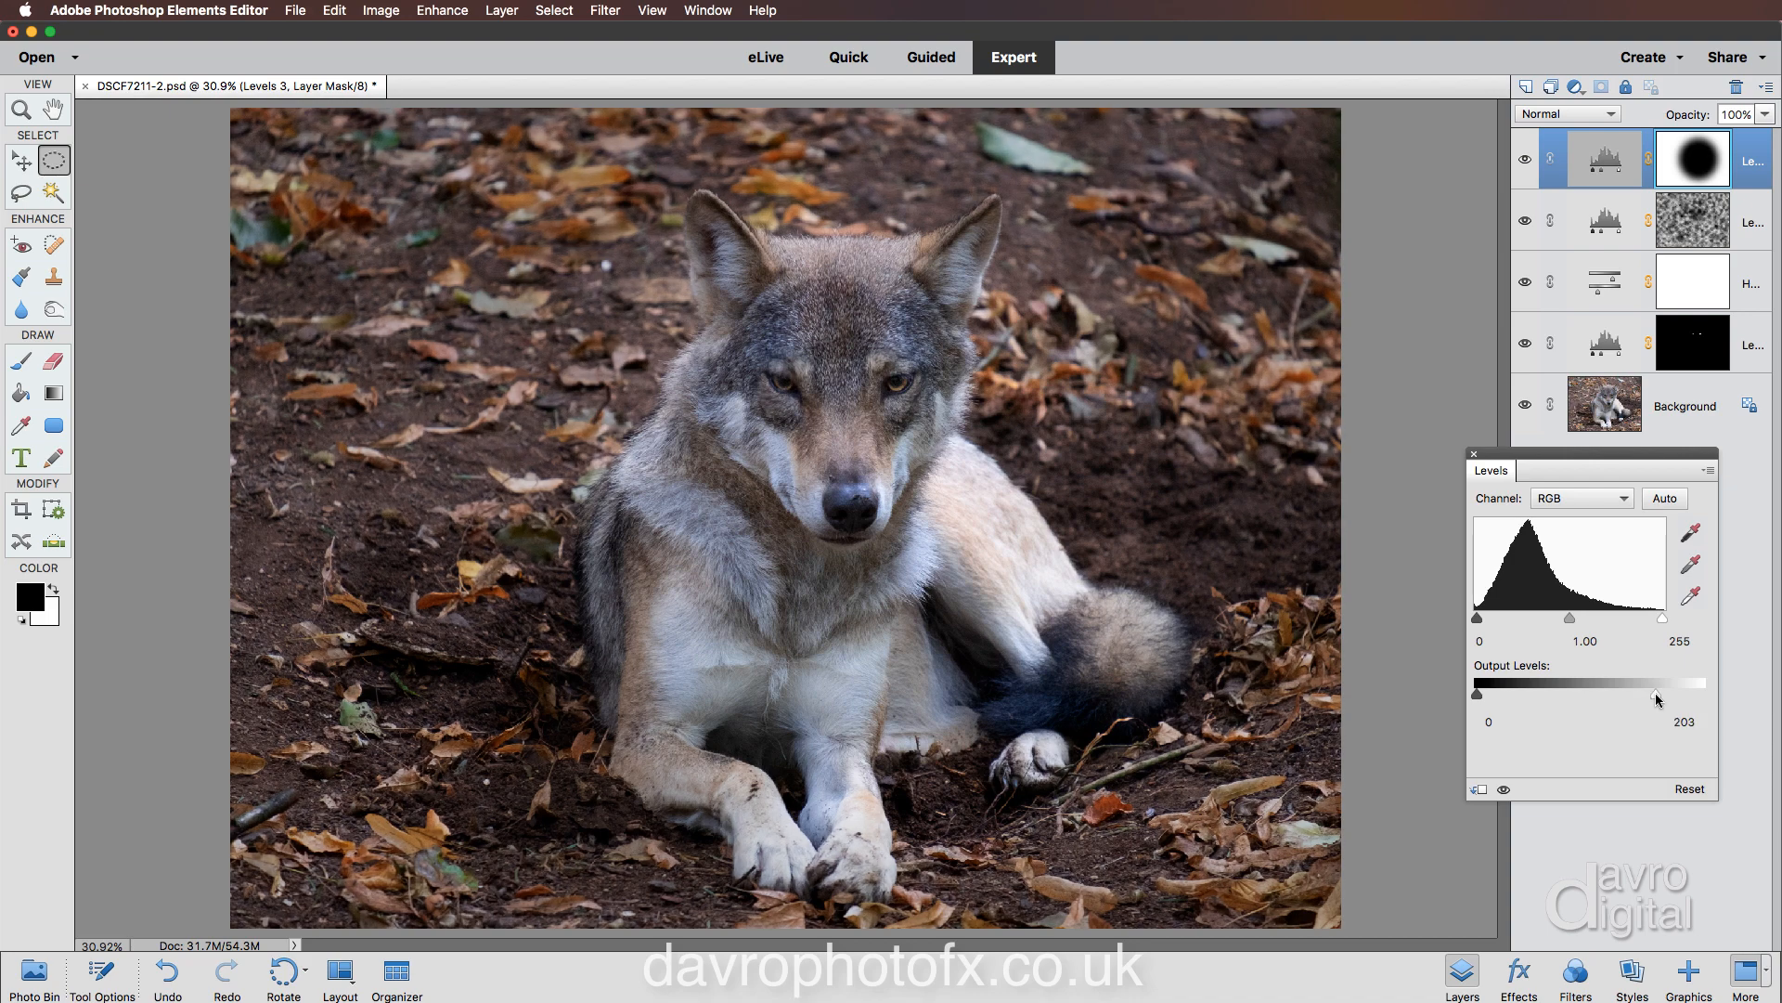
left_click_drag(1655, 694, 1671, 694)
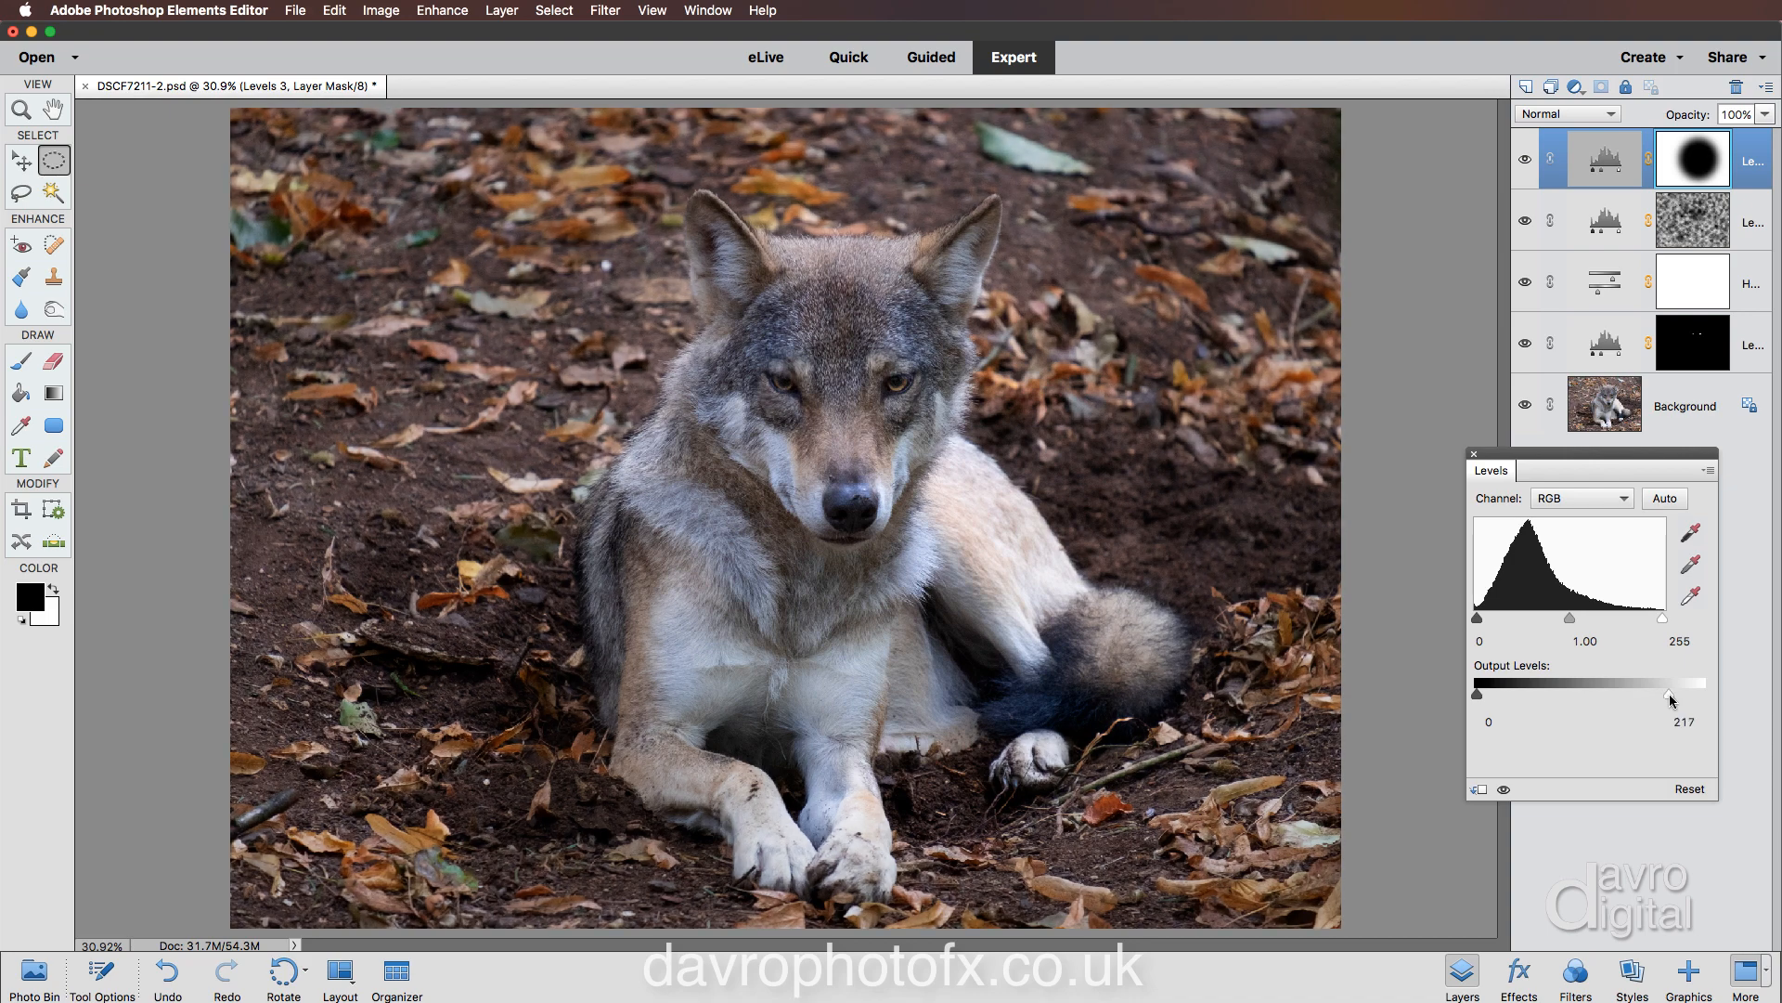
left_click_drag(1663, 682, 1692, 682)
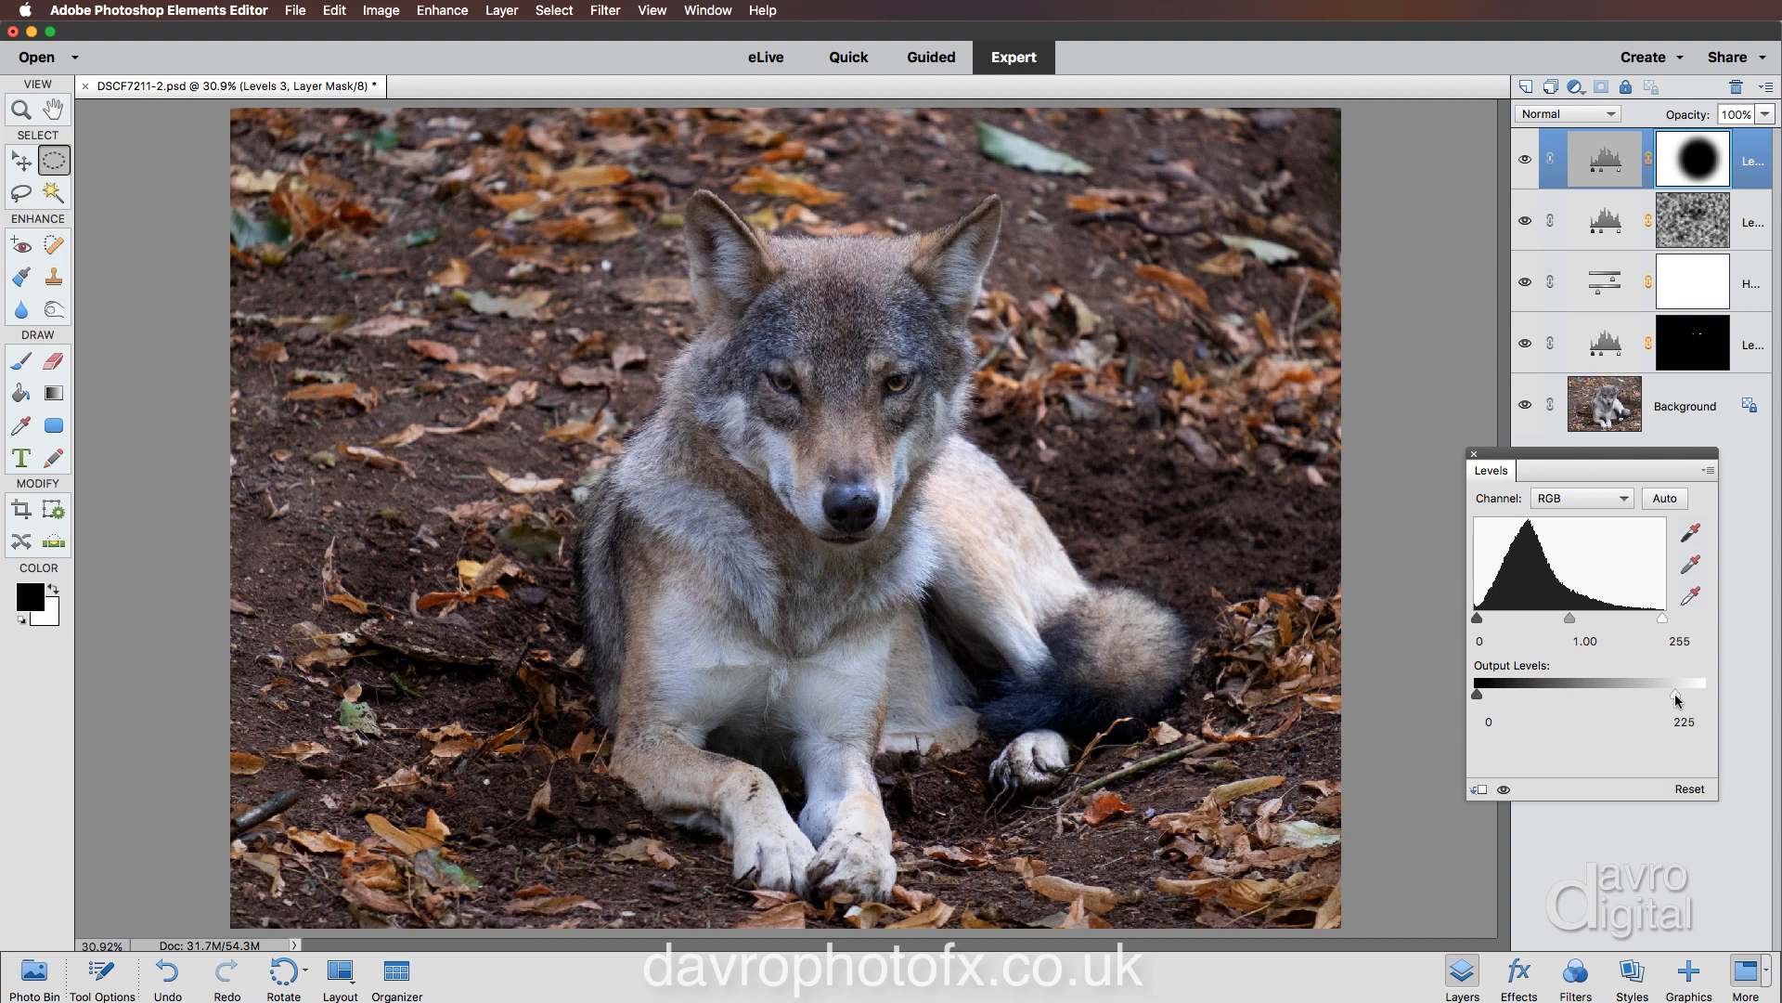
mouse_move(1482, 623)
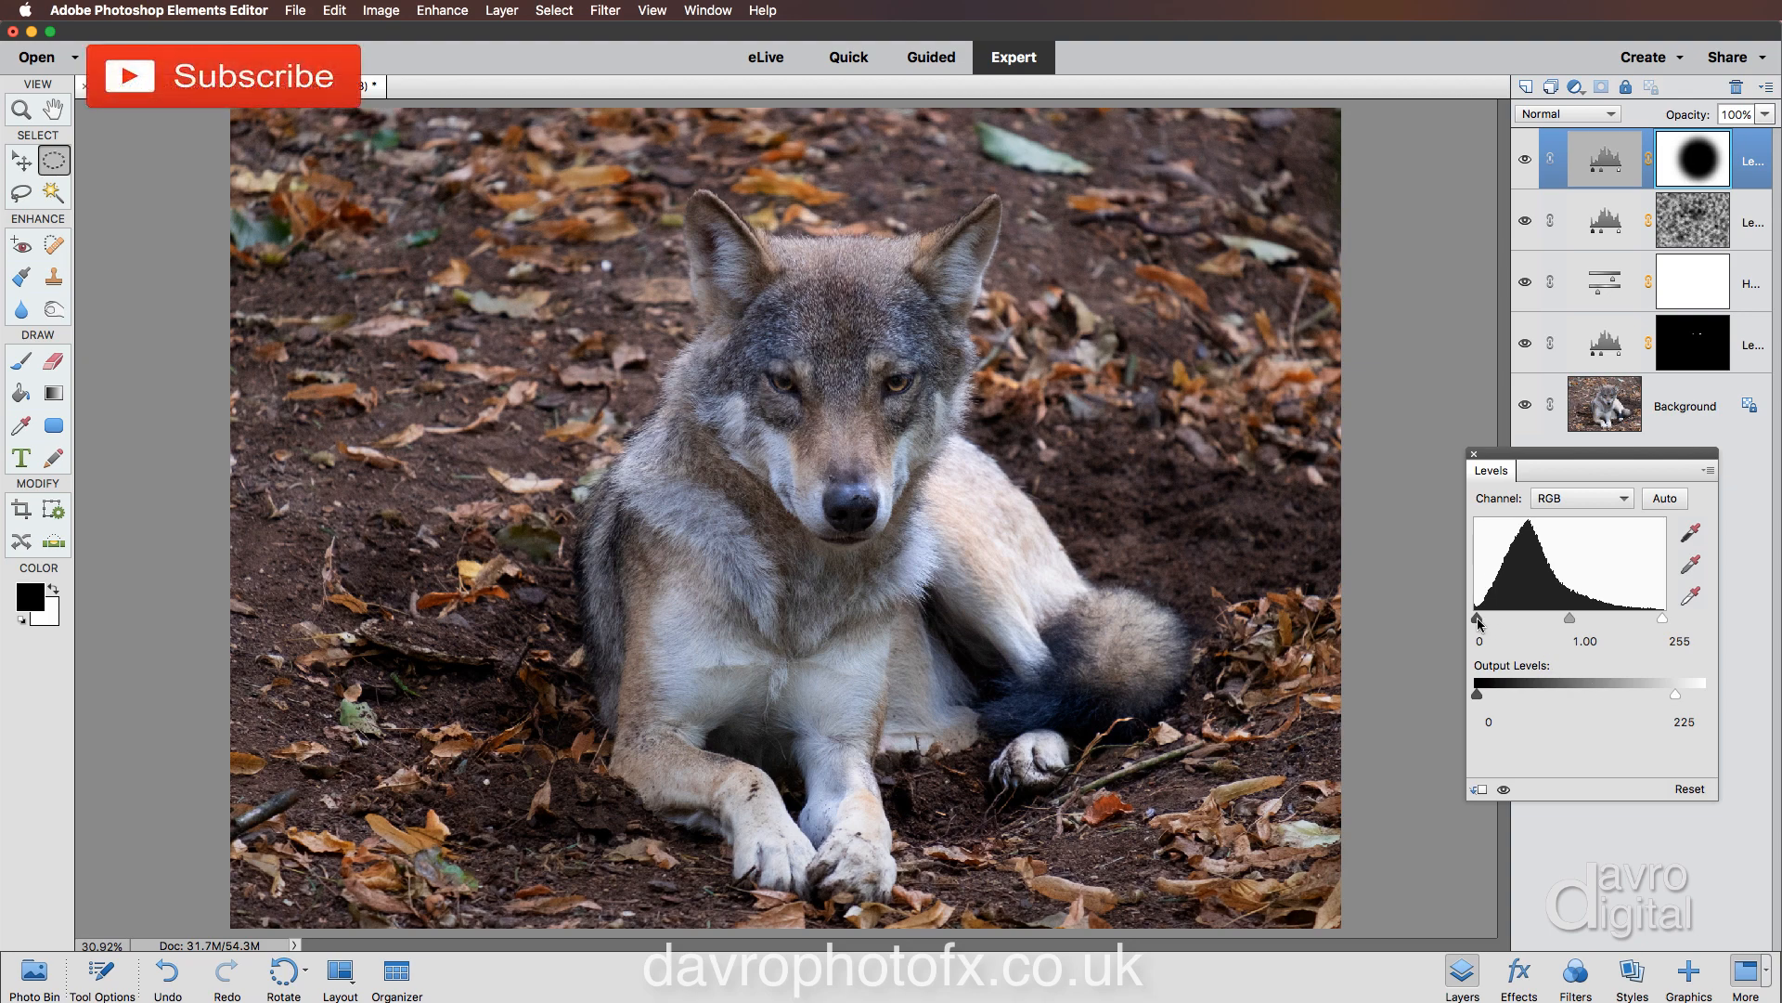
Set input shadows to 11 and output highlights to 231, then toggle visibility to compare.
left_click_drag(1479, 618, 1484, 618)
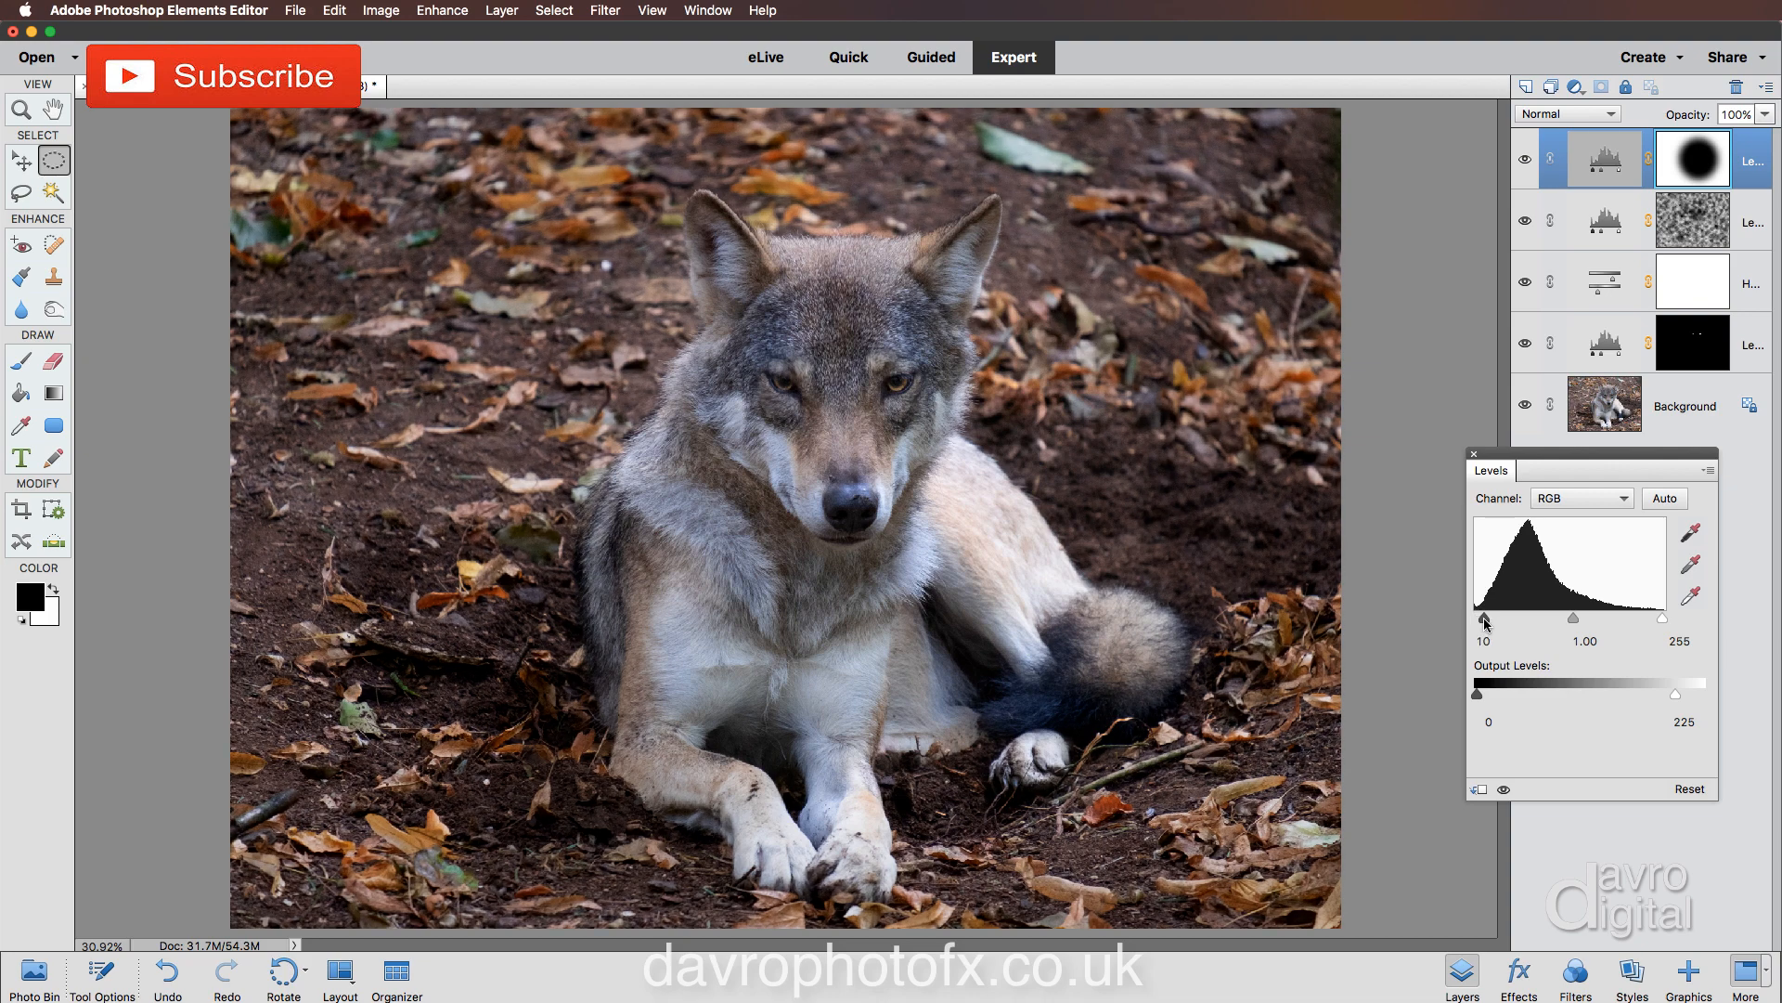
left_click_drag(1485, 618, 1498, 619)
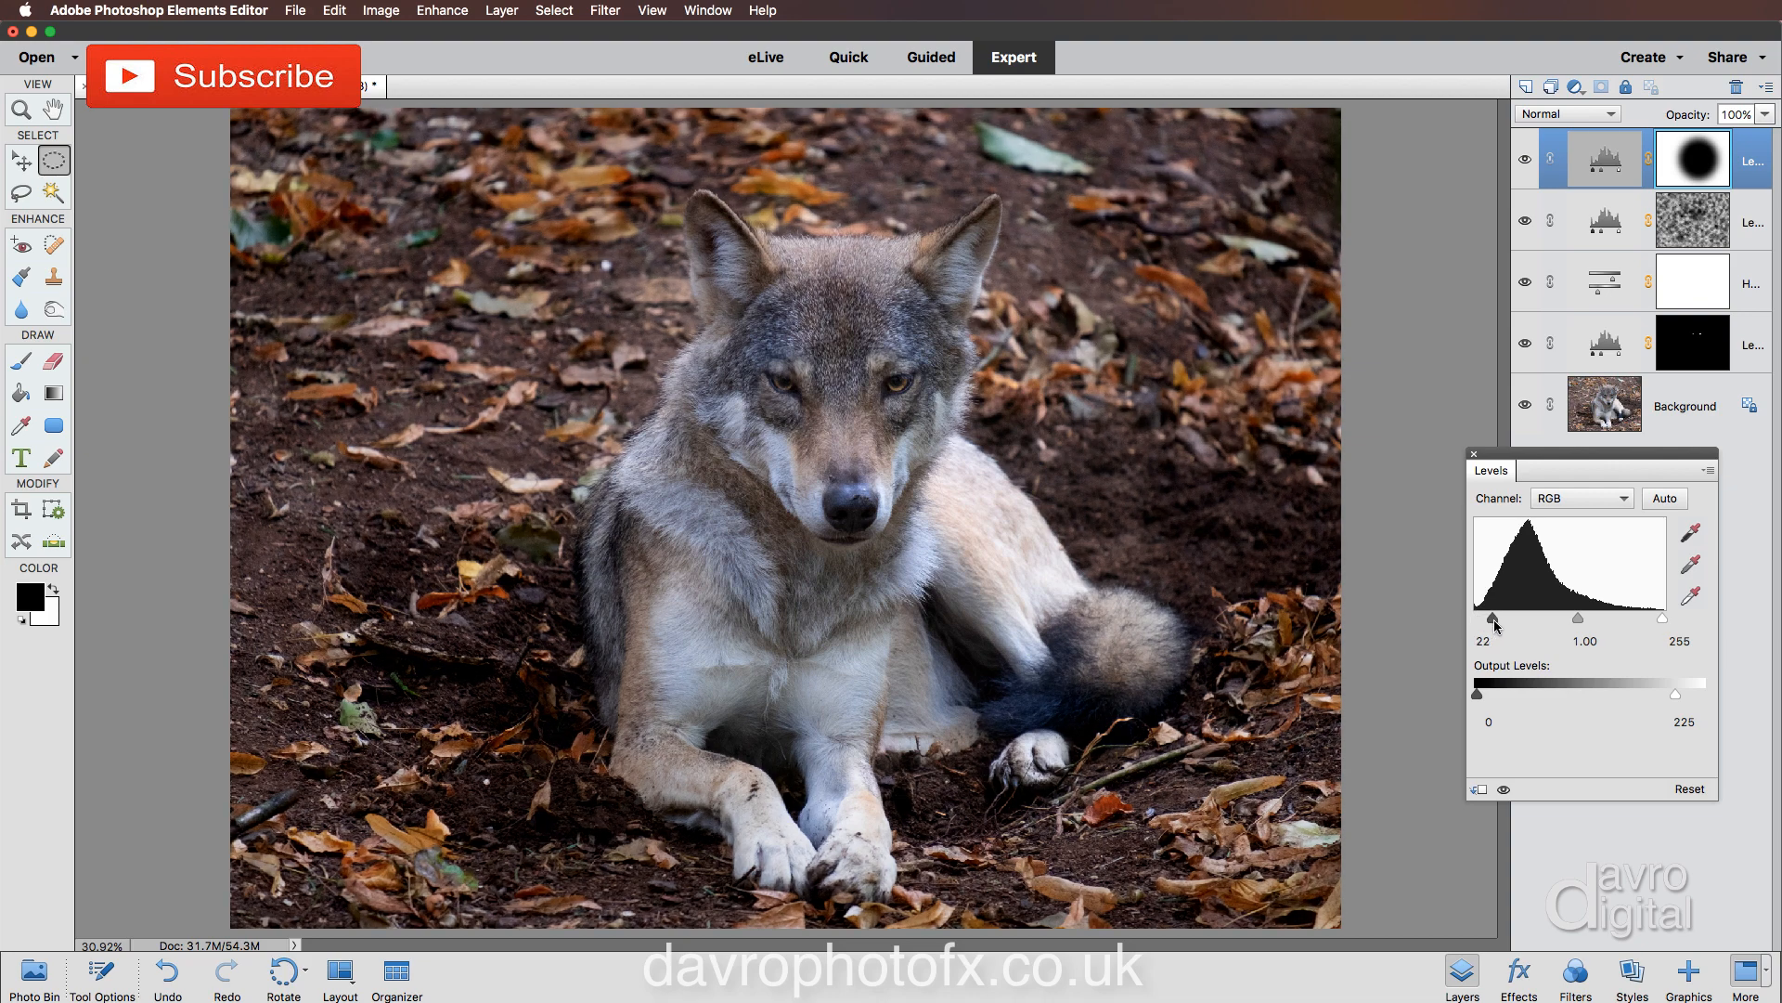
left_click_drag(1493, 617, 1498, 618)
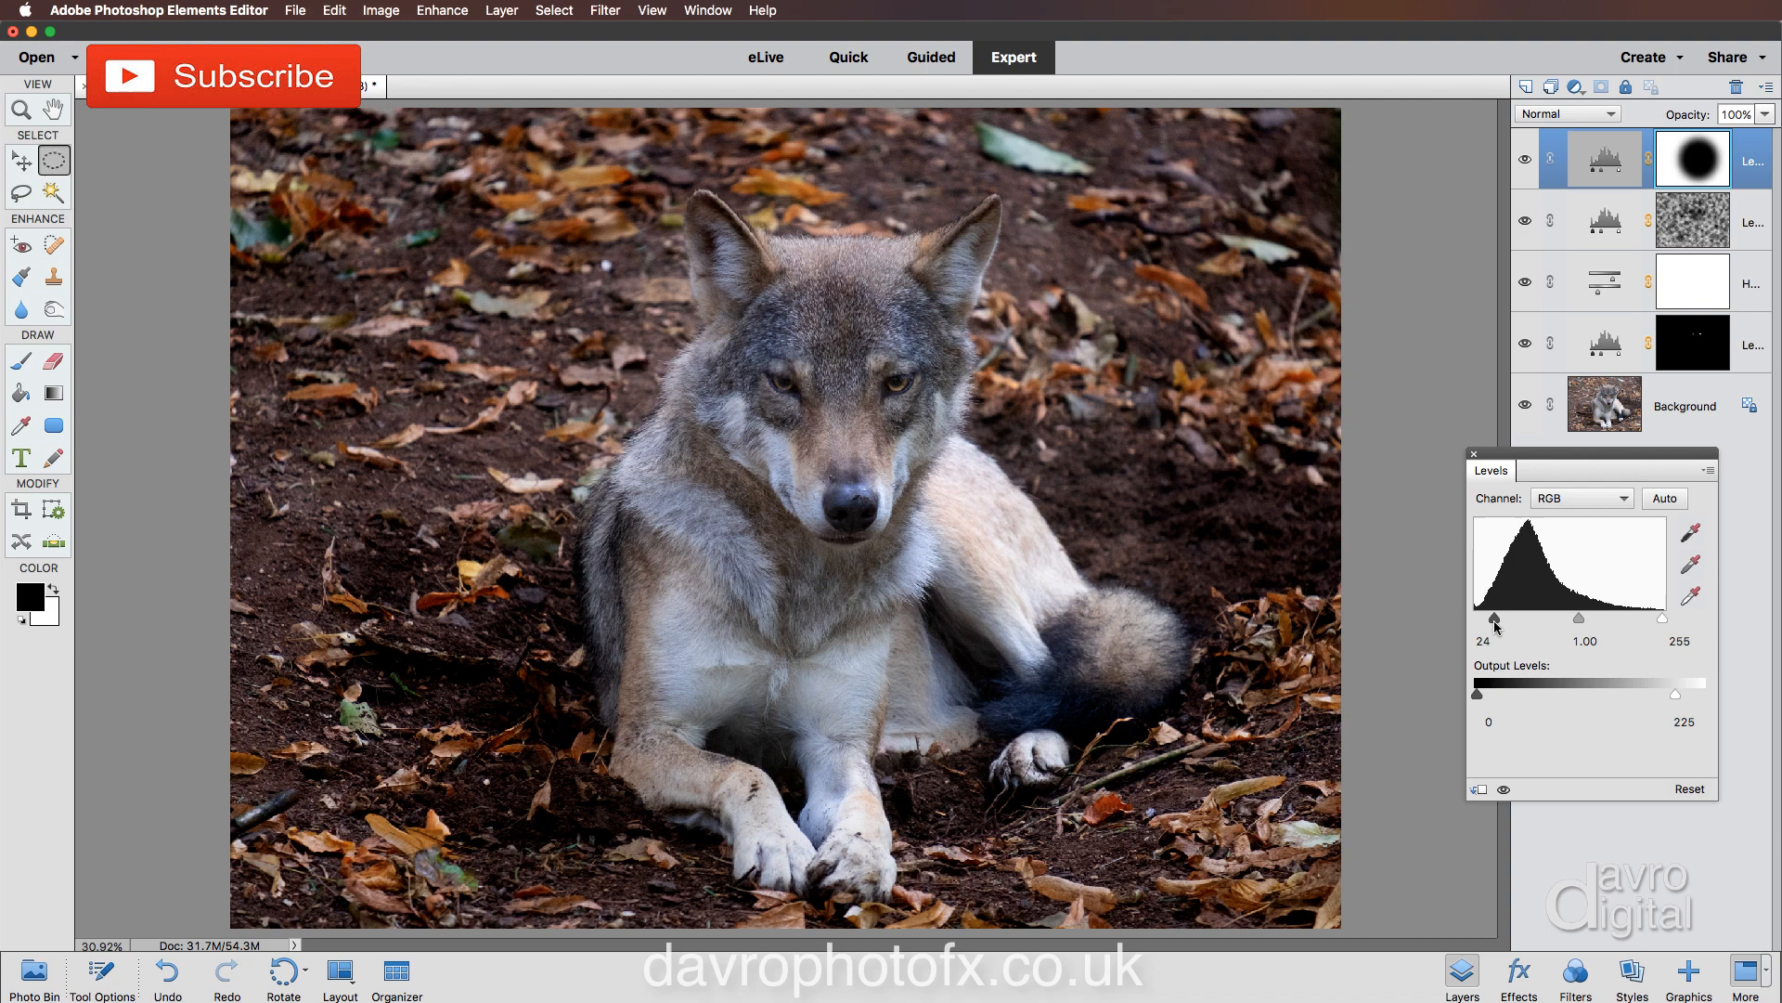
left_click_drag(1495, 617, 1489, 617)
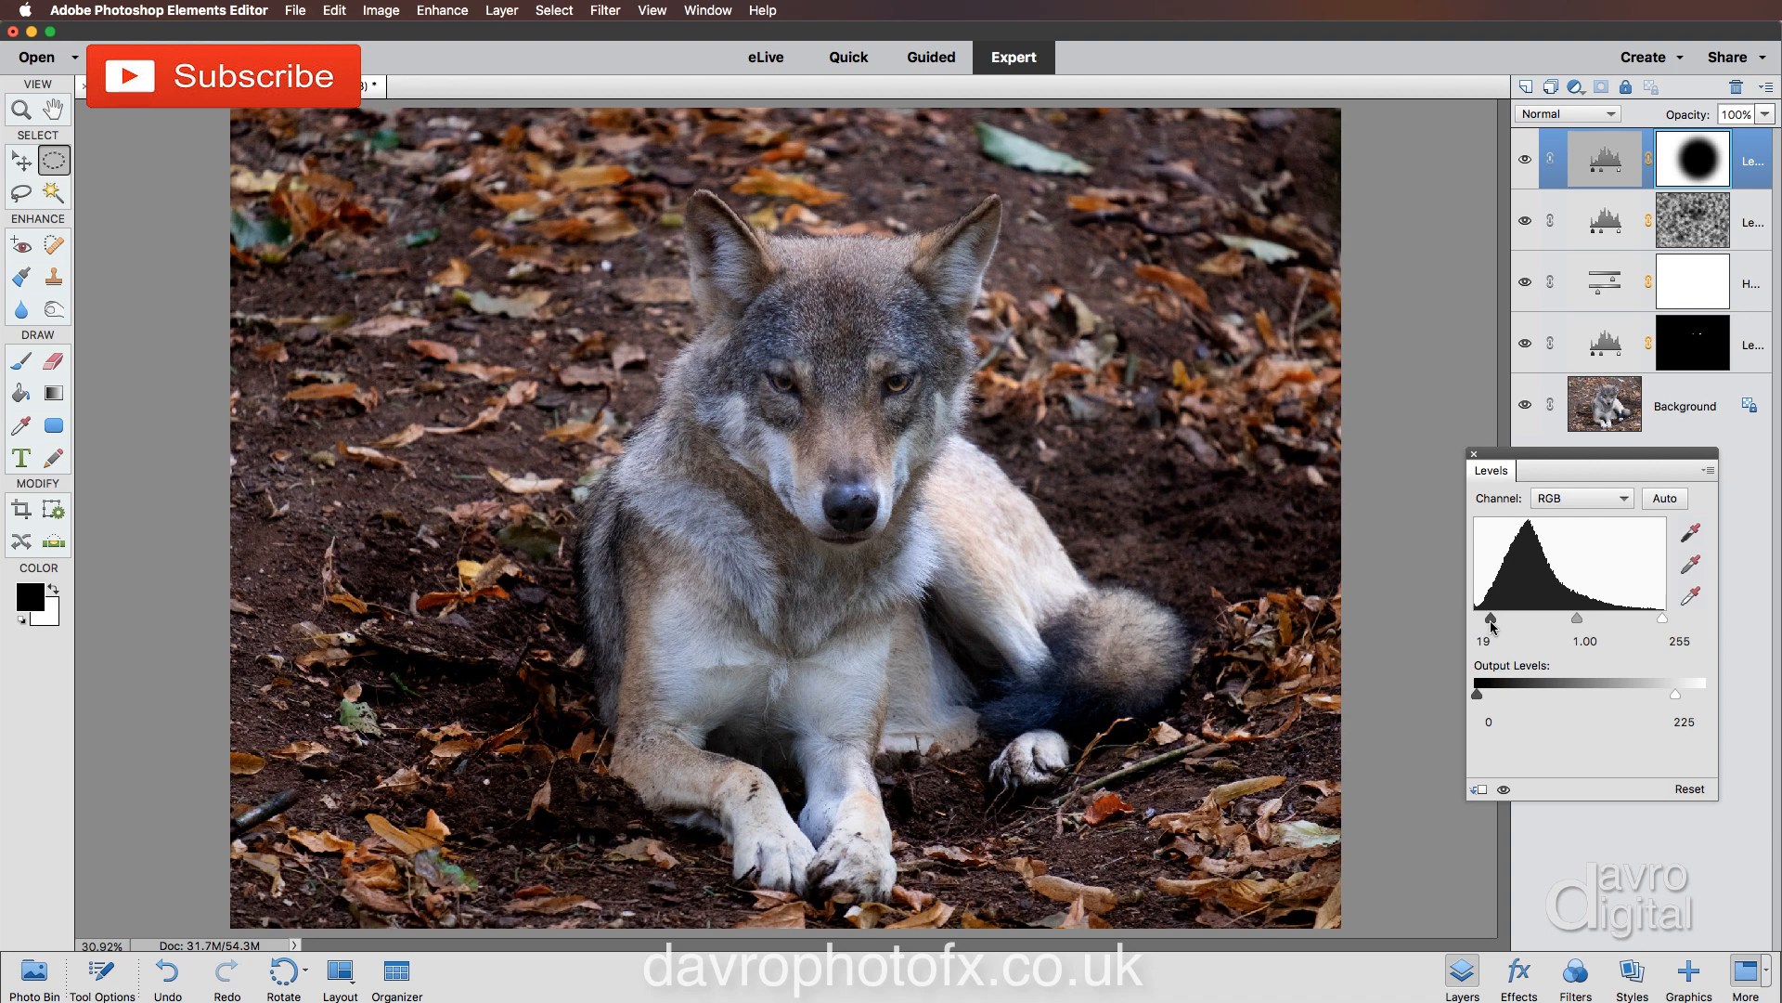
left_click_drag(1490, 617, 1485, 617)
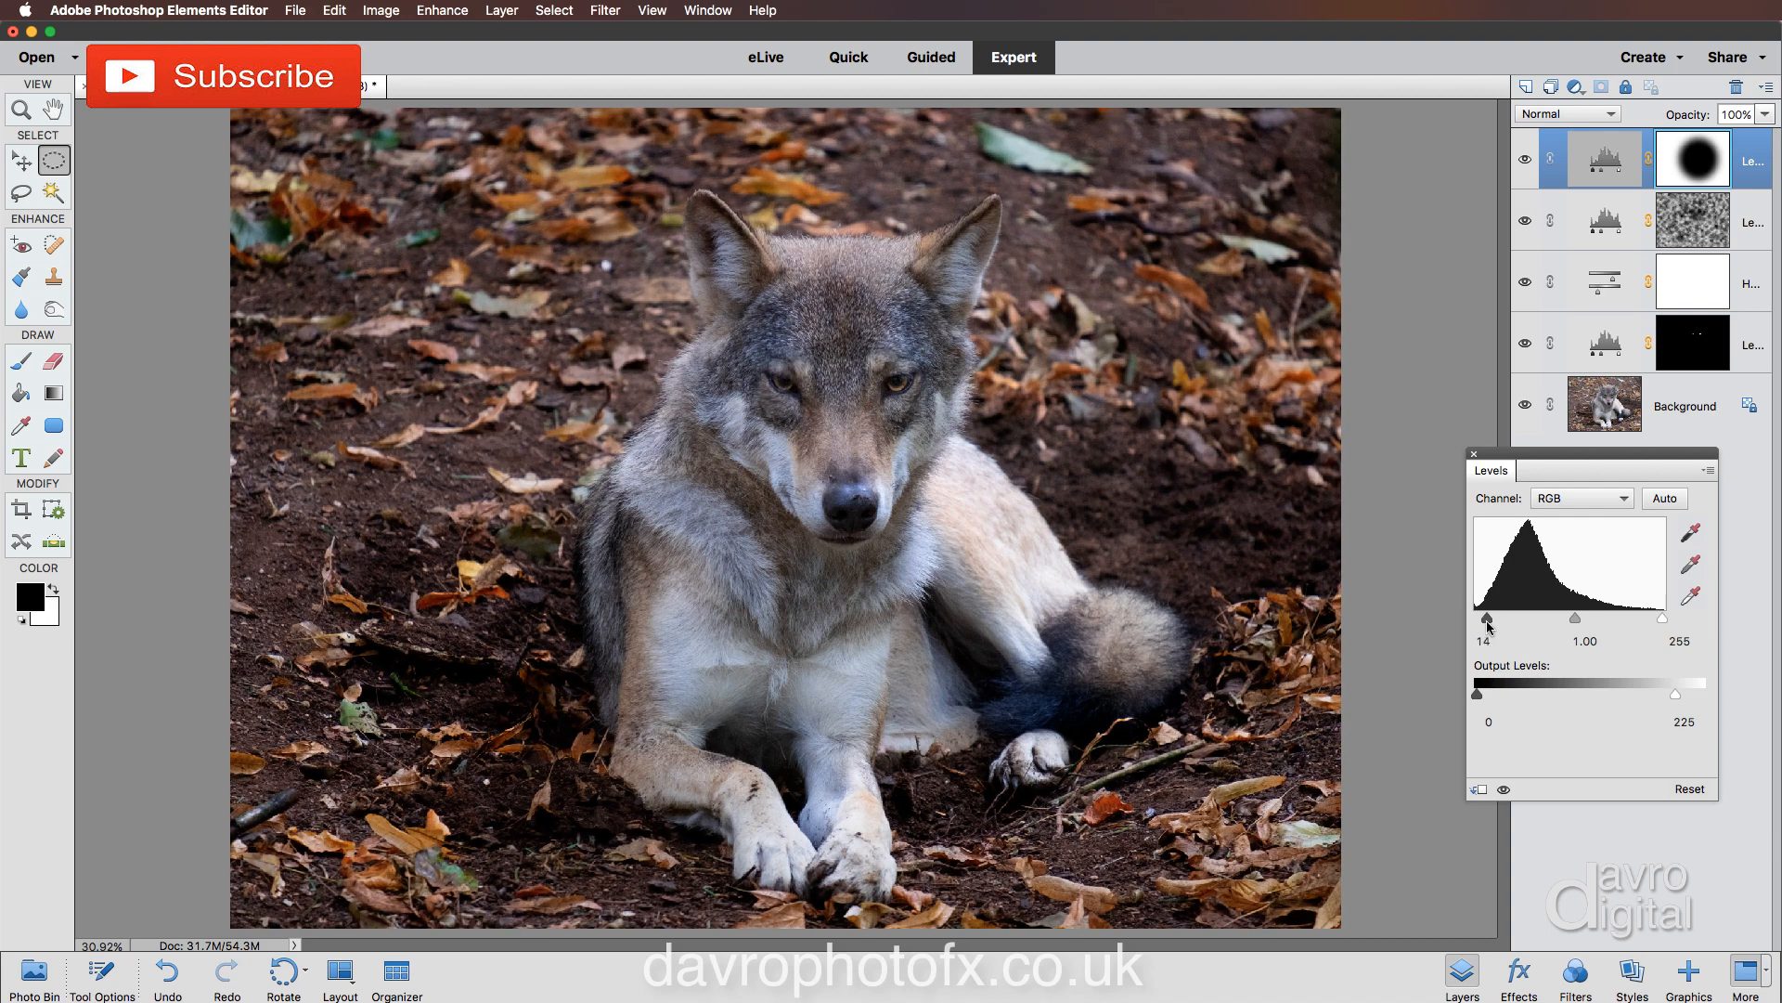
left_click_drag(1488, 620, 1484, 620)
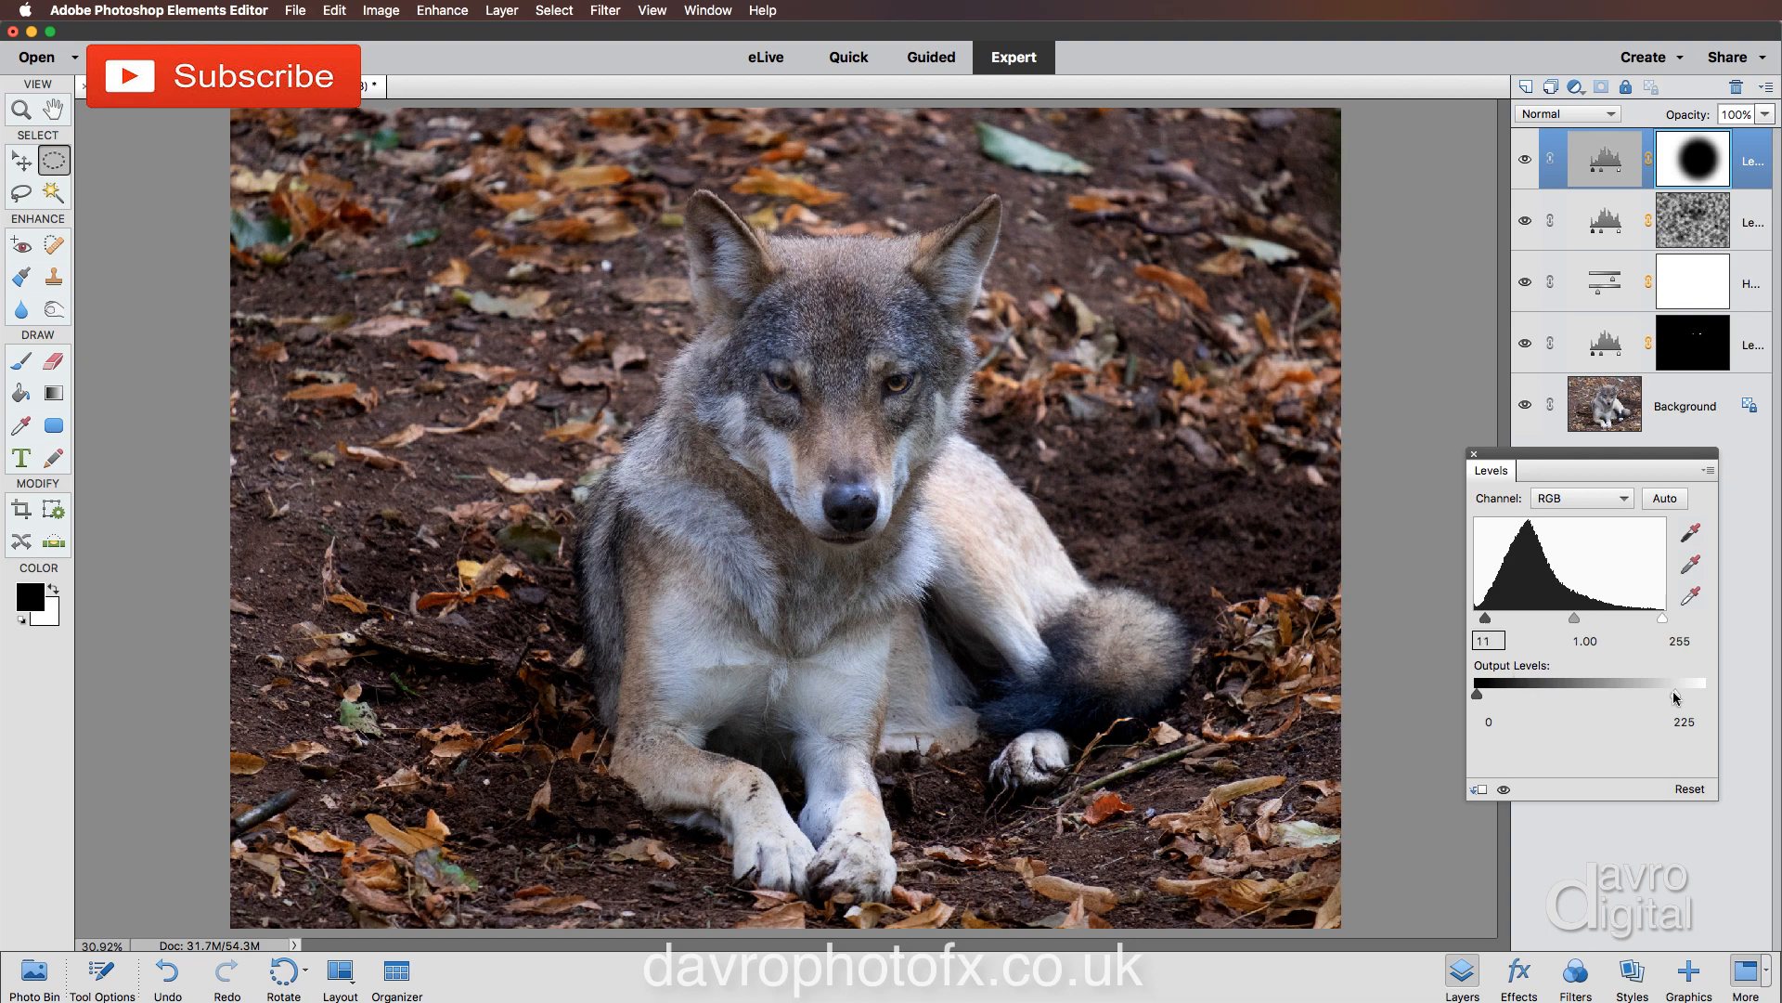
left_click_drag(1667, 694, 1656, 694)
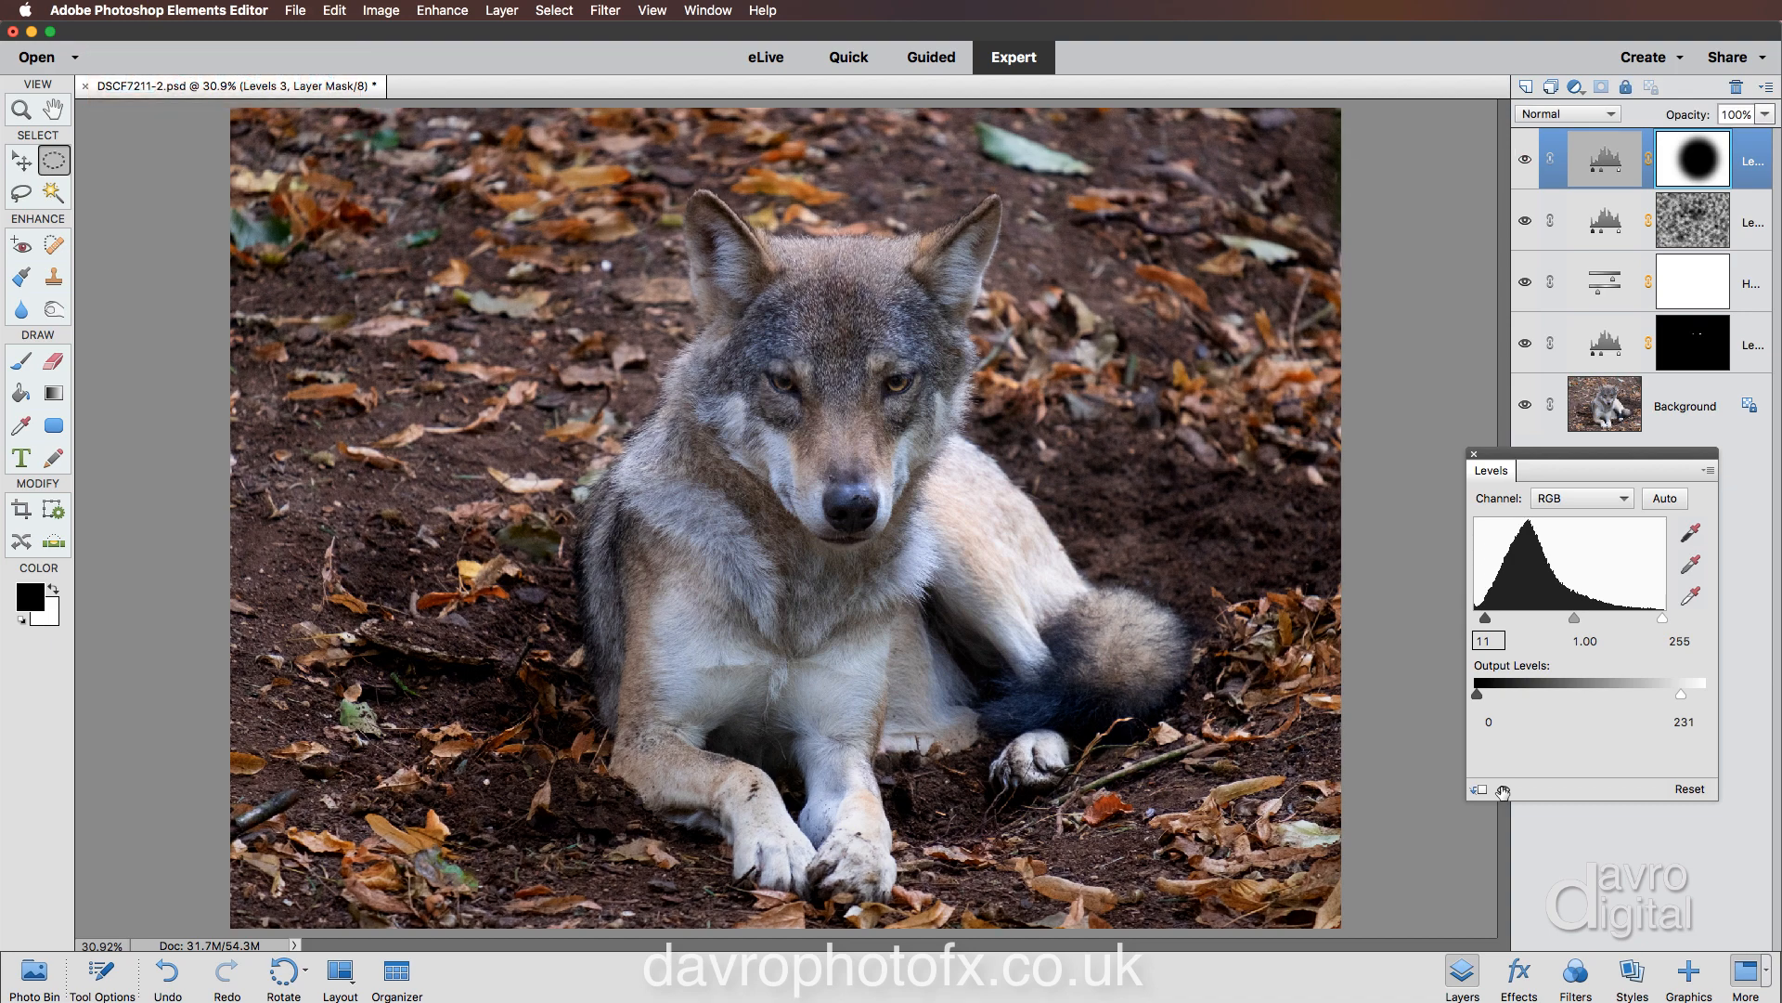
left_click(21, 159)
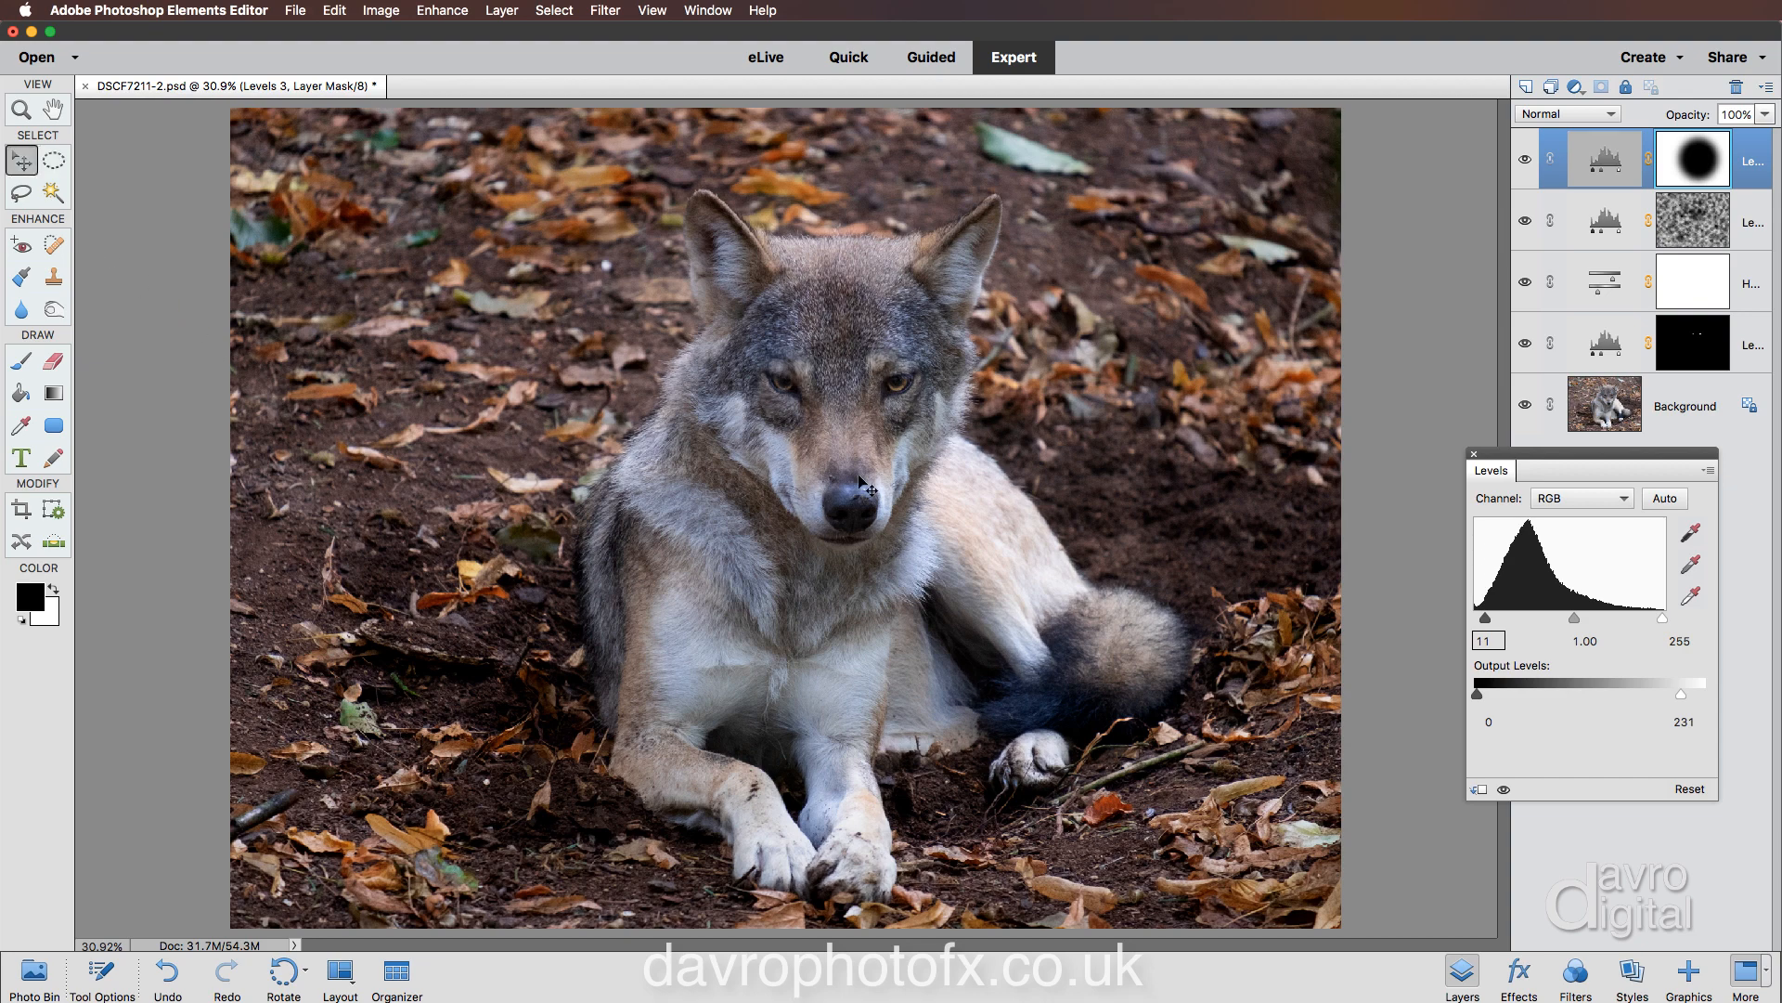
mouse_move(858, 490)
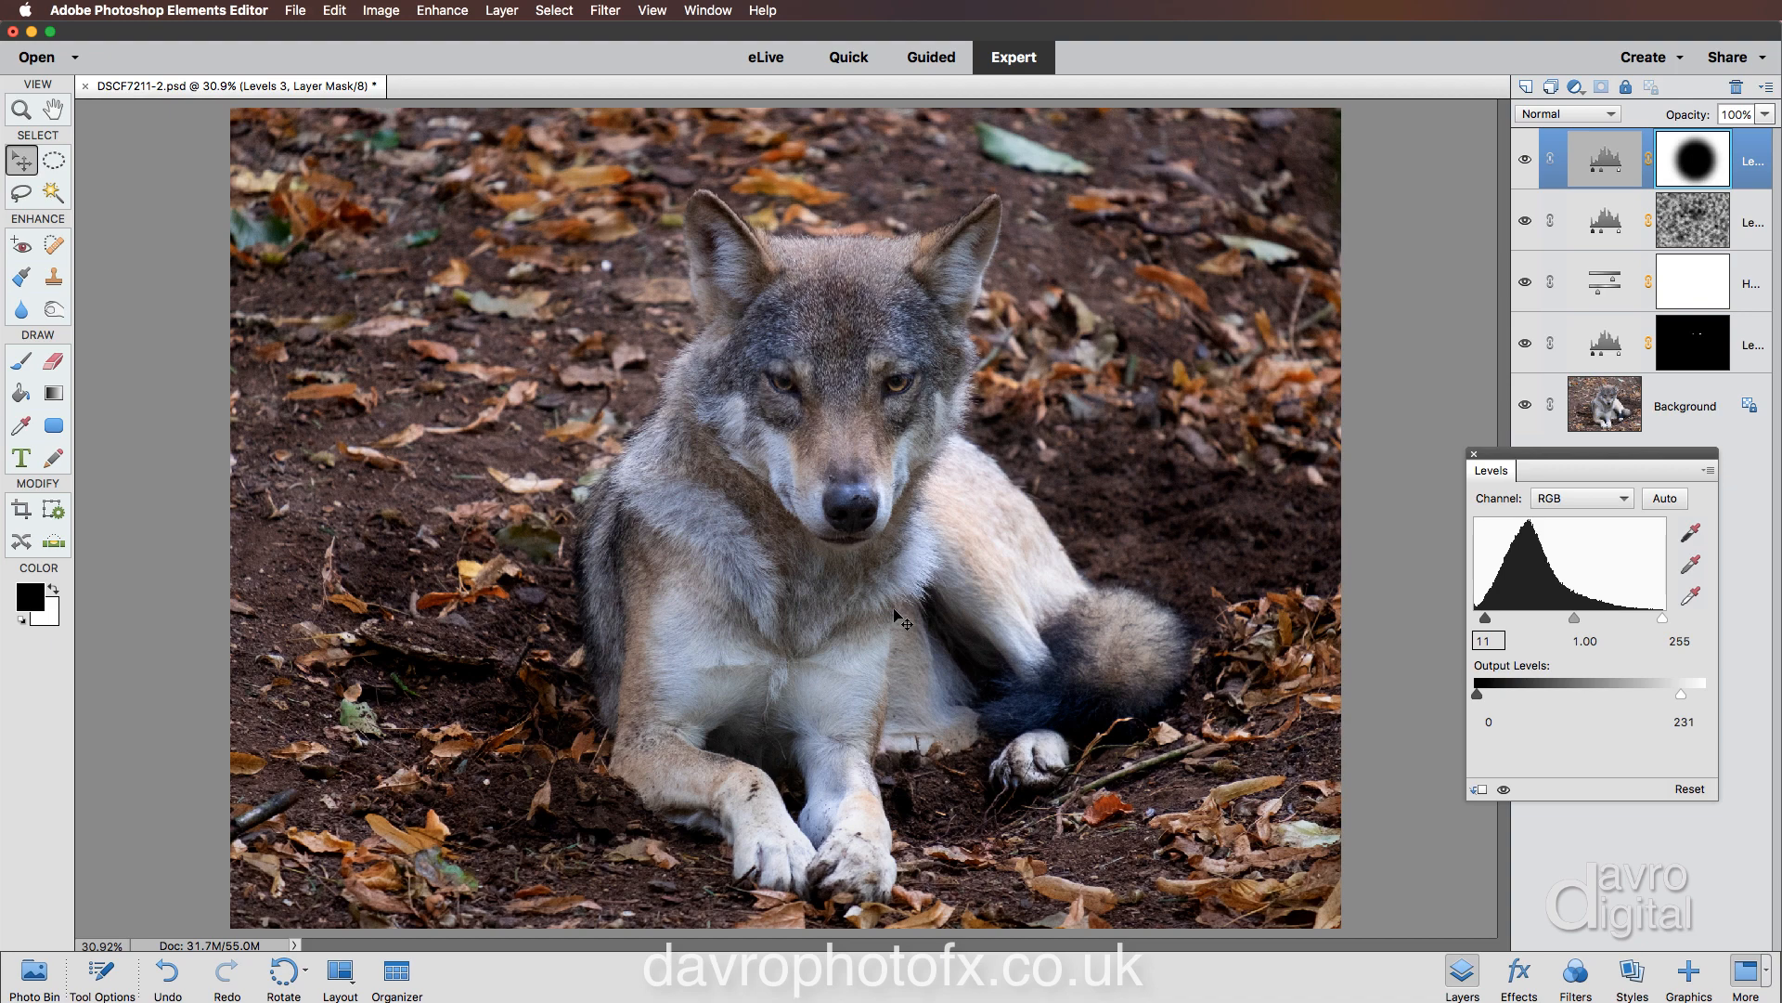
Add a Levels 4 layer and set input highlights to 244 after checking clipping.
left_click(1578, 86)
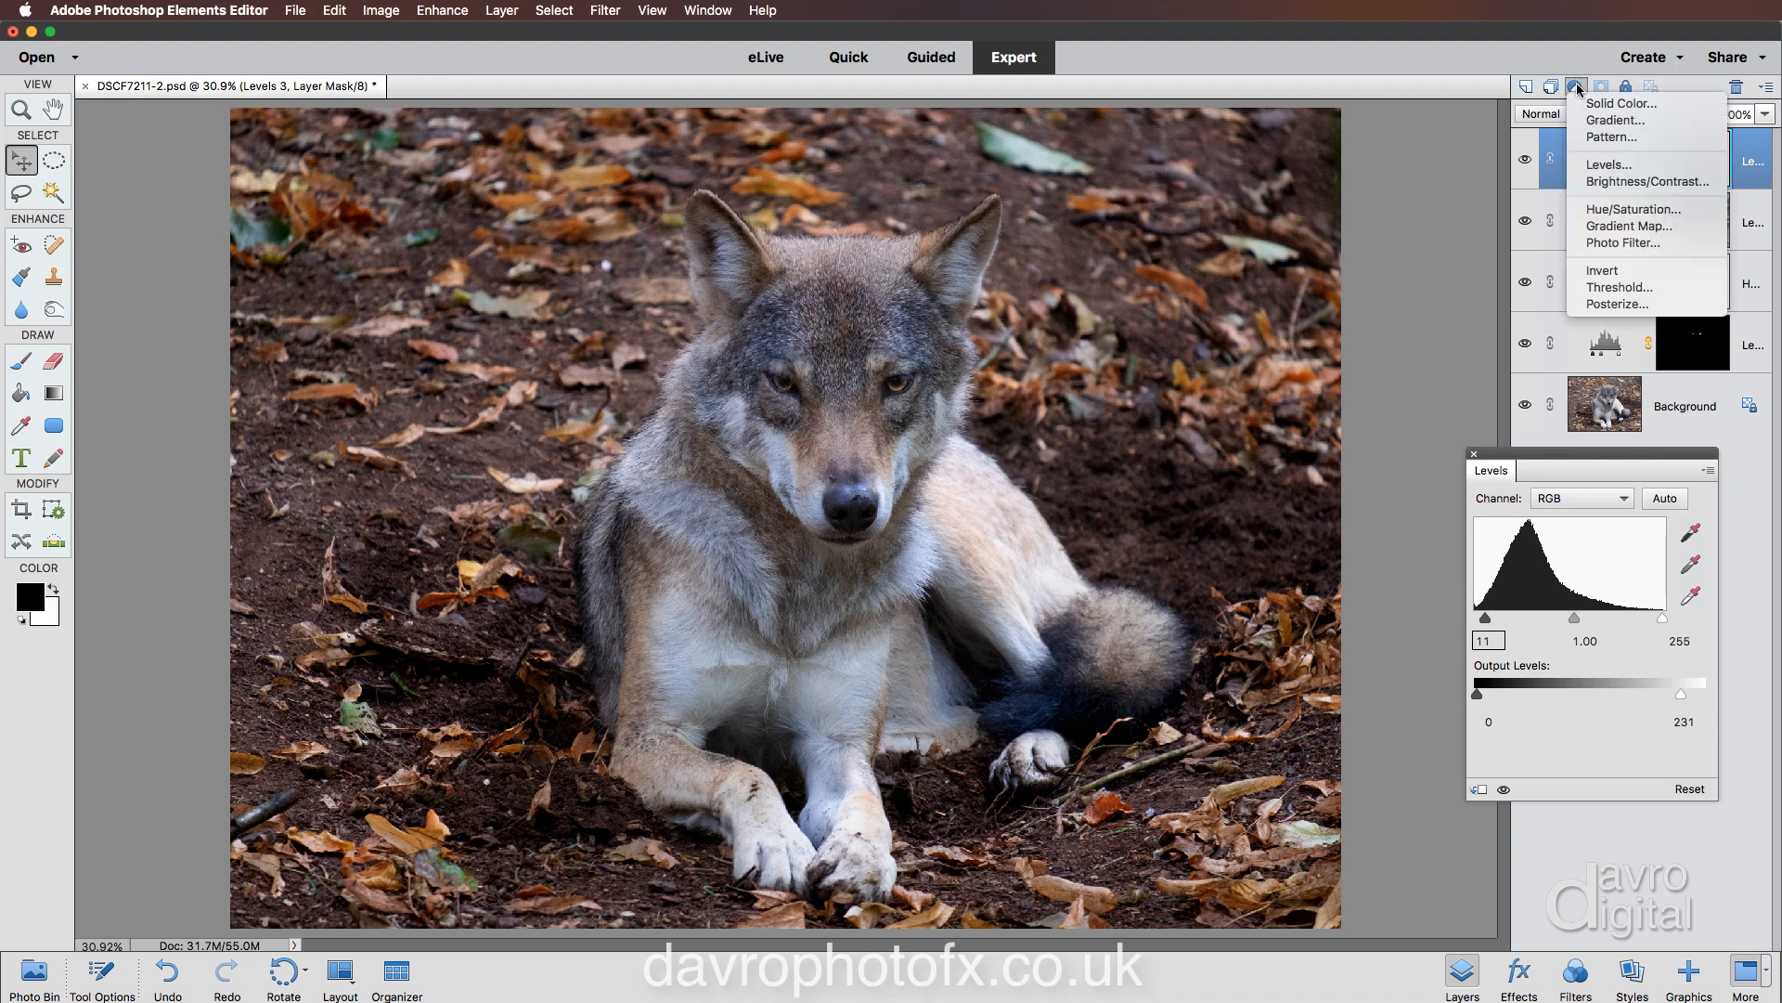
left_click(1609, 164)
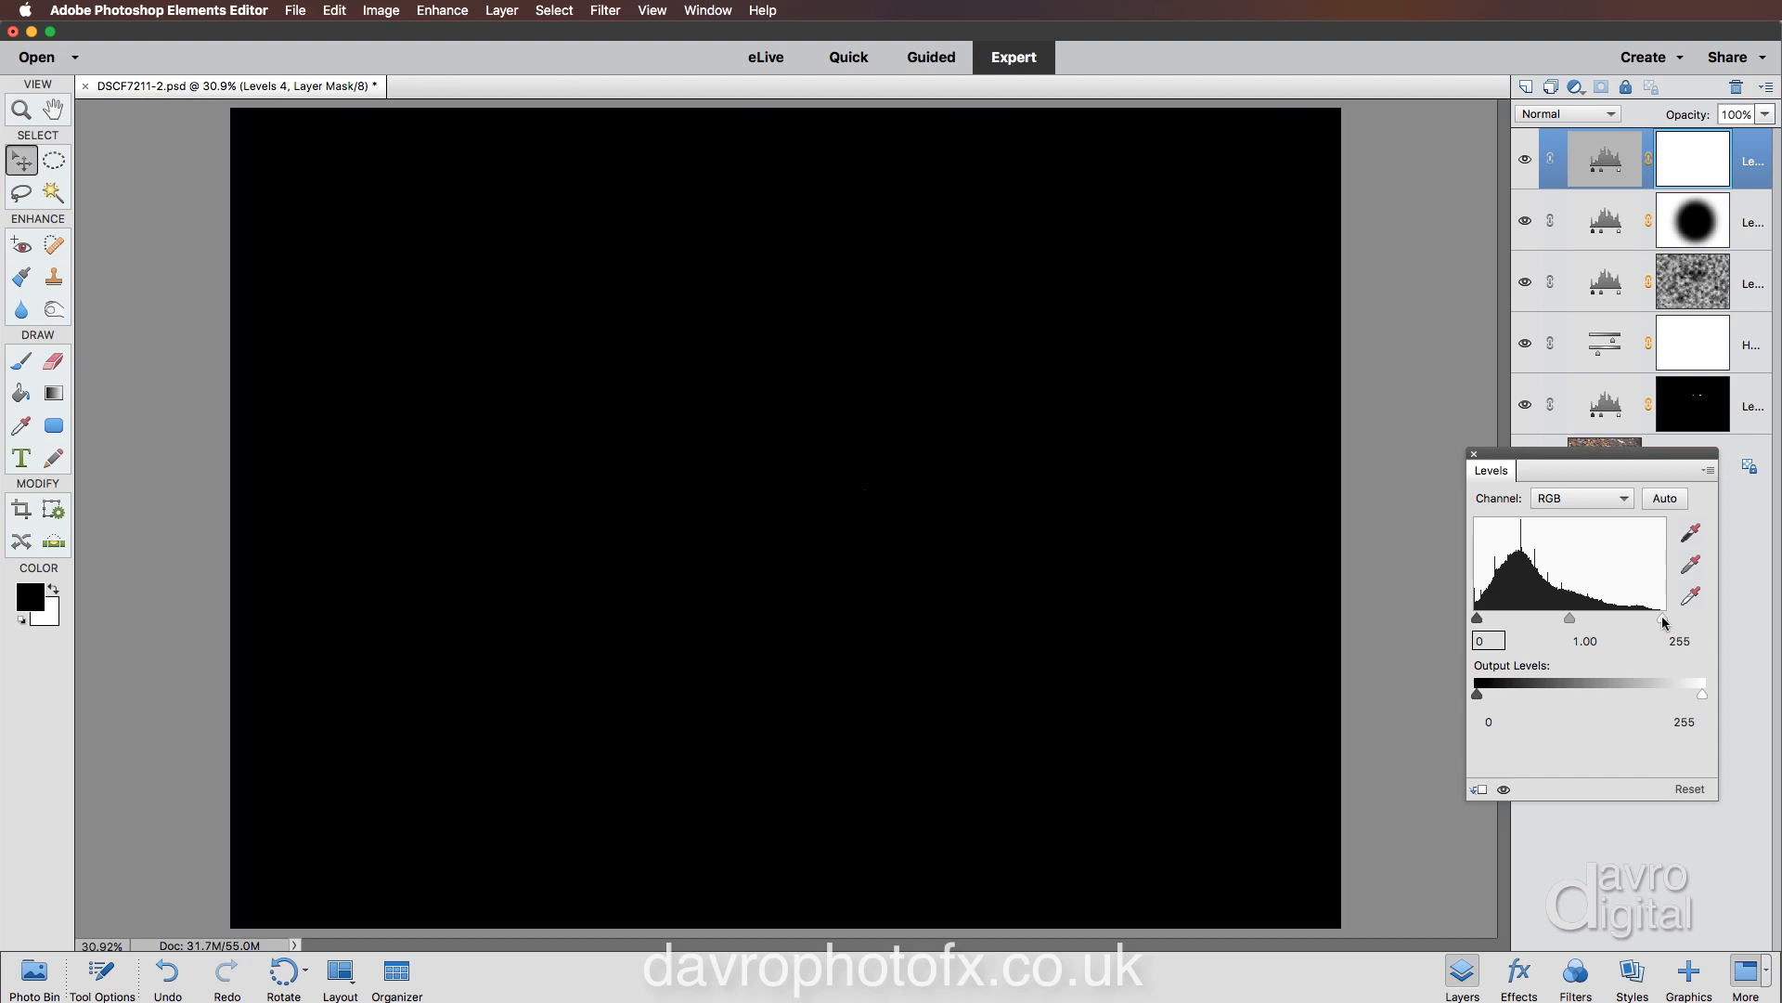
left_click_drag(1661, 617, 1655, 617)
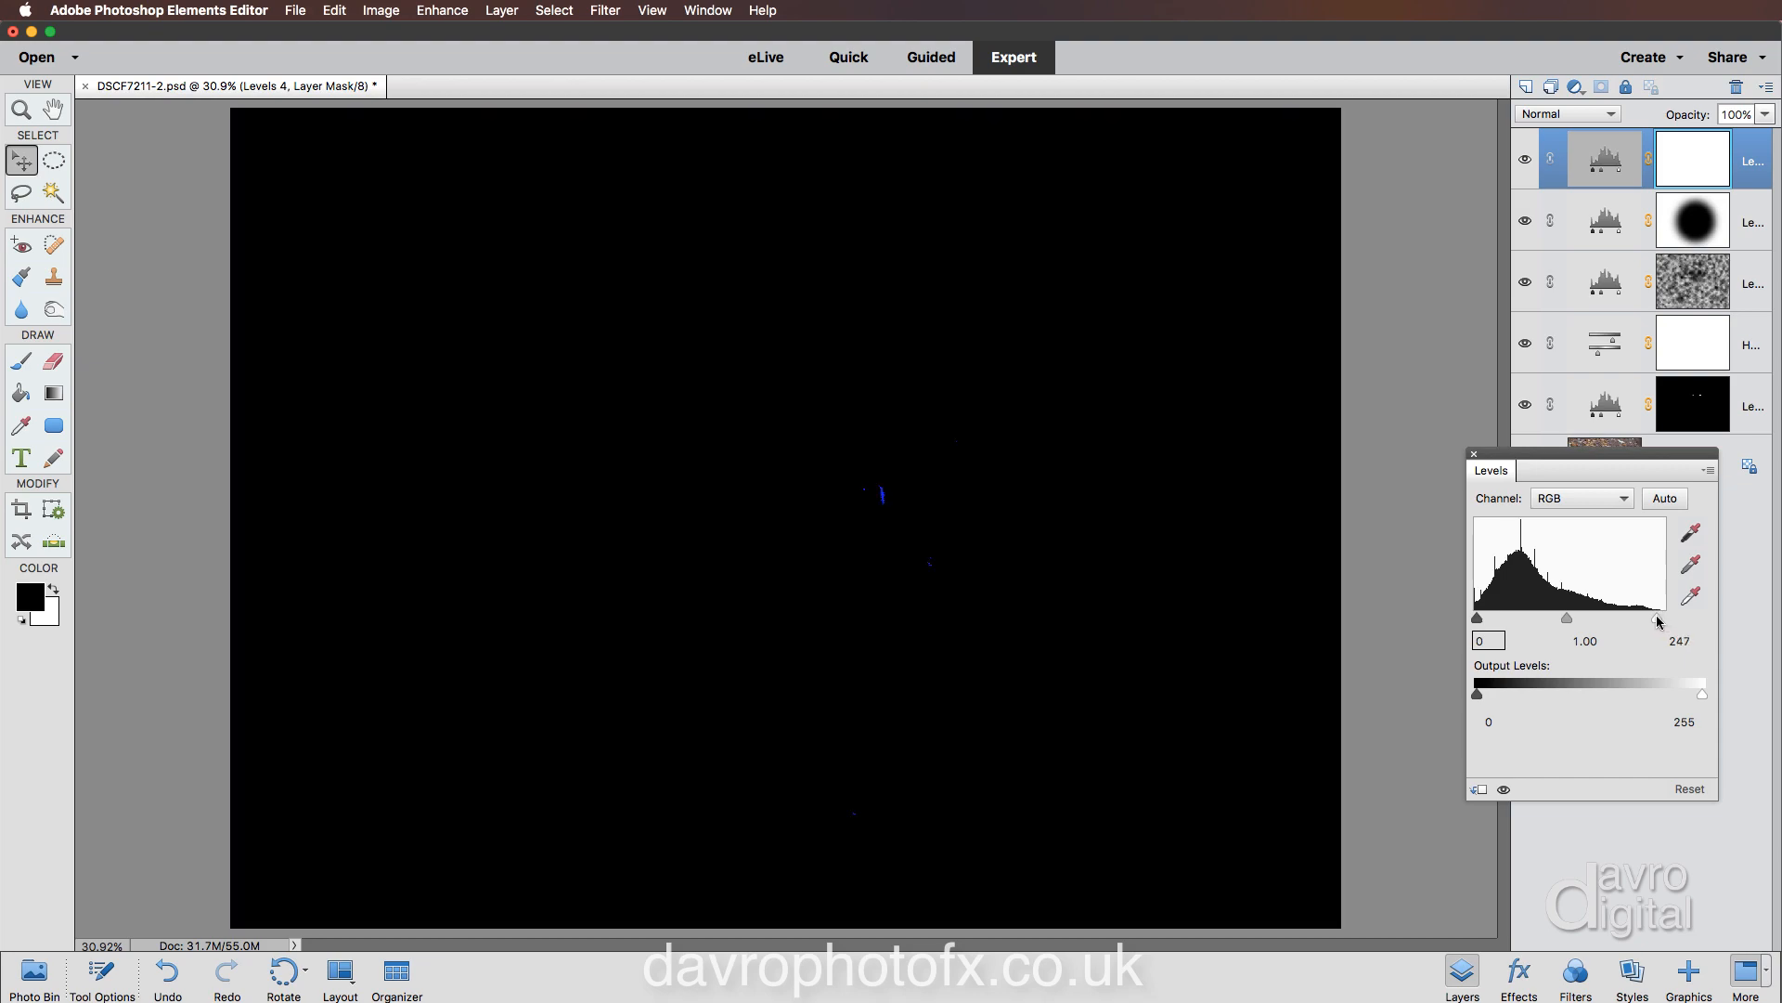
left_click_drag(1656, 621, 1651, 621)
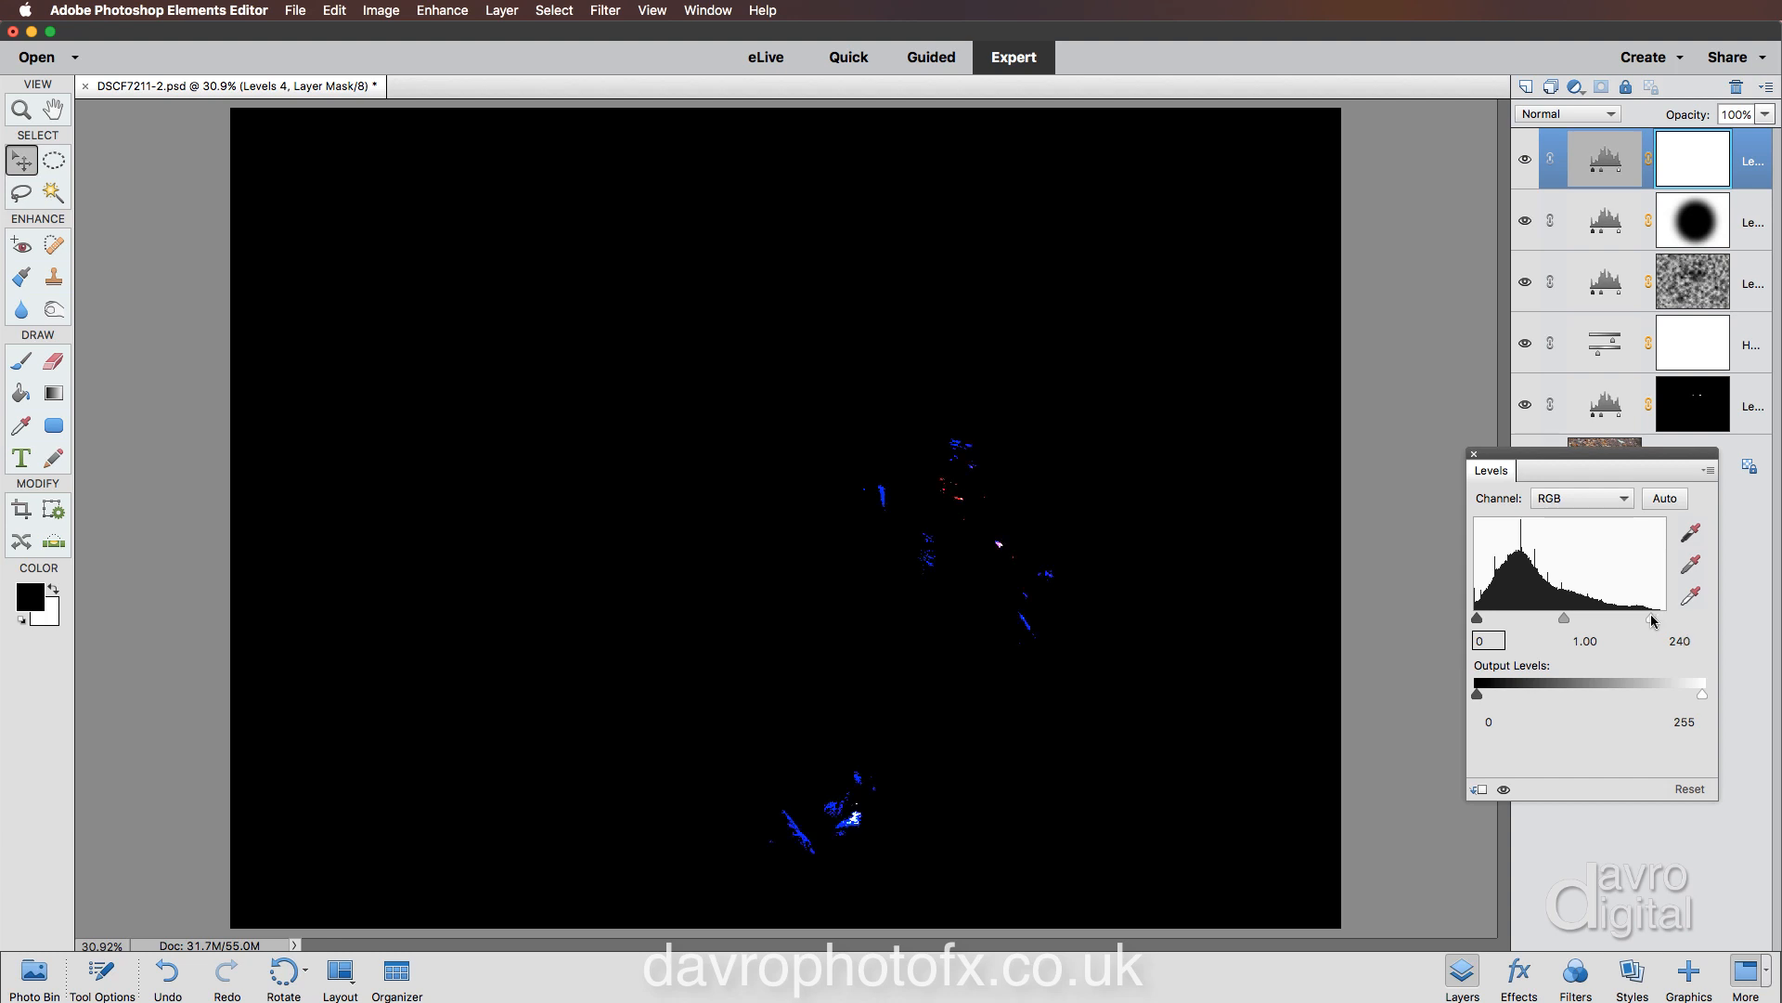
left_click_drag(1651, 619, 1642, 619)
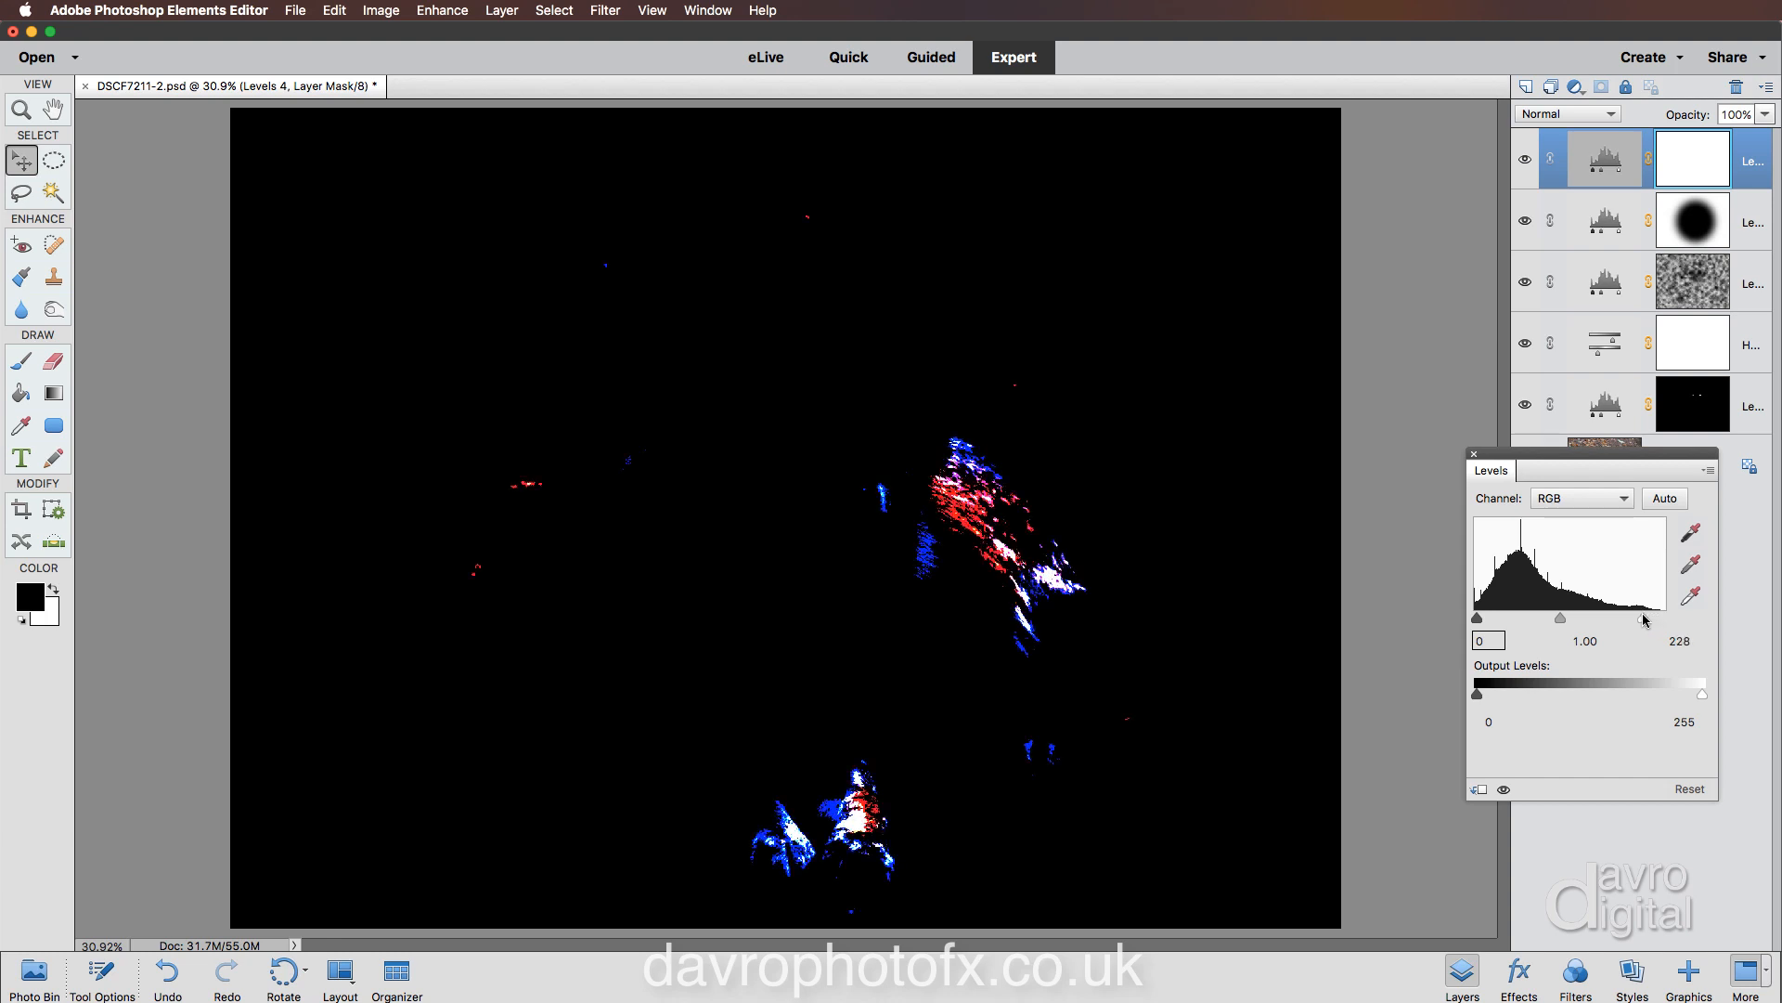
left_click_drag(1642, 617, 1615, 618)
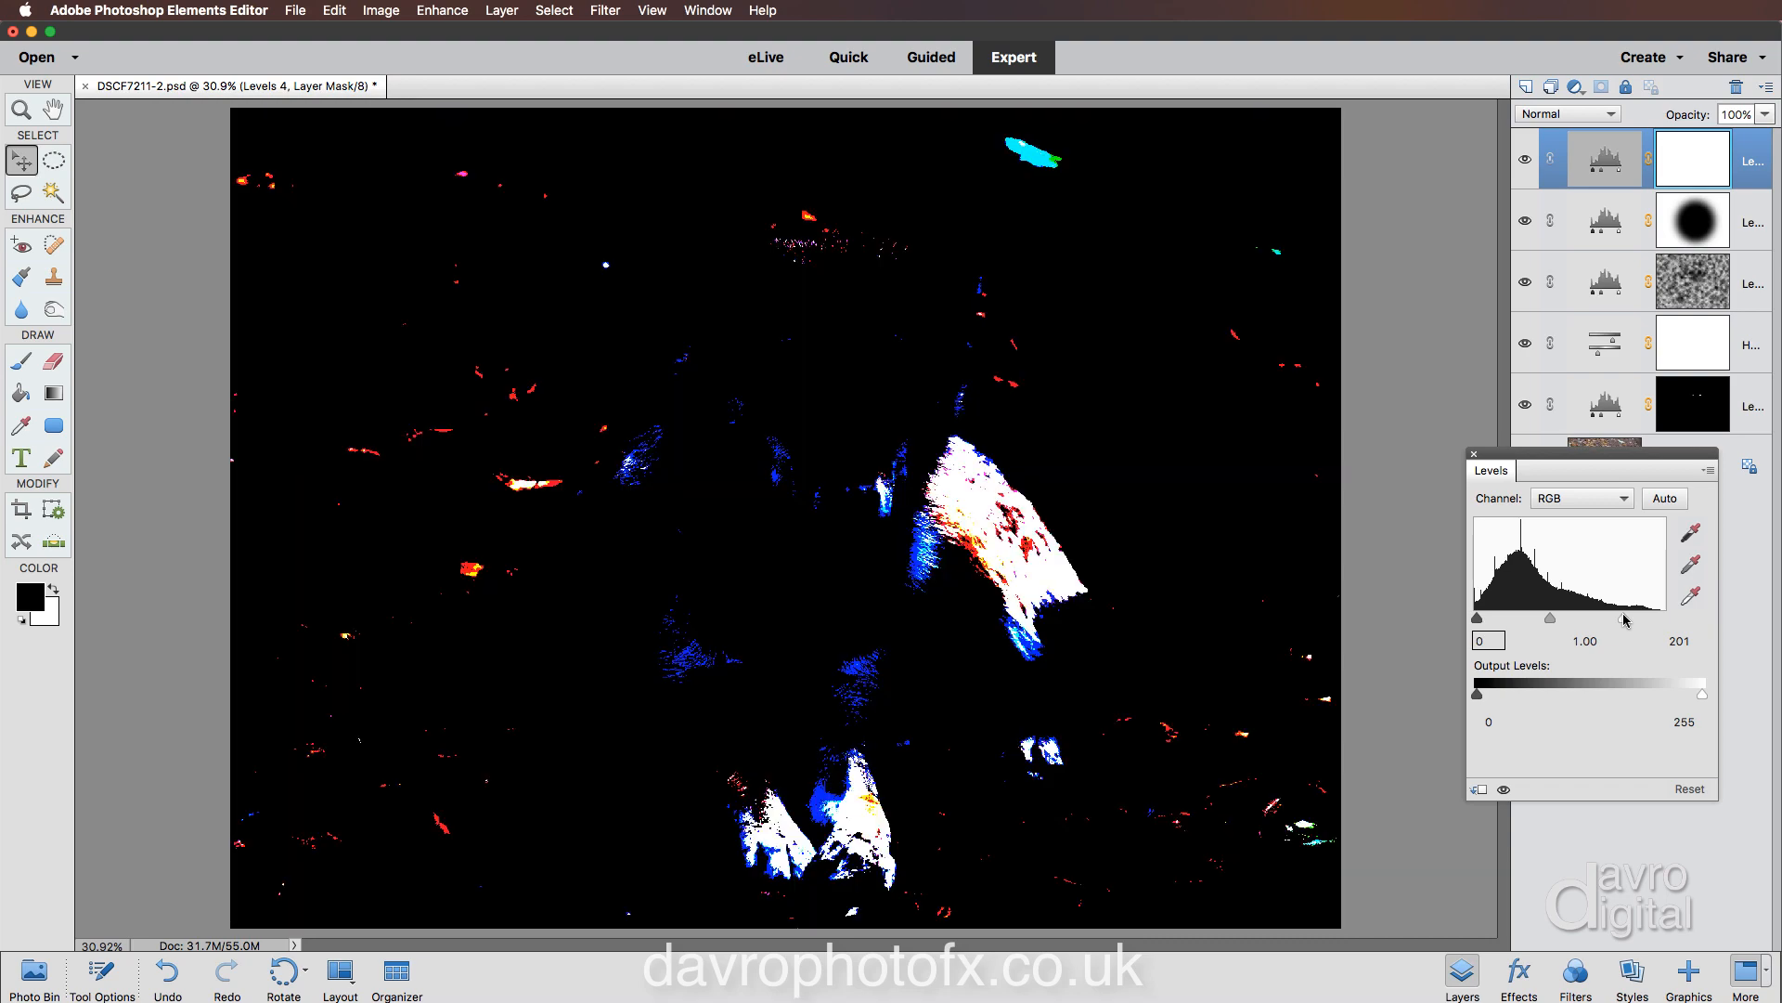
left_click_drag(1625, 618, 1651, 617)
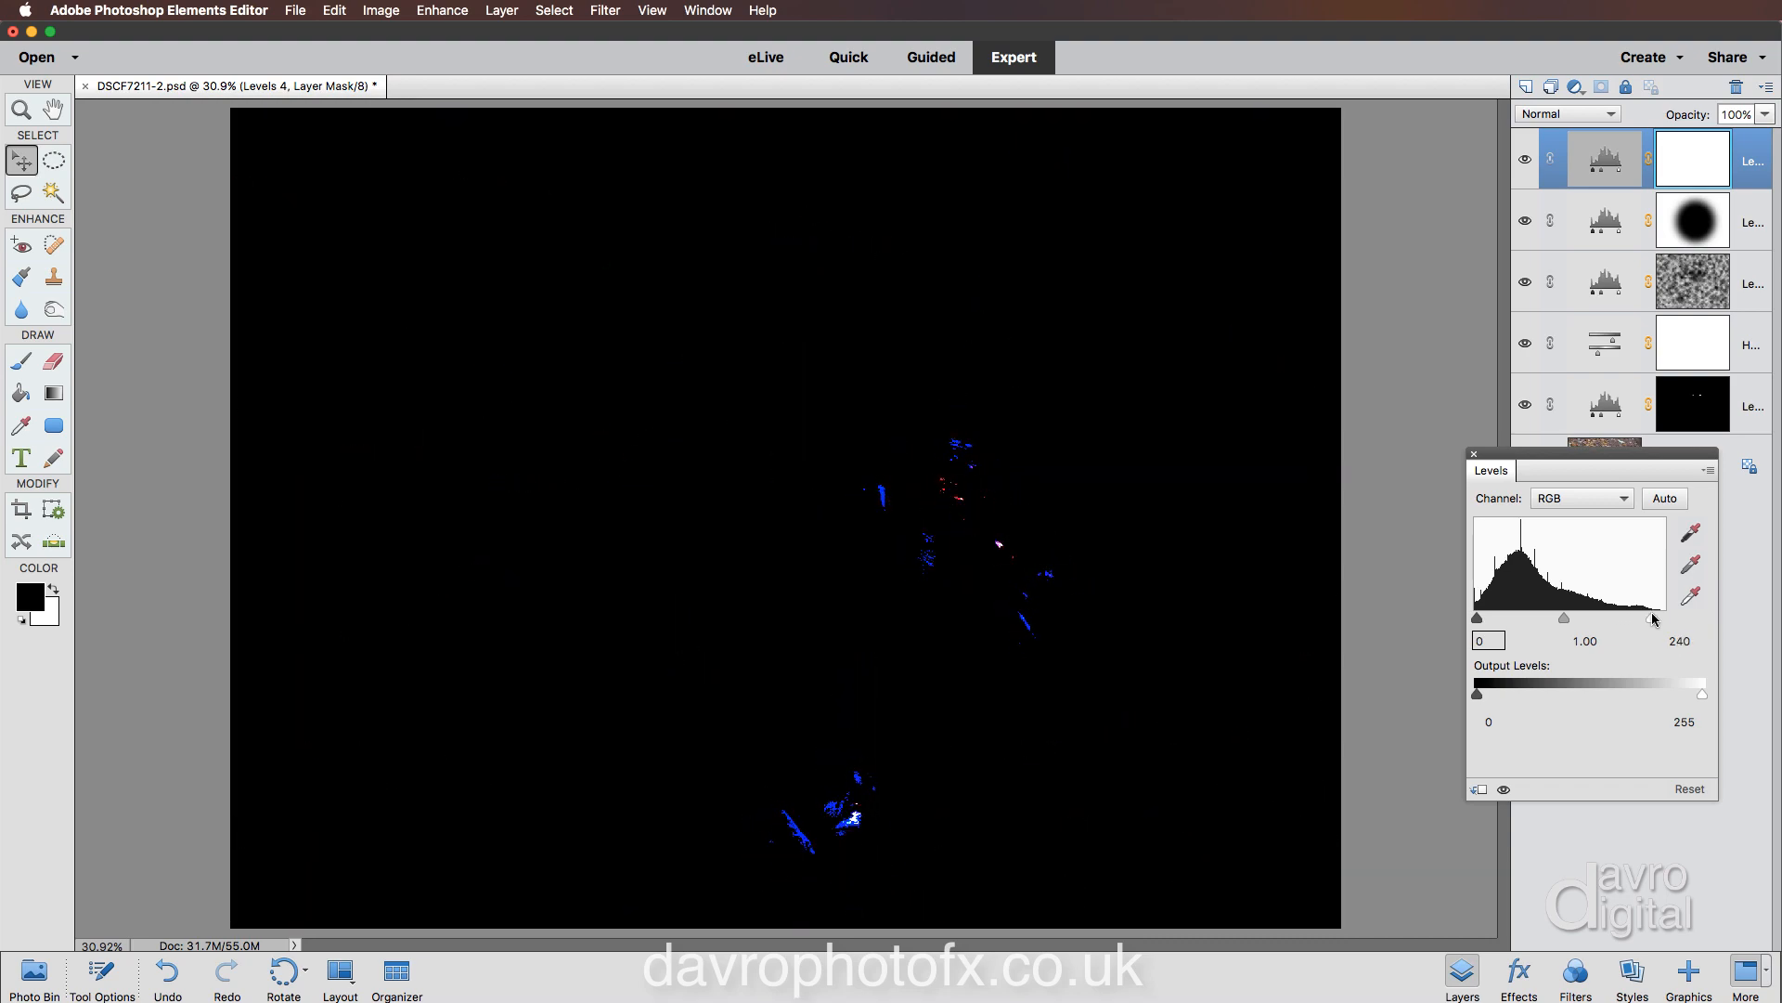
left_click_drag(1652, 617, 1655, 617)
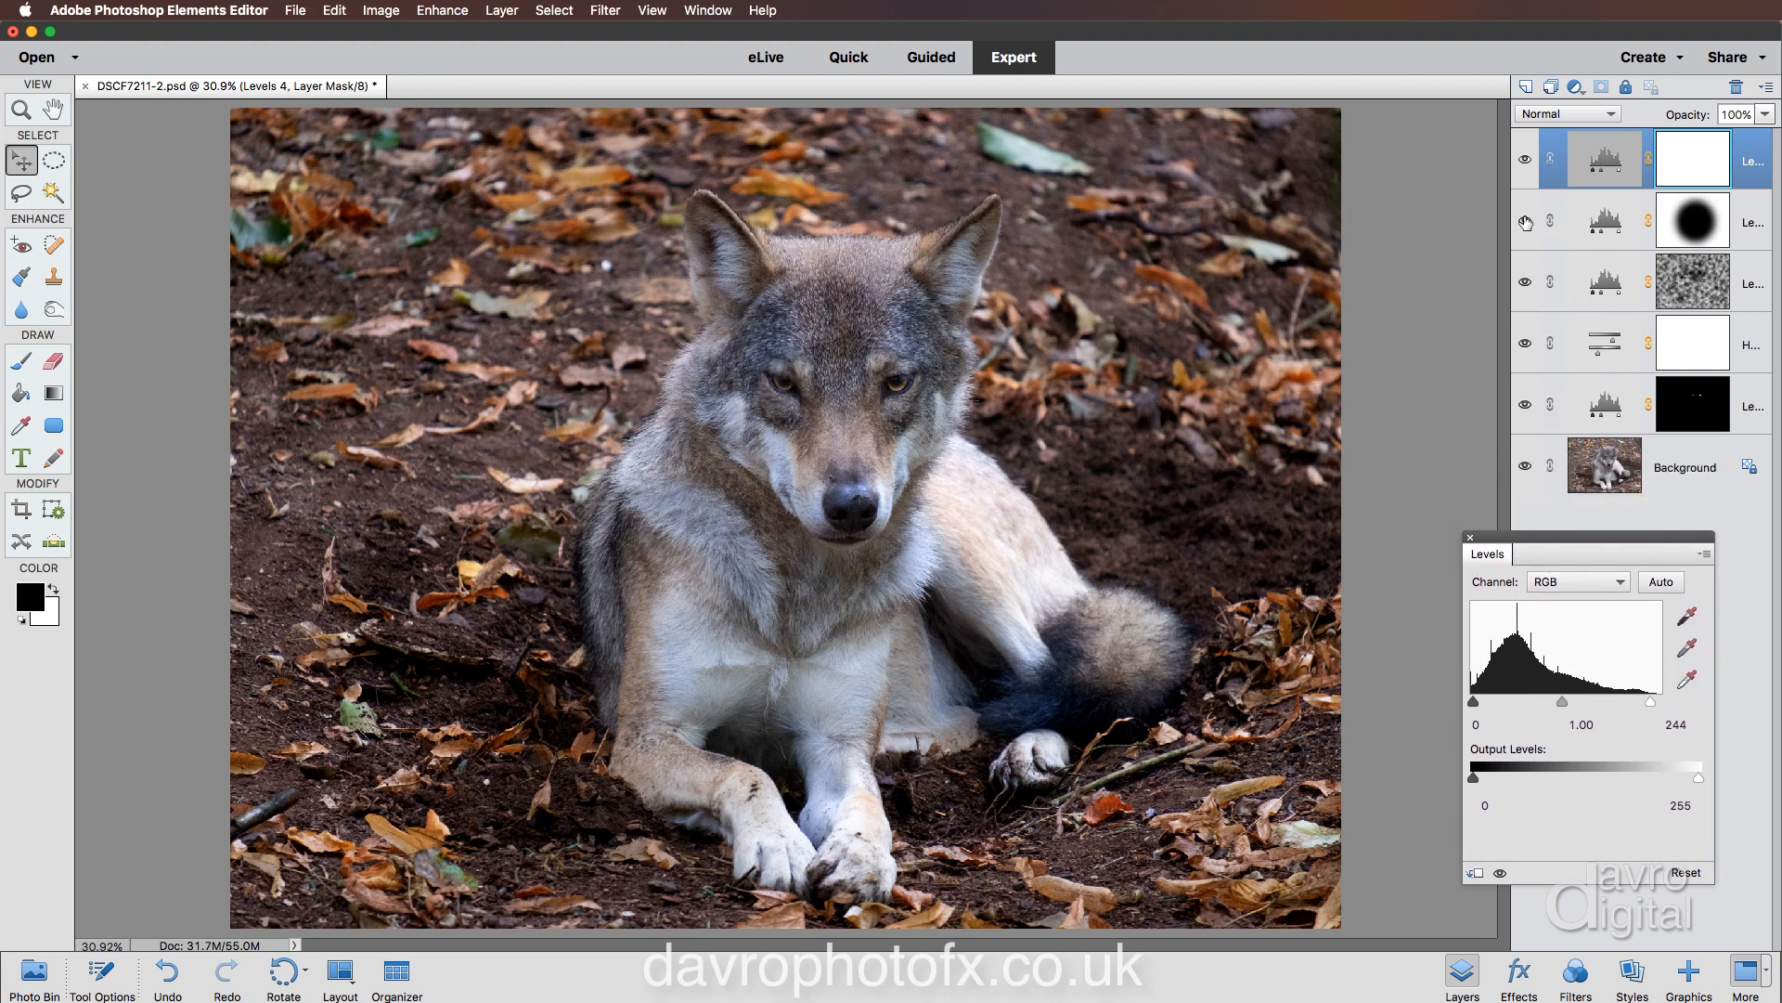
mouse_move(1525, 223)
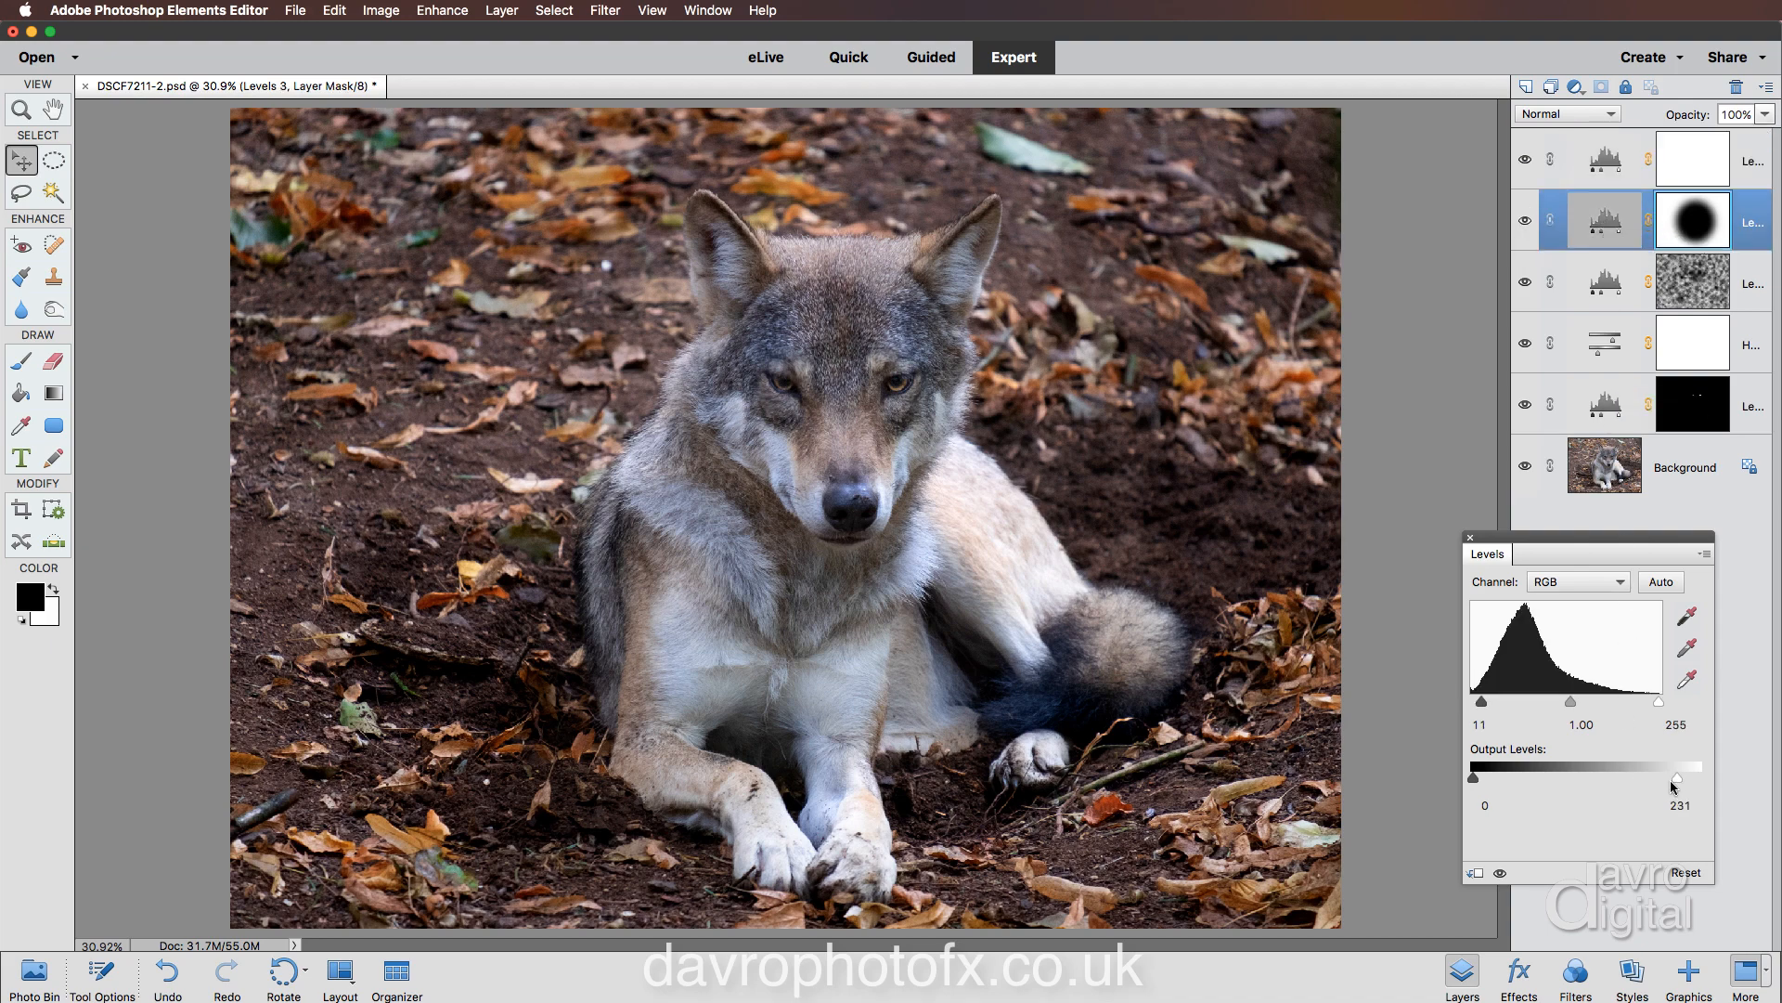
Raise the Levels 3 output highlights to 237 and close the Levels panel.
left_click_drag(1671, 778, 1685, 779)
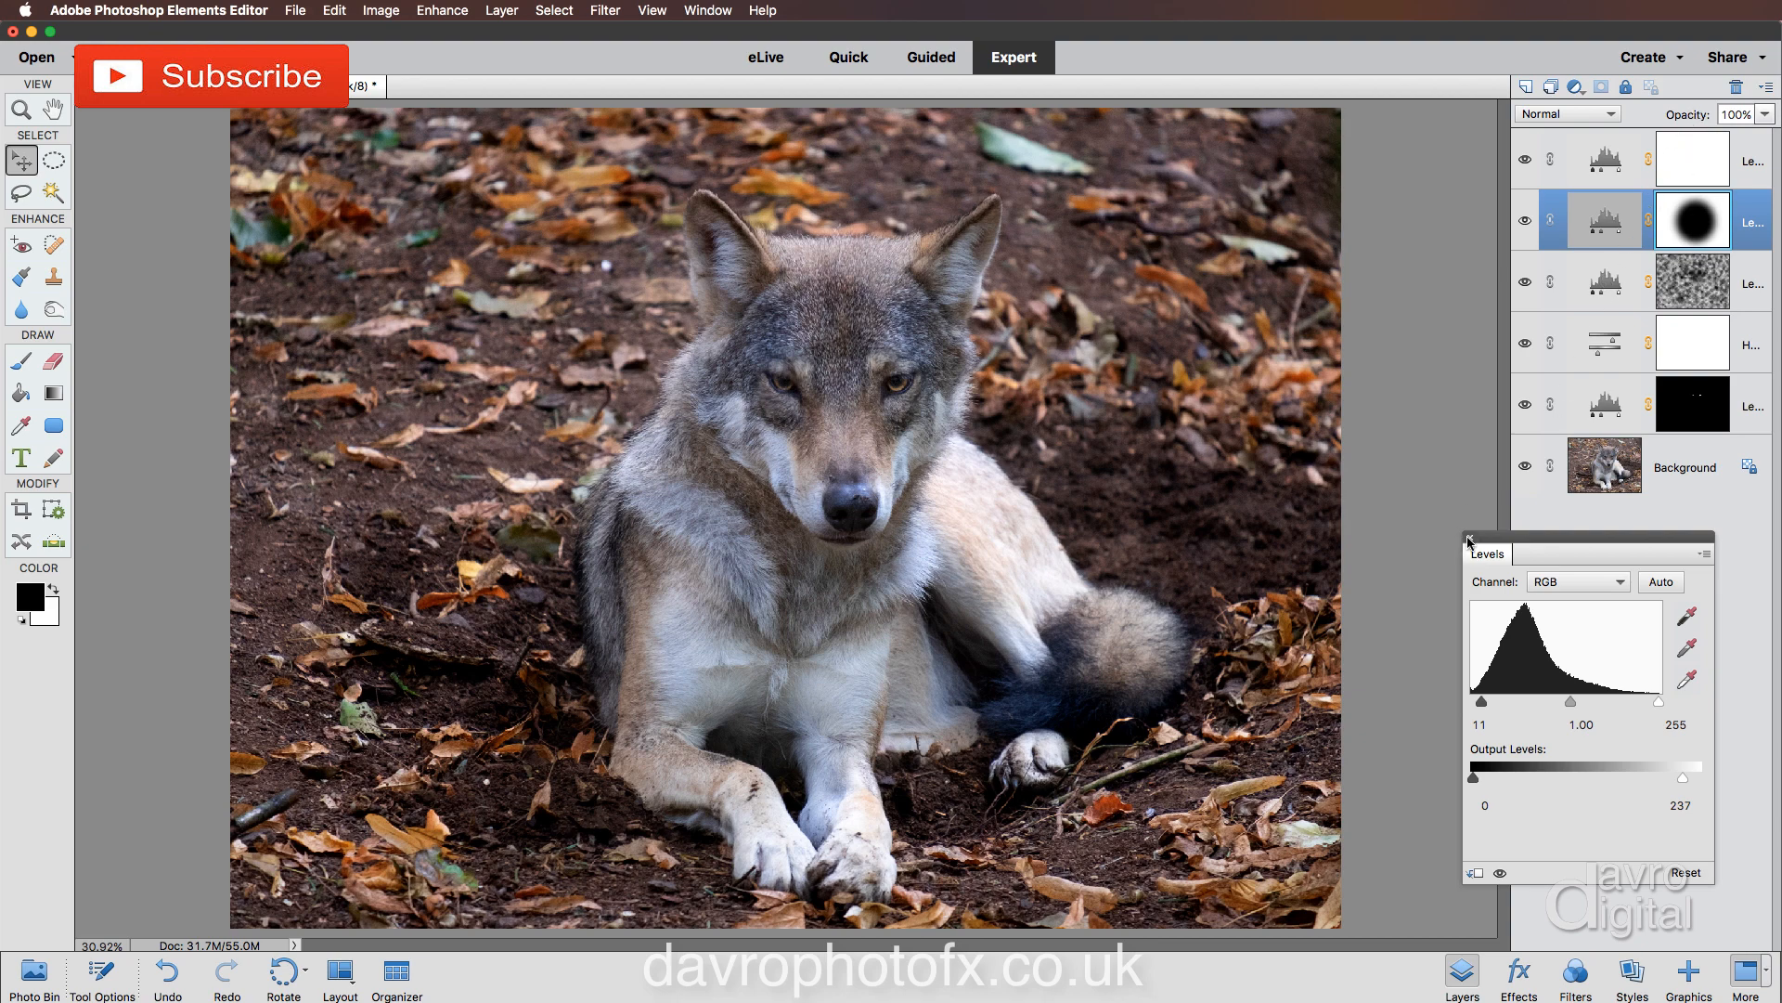
left_click(1470, 537)
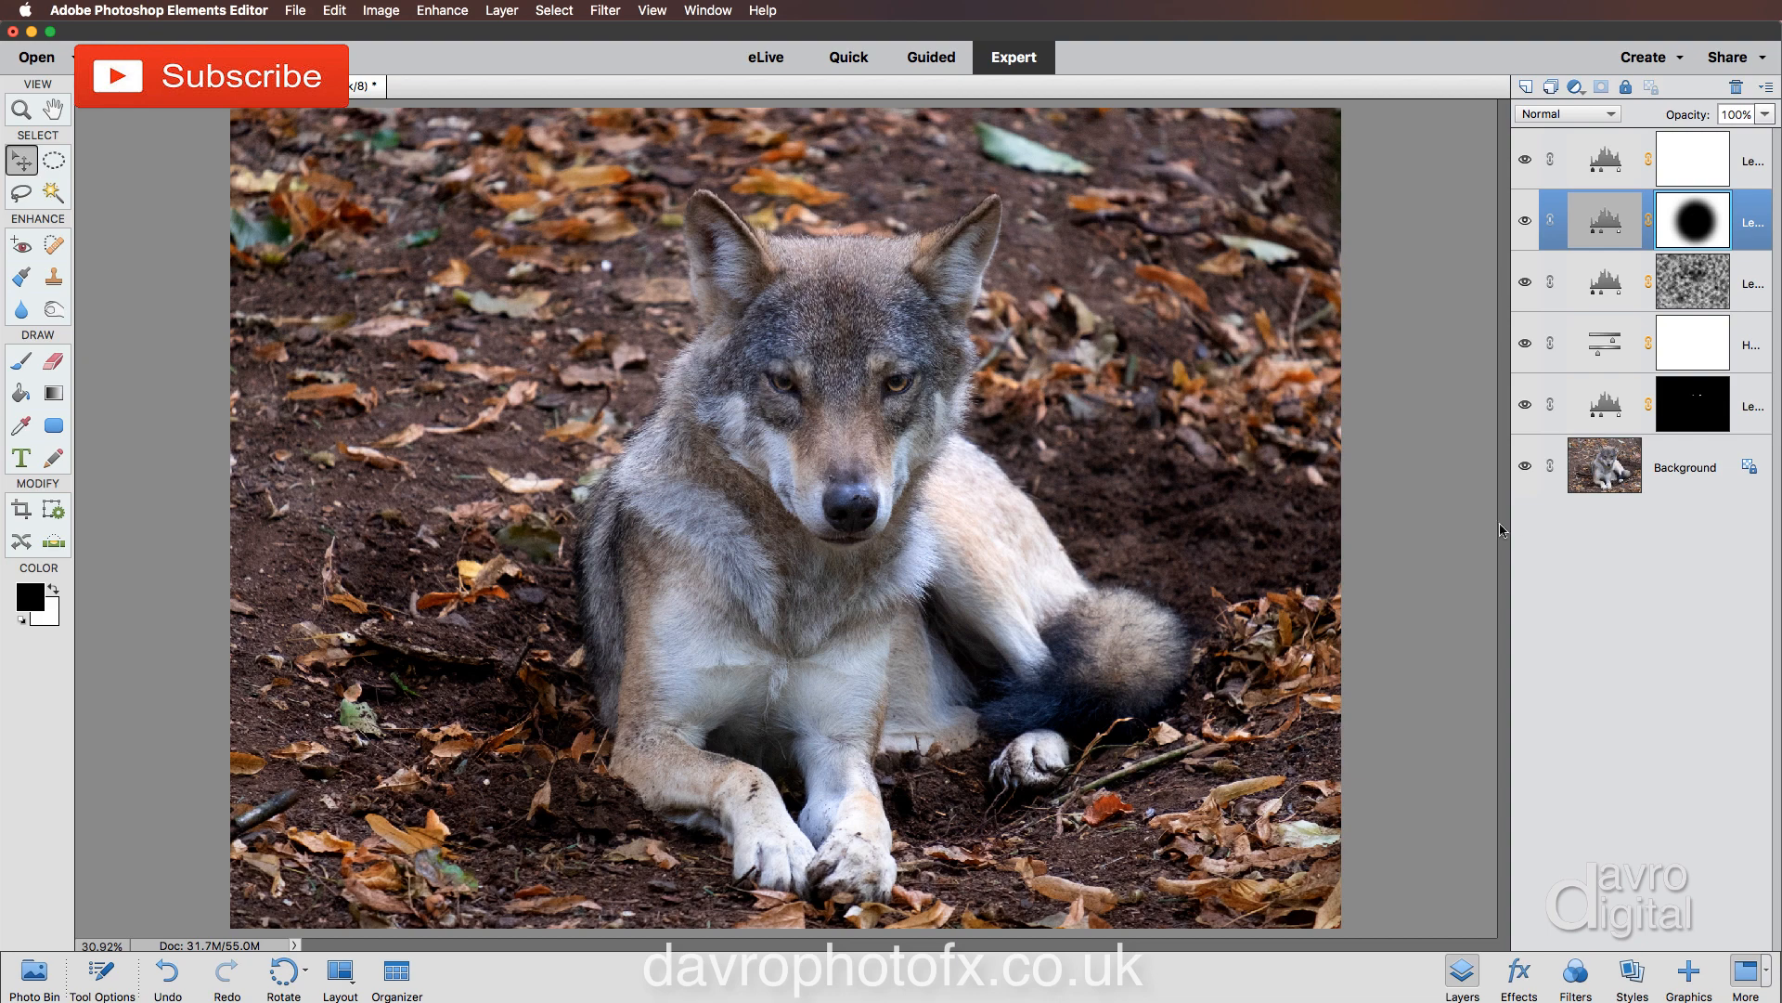
mouse_move(1525, 470)
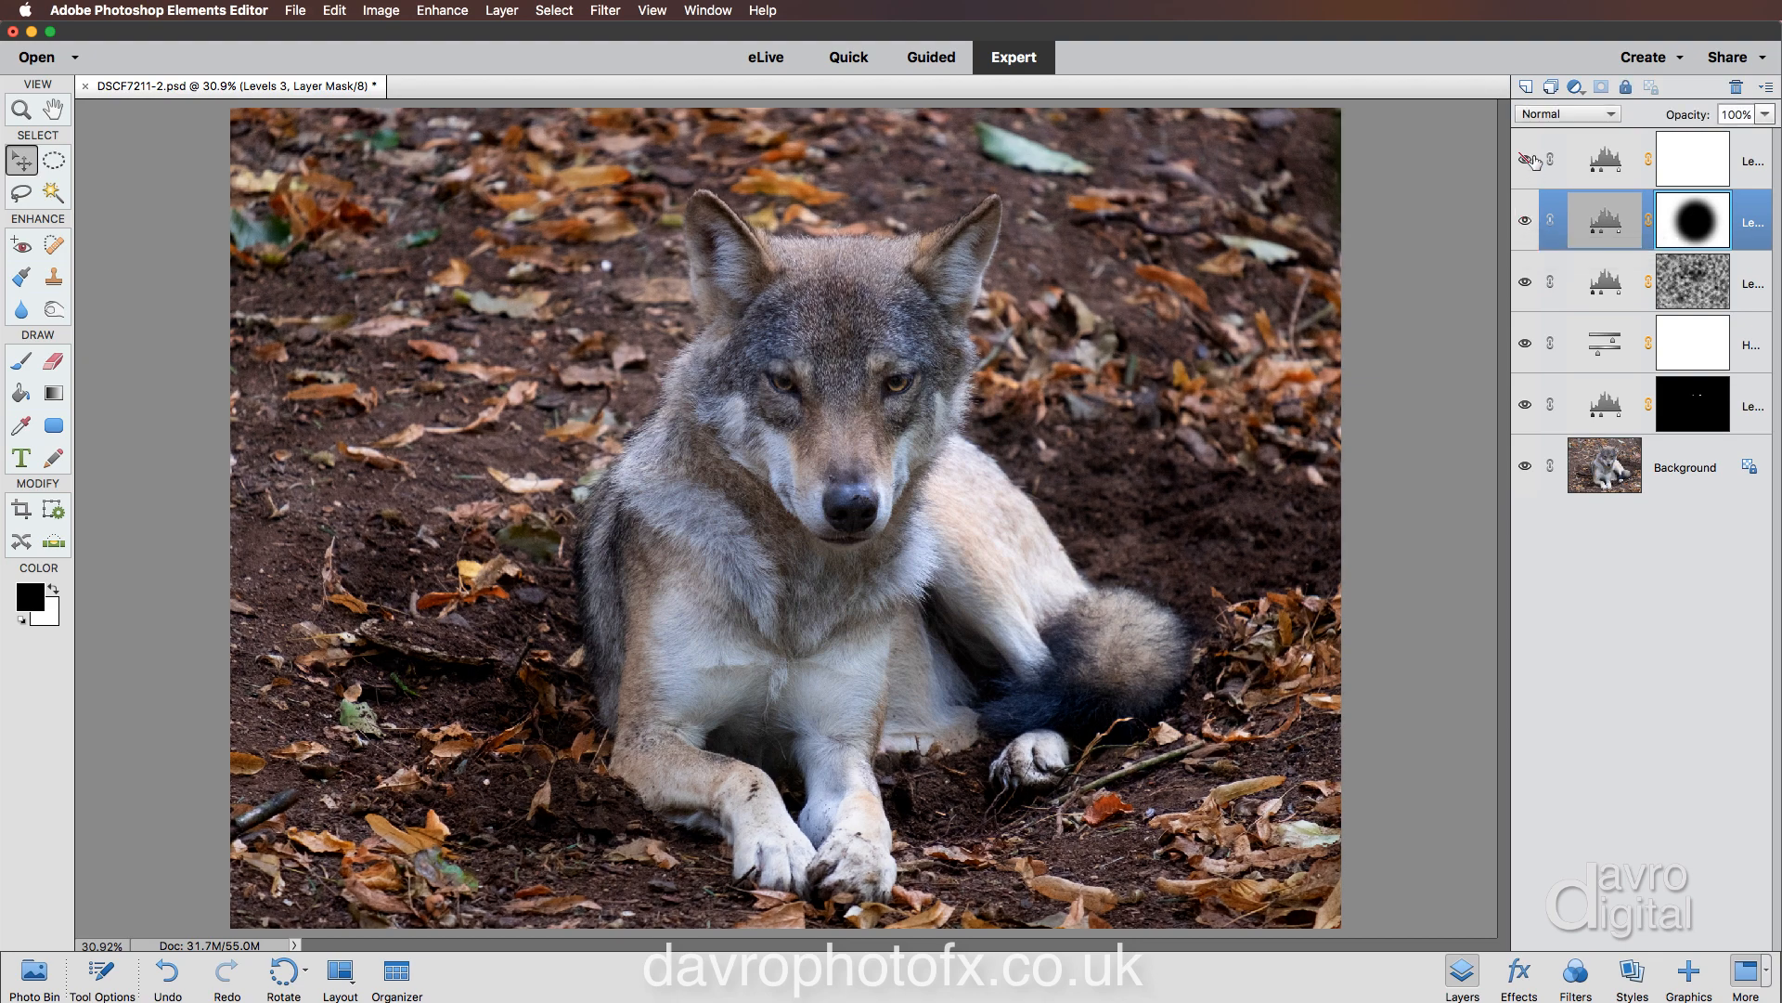
mouse_move(1526, 159)
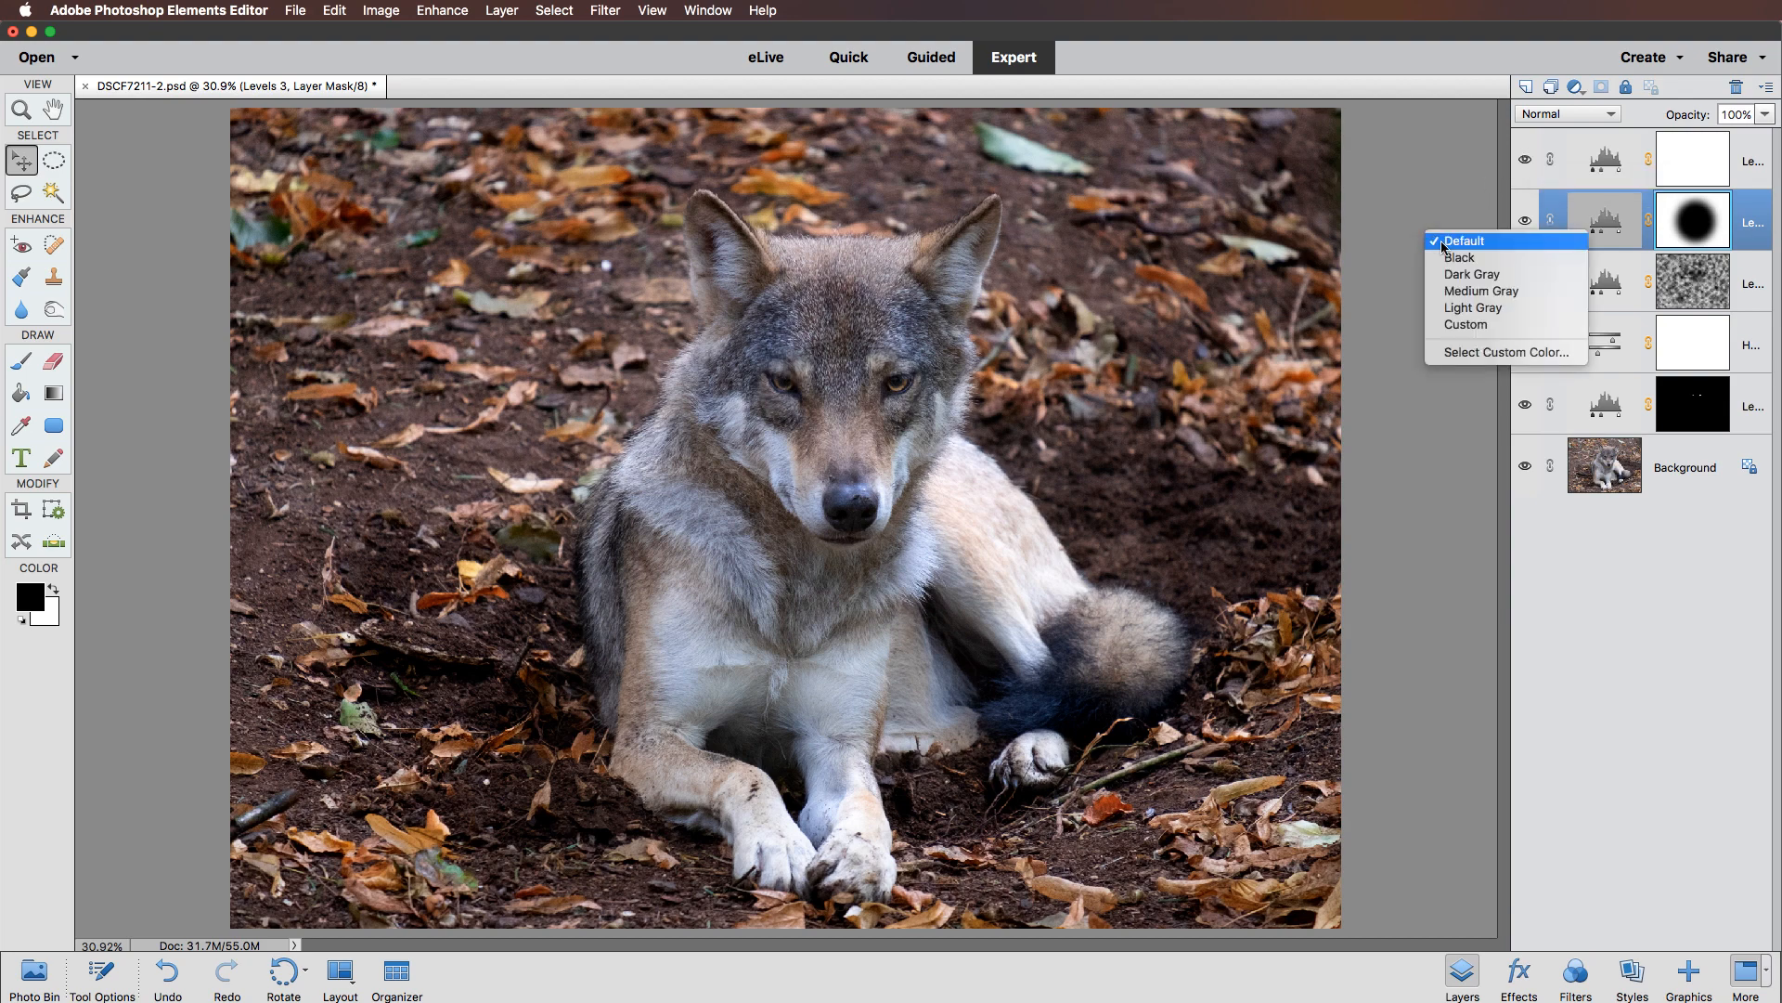
Make the canvas surround black and hide all panels with Tab.
left_click(1465, 240)
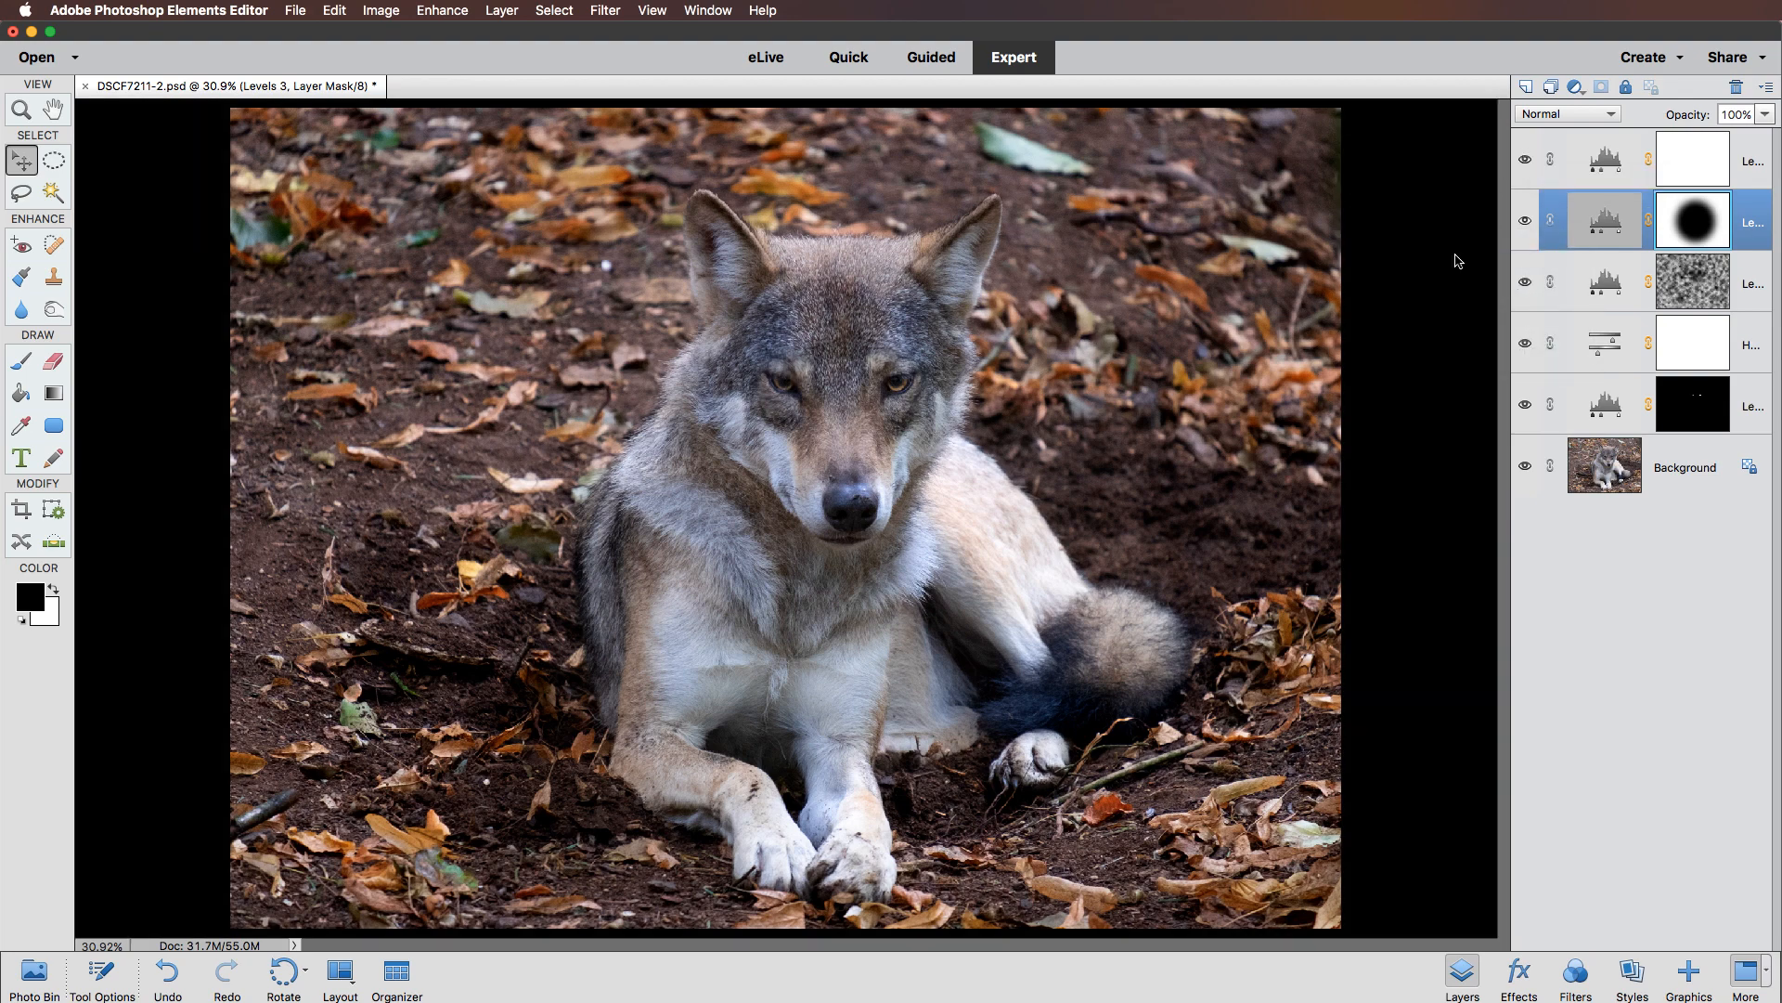
key("Tab")
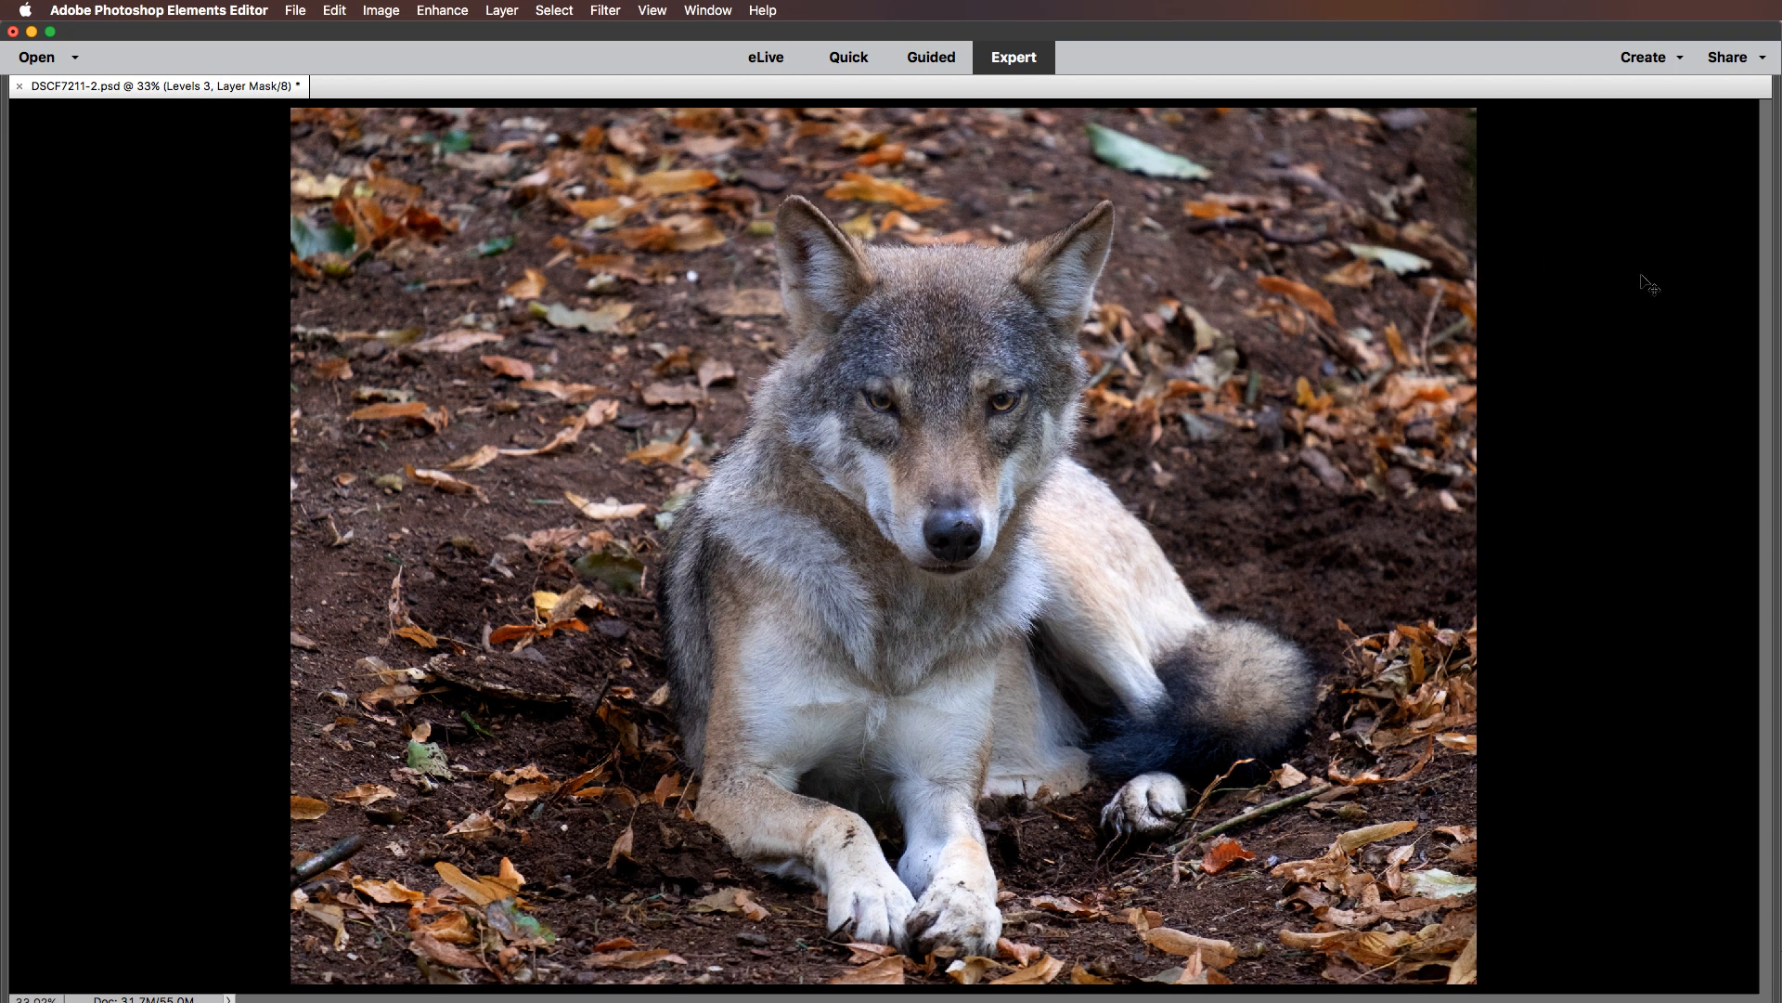
mouse_move(1648, 282)
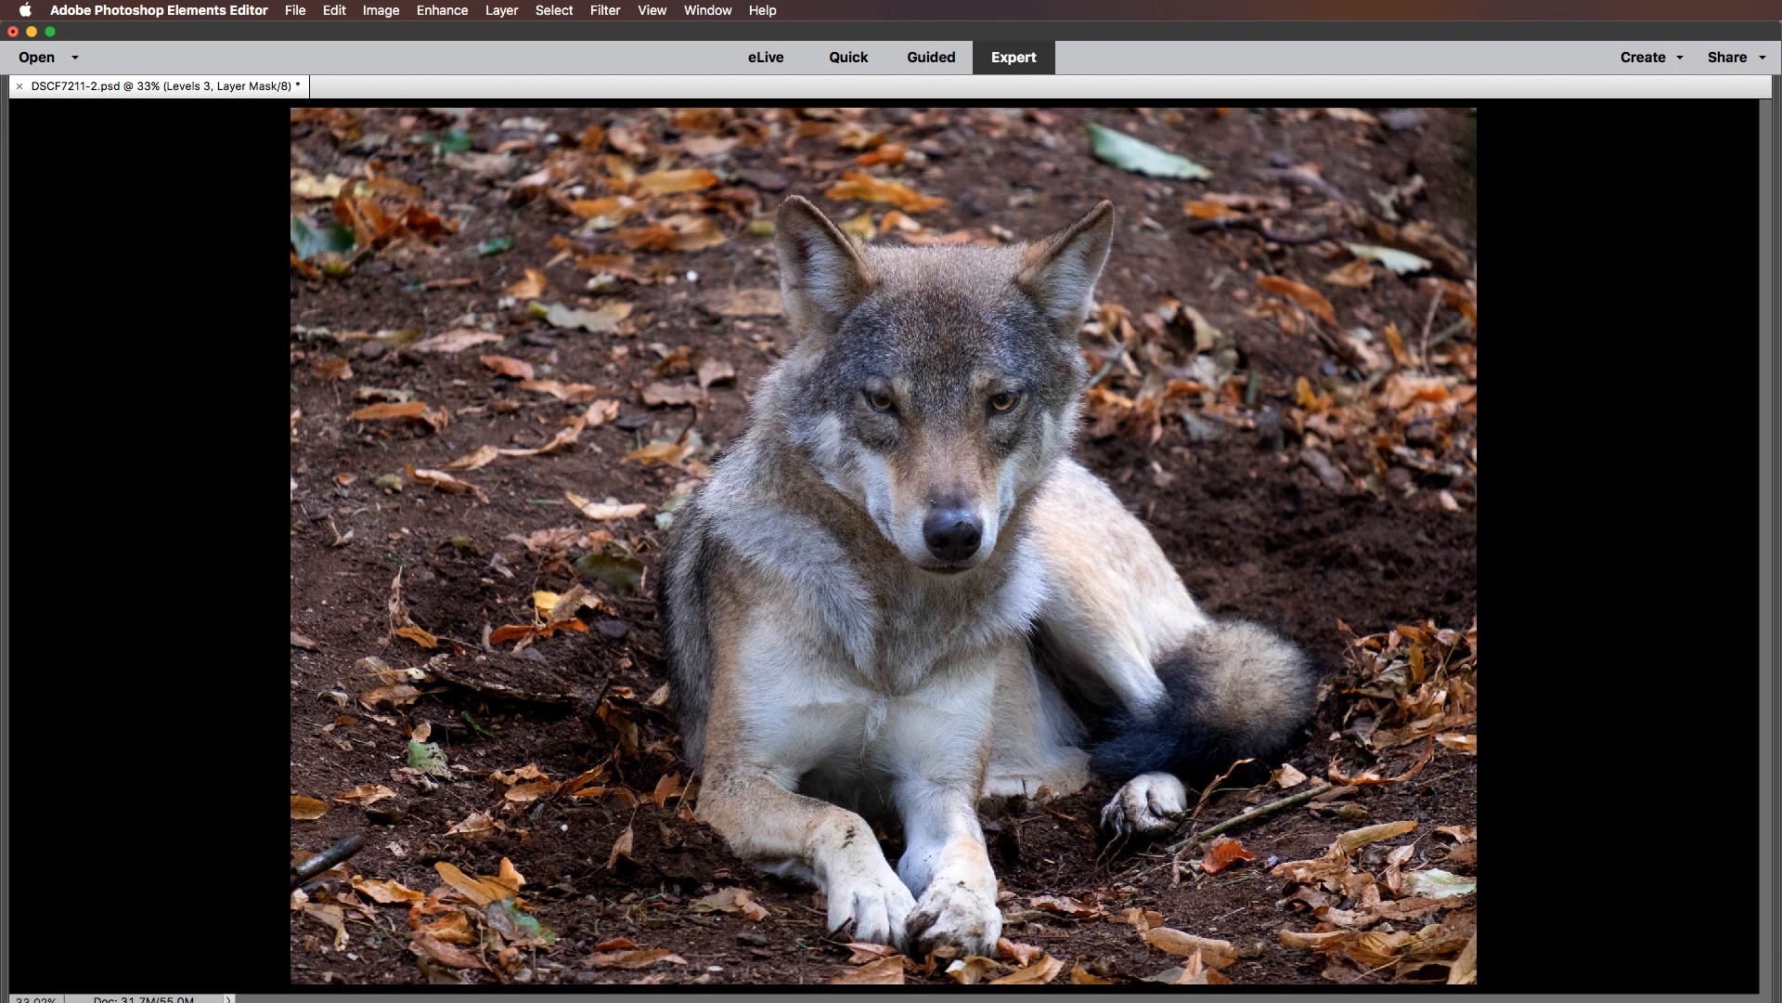